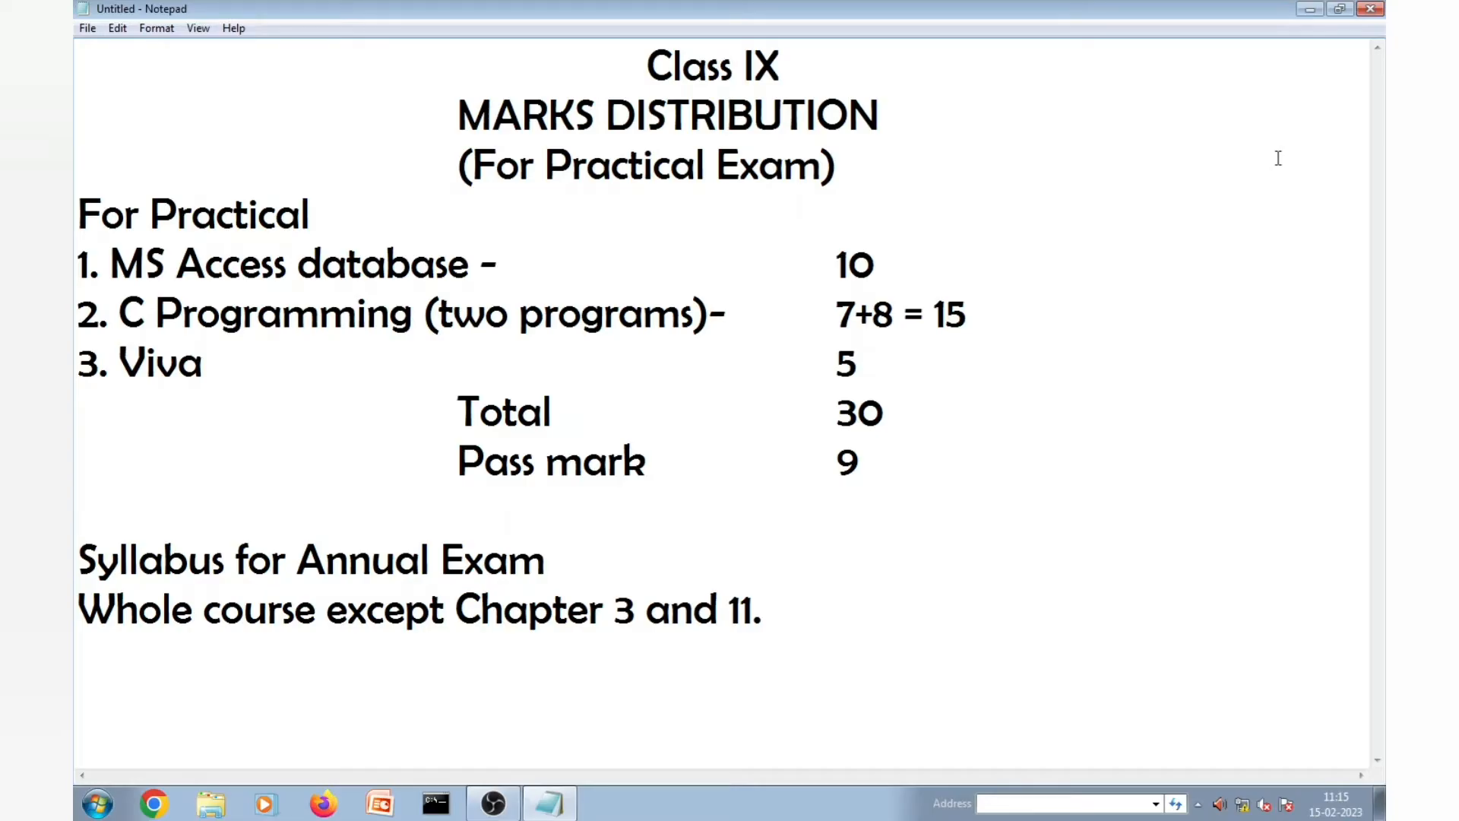
Step: Launch Microsoft Office Access 2007 from the Start menu's Microsoft Office folder
left_click(79, 510)
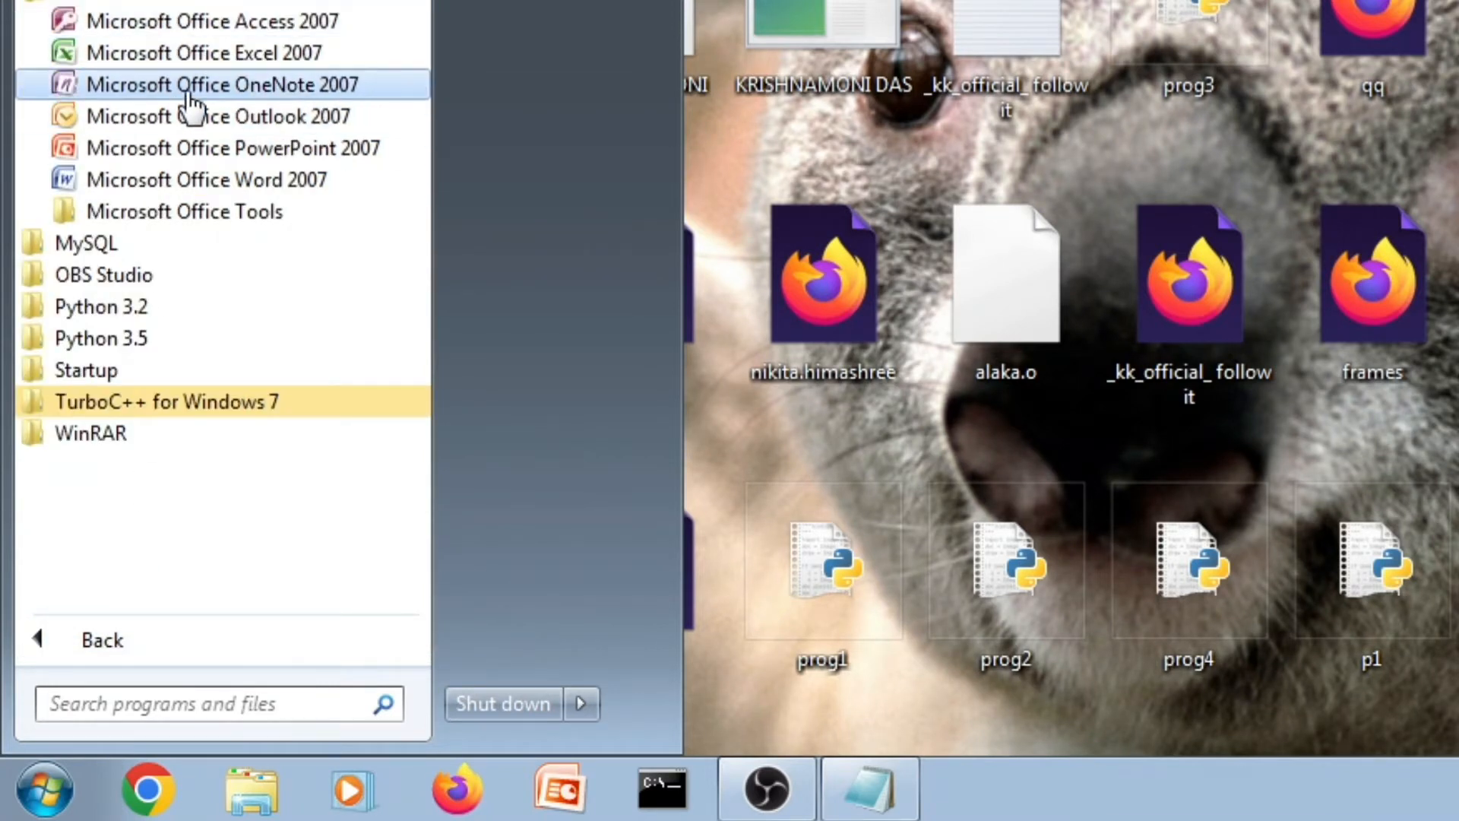
mouse_move(209, 20)
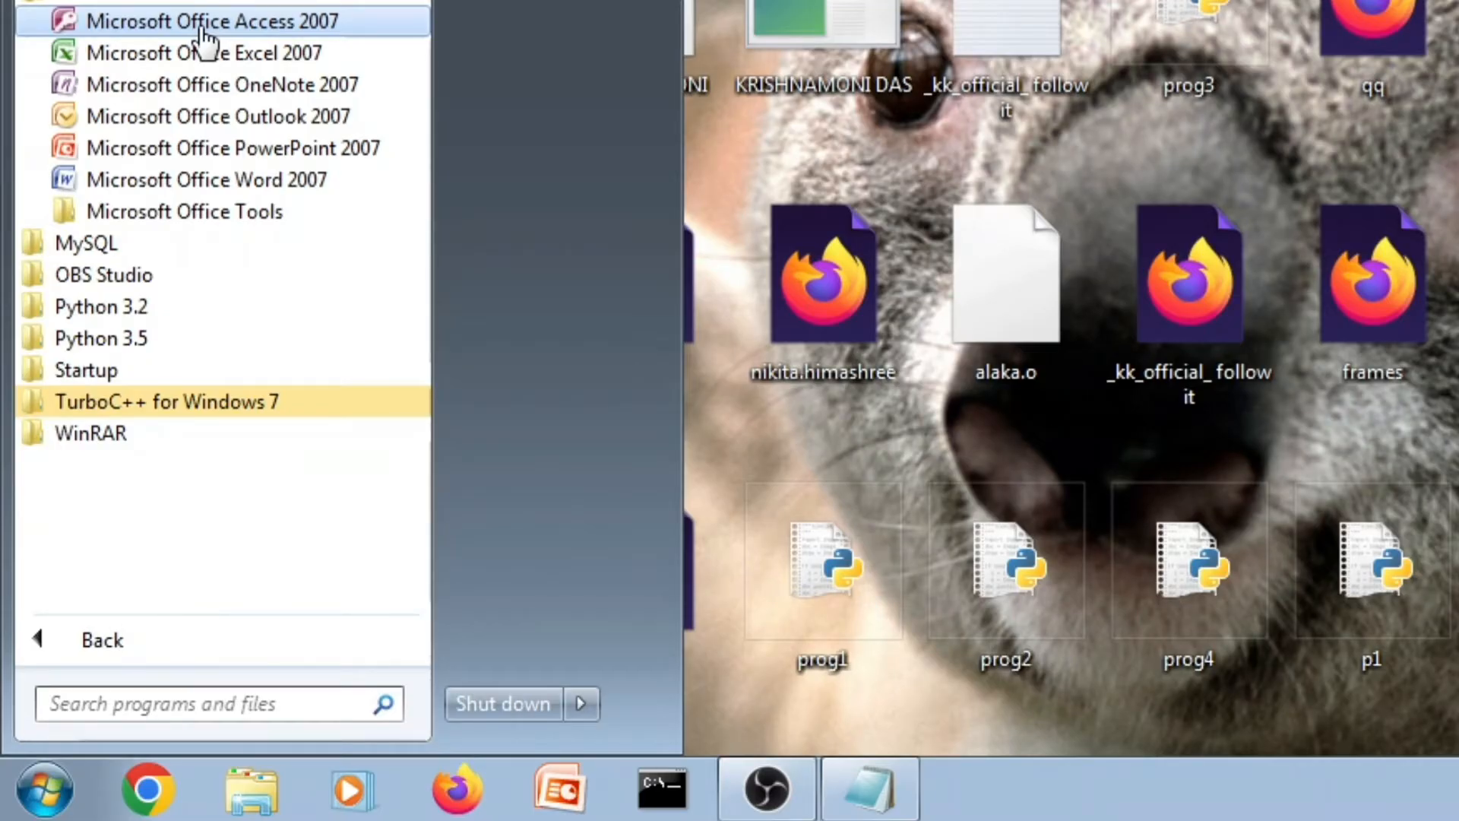
left_click(211, 20)
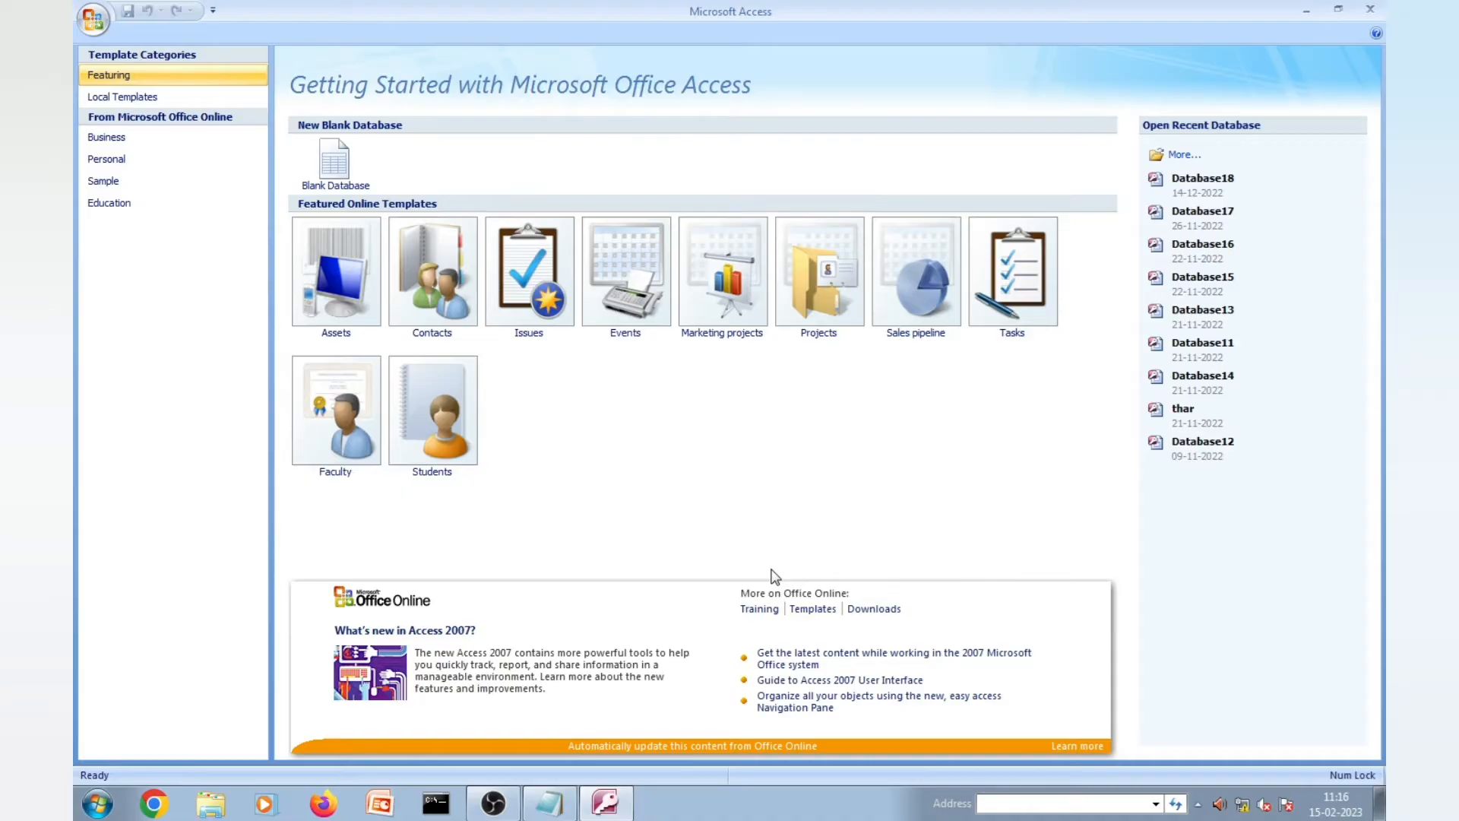
Step: Create a new blank database with the file name Practical Practice
left_click(334, 164)
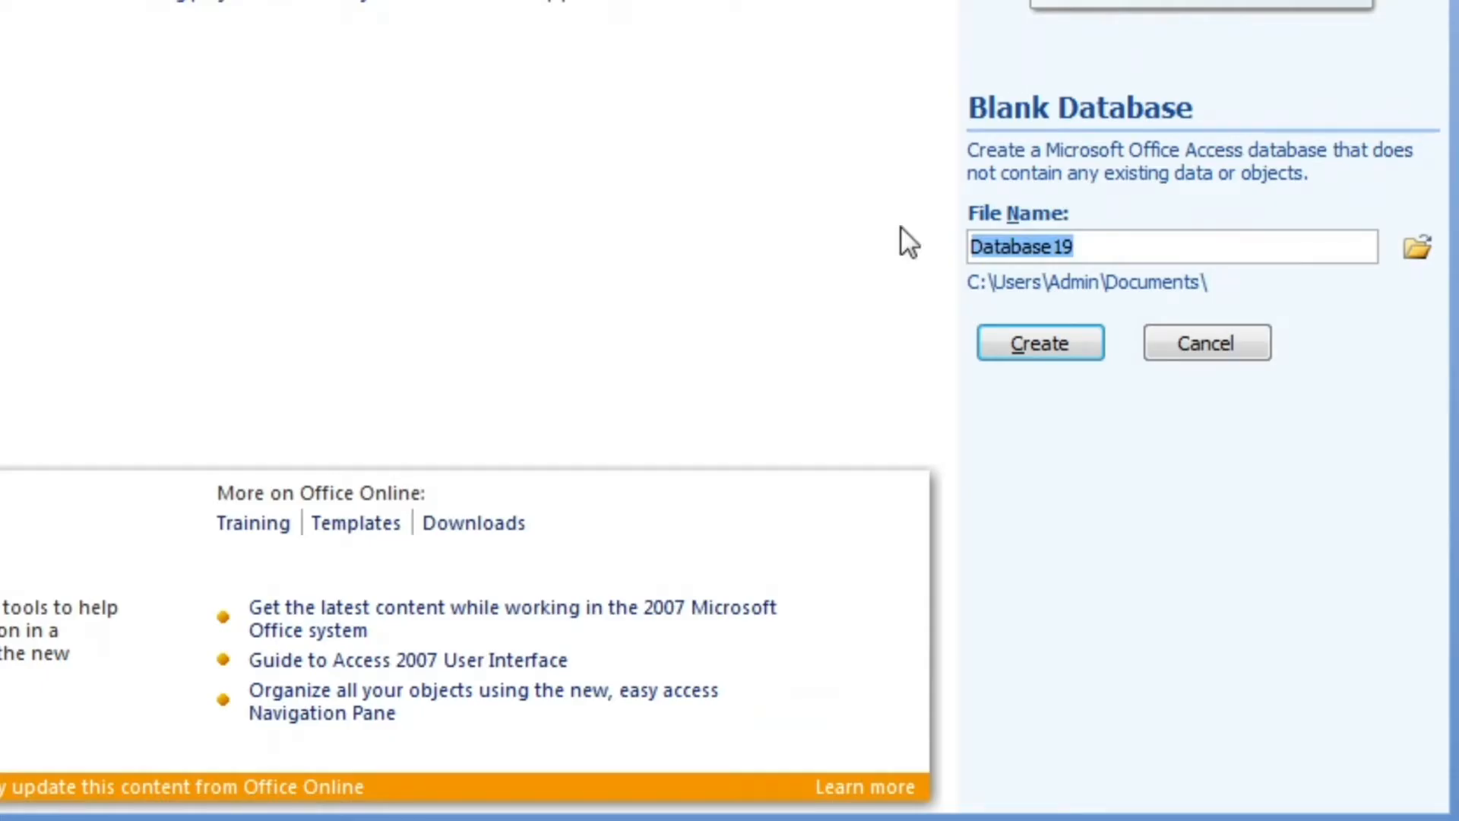
type("Pre")
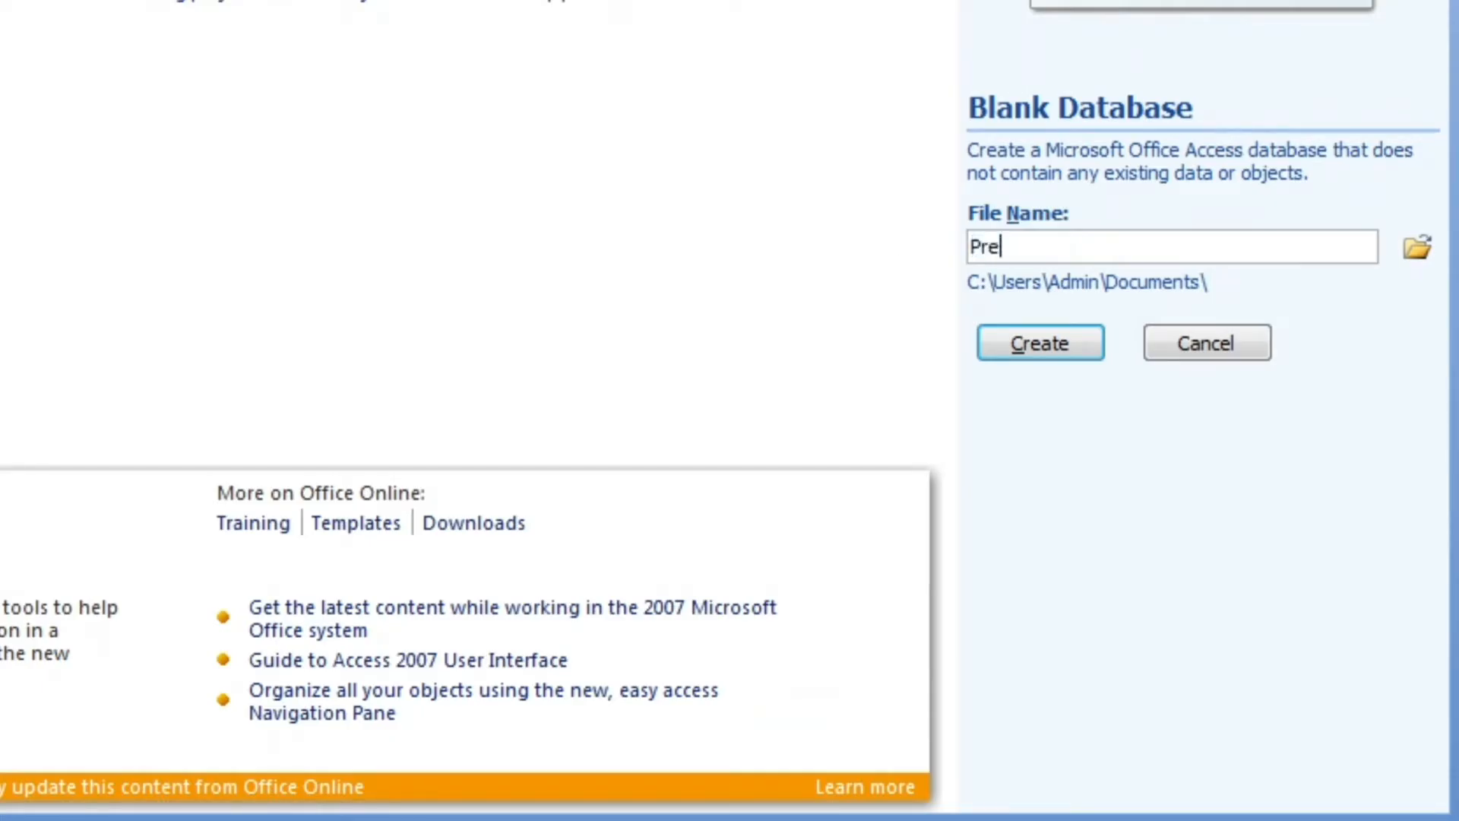
key("Backspace")
type("actical Practi")
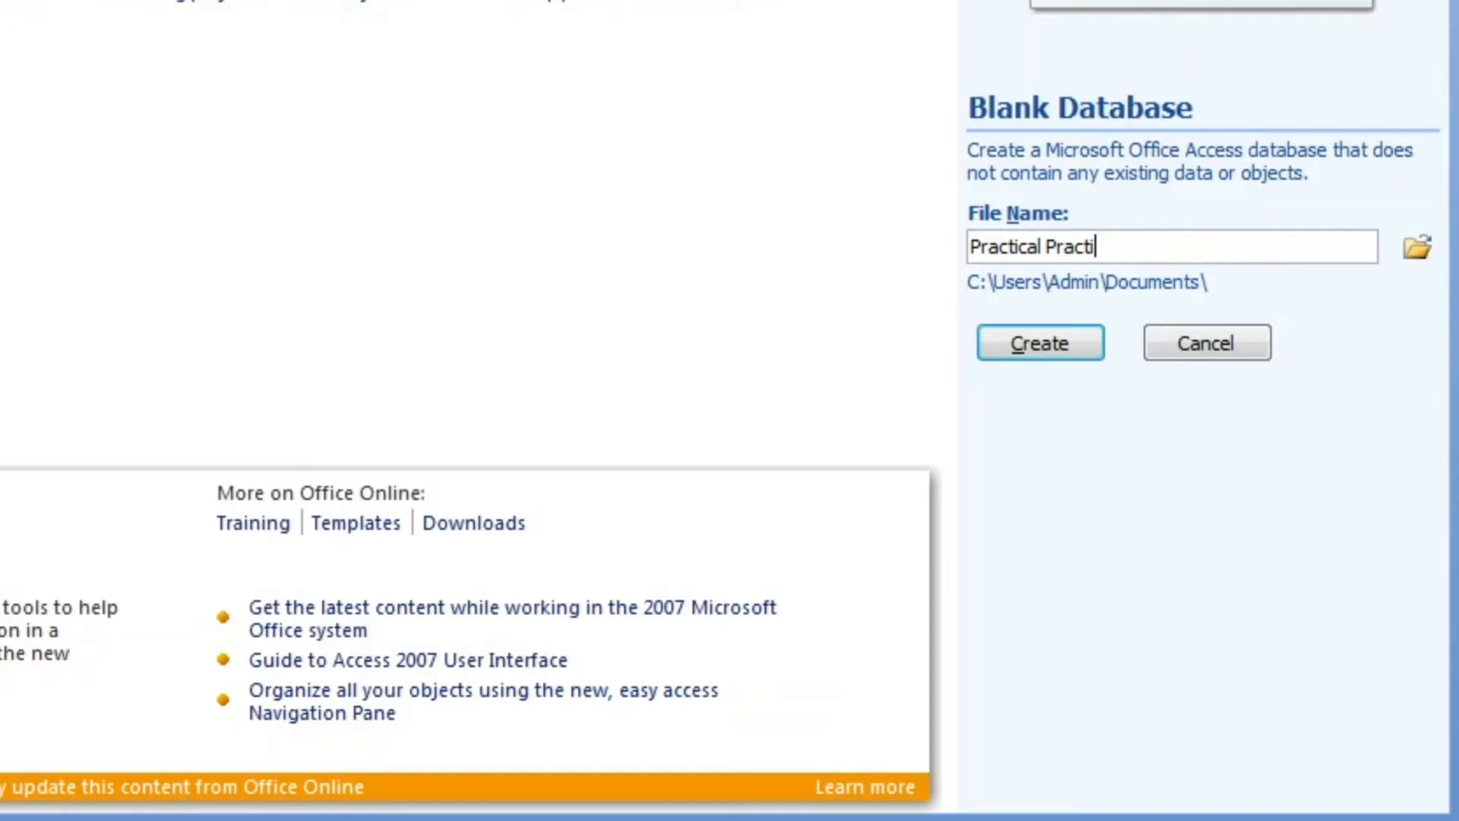
type("ce")
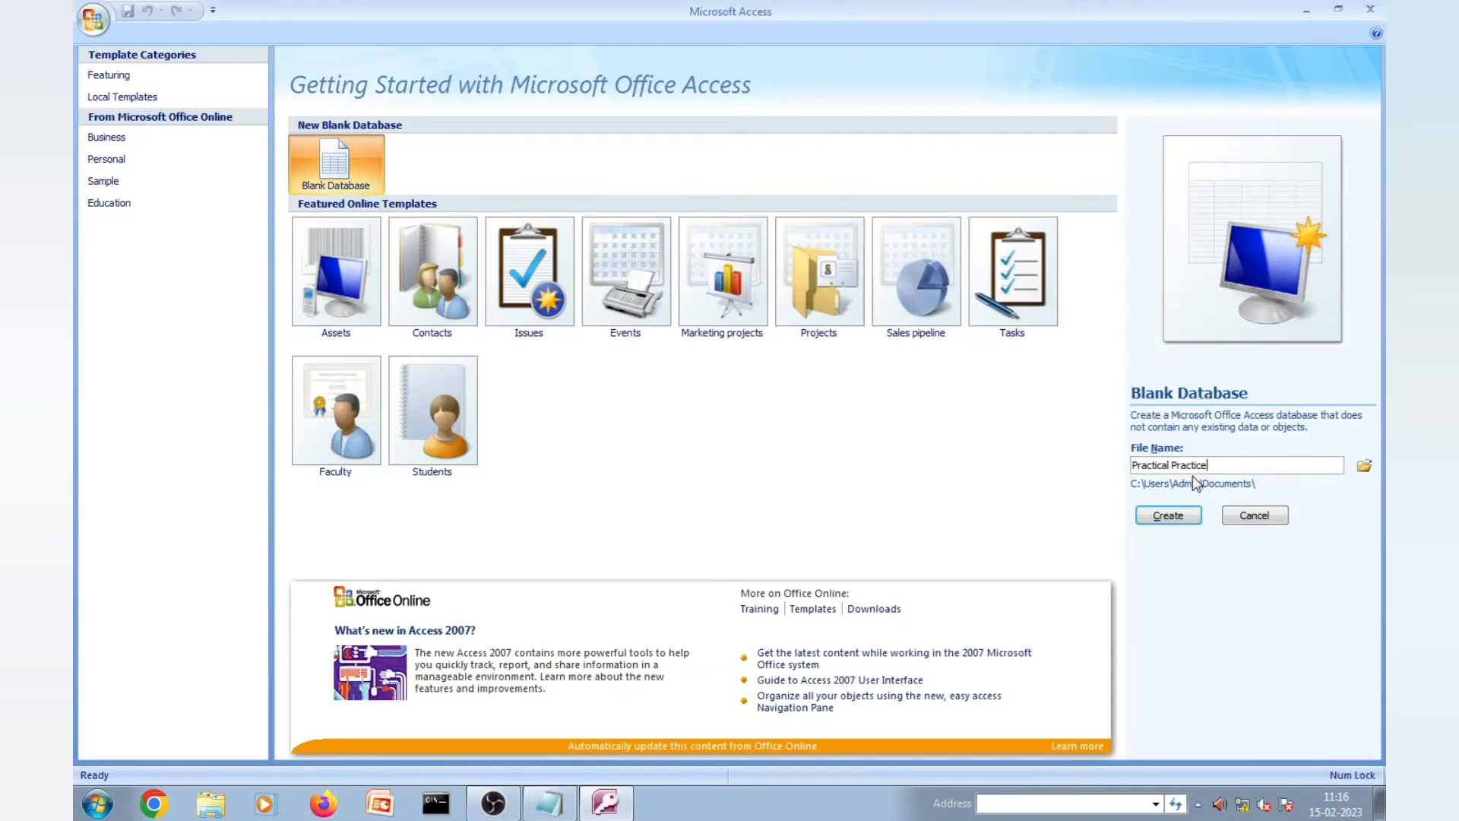
mouse_move(990, 443)
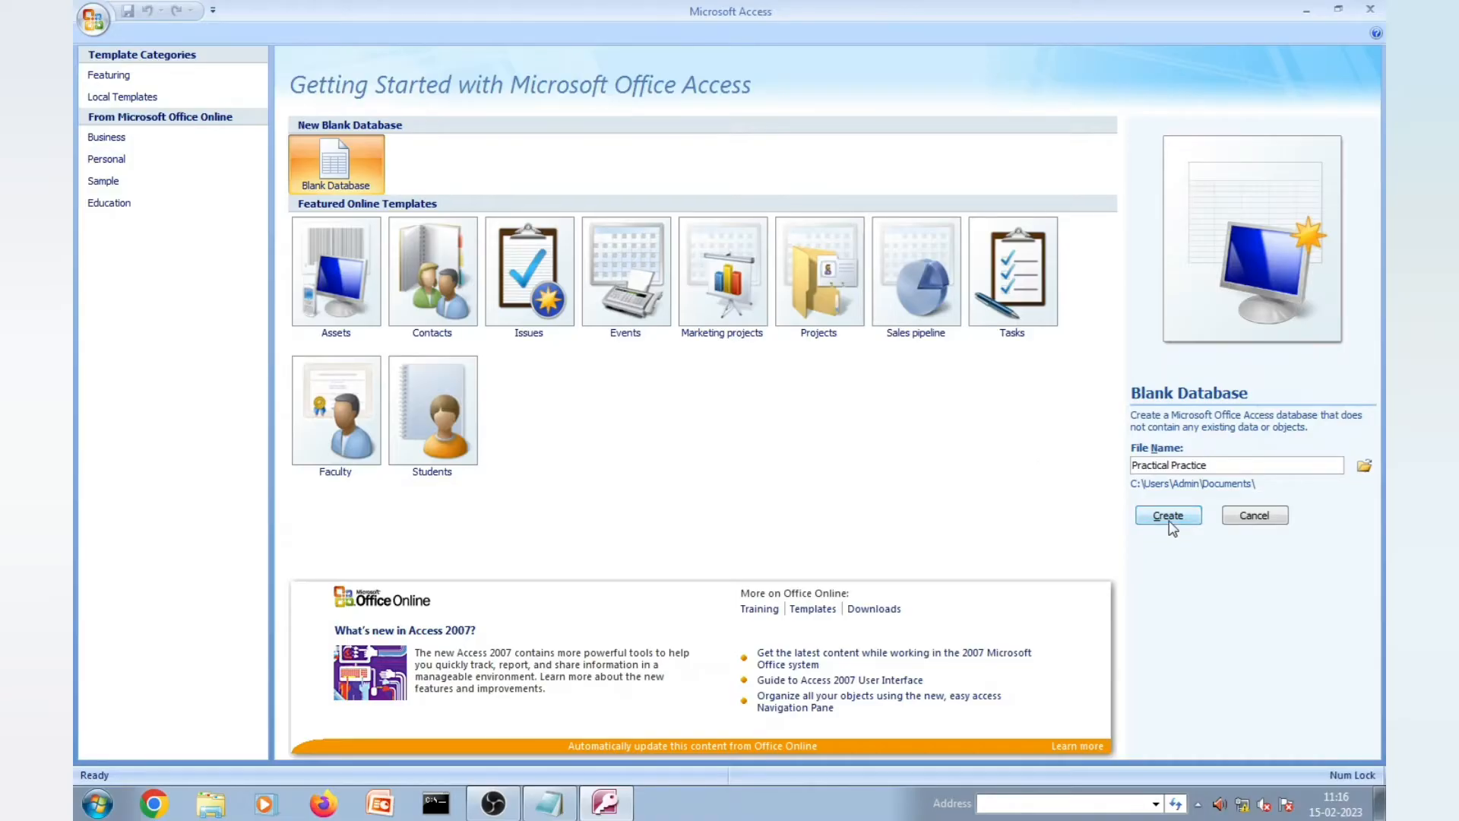
left_click(1167, 515)
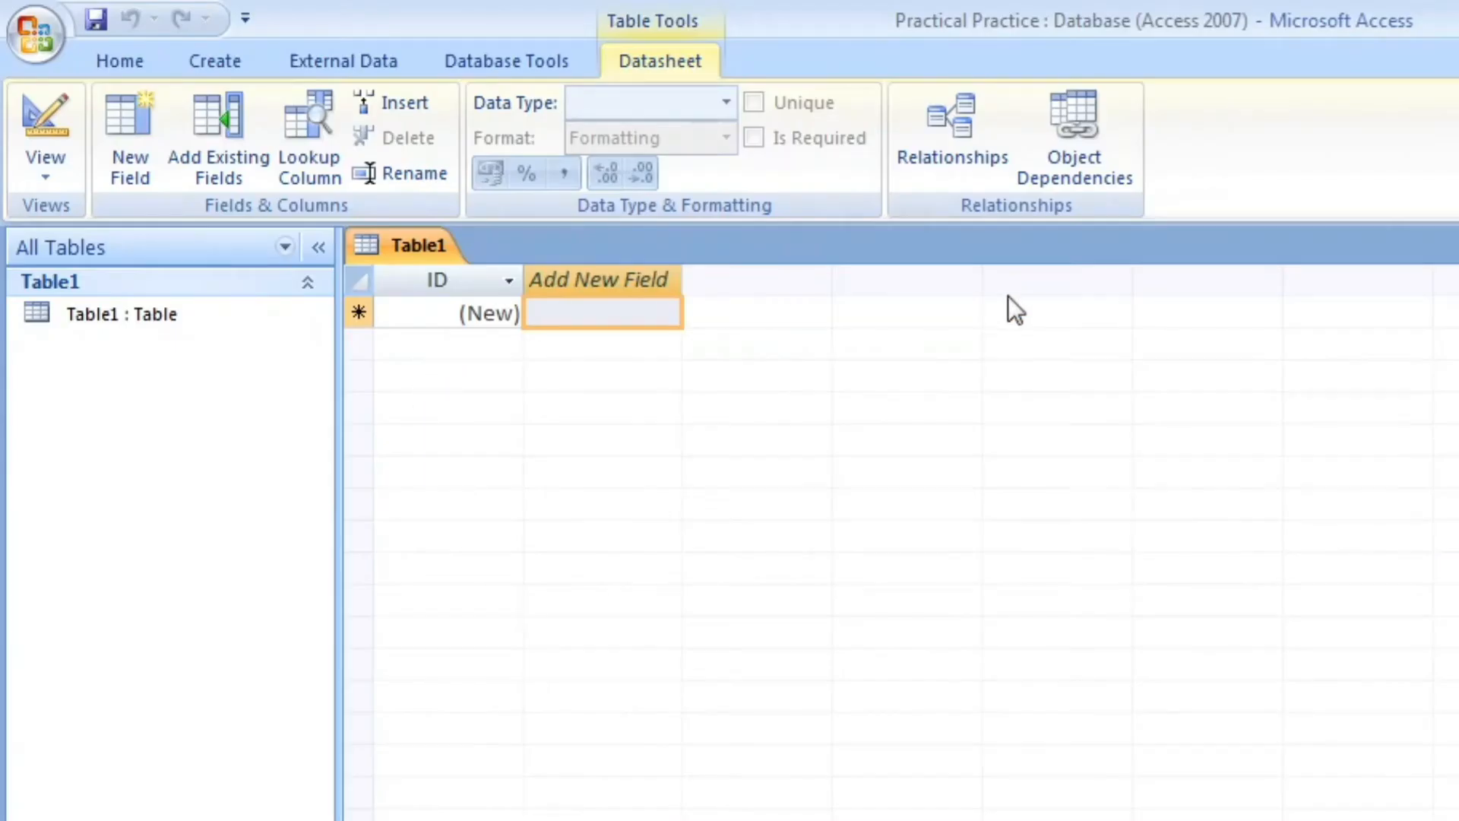
mouse_move(1169, 784)
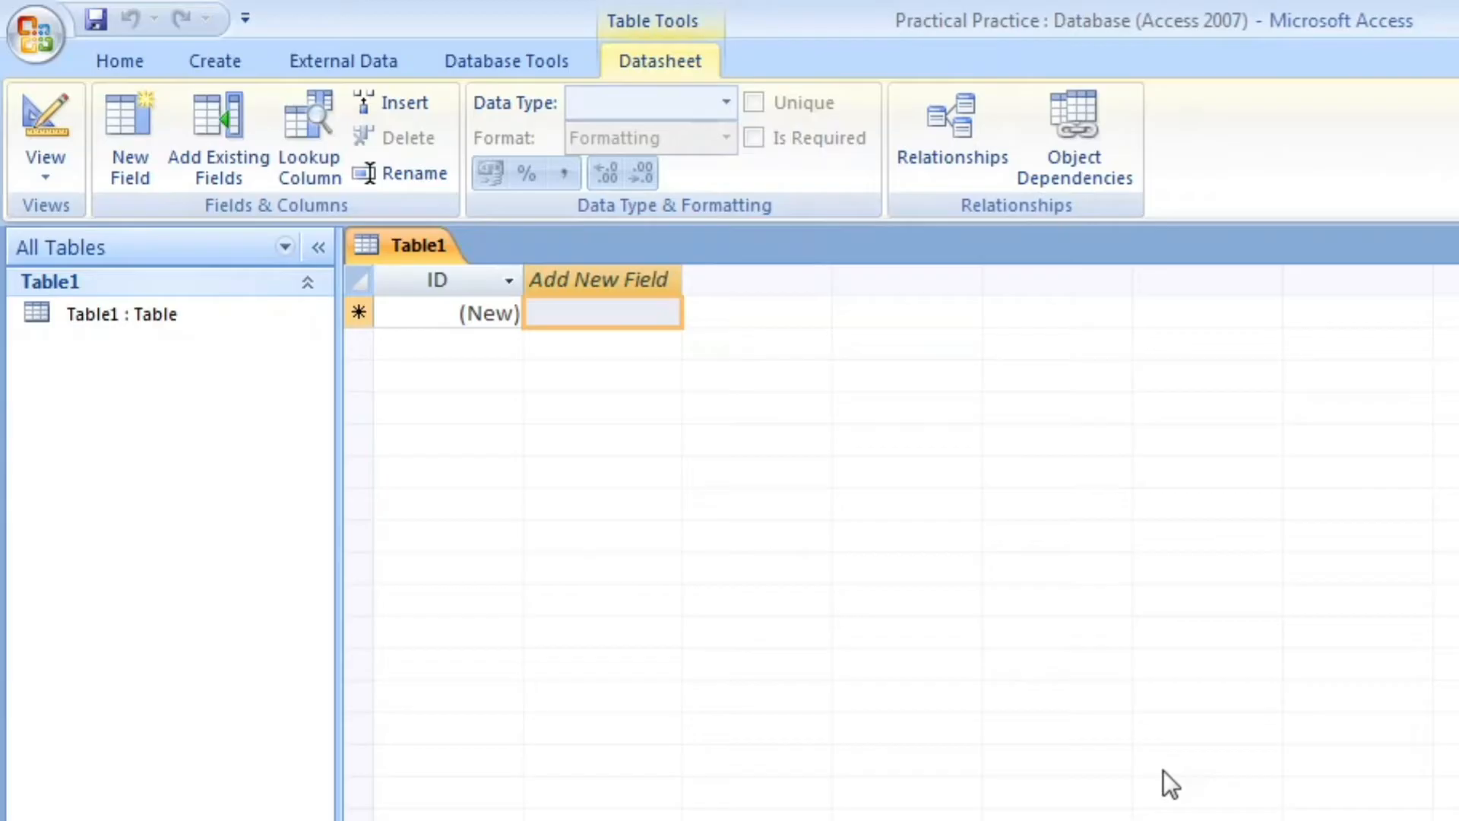
mouse_move(88, 535)
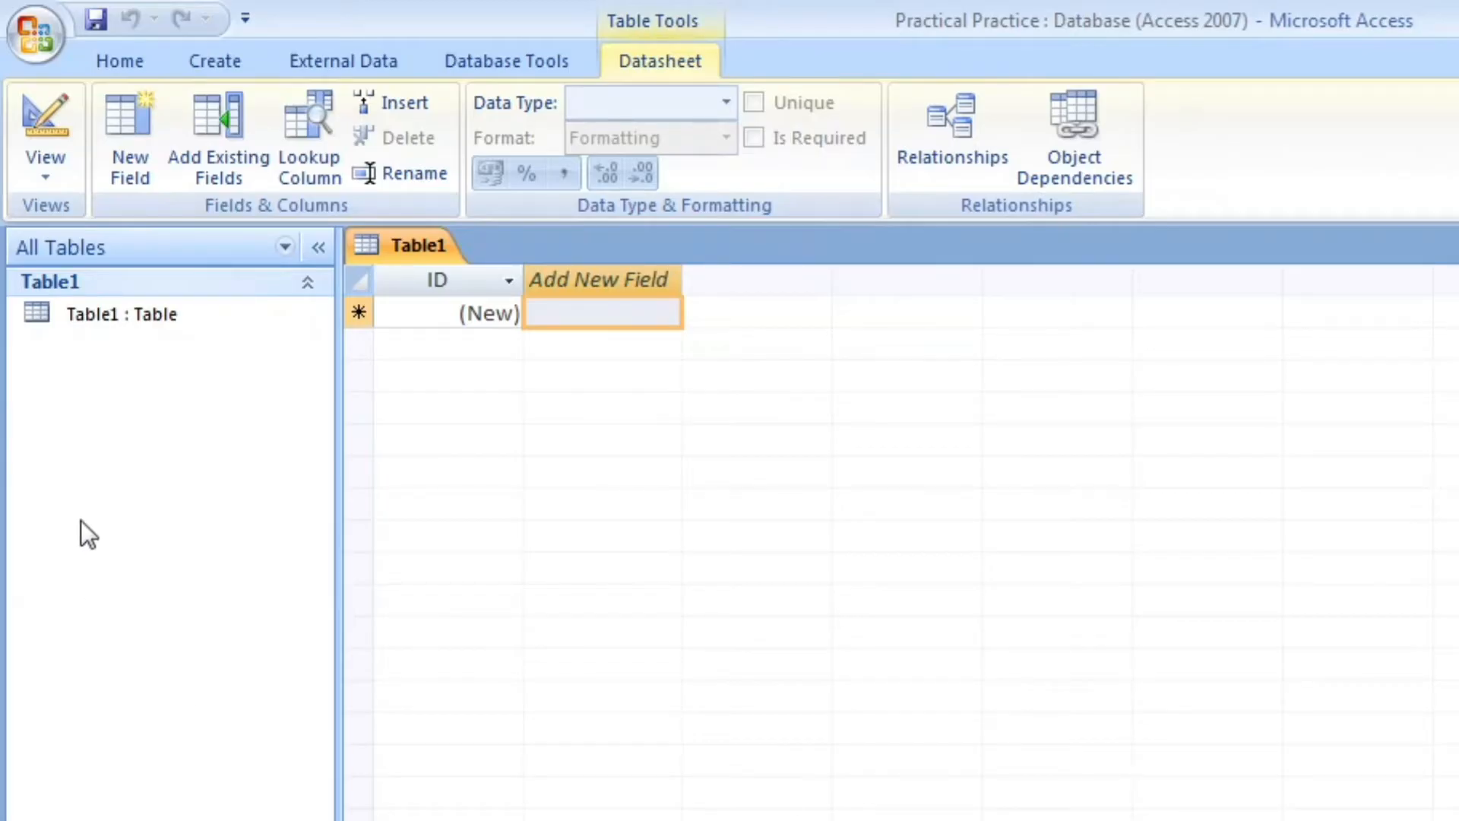
Step: Switch the new table to Design View, saving it under the name Inventory
left_click(44, 140)
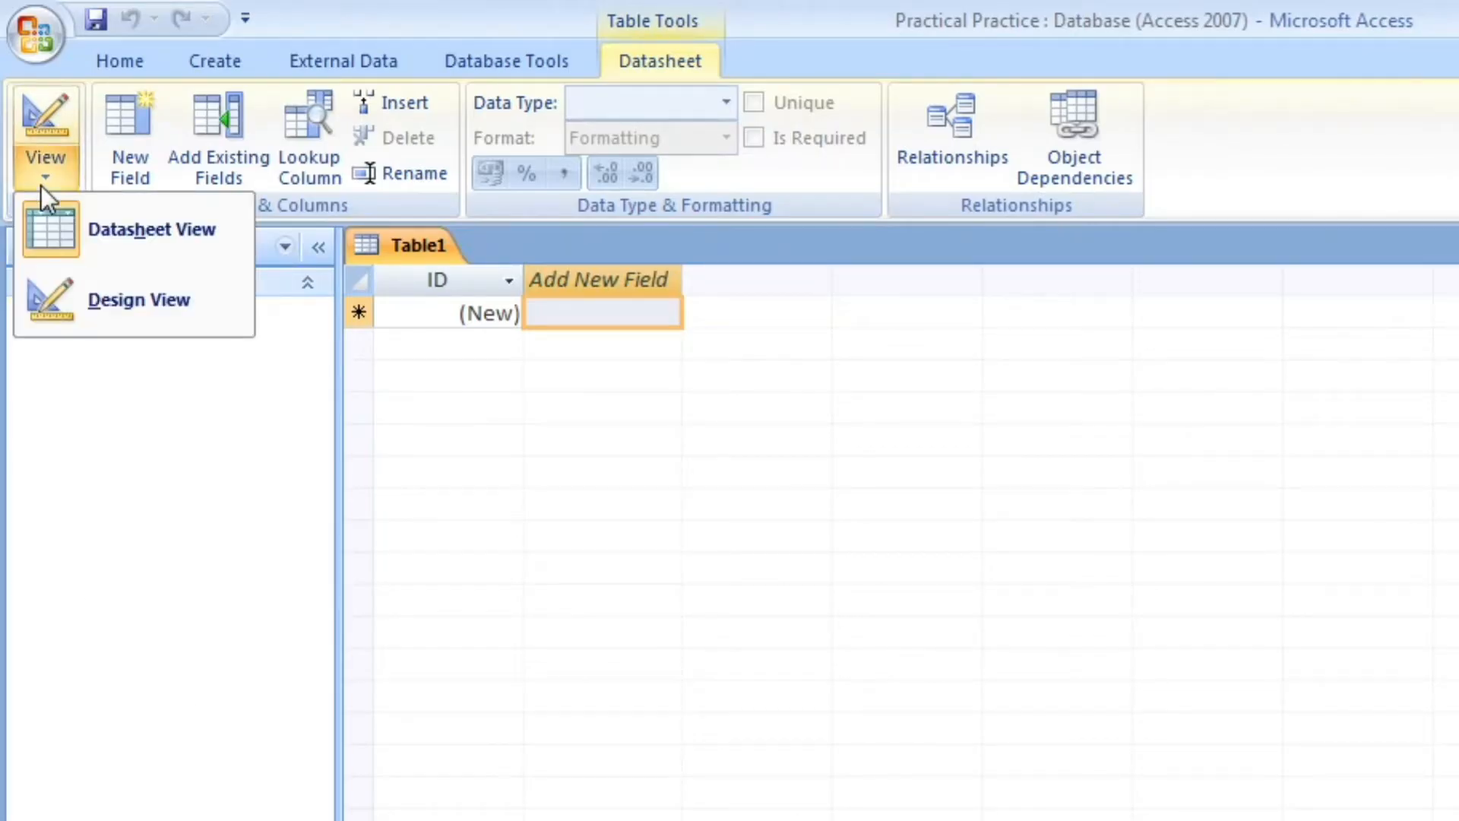
left_click(140, 300)
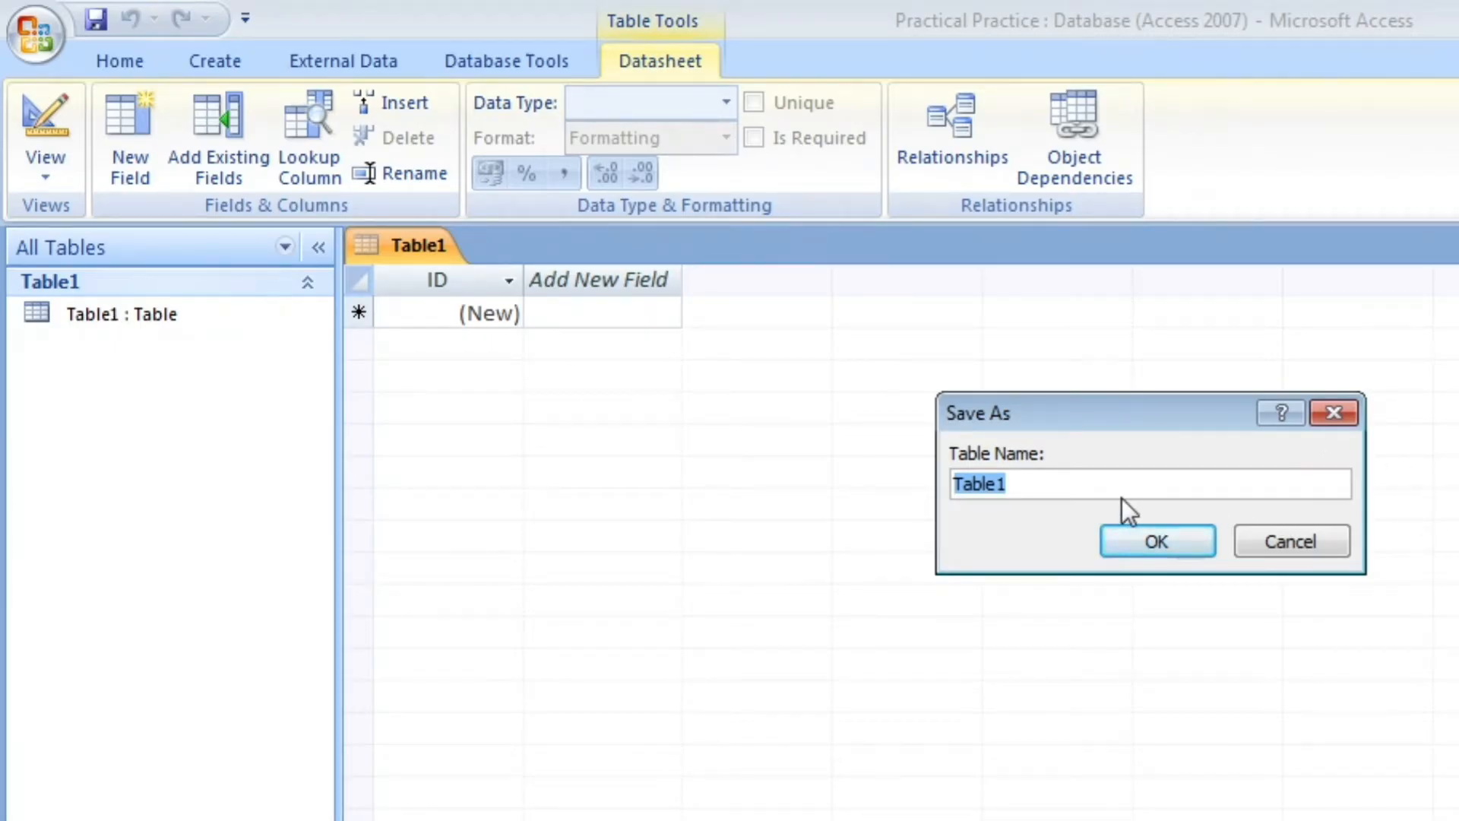
key("Delete")
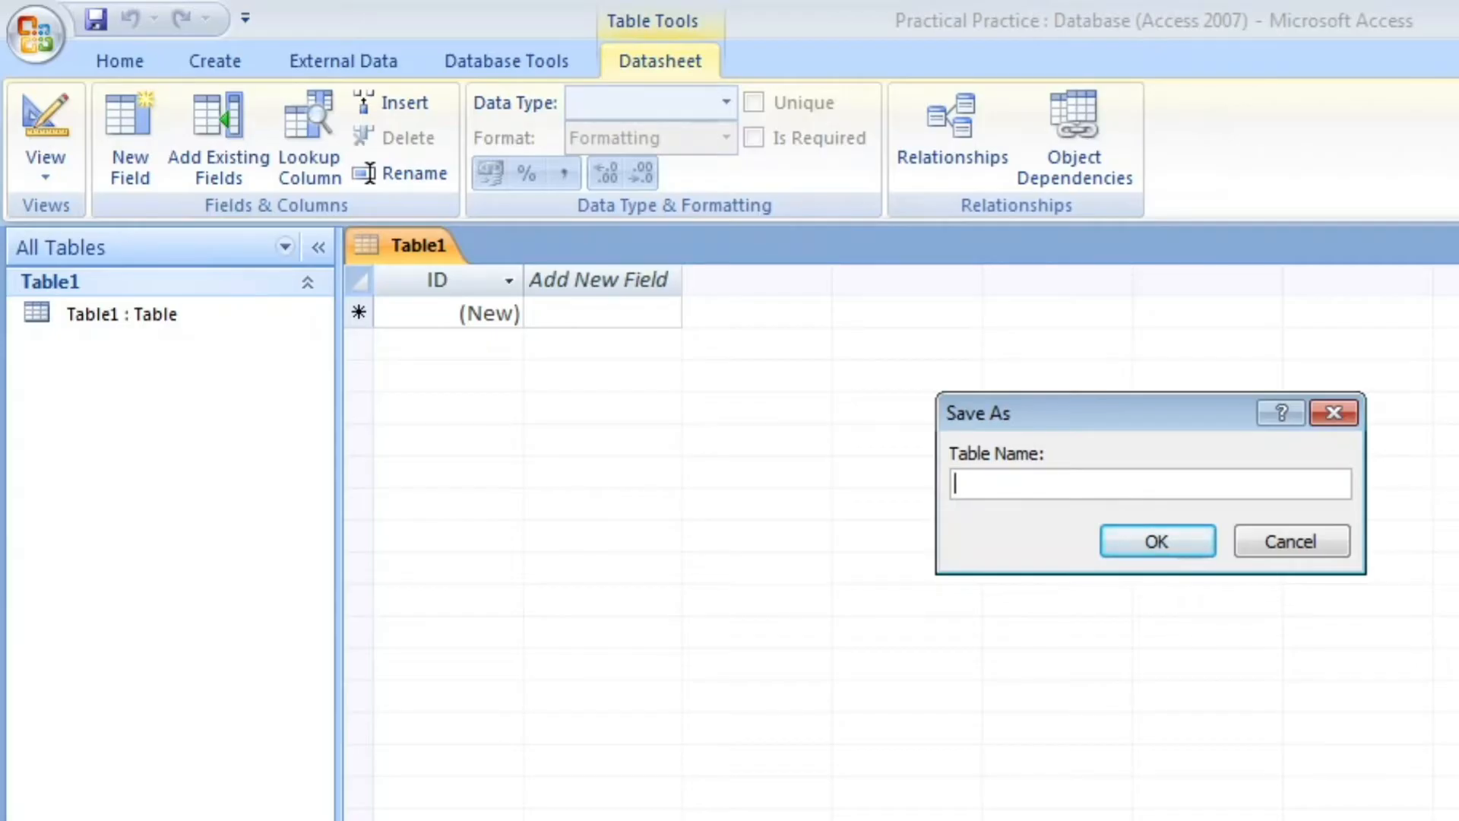
type("Inventory")
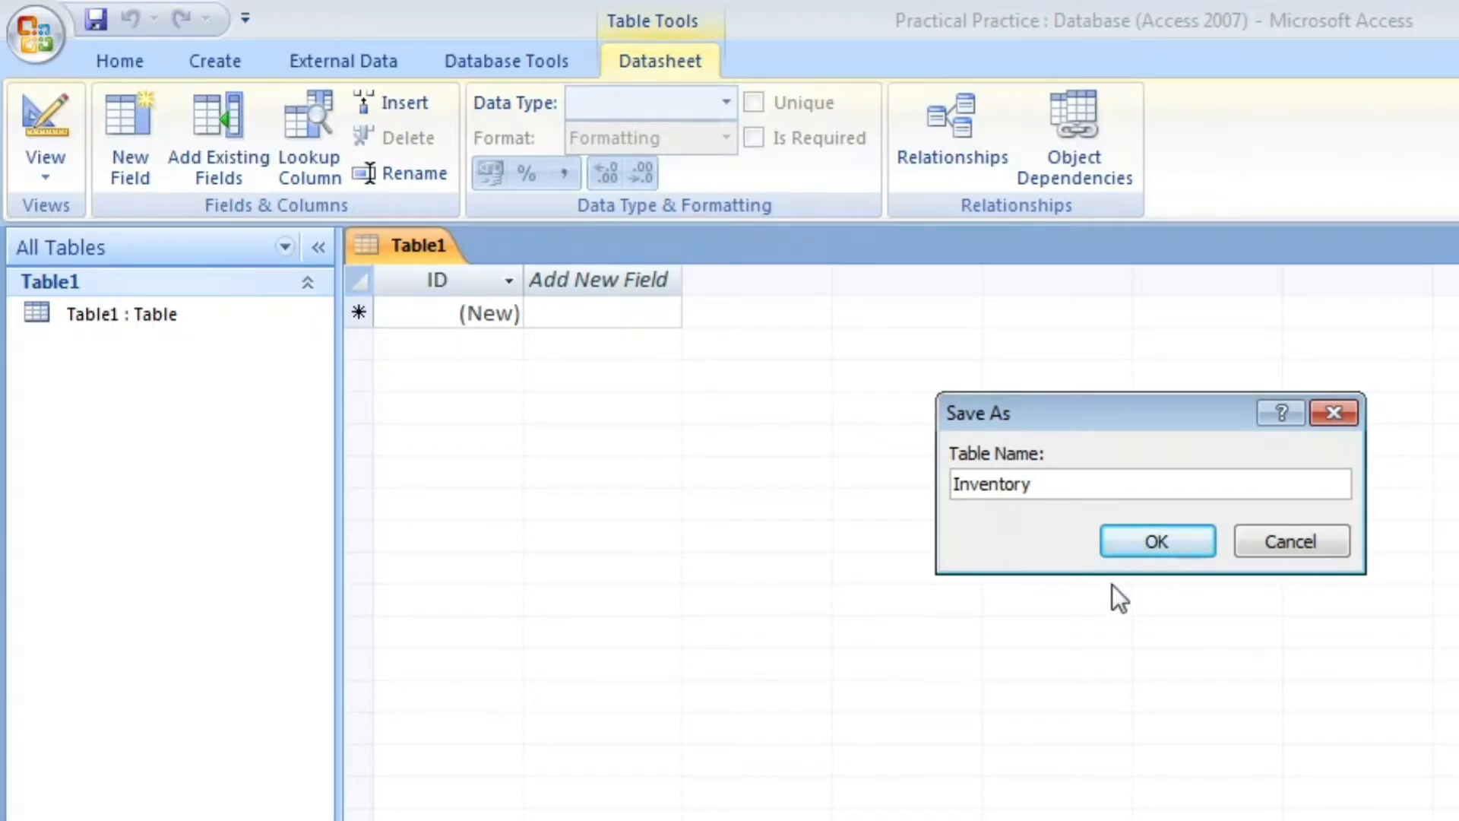
left_click(1155, 542)
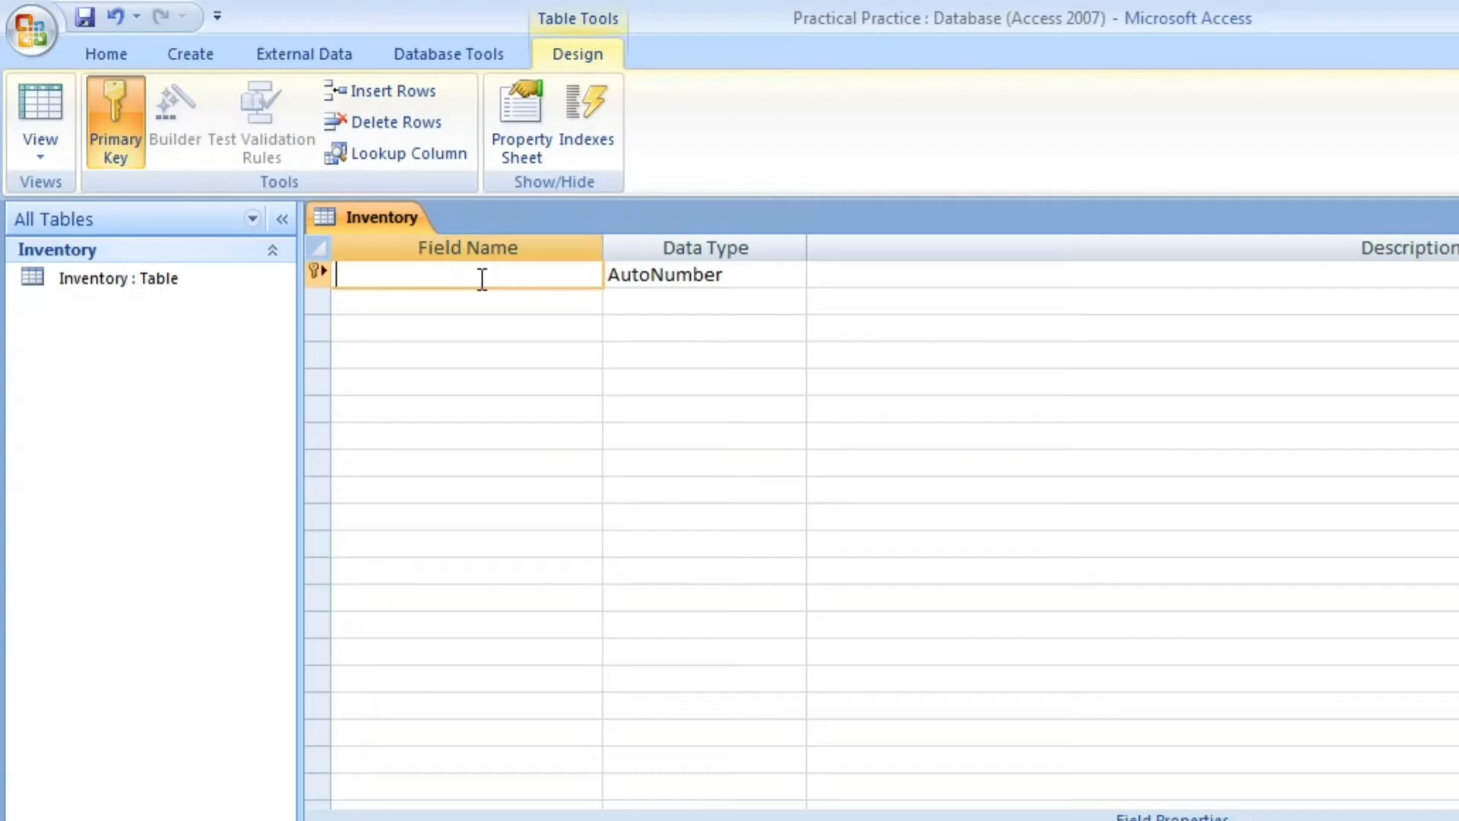
Step: Define the first field as Item No and choose its data type
type("It")
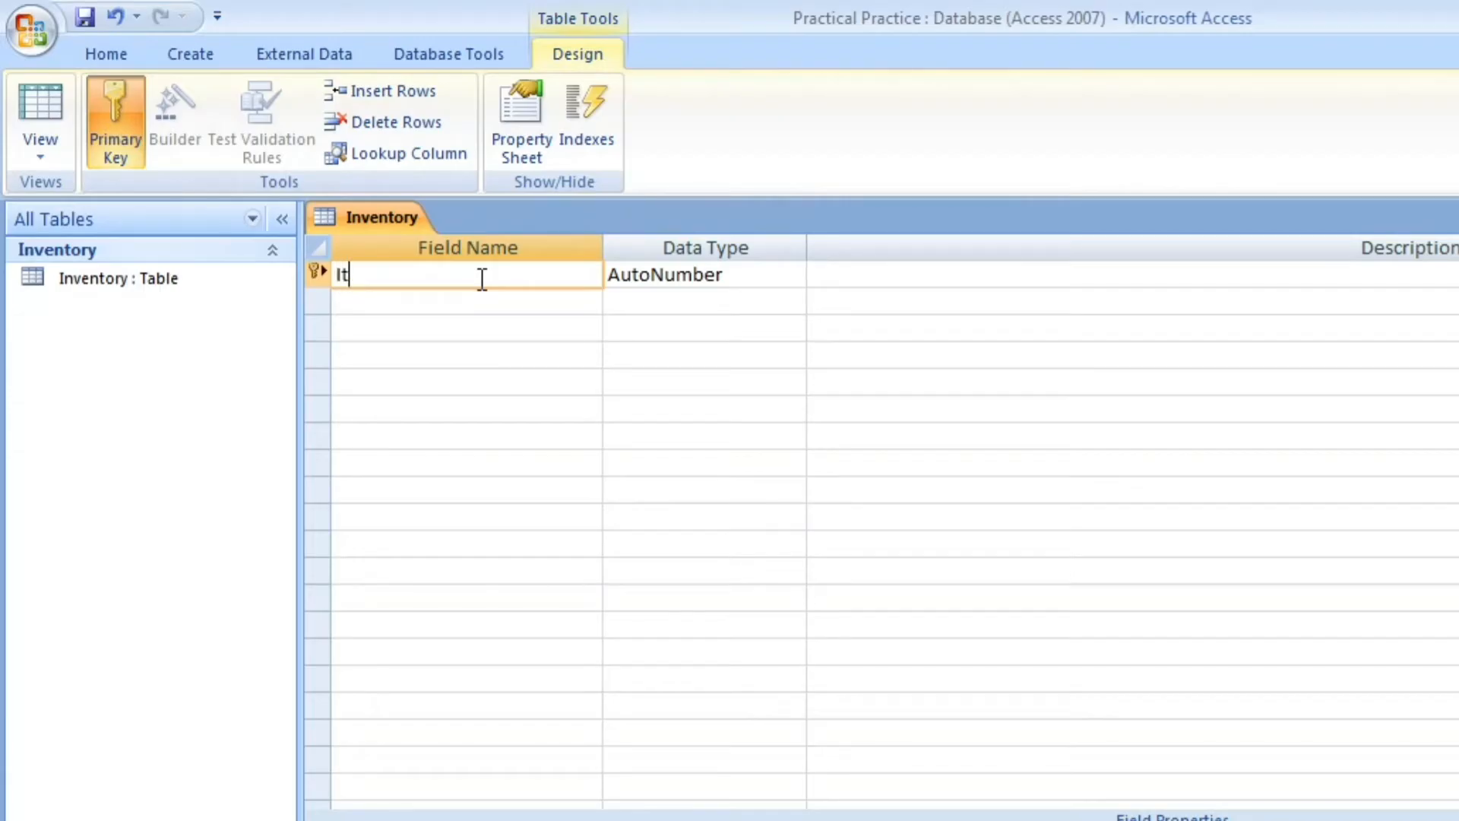
type("em")
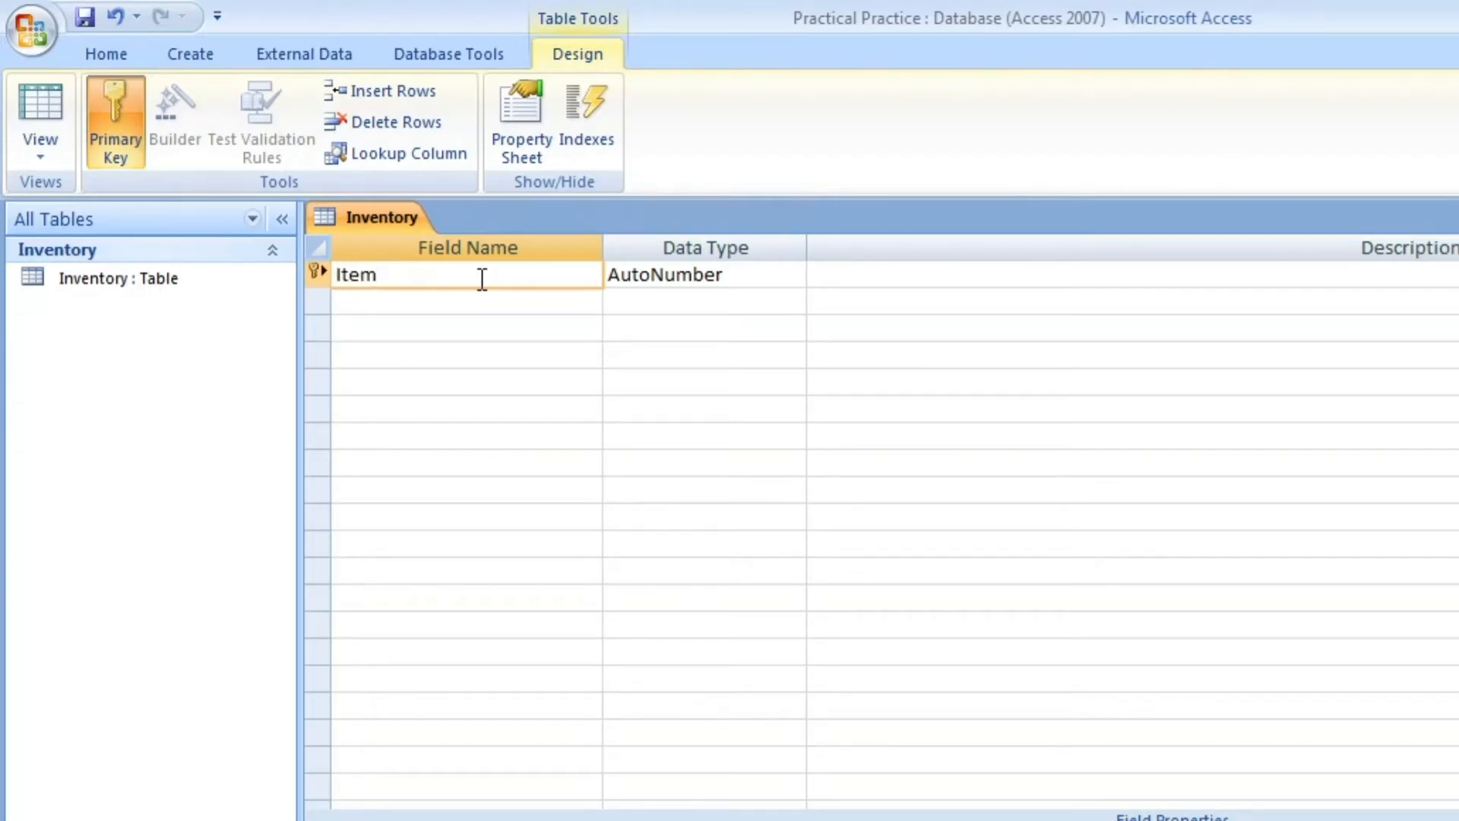
type("No")
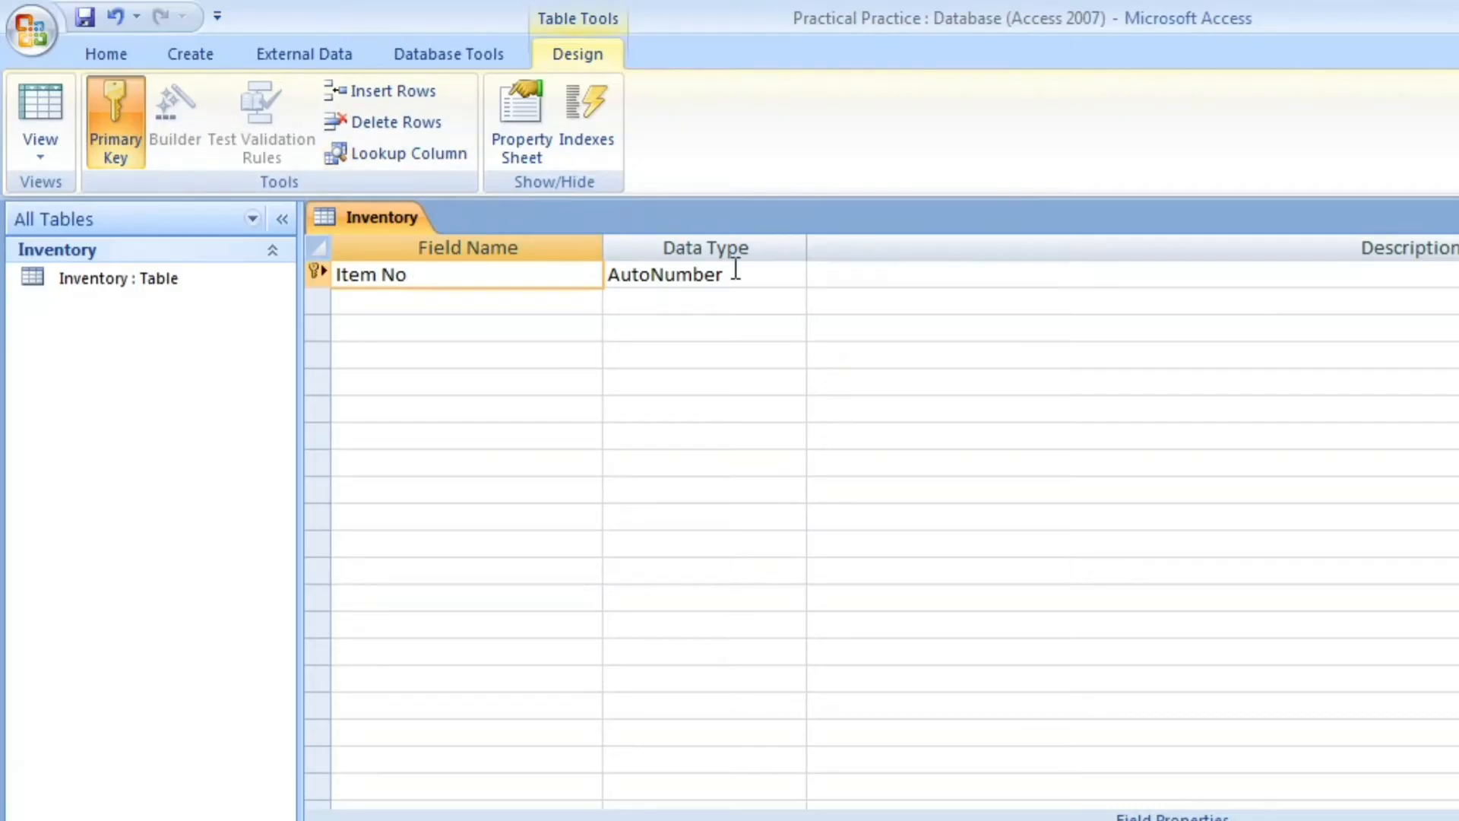
left_click(704, 274)
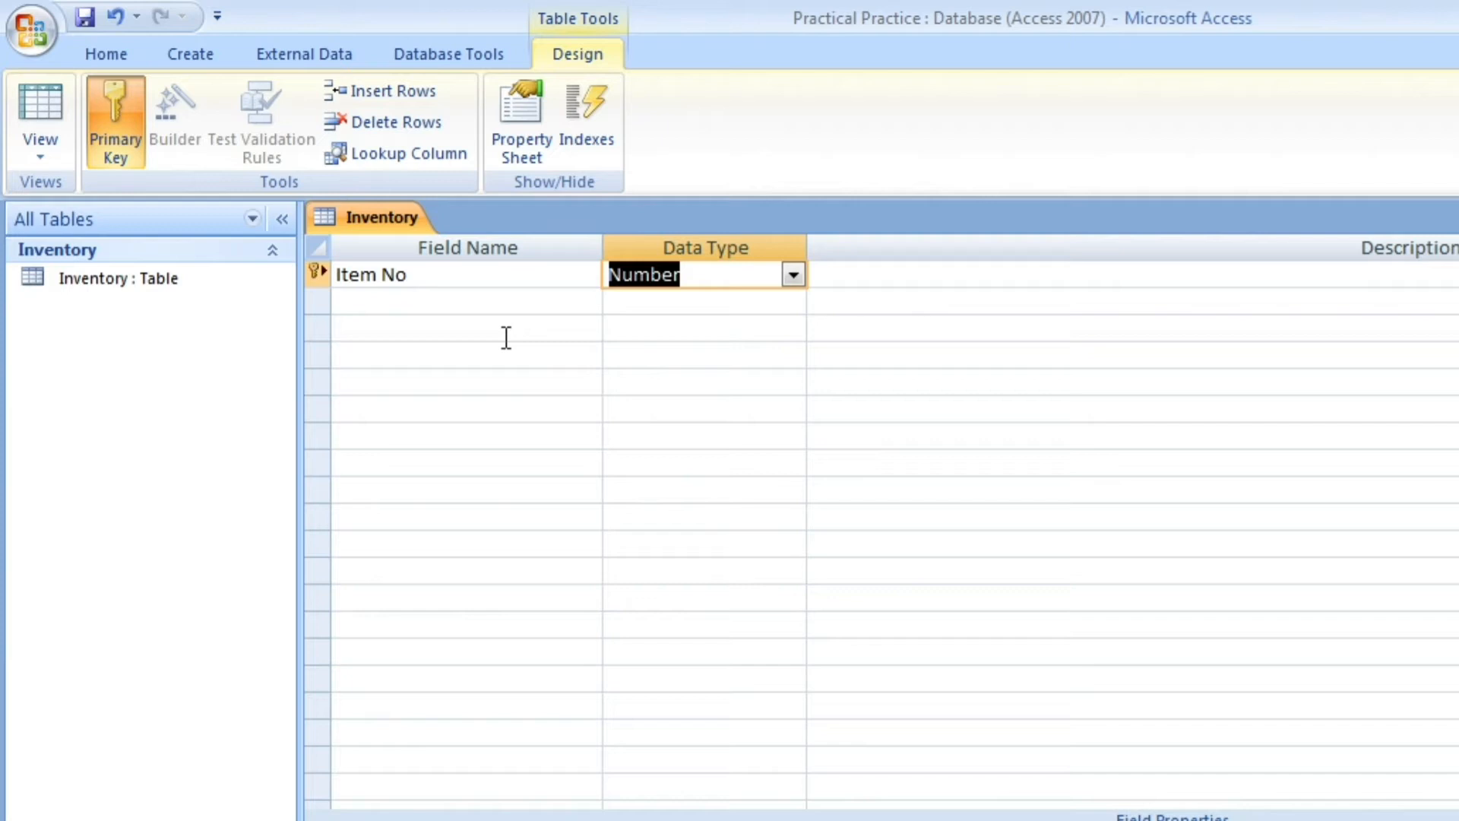
left_click(465, 301)
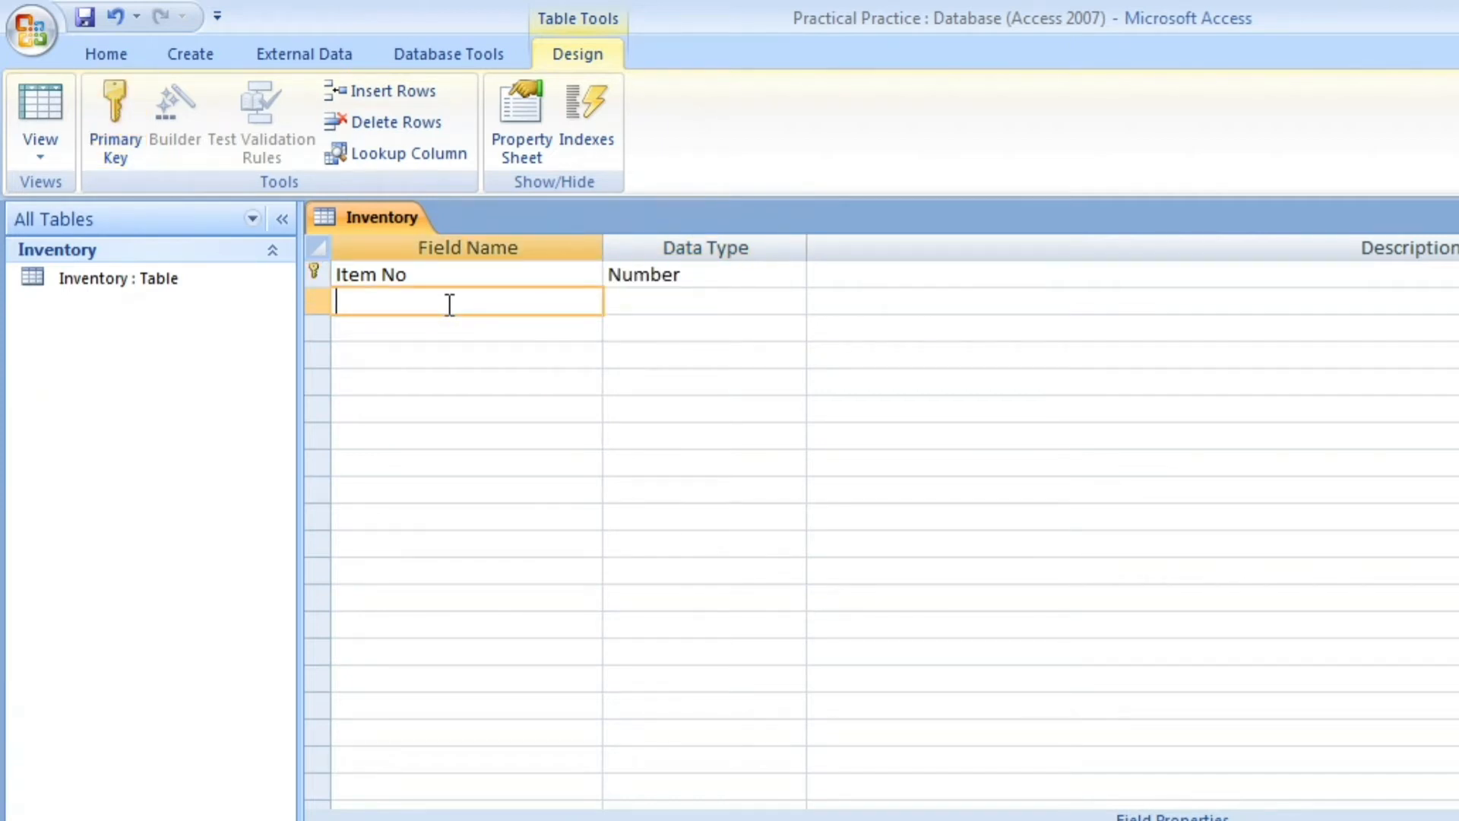
Step: Add the Item Name, Item Description, Item Color and Item Price fields
type("Item n")
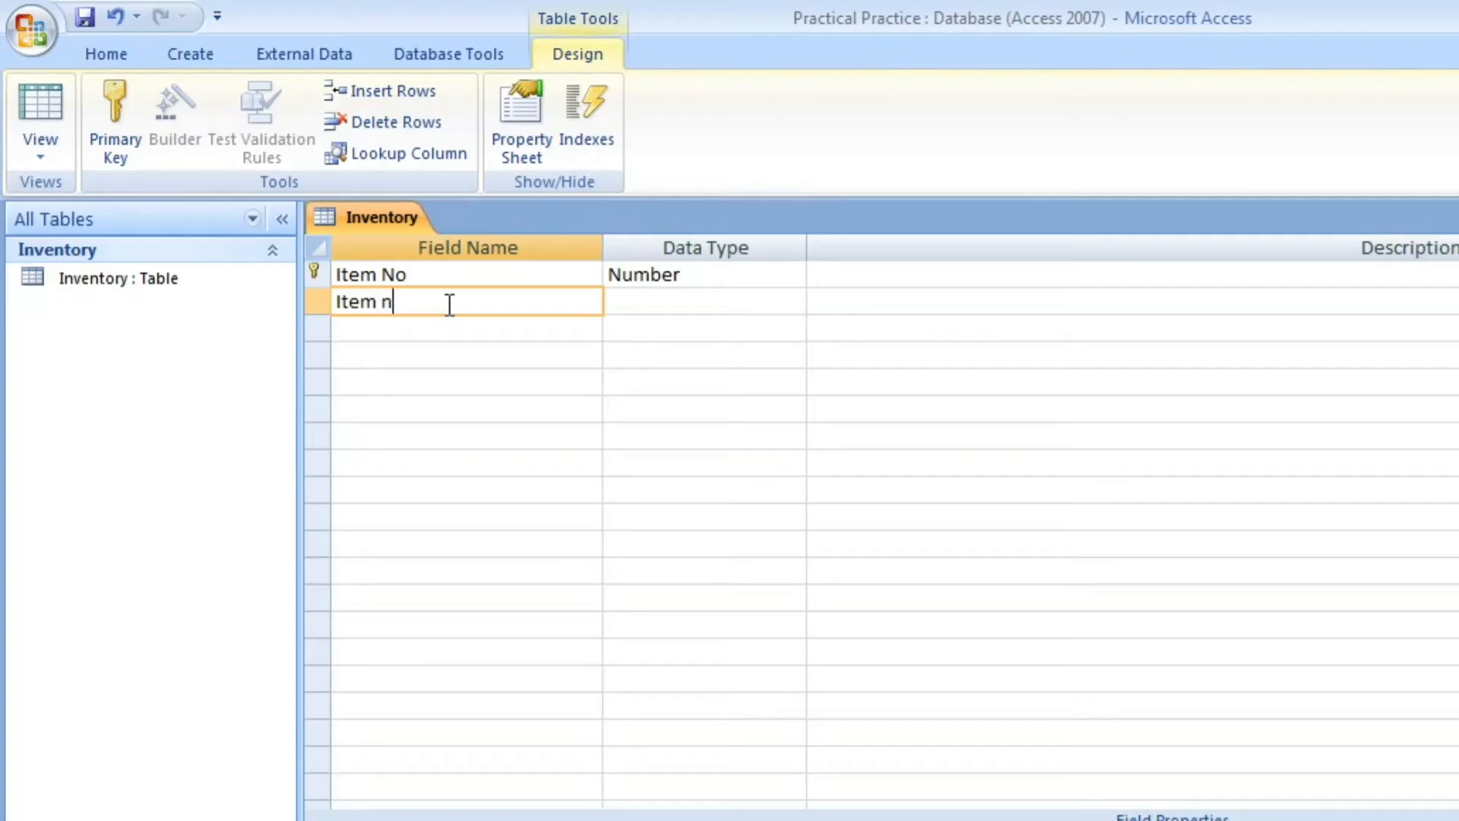
type("ame")
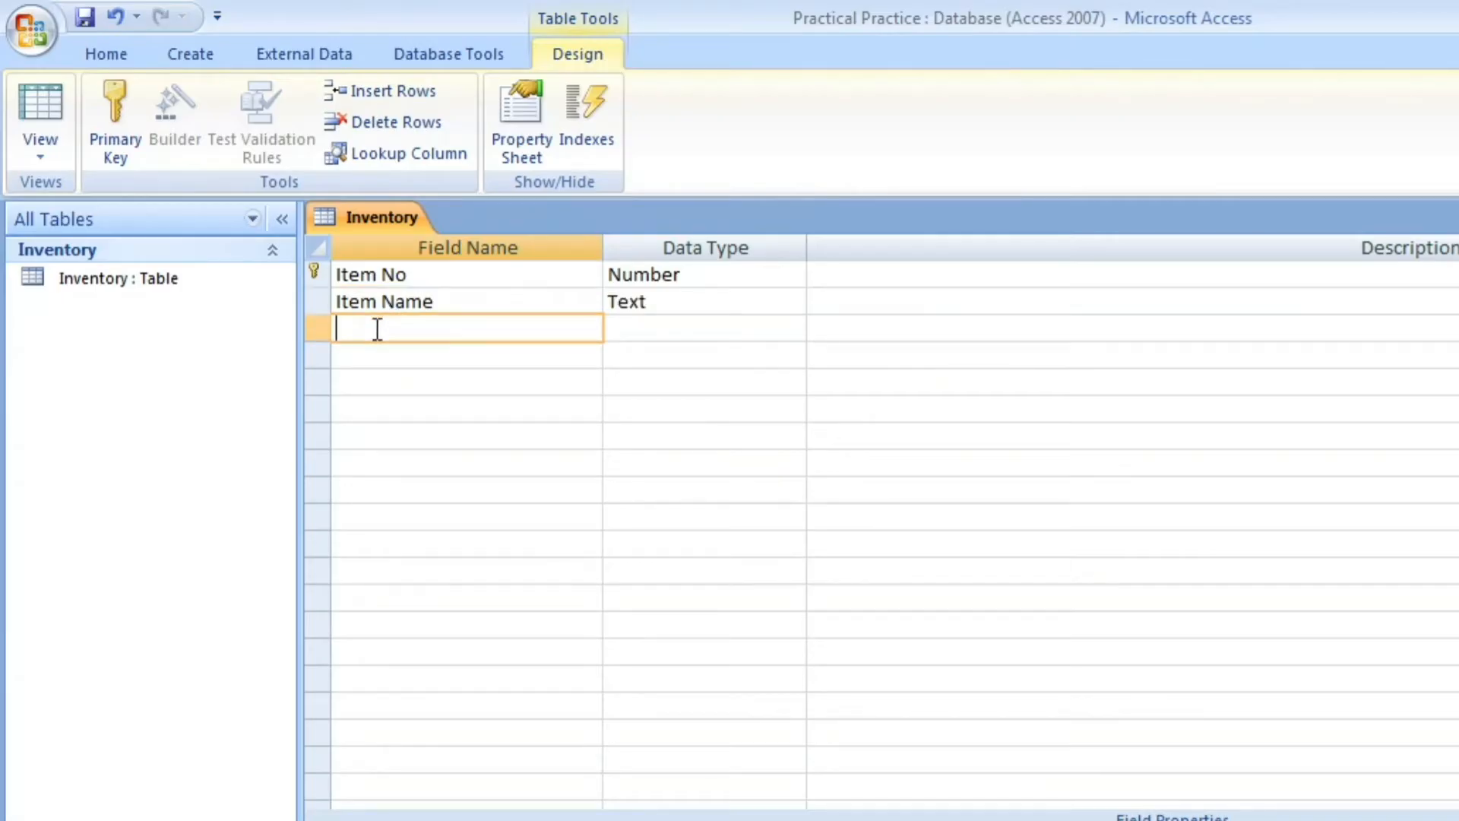
type("Item D")
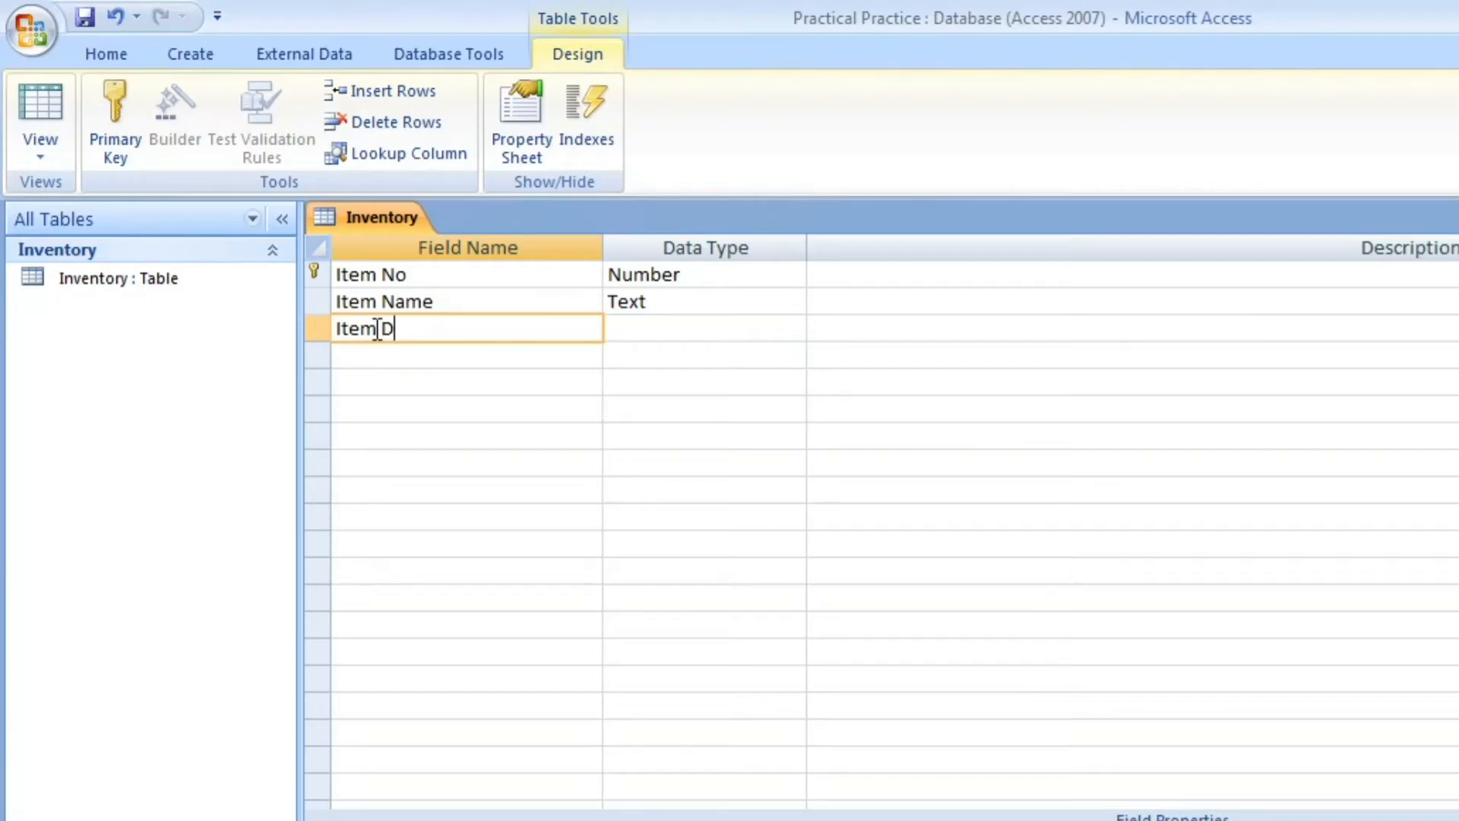
type("escript")
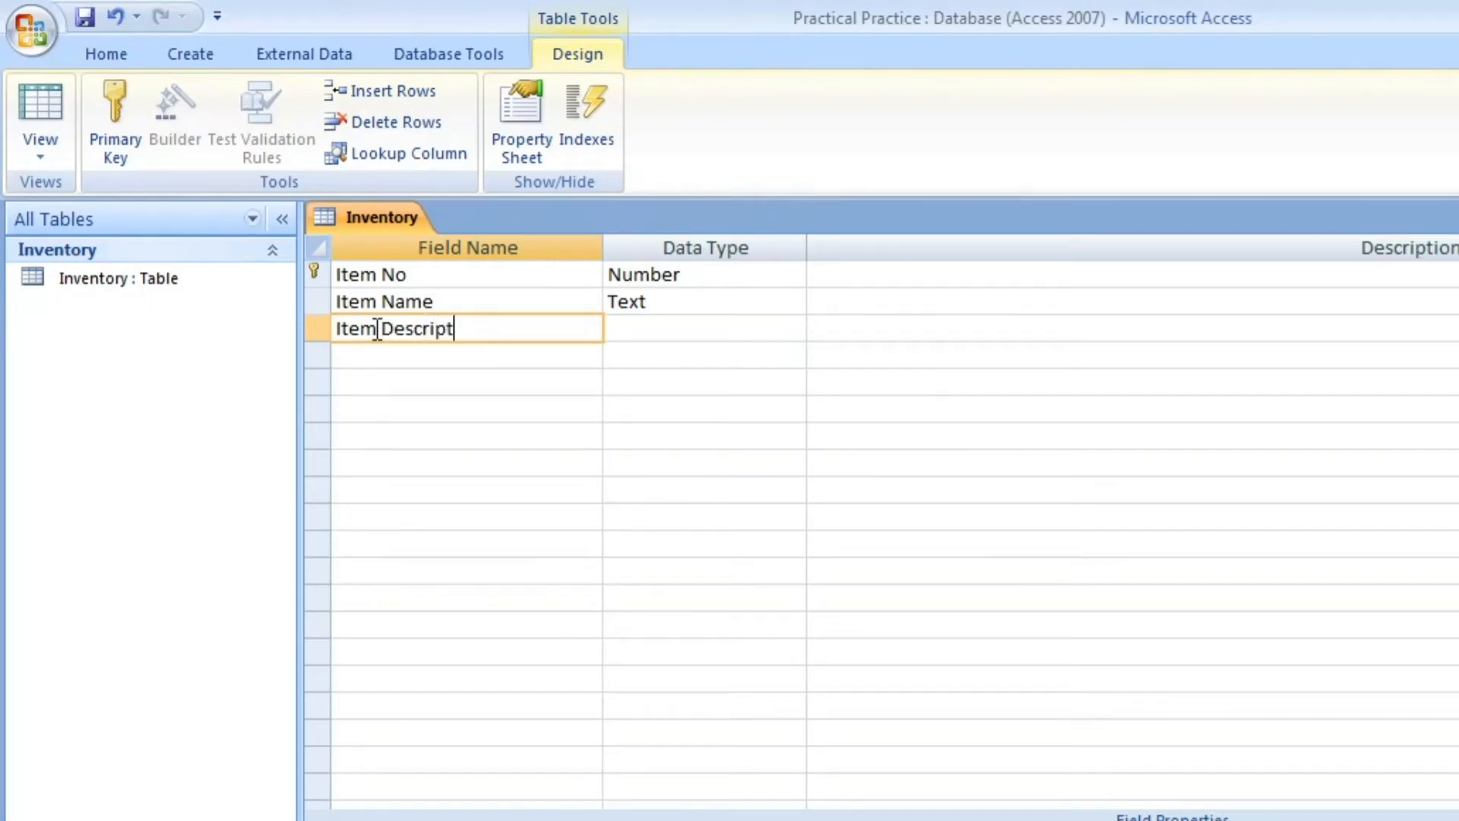
type("ion")
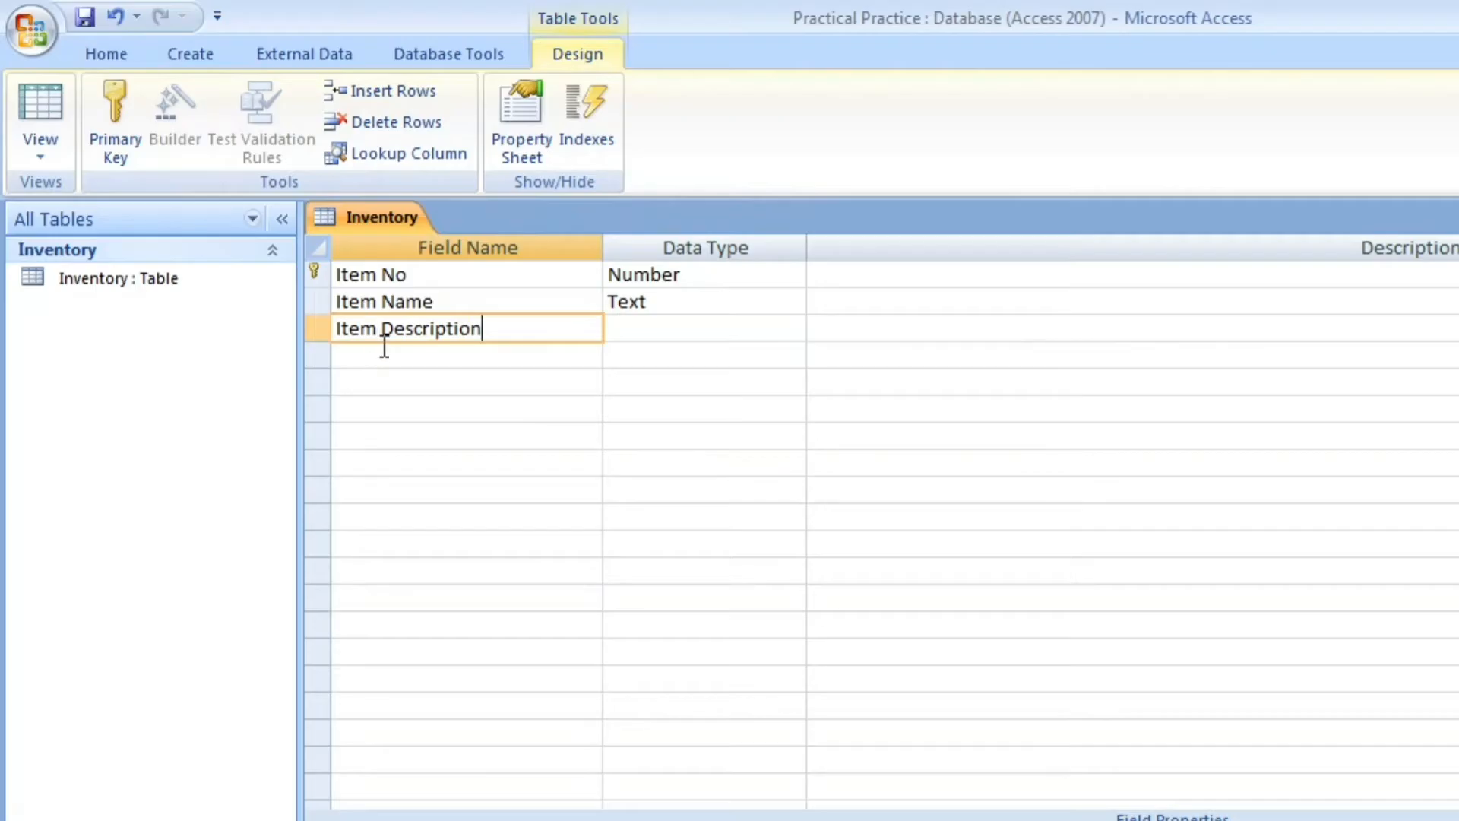
type("Item Color")
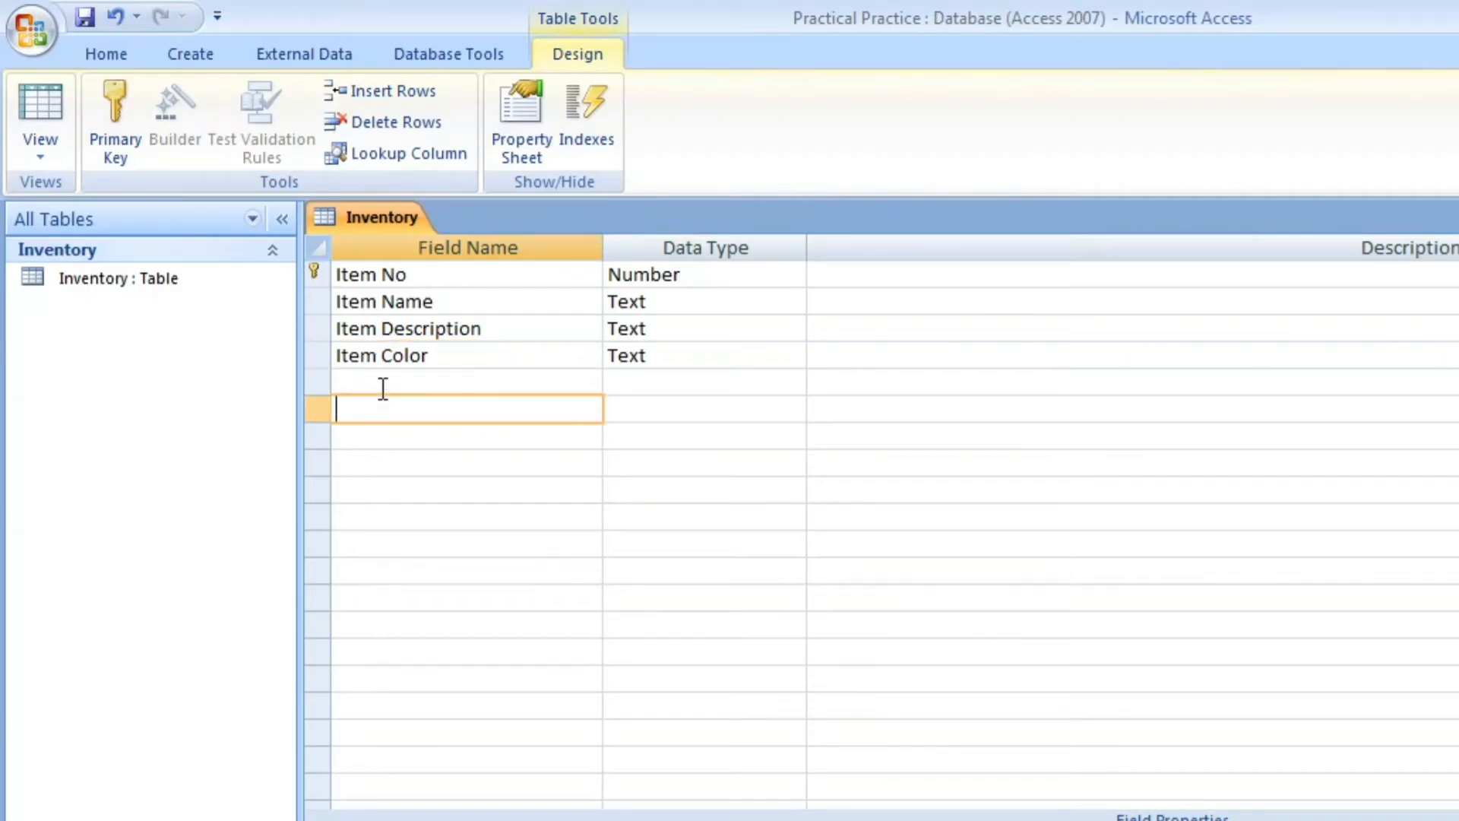
type("Item")
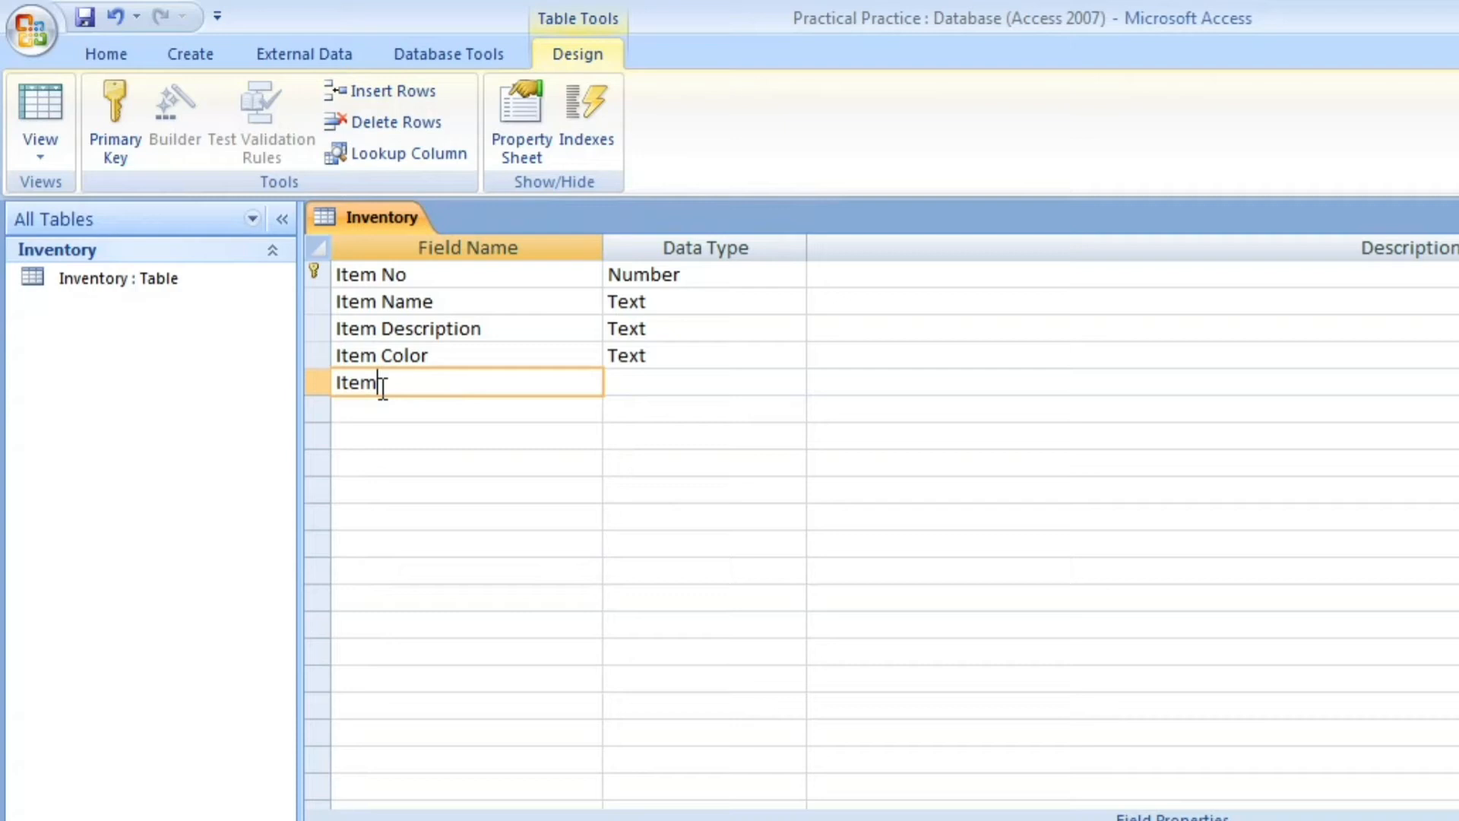
type("Price")
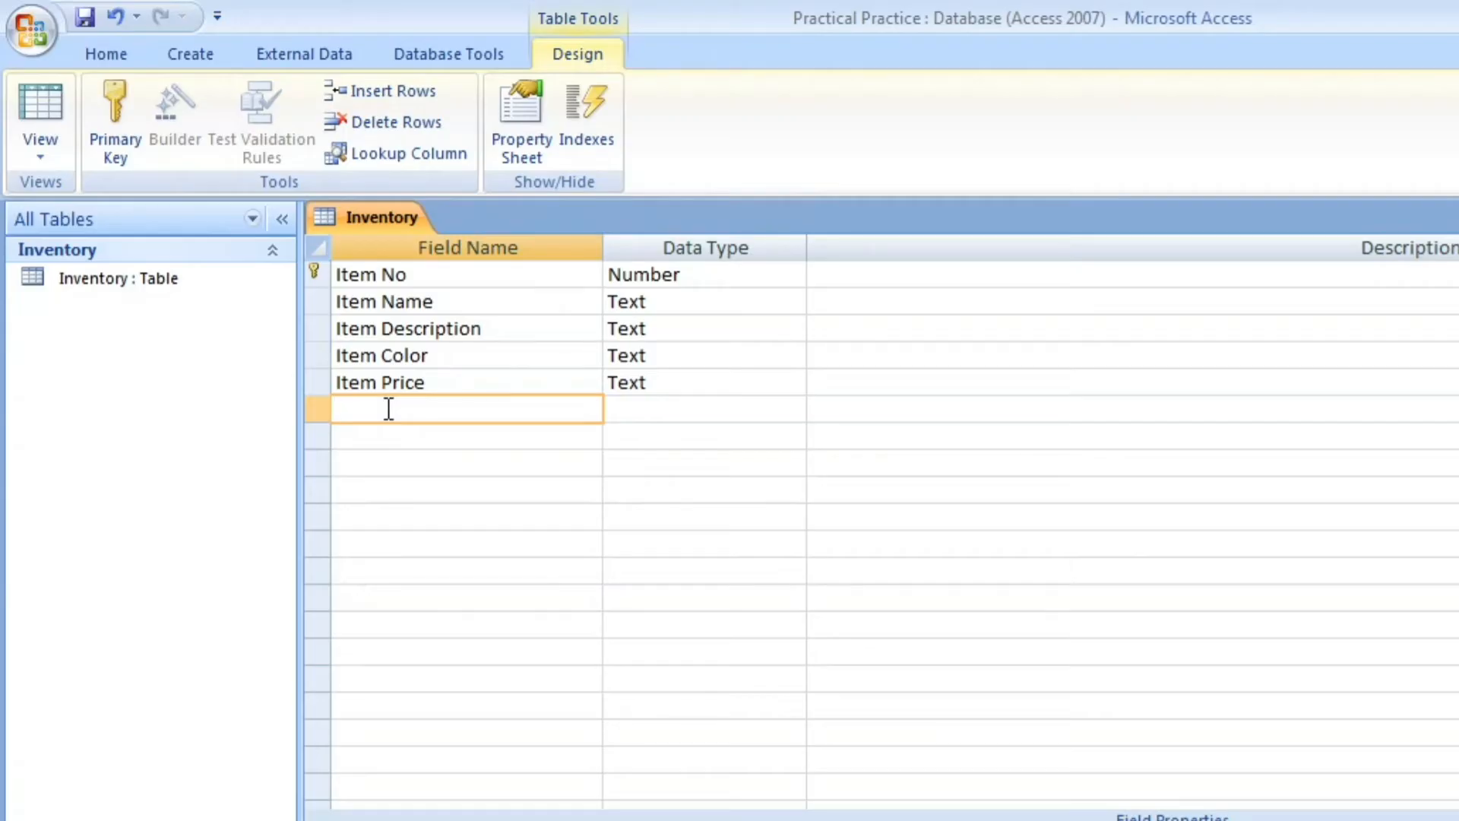
Step: Add the No of copies field and set its data type to Number
type("No of")
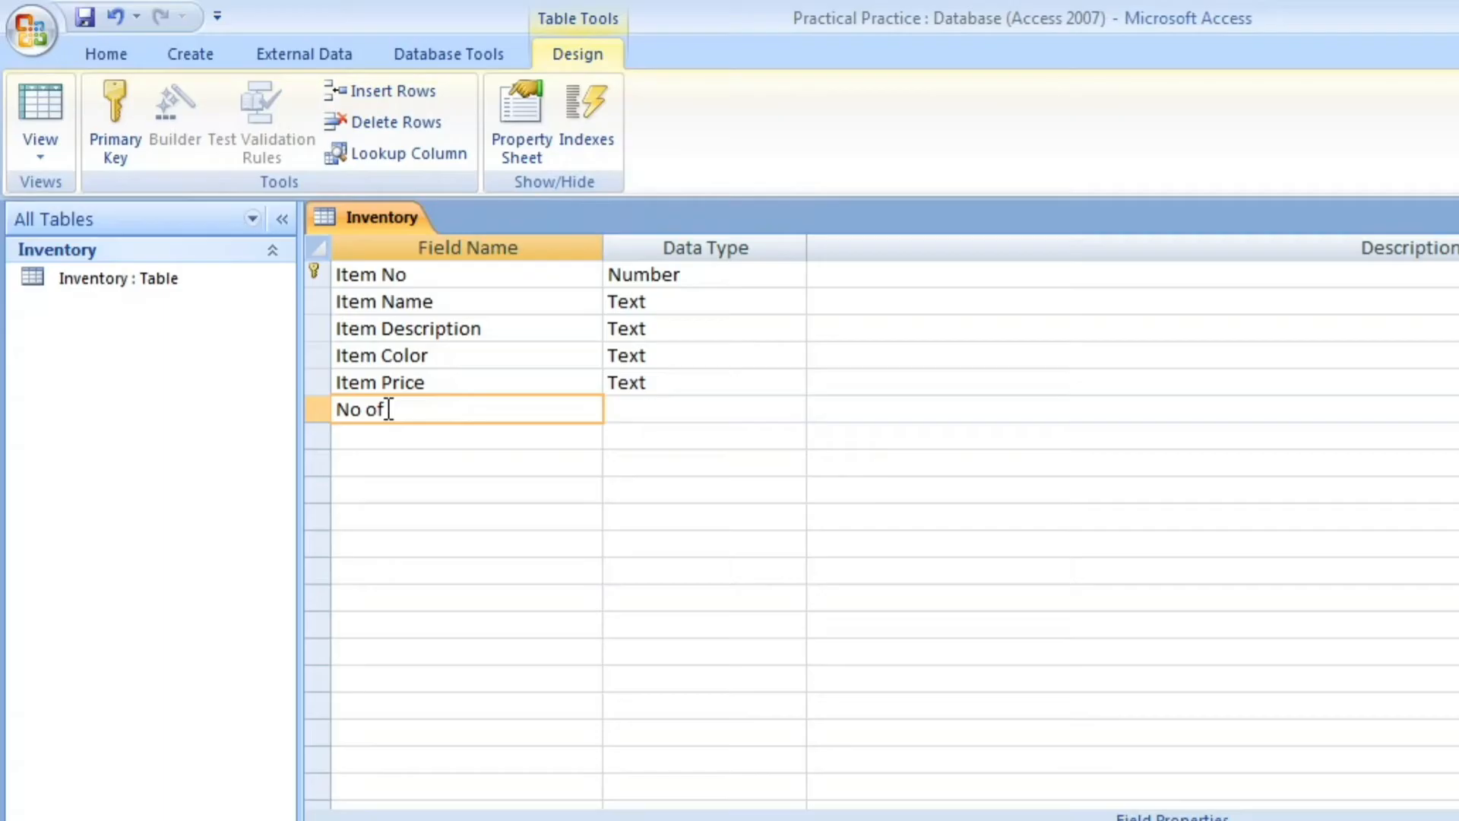
type("copies")
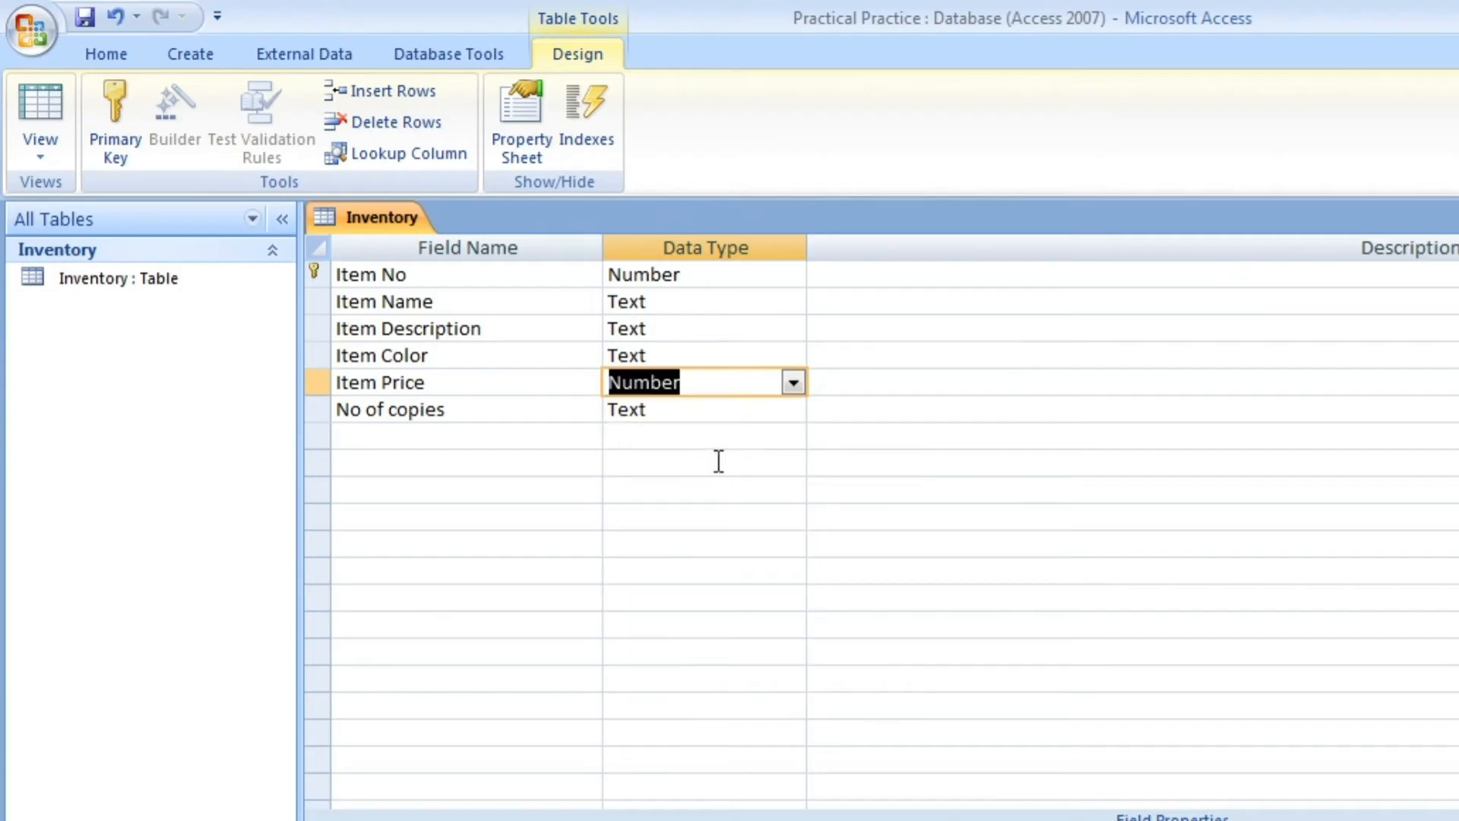
left_click(792, 408)
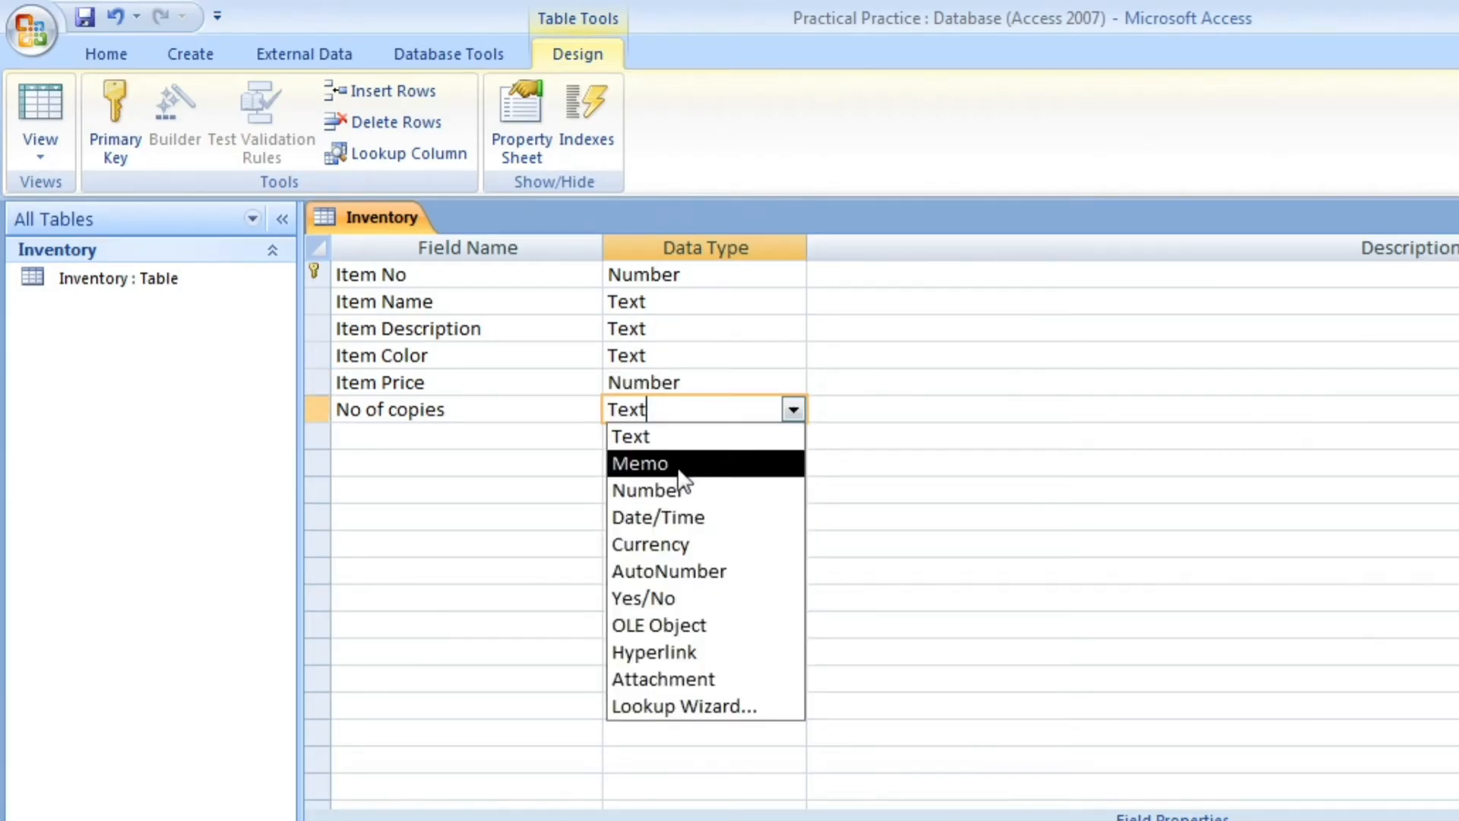
left_click(646, 490)
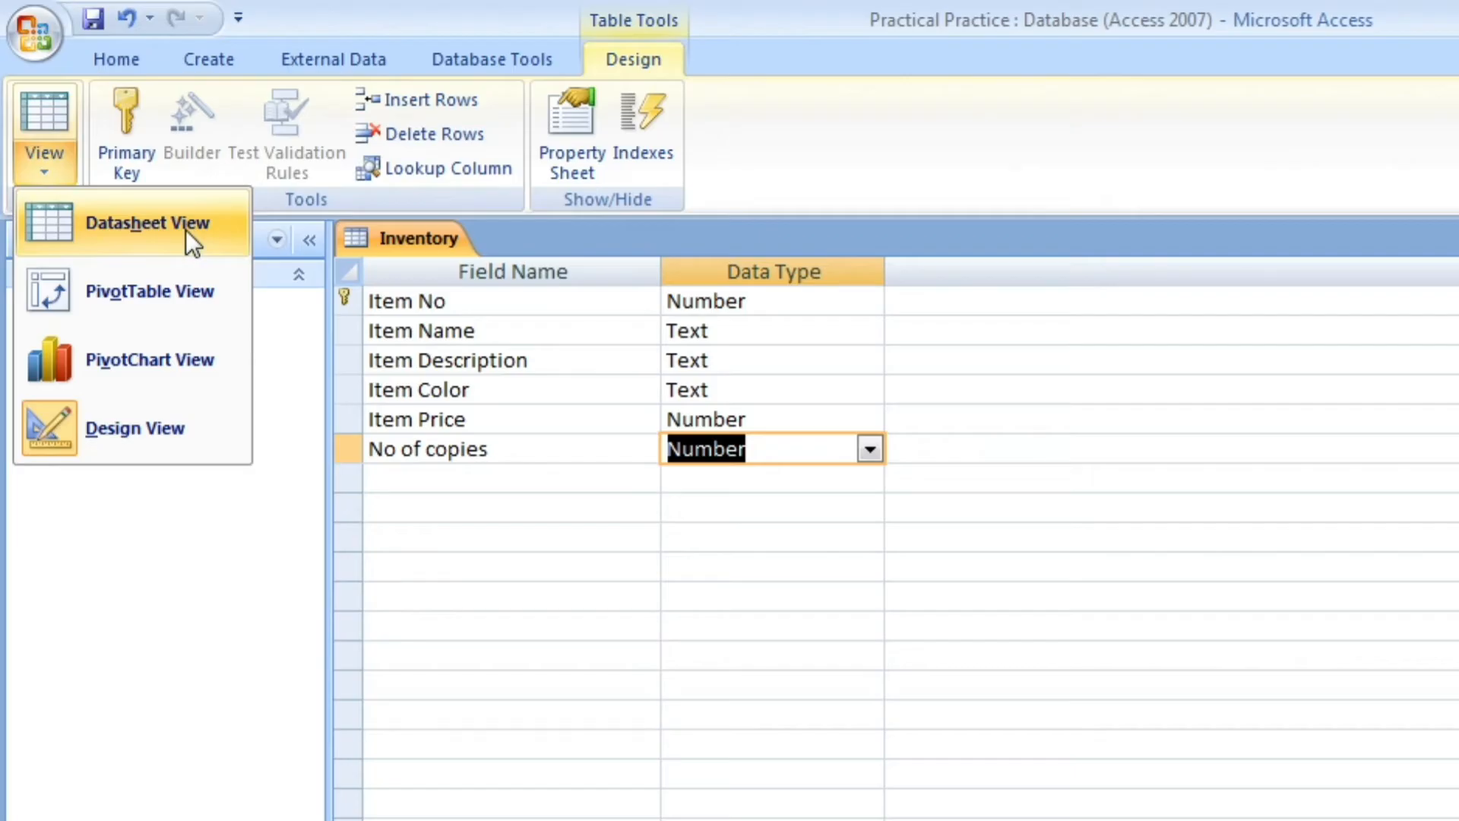
Step: Switch the Inventory table to Datasheet View, saving its design when prompted
left_click(146, 222)
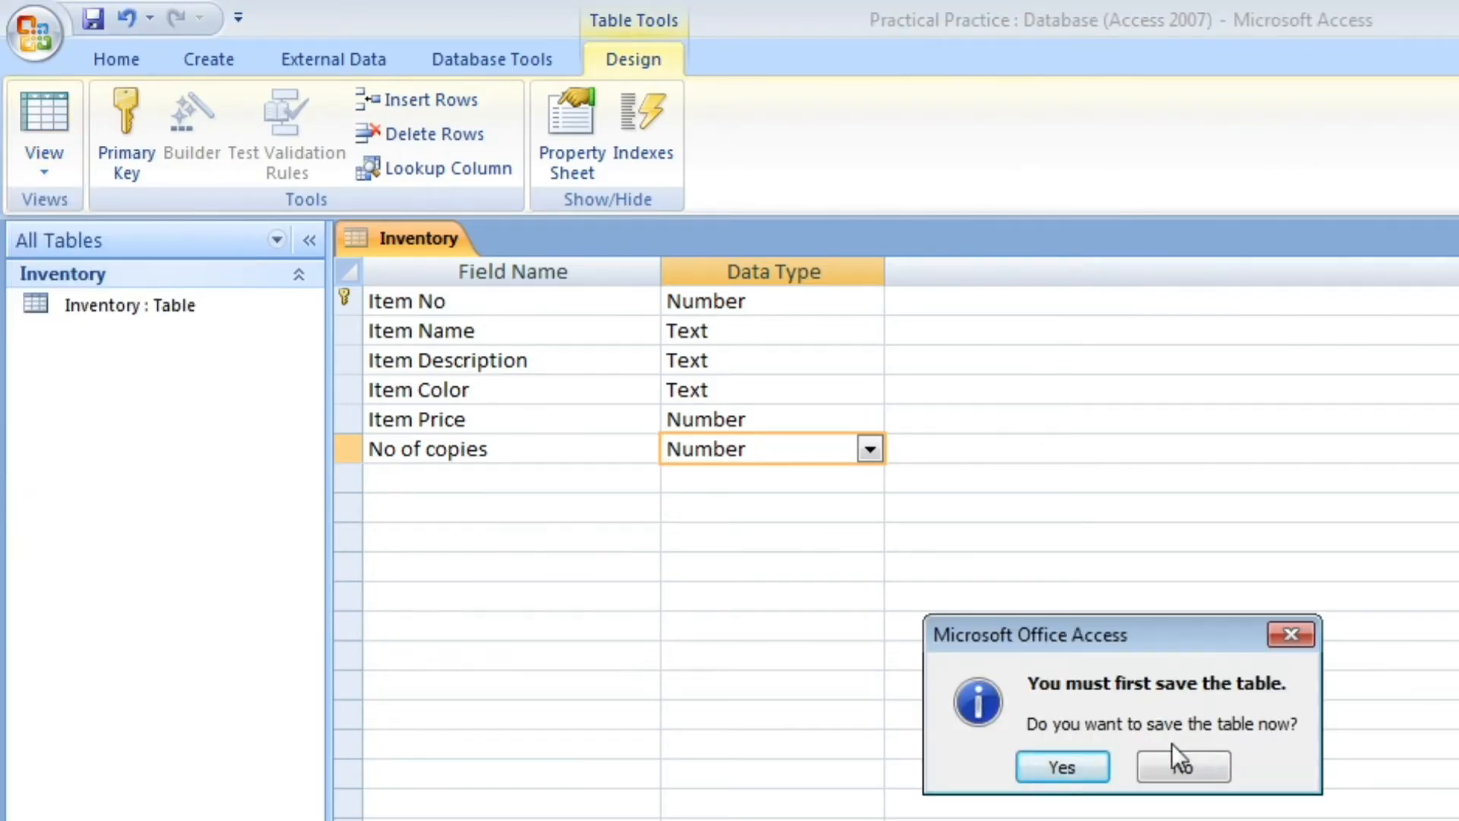
mouse_move(1061, 766)
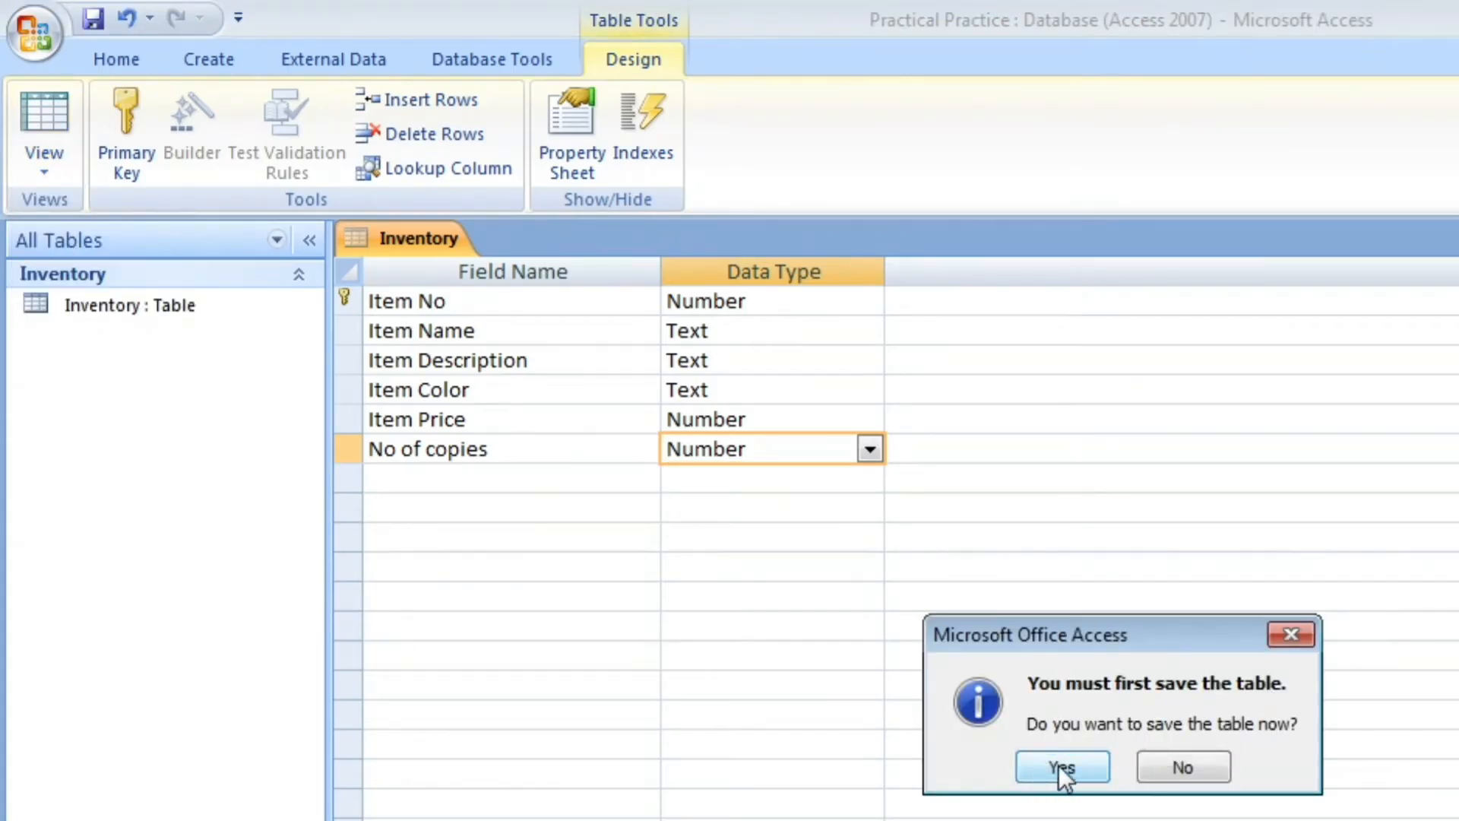
left_click(1062, 766)
type("5")
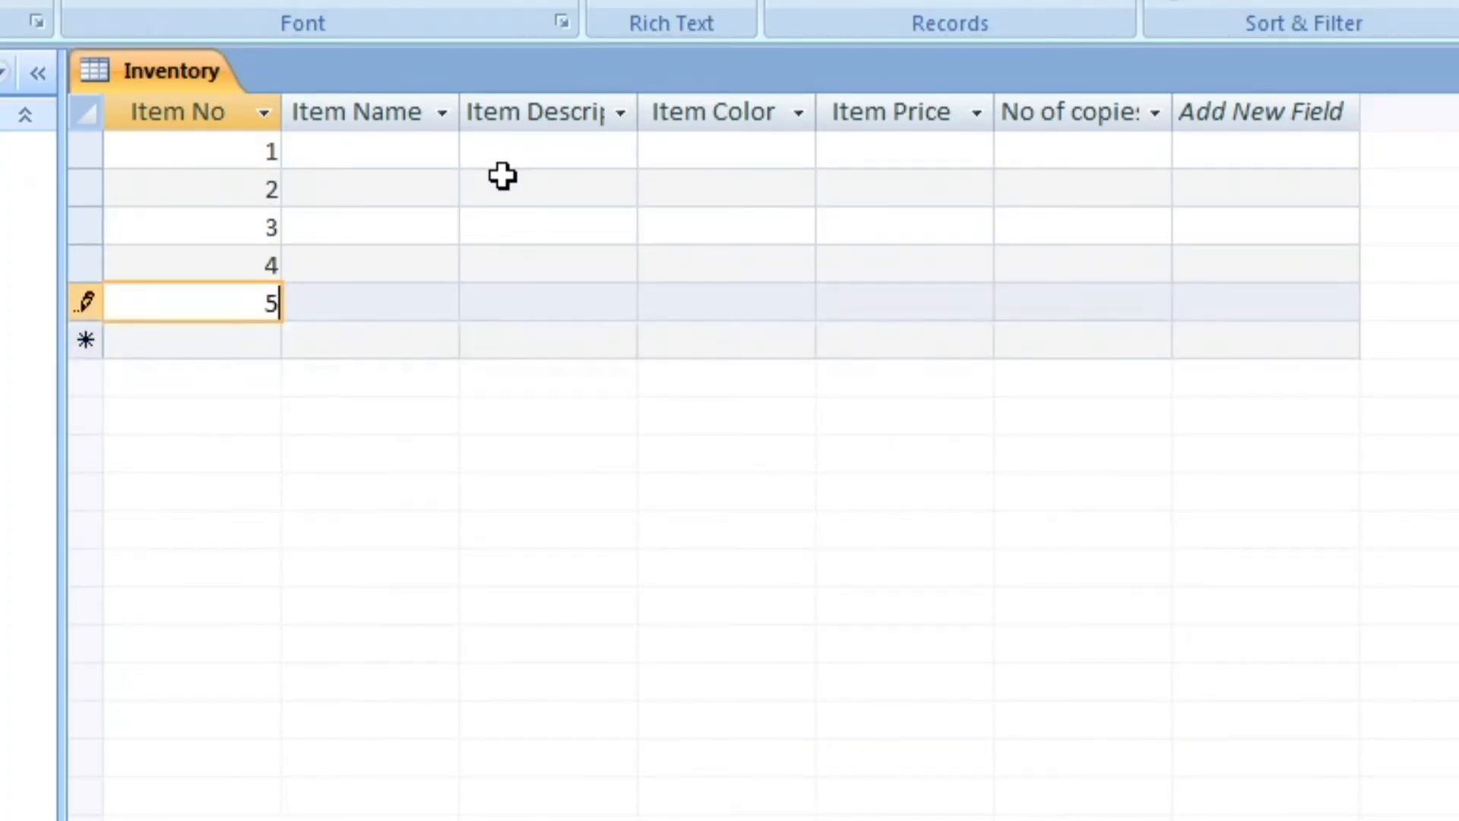
Step: Enter Item Names Smart Phone, Tablet, Laptop, Desktop and Watch for records 1 to 5
left_click(177, 150)
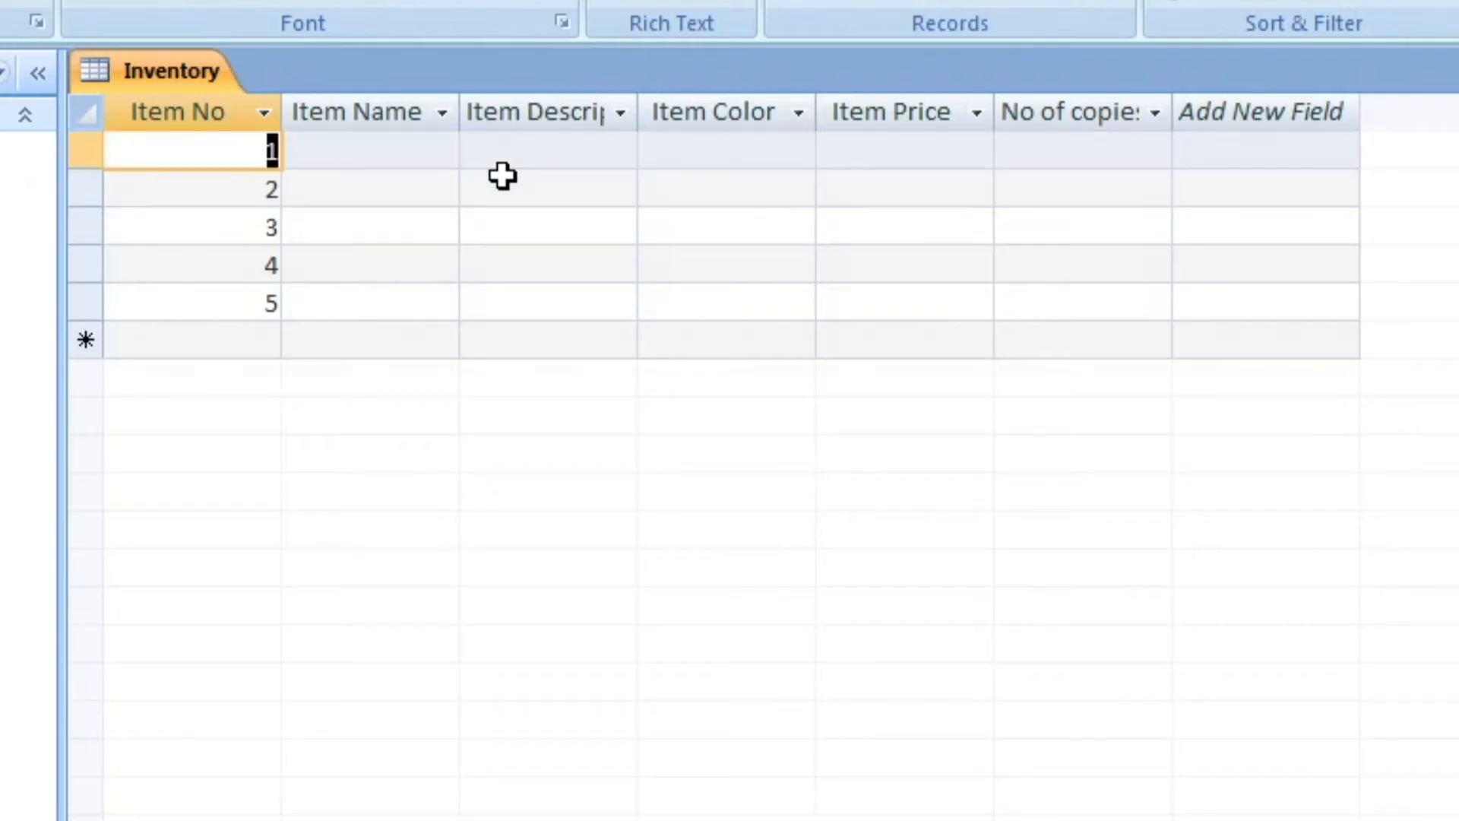
left_click(369, 150)
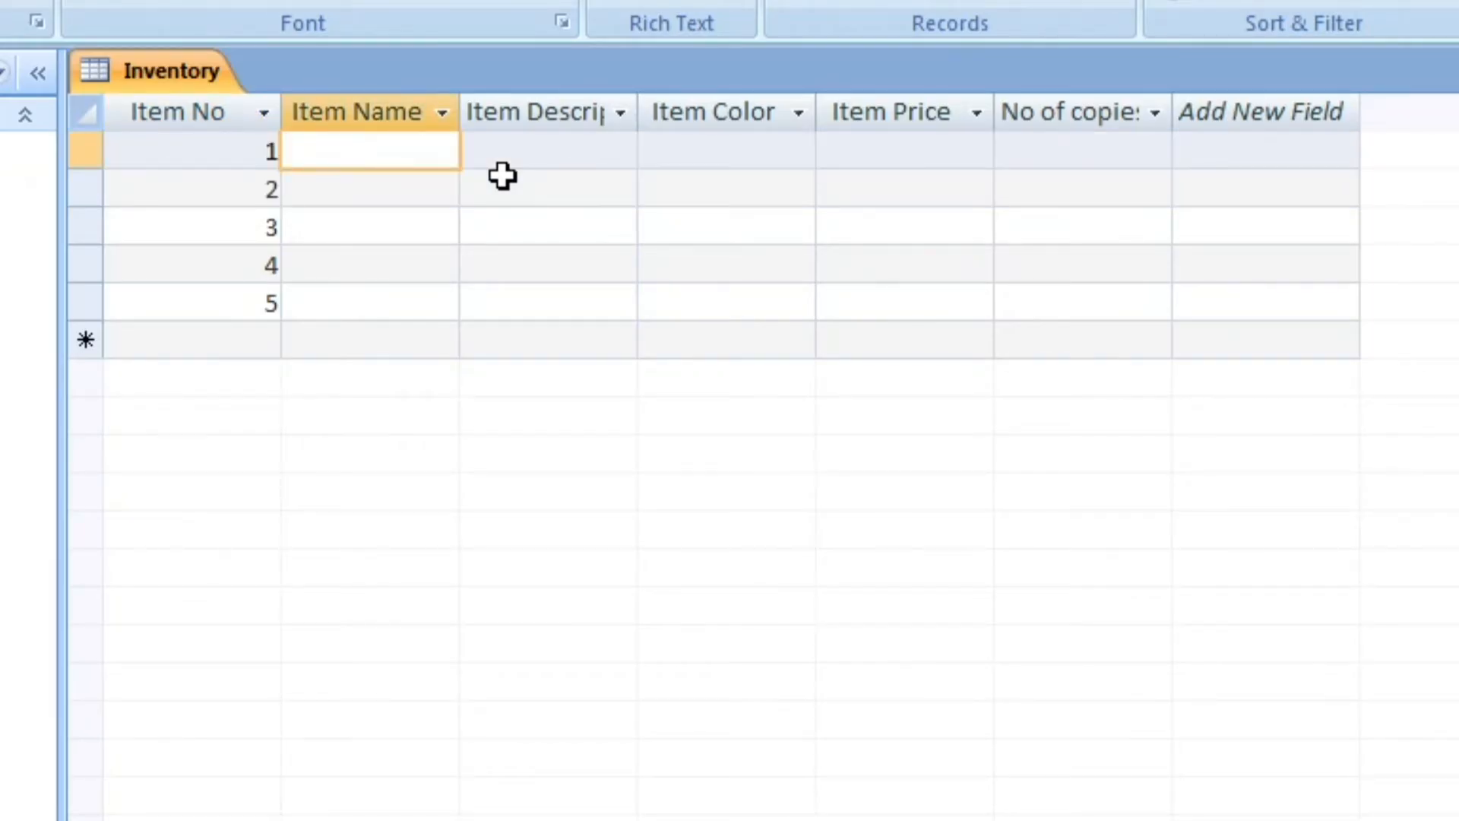
type("S")
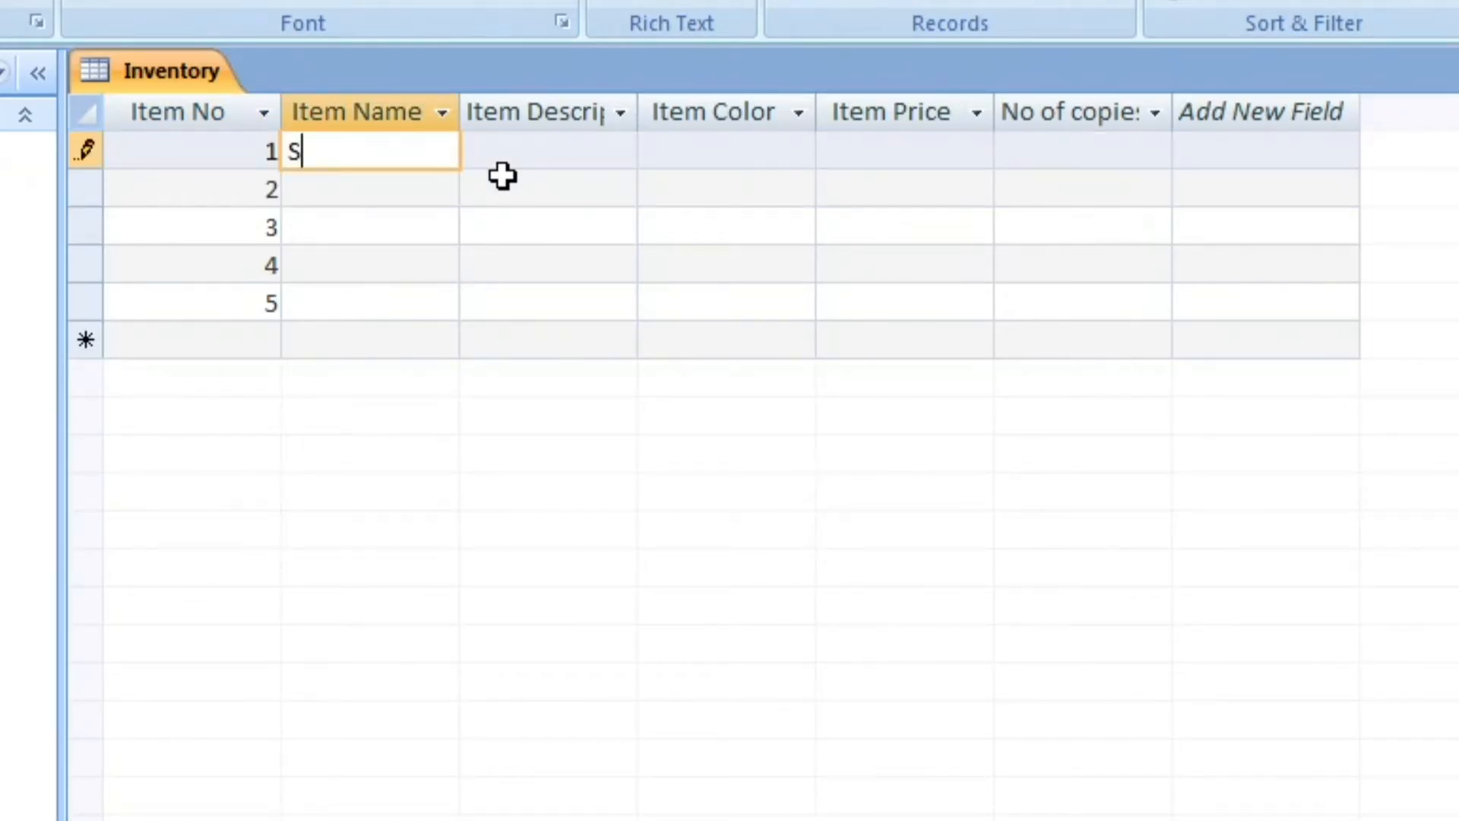
type("mart")
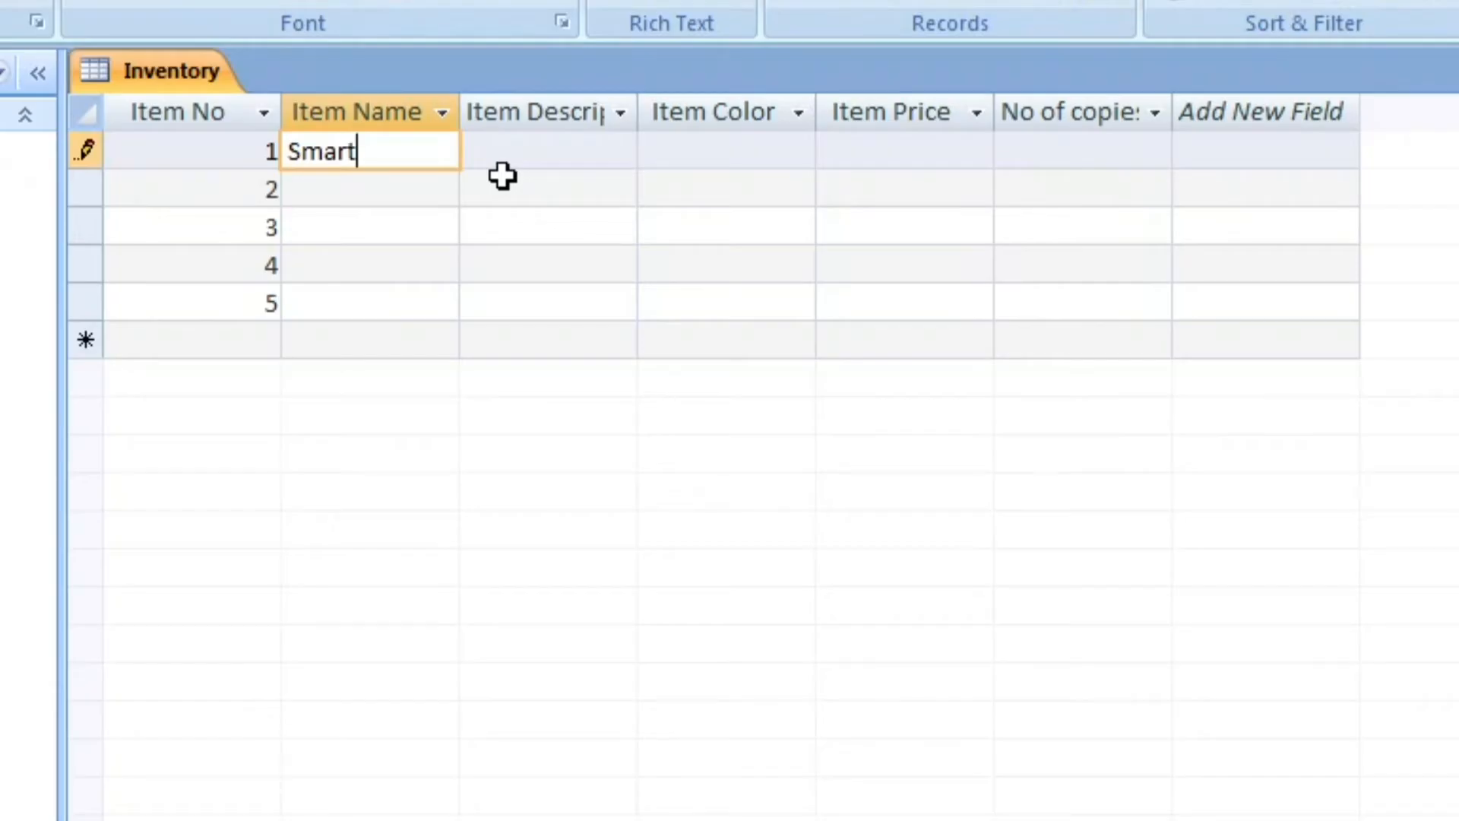
type("Phone")
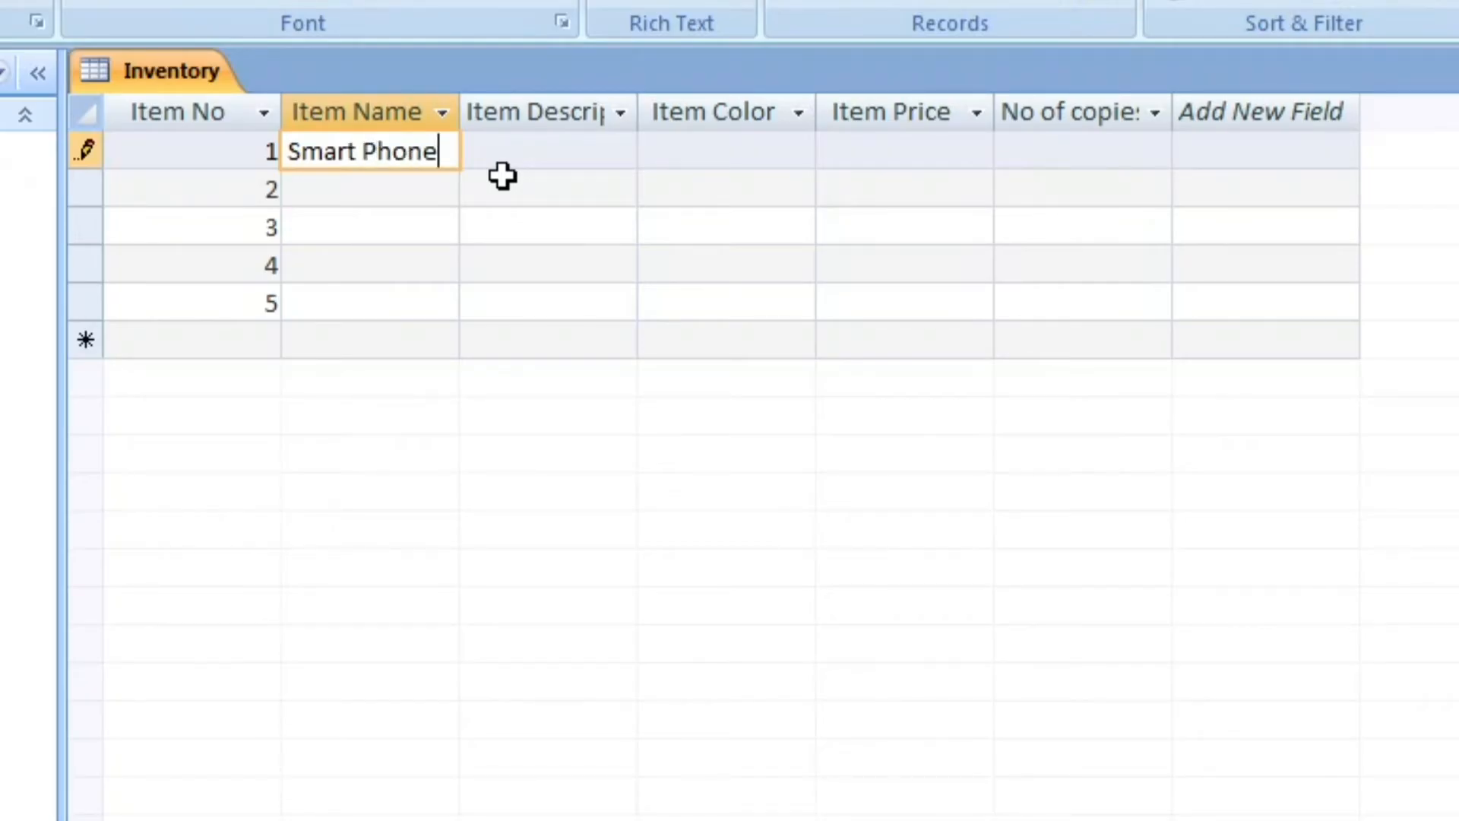
type("Tablet")
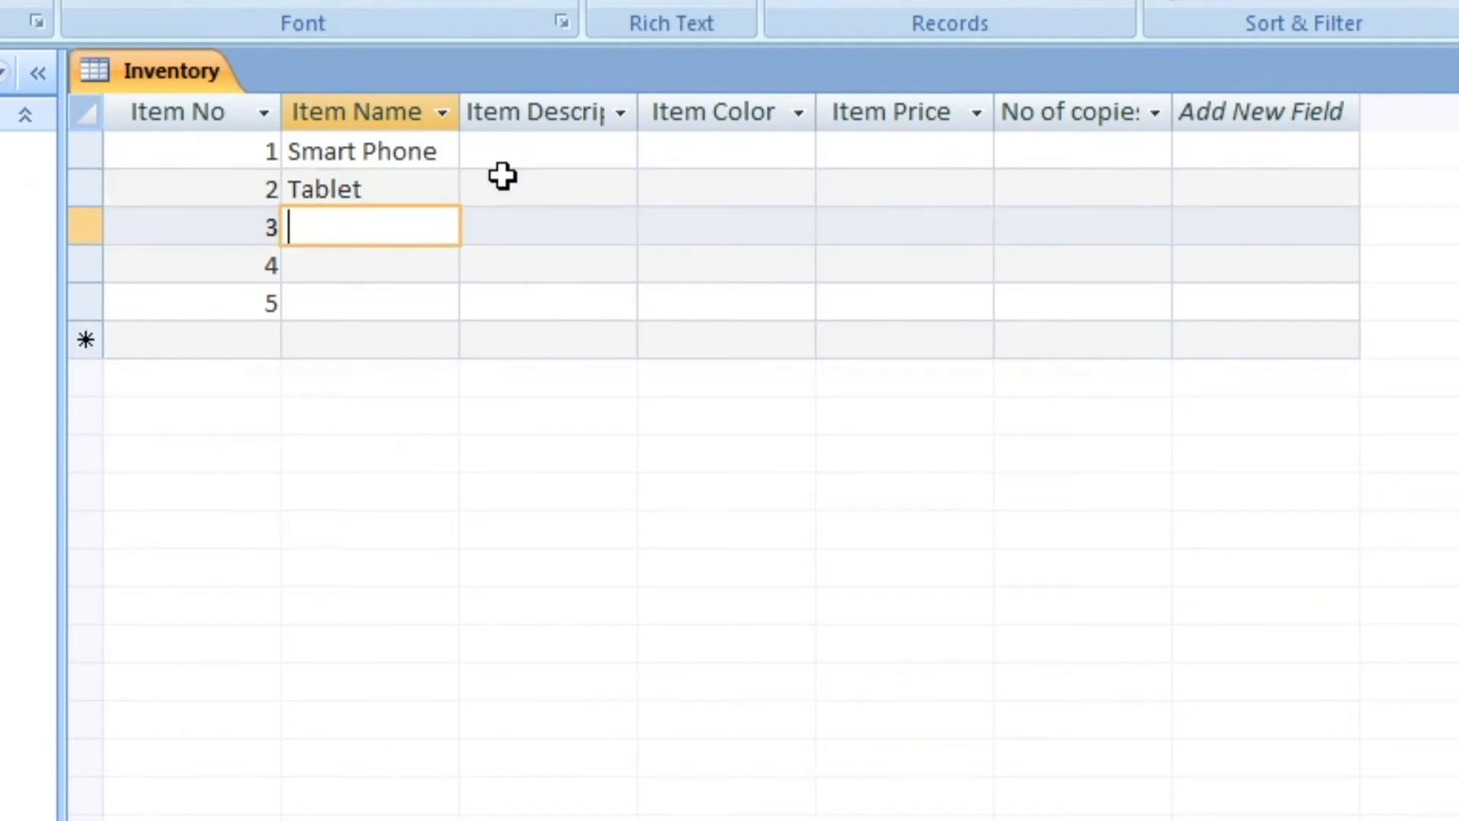
type("Laptop")
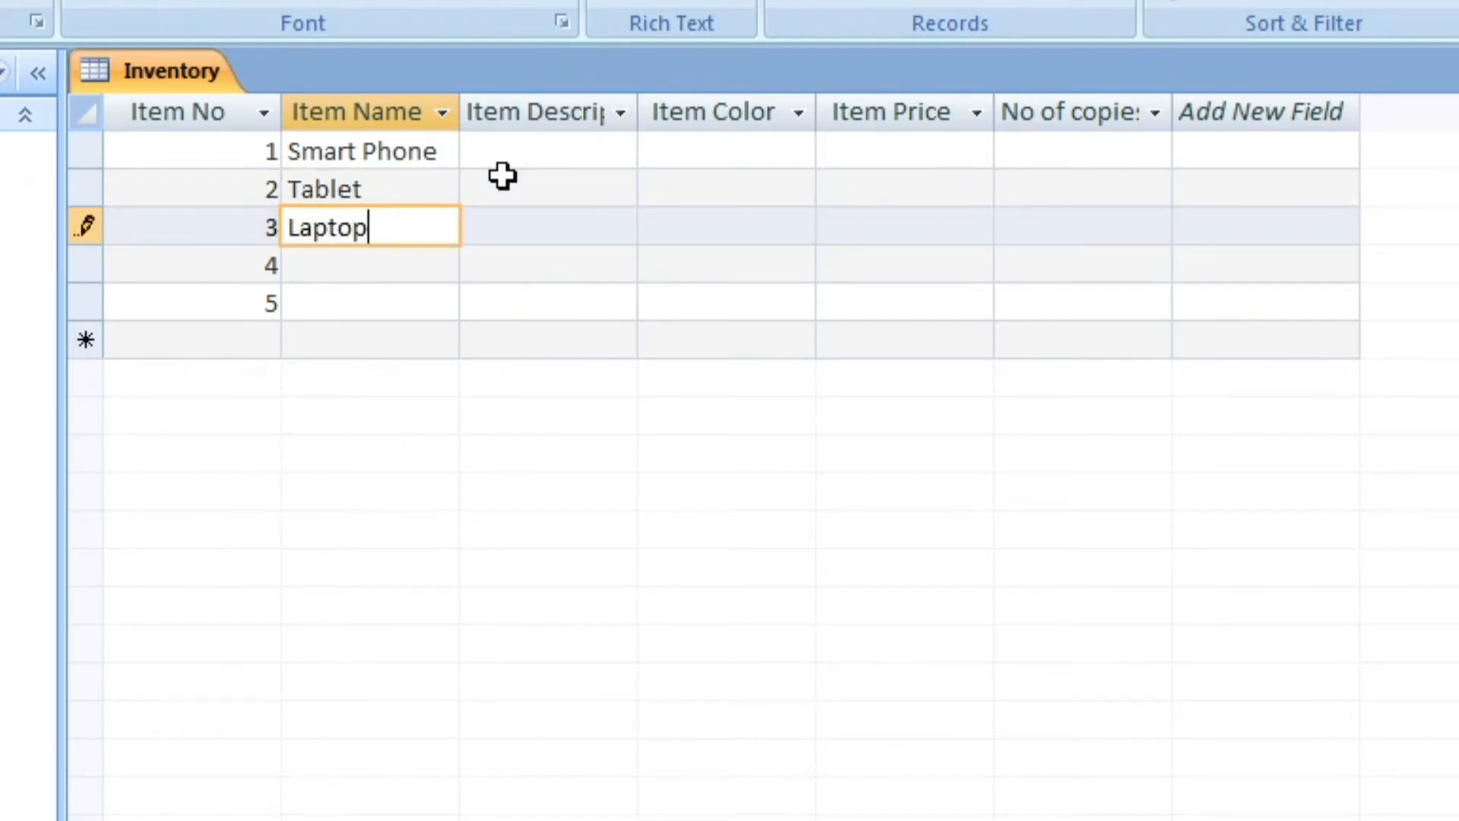
type("De")
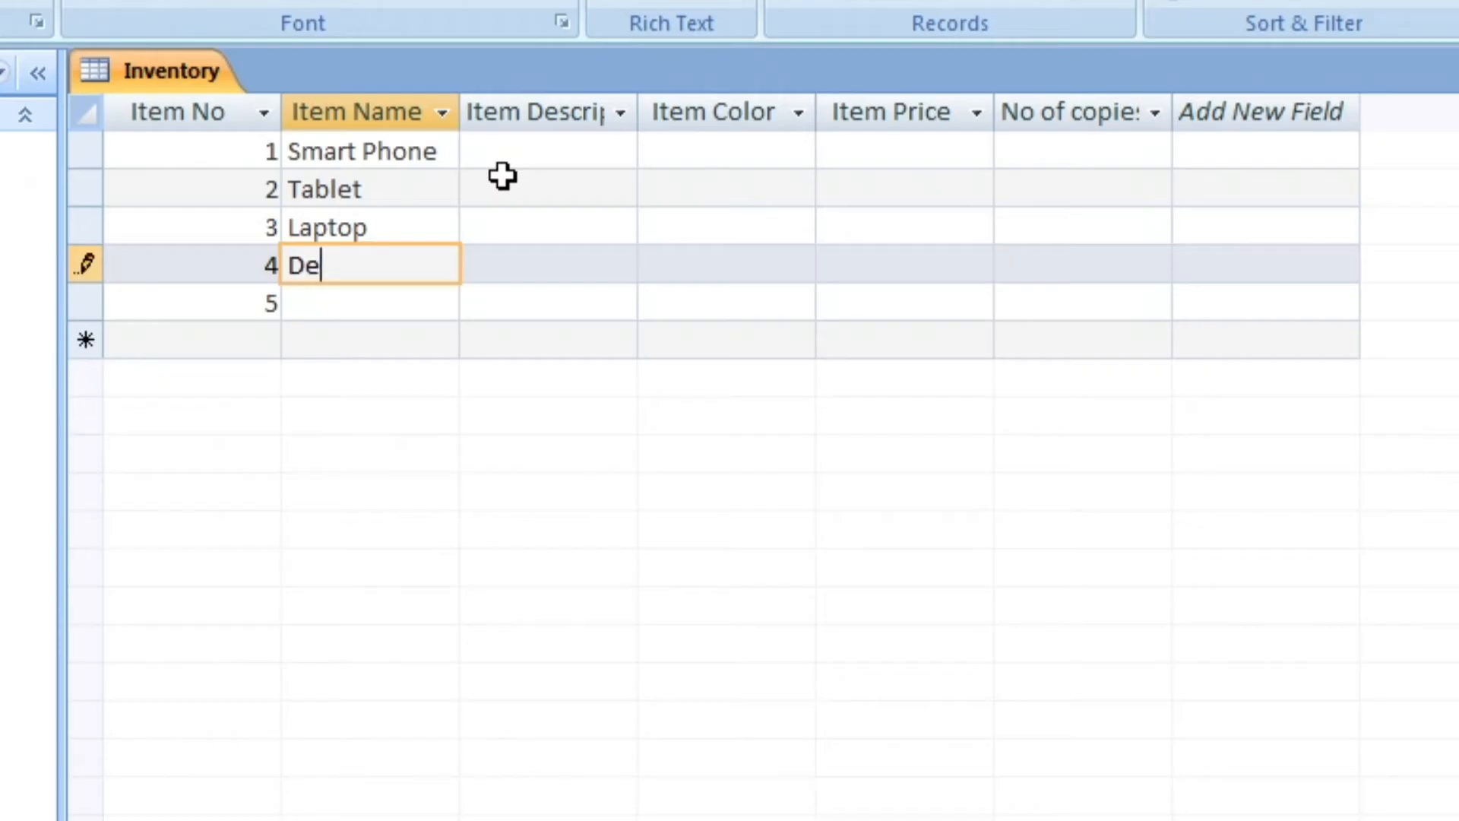
type("sktop")
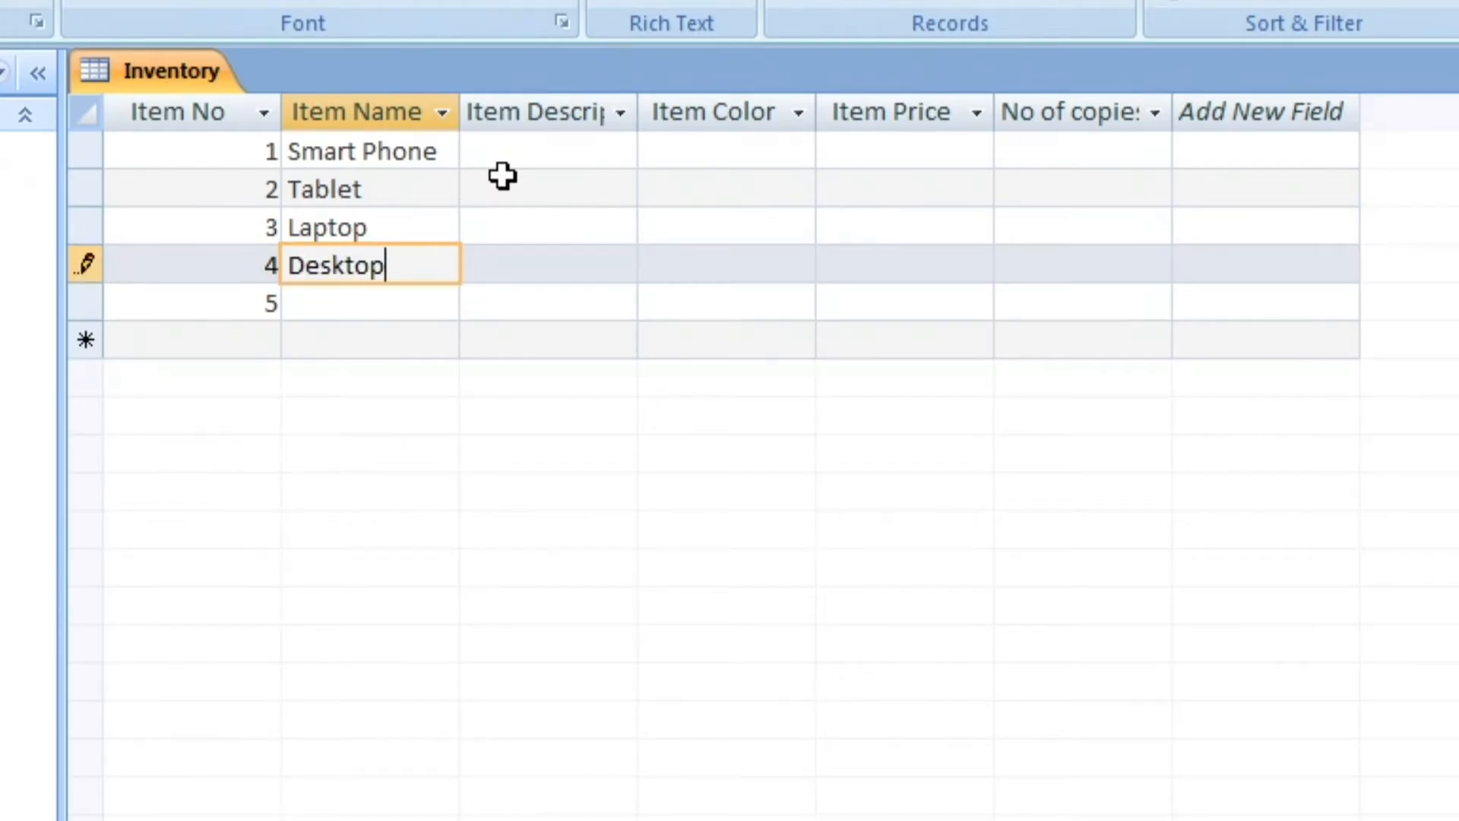
type("Watch")
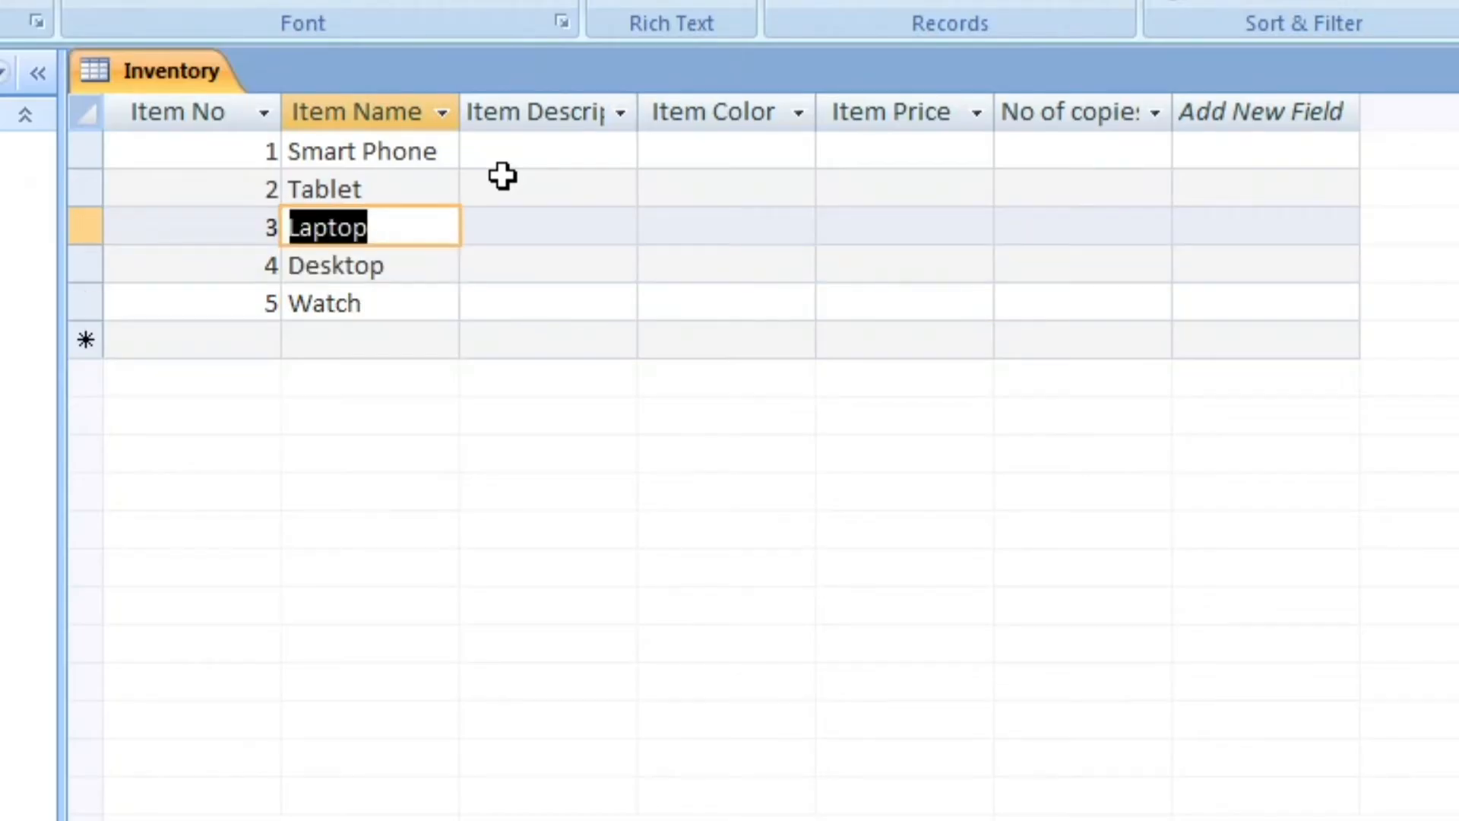
Step: Enter Item Descriptions Android, I-pad, HP, Potato and Titan for the five records
left_click(547, 151)
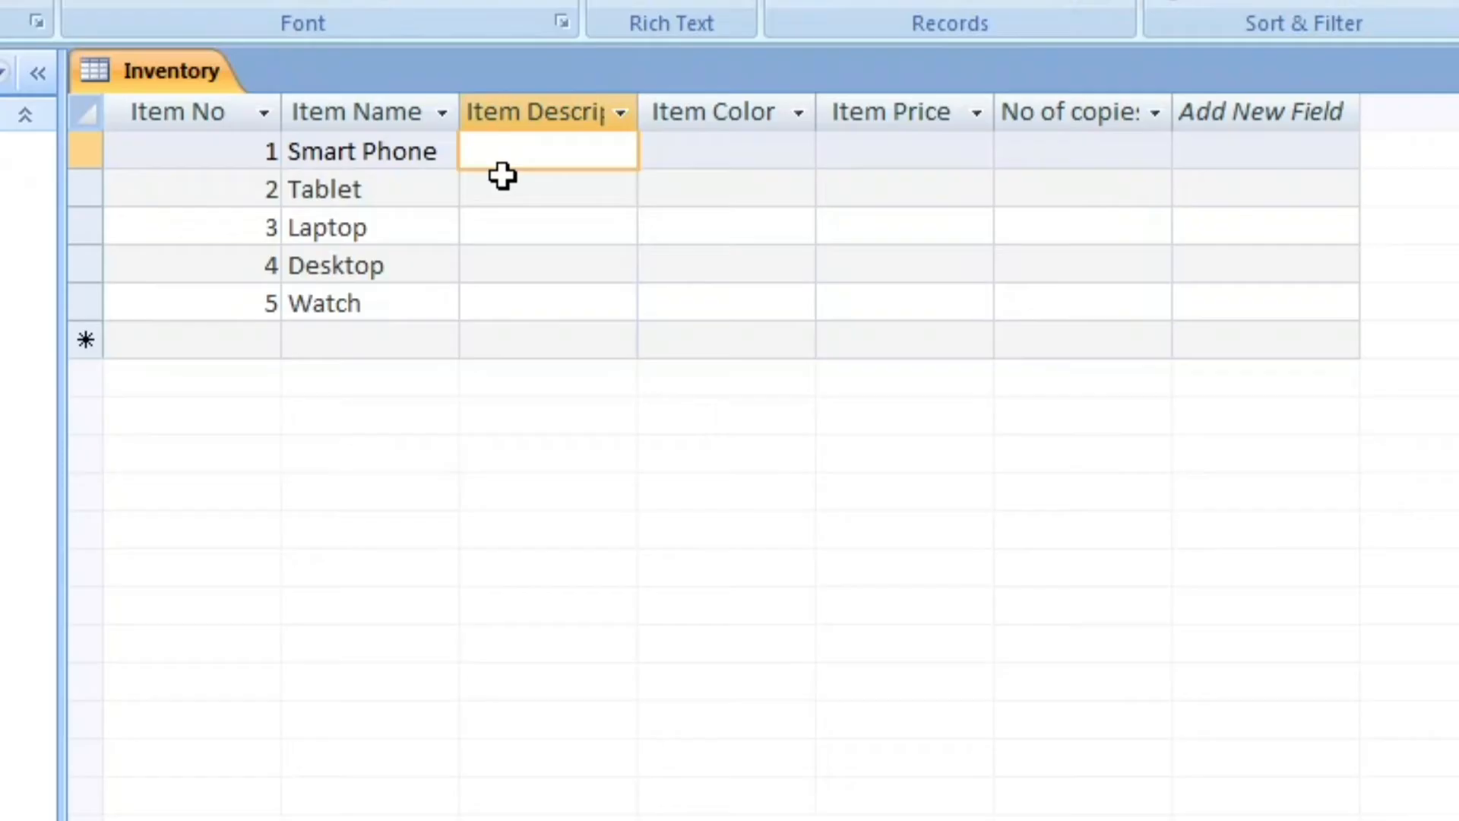
type("An")
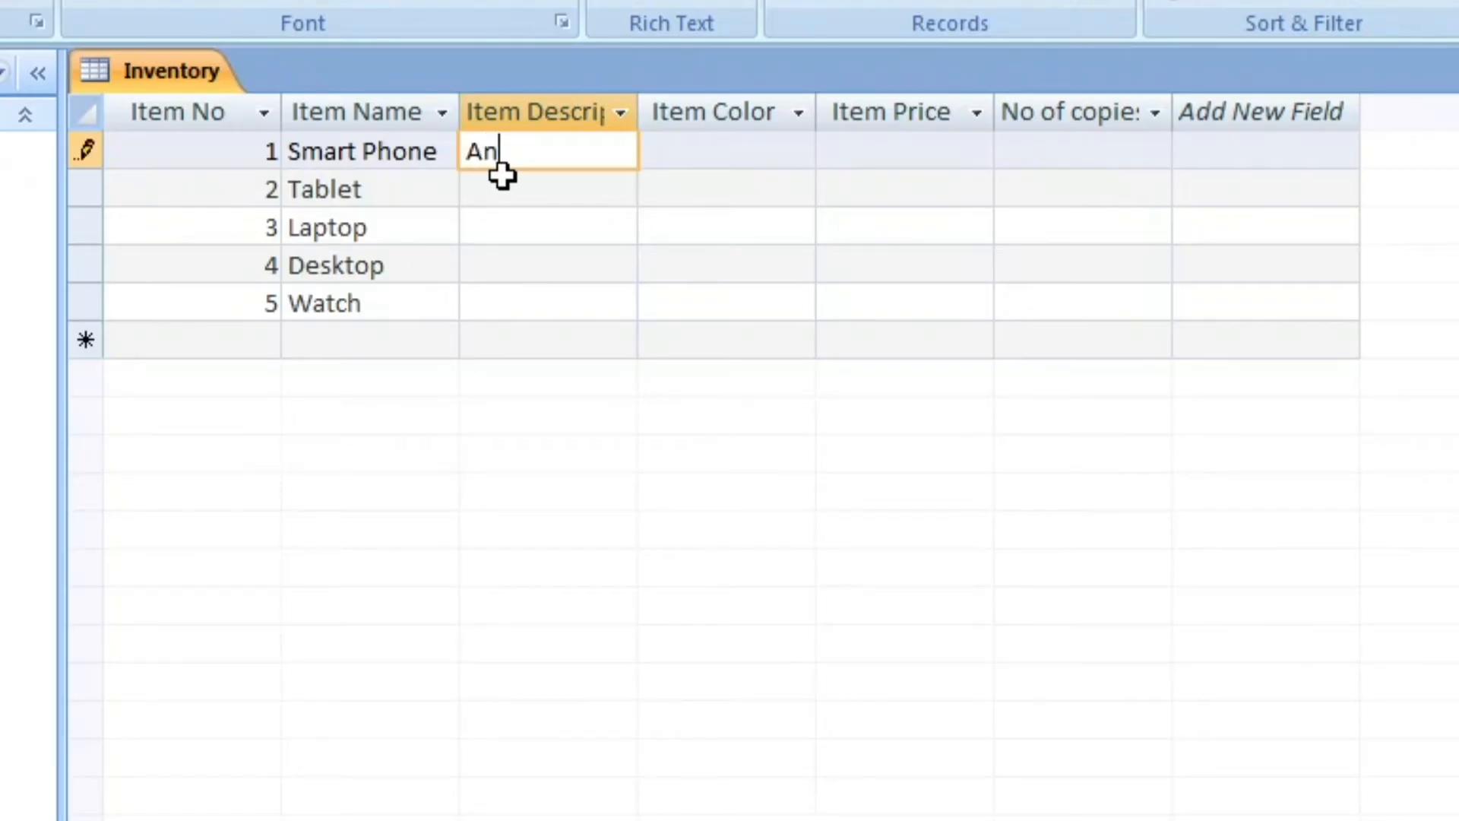
type("dr")
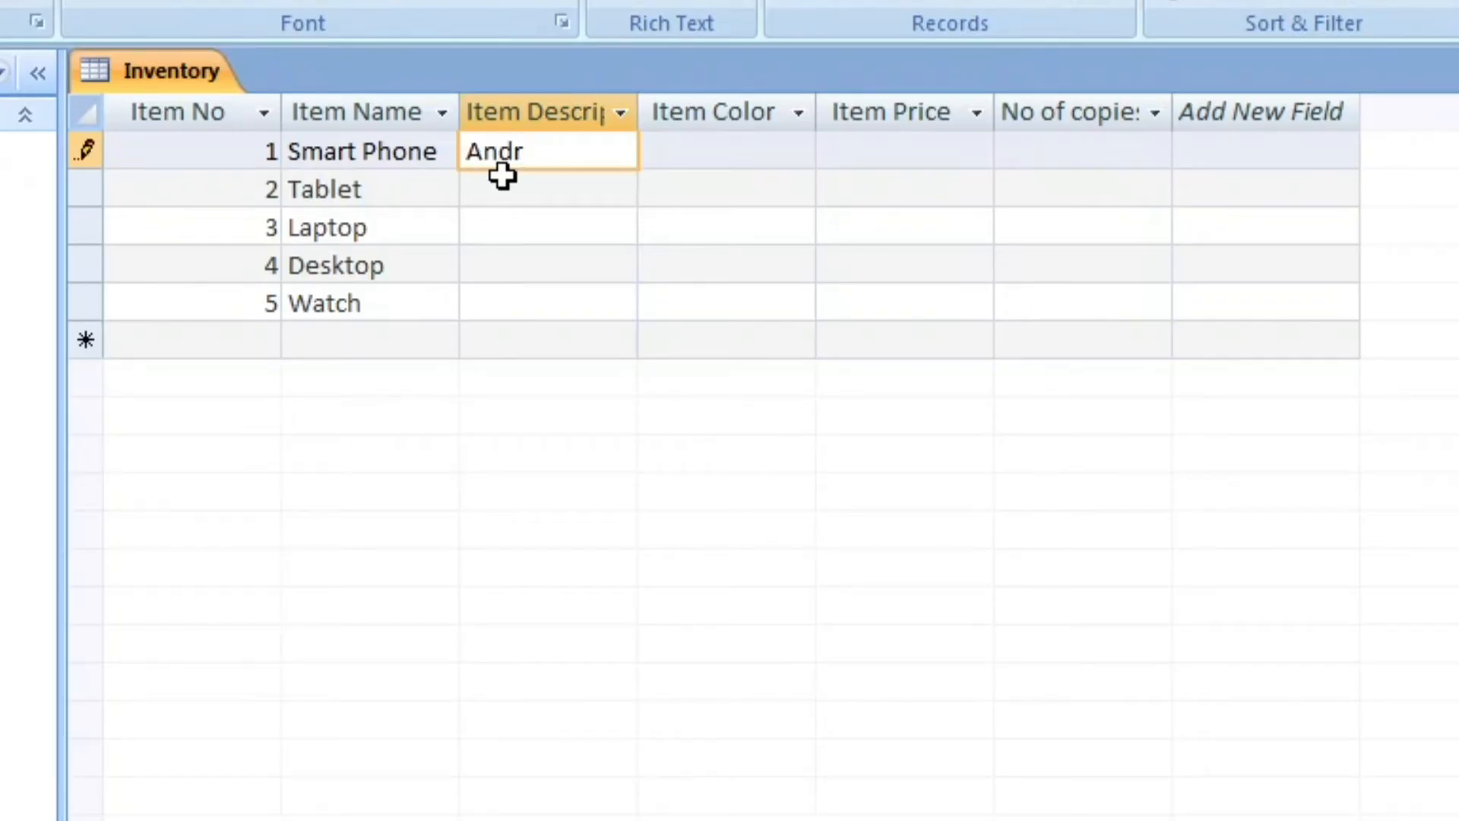
type("oid")
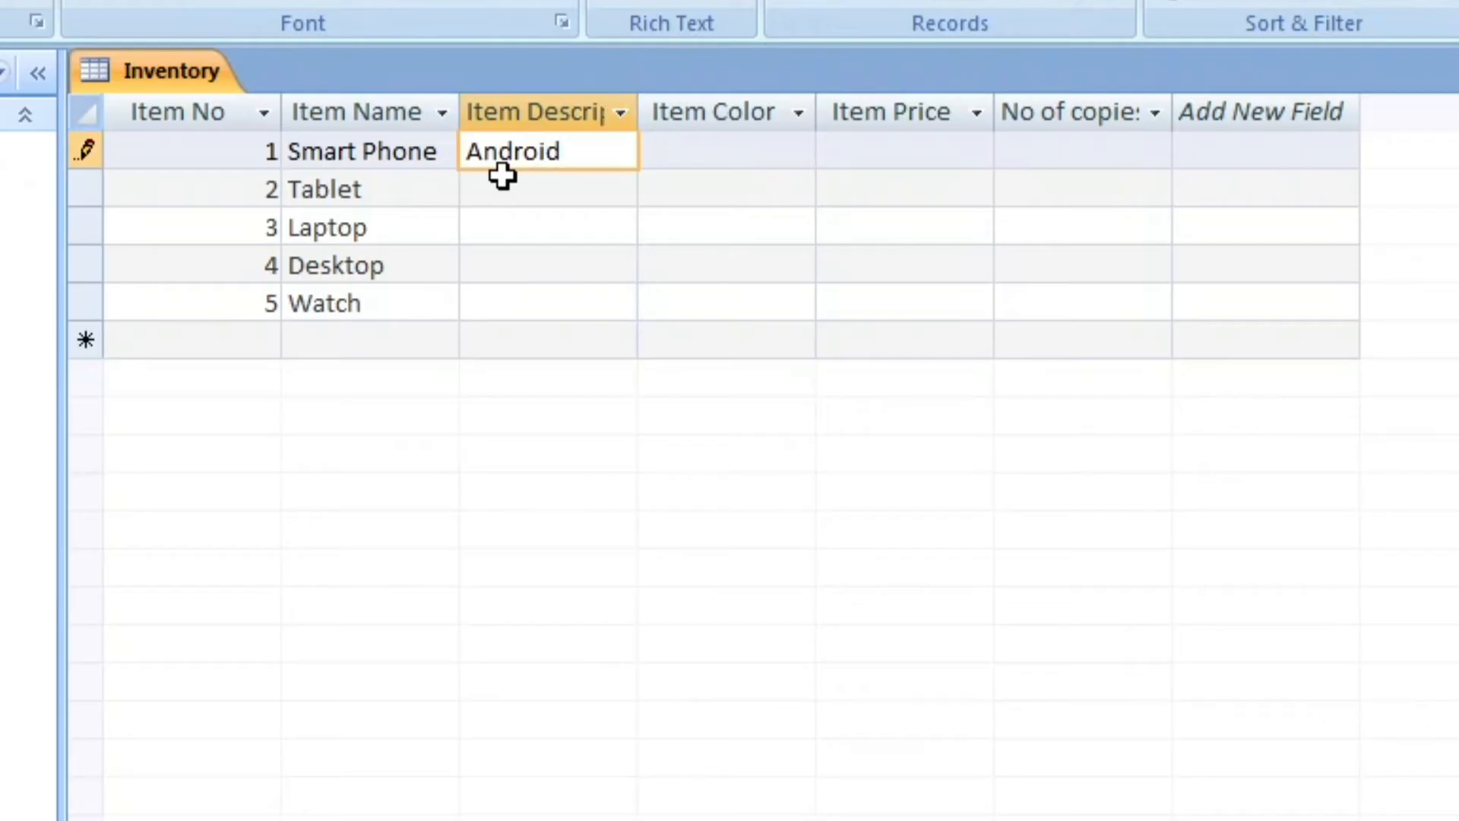
left_click(547, 189)
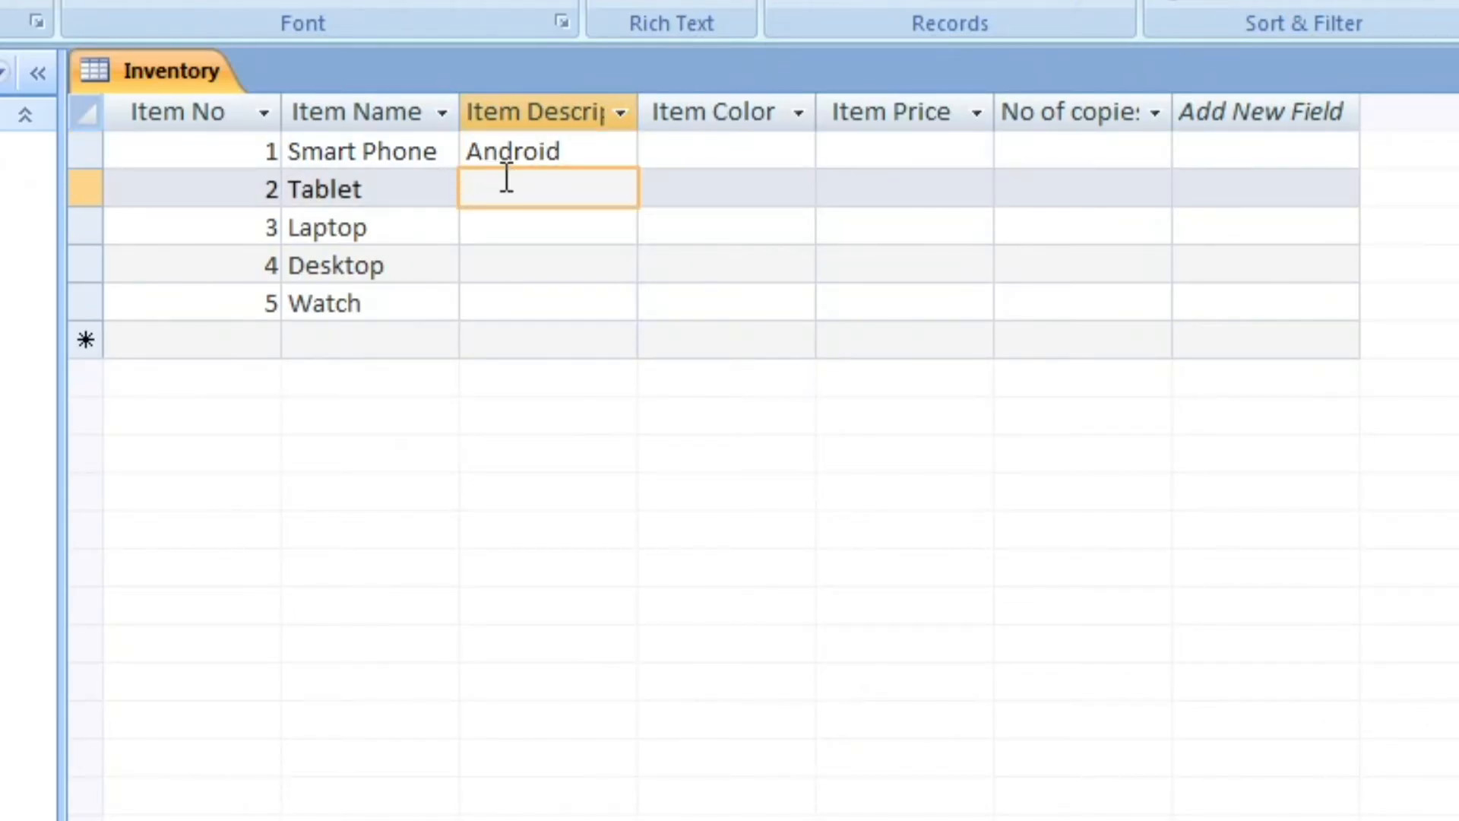
type("I-pad")
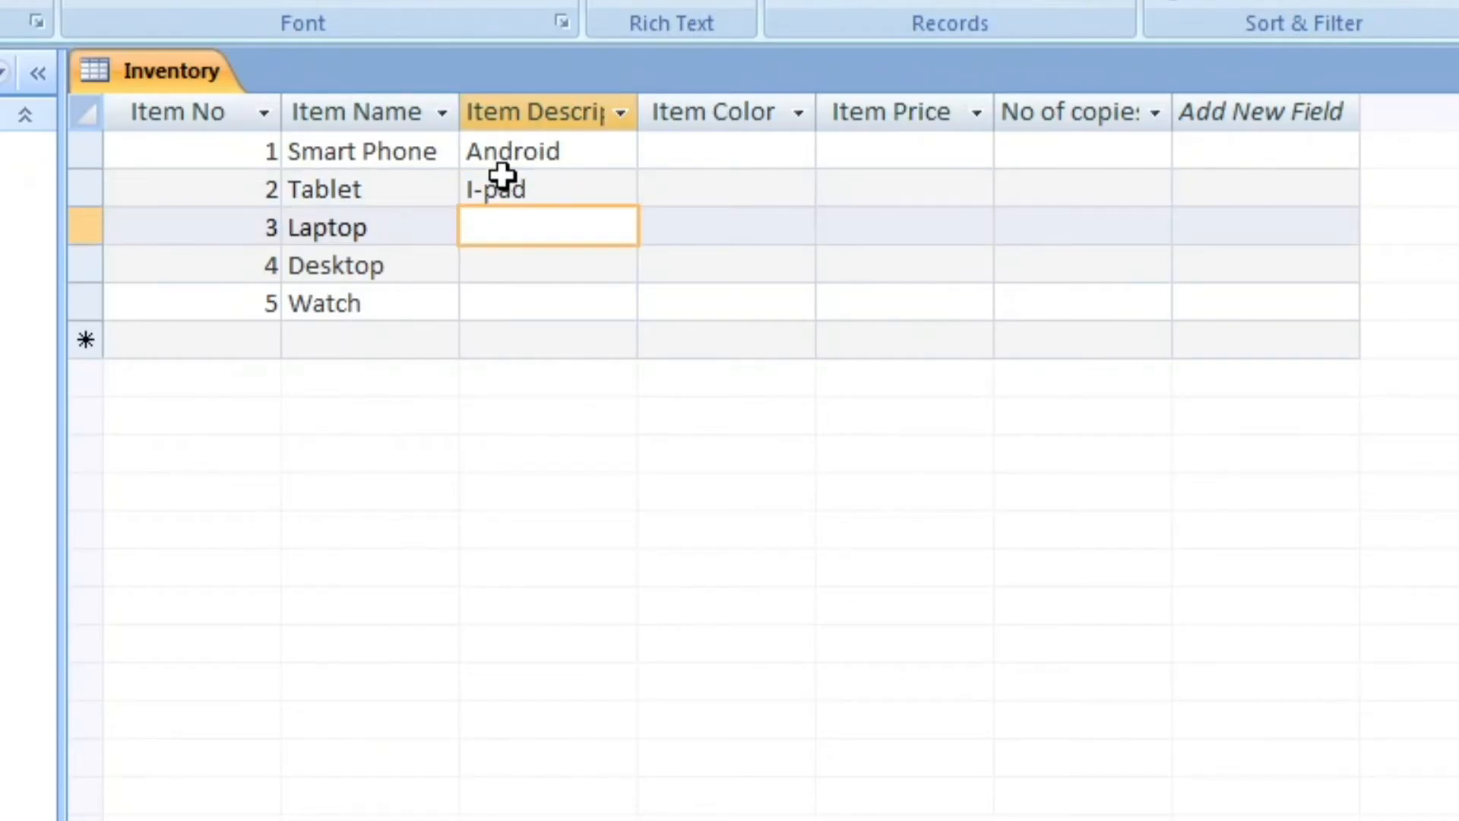
type("H")
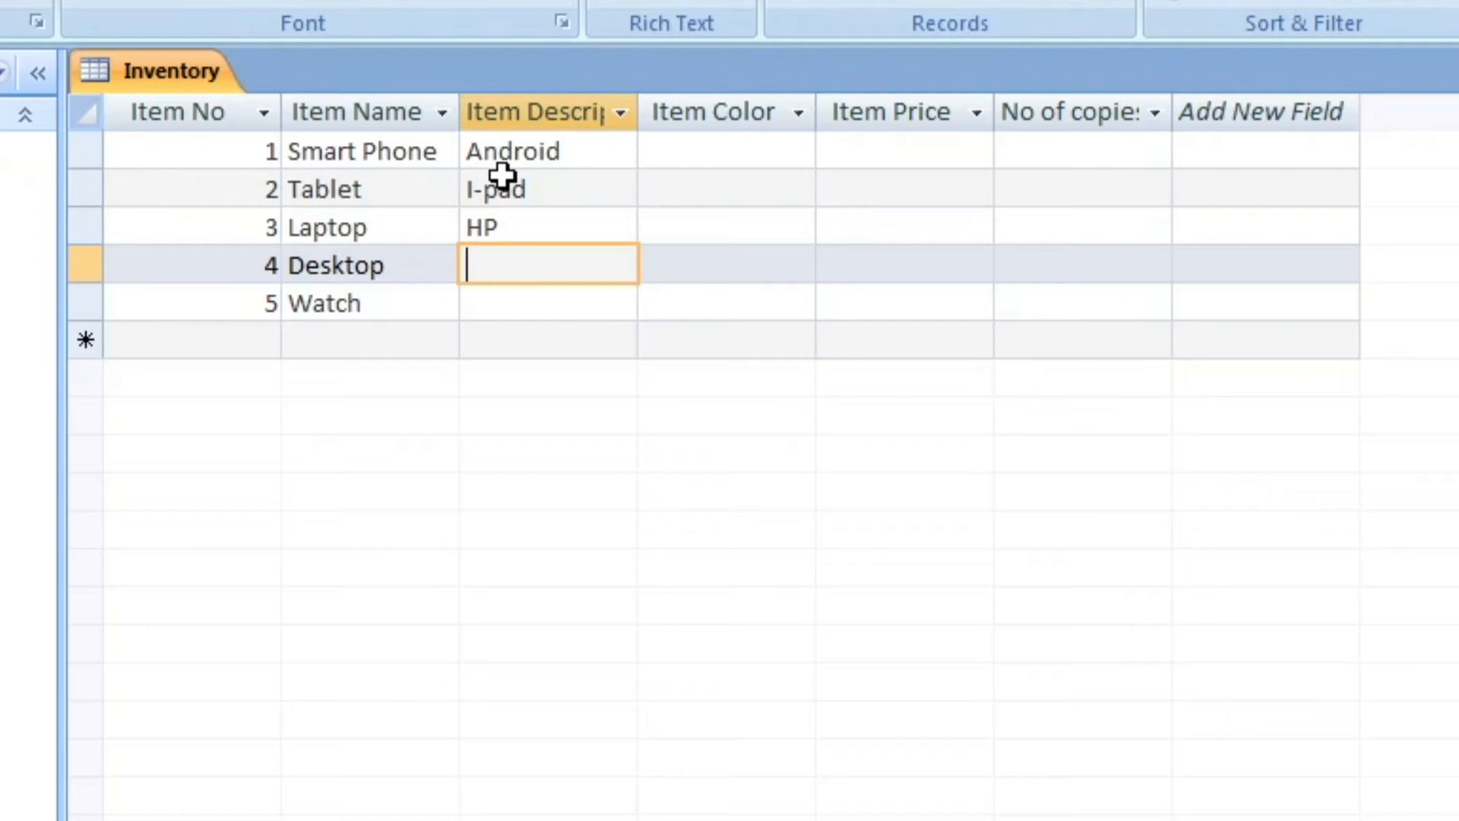
type("Potast")
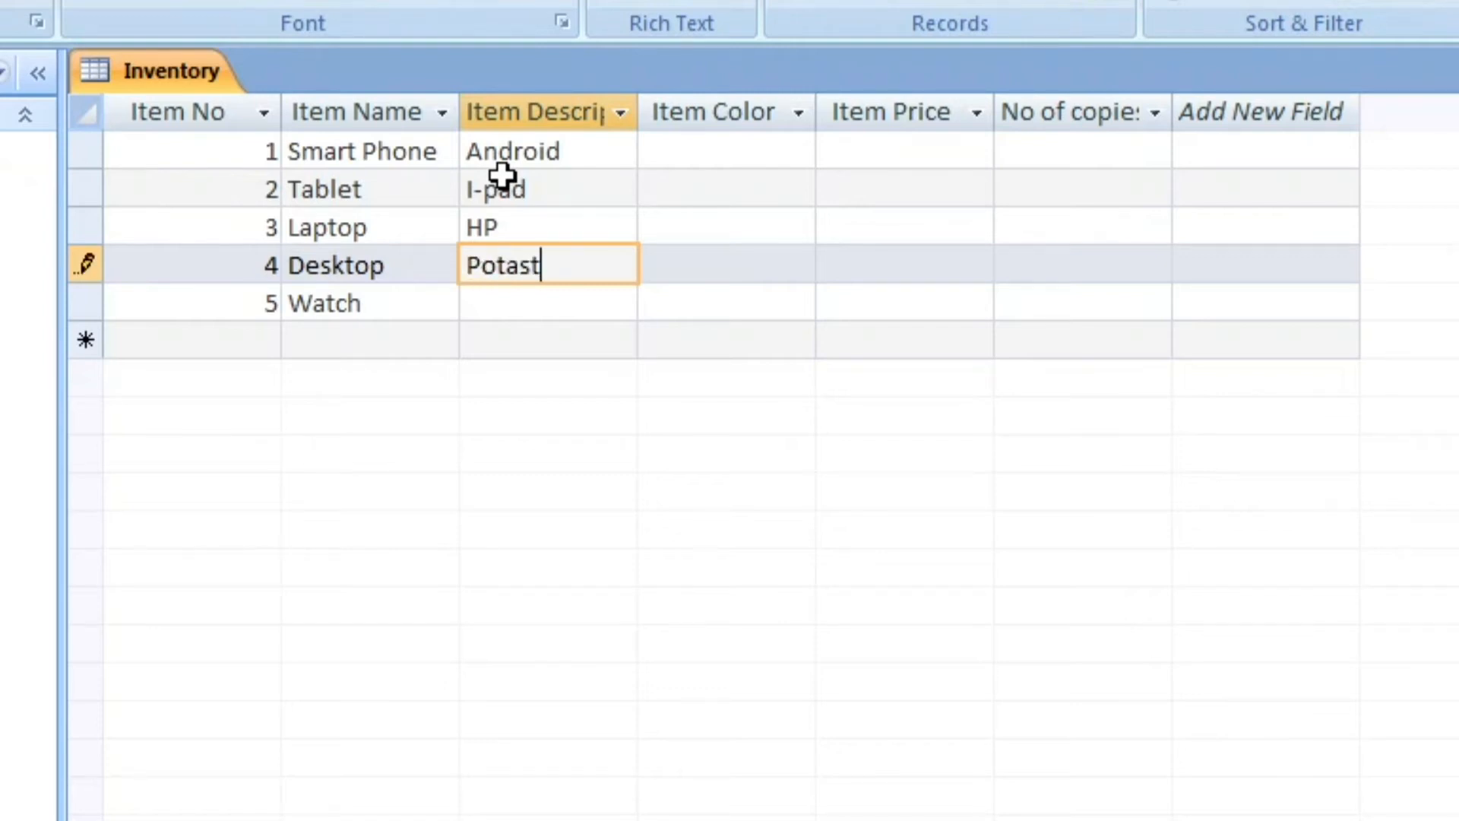
key("Backspace")
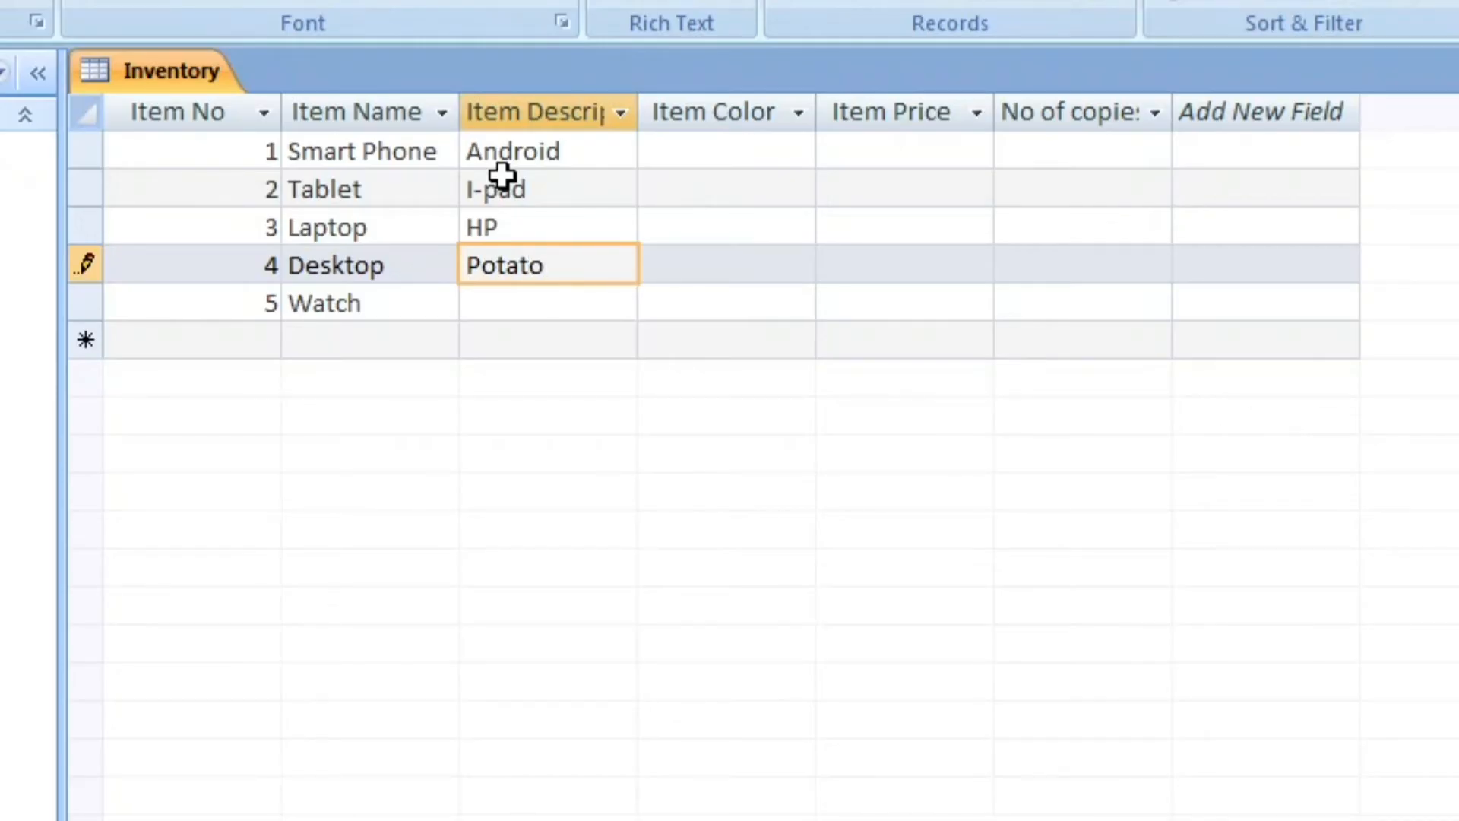
left_click(547, 303)
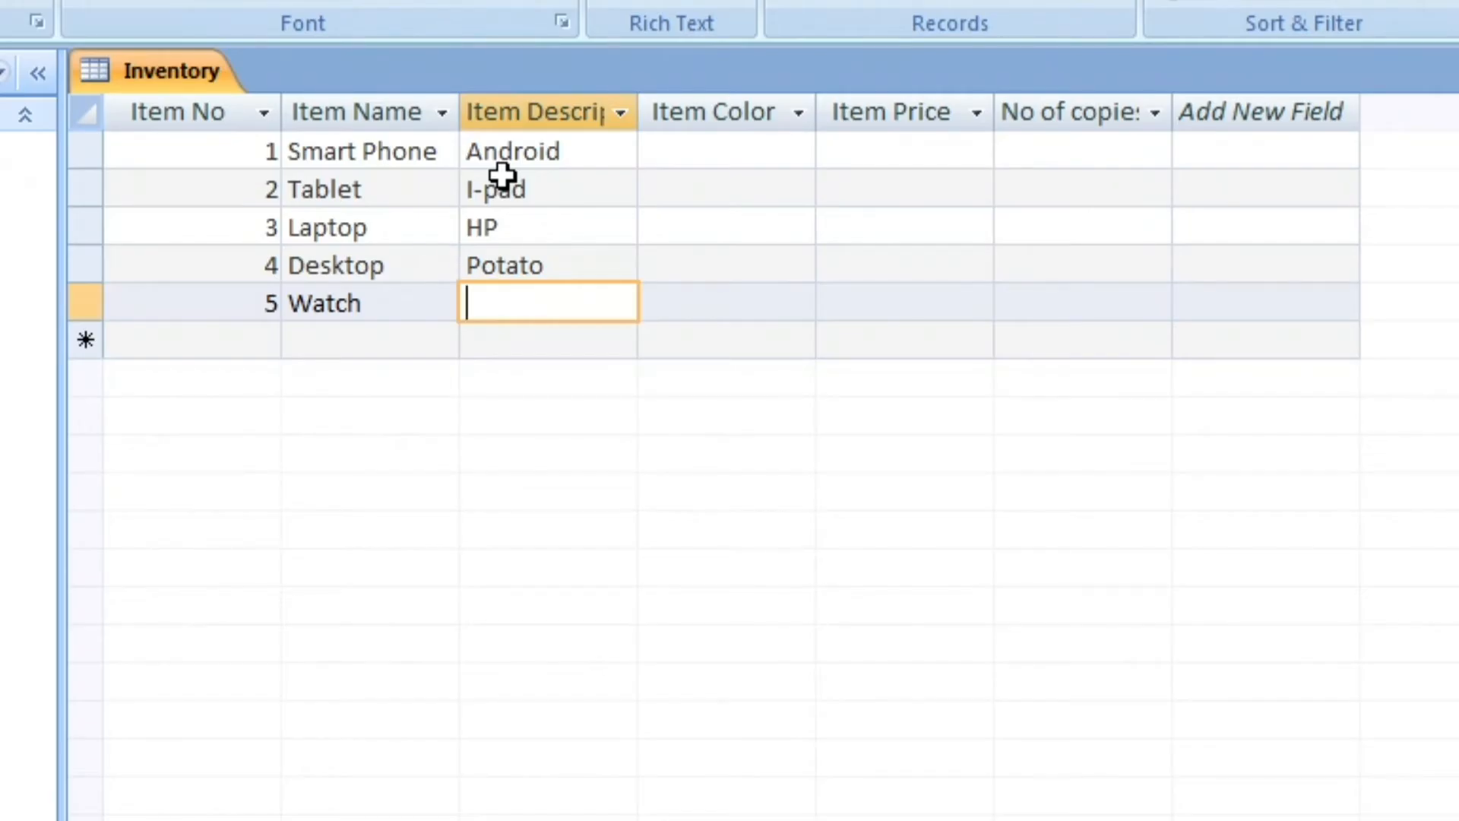
type("Titan")
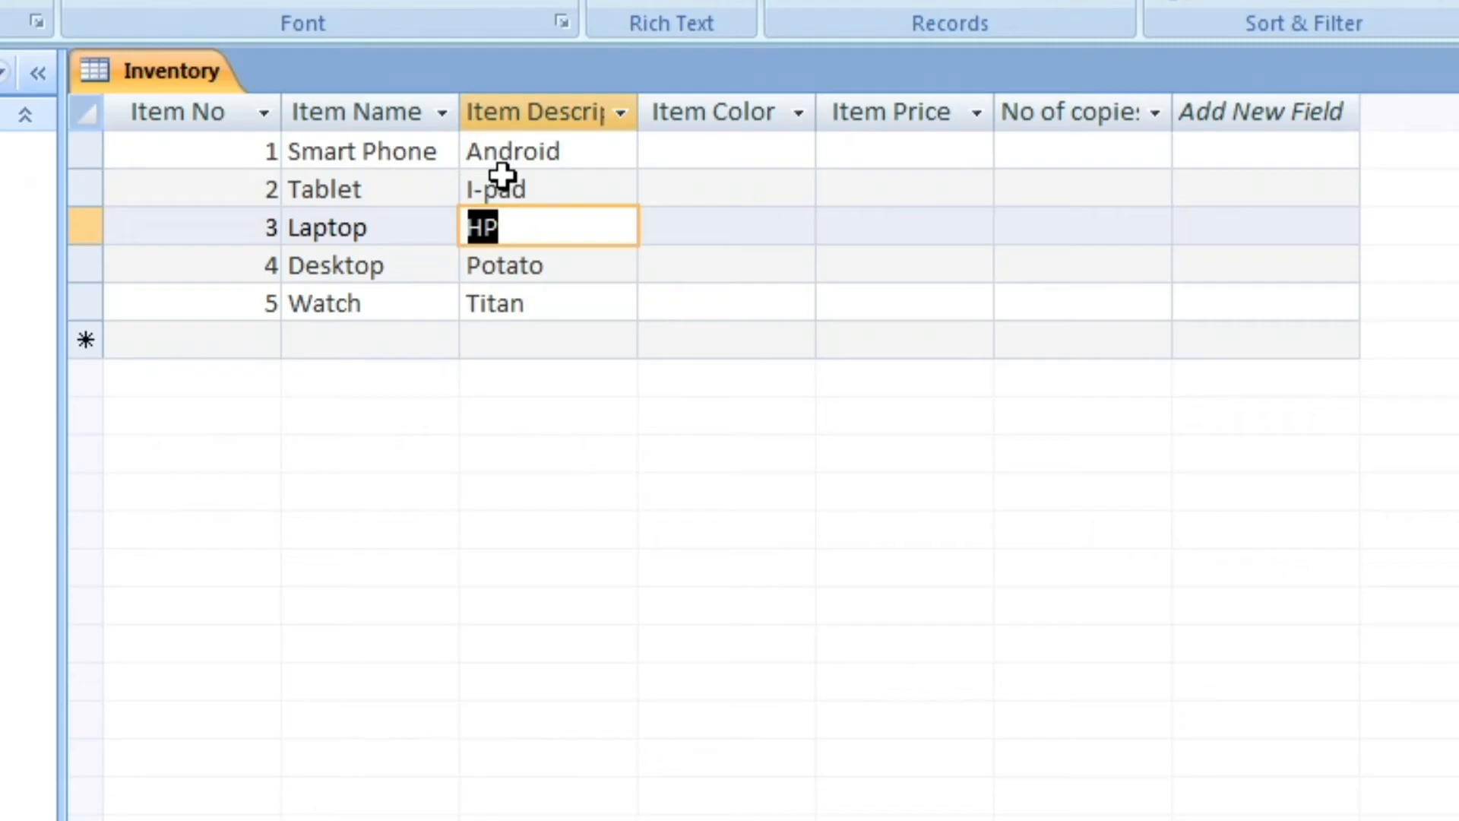
Step: Enter Item Colors Red, Blue, Green, Yellow and White for the five records
left_click(727, 151)
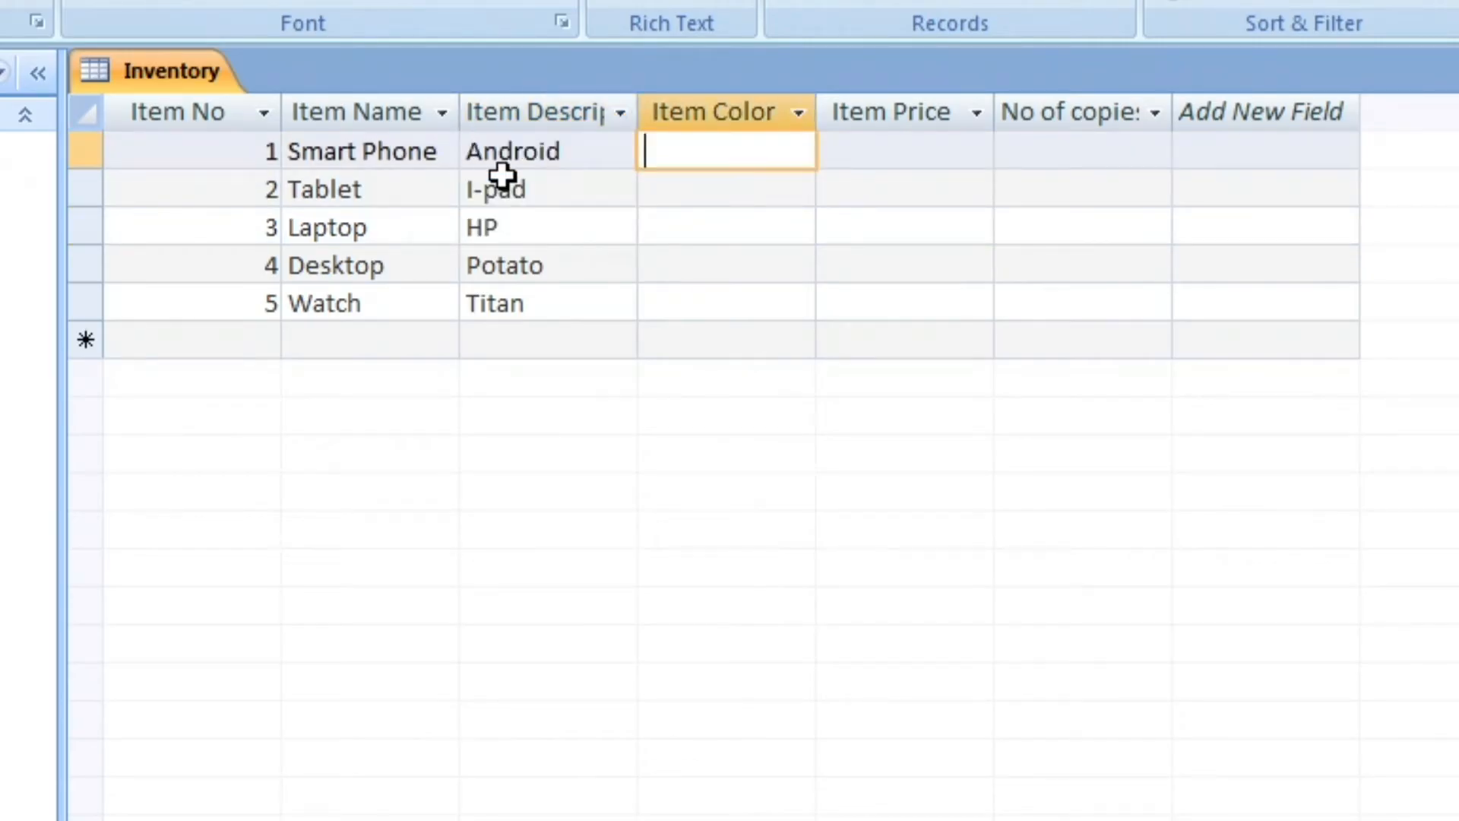
type("Red")
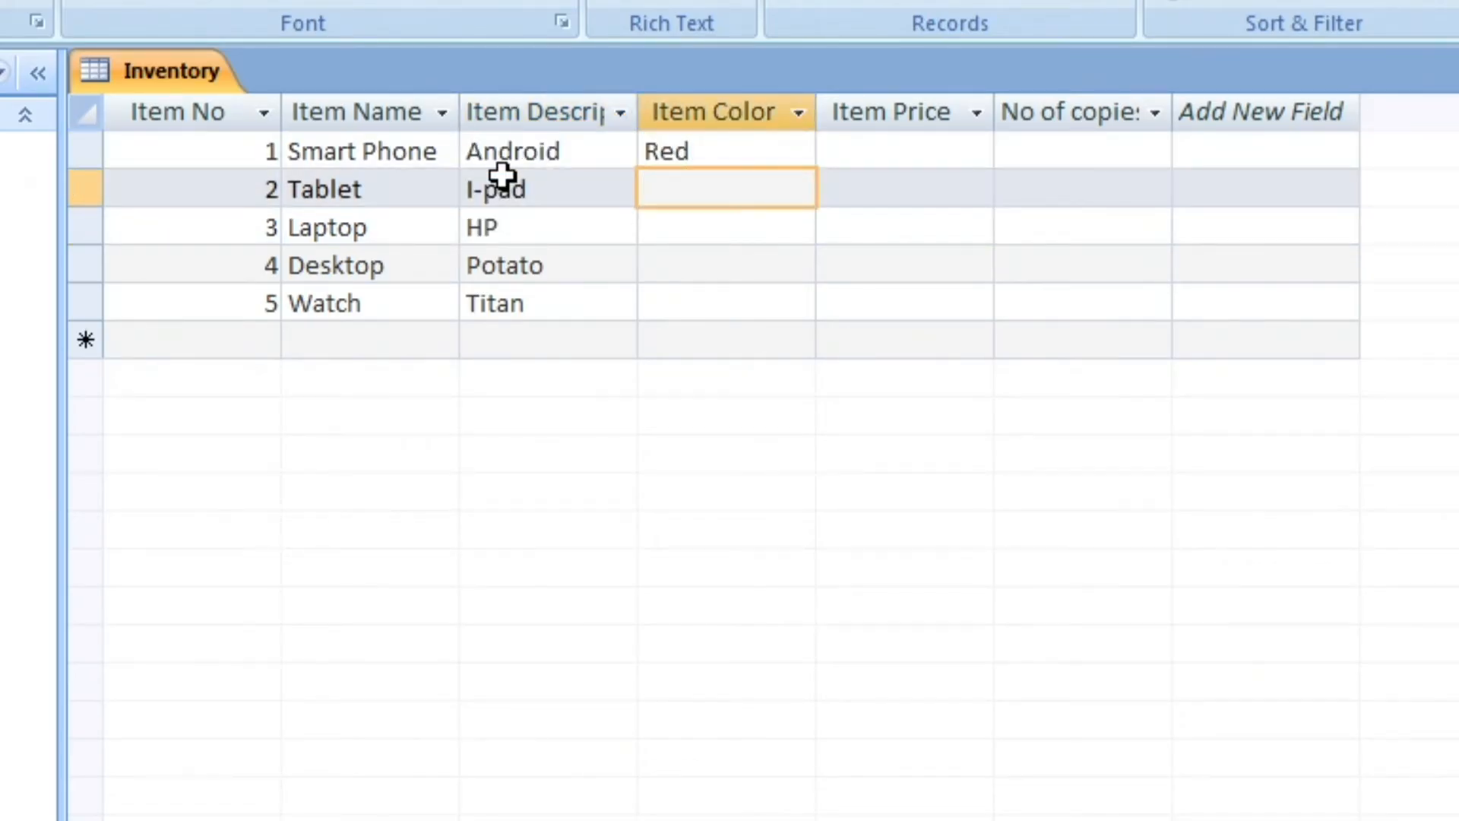
type("Blue")
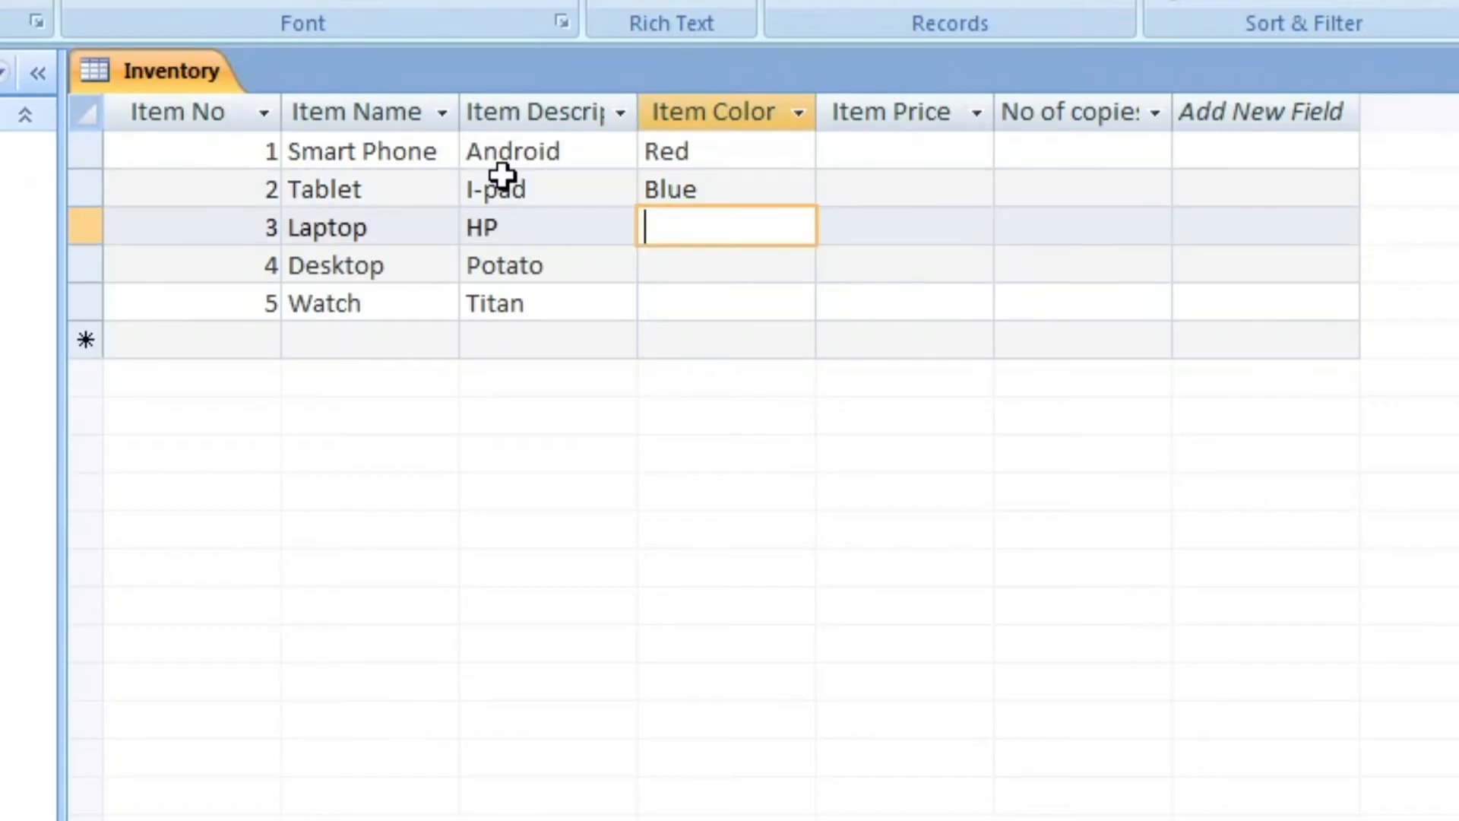
type("Green")
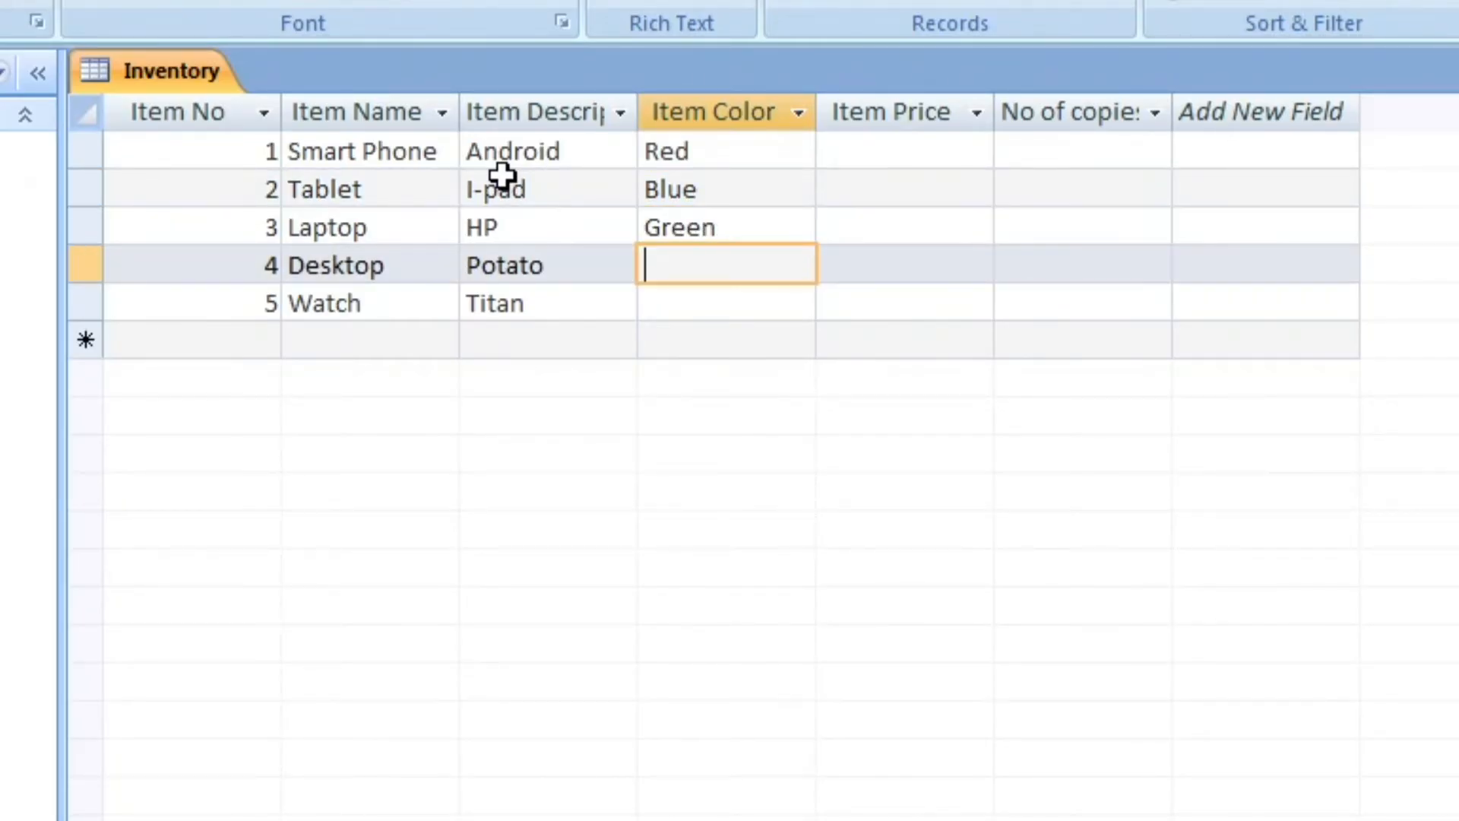
type("Yellow")
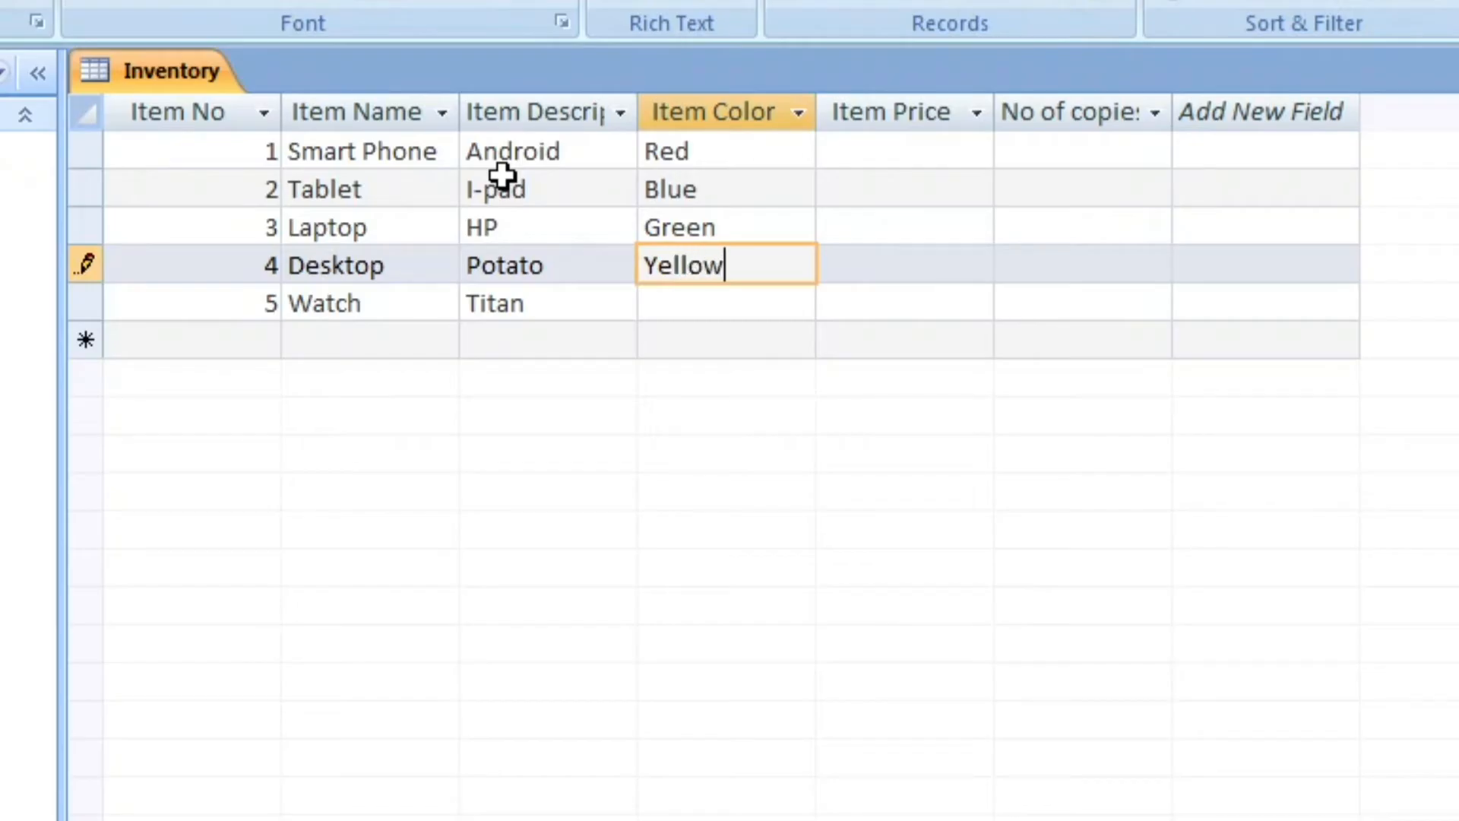
type("White")
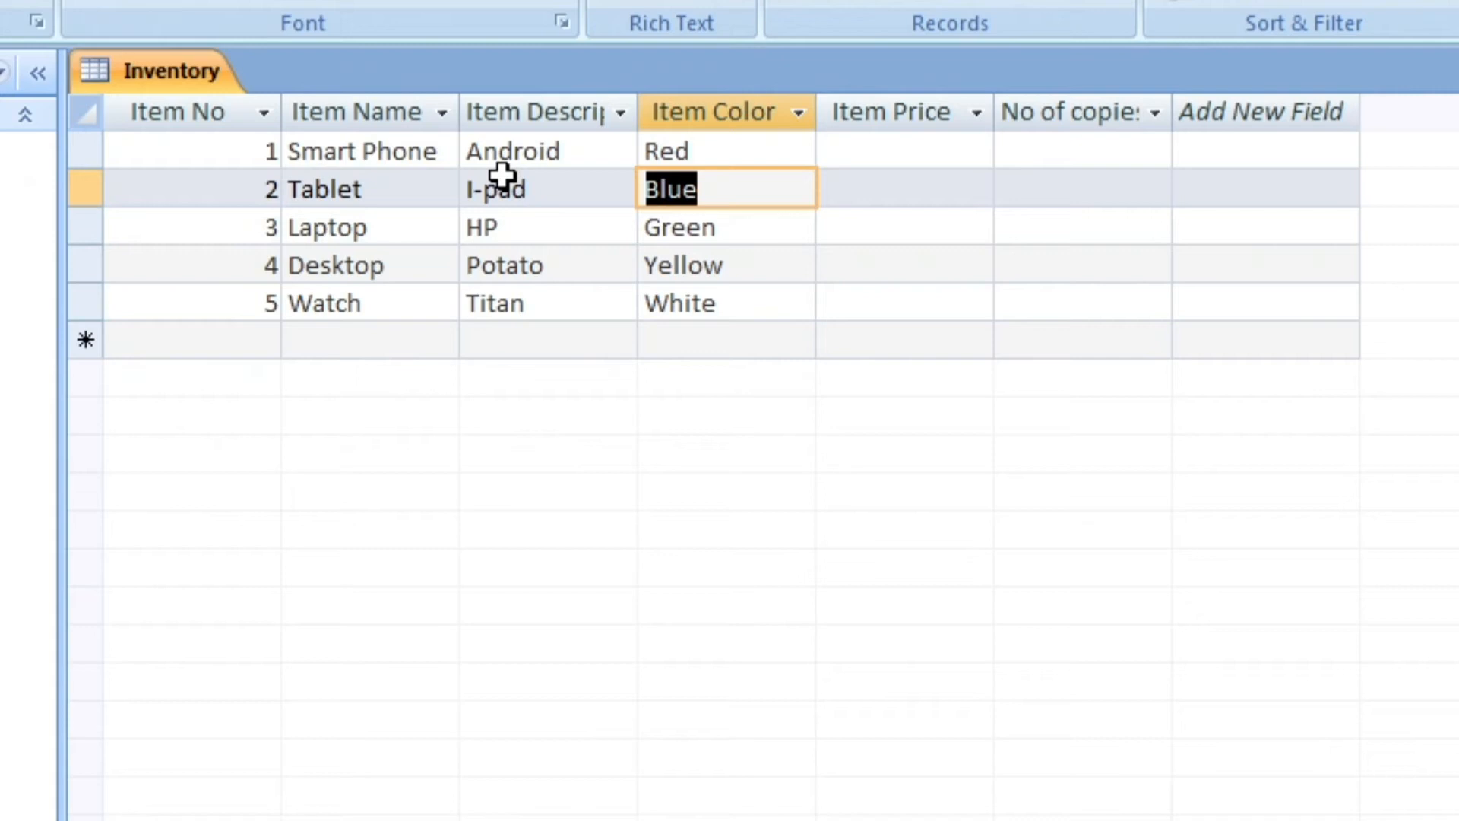
left_click(901, 150)
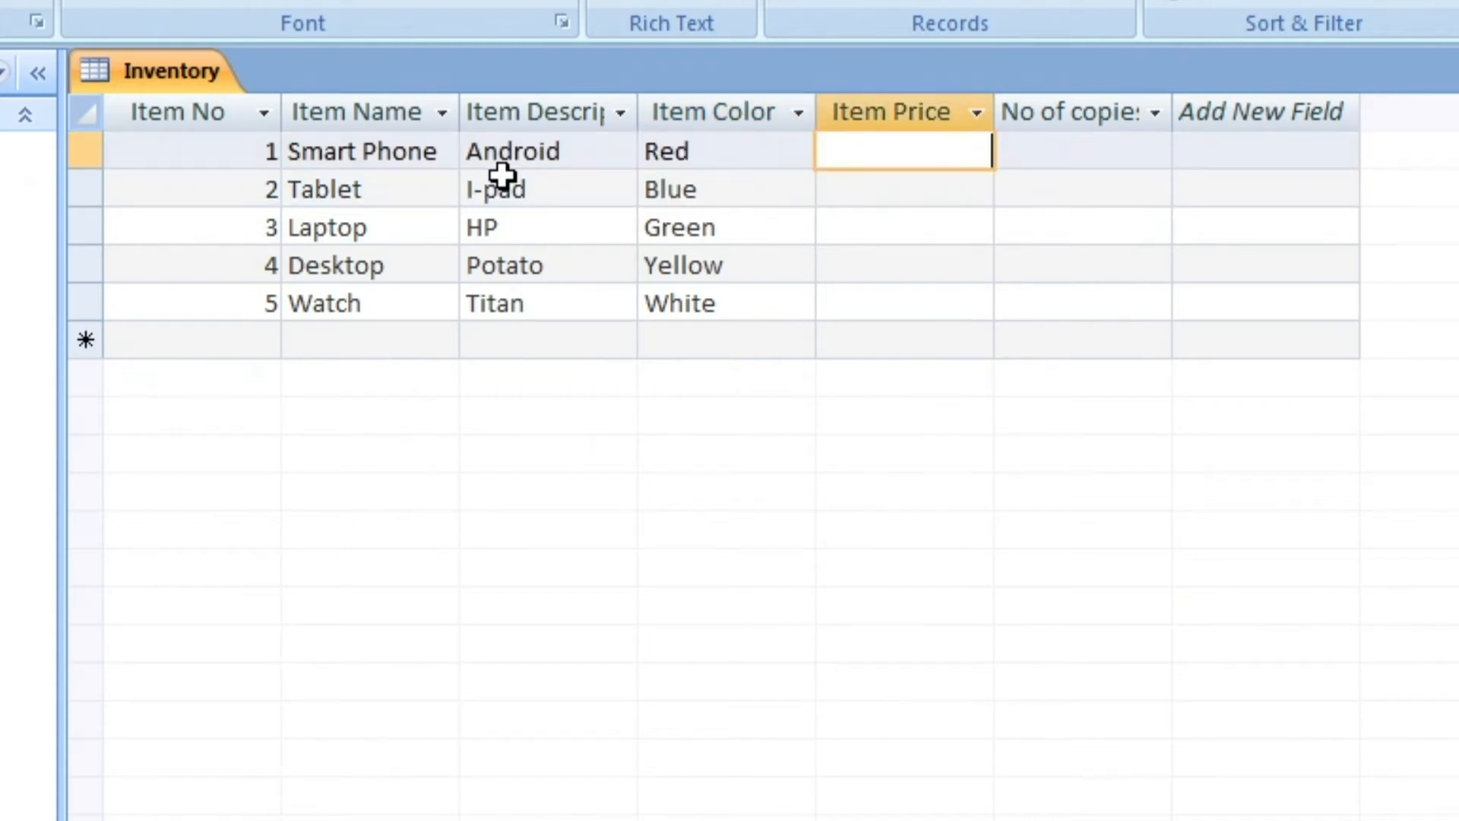
Step: Enter Item Prices 18000, 29000, 55000, 34000, 900 and No of copies 6, 5, 8, 9, 2
type("18000")
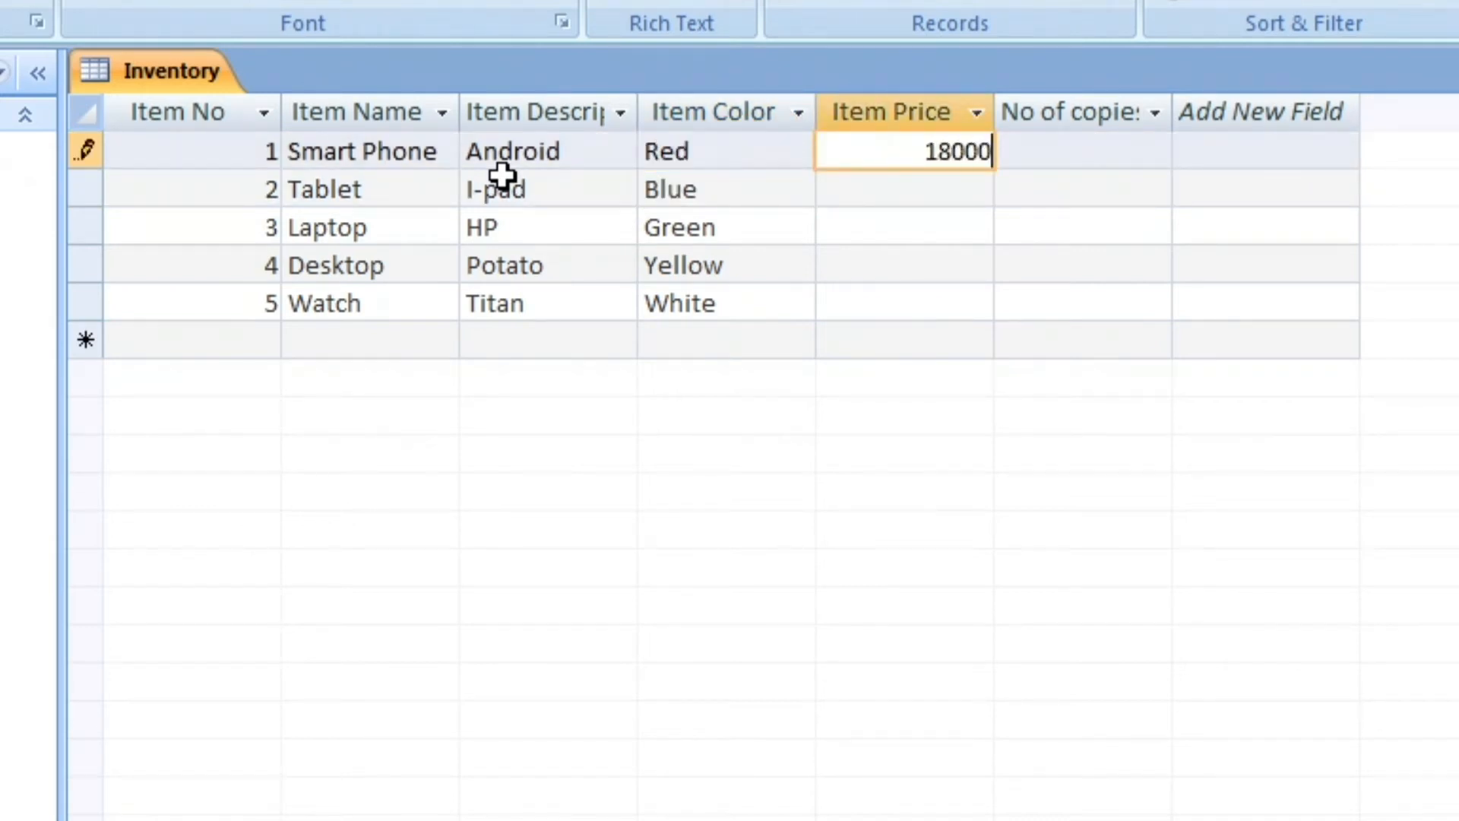
left_click(903, 189)
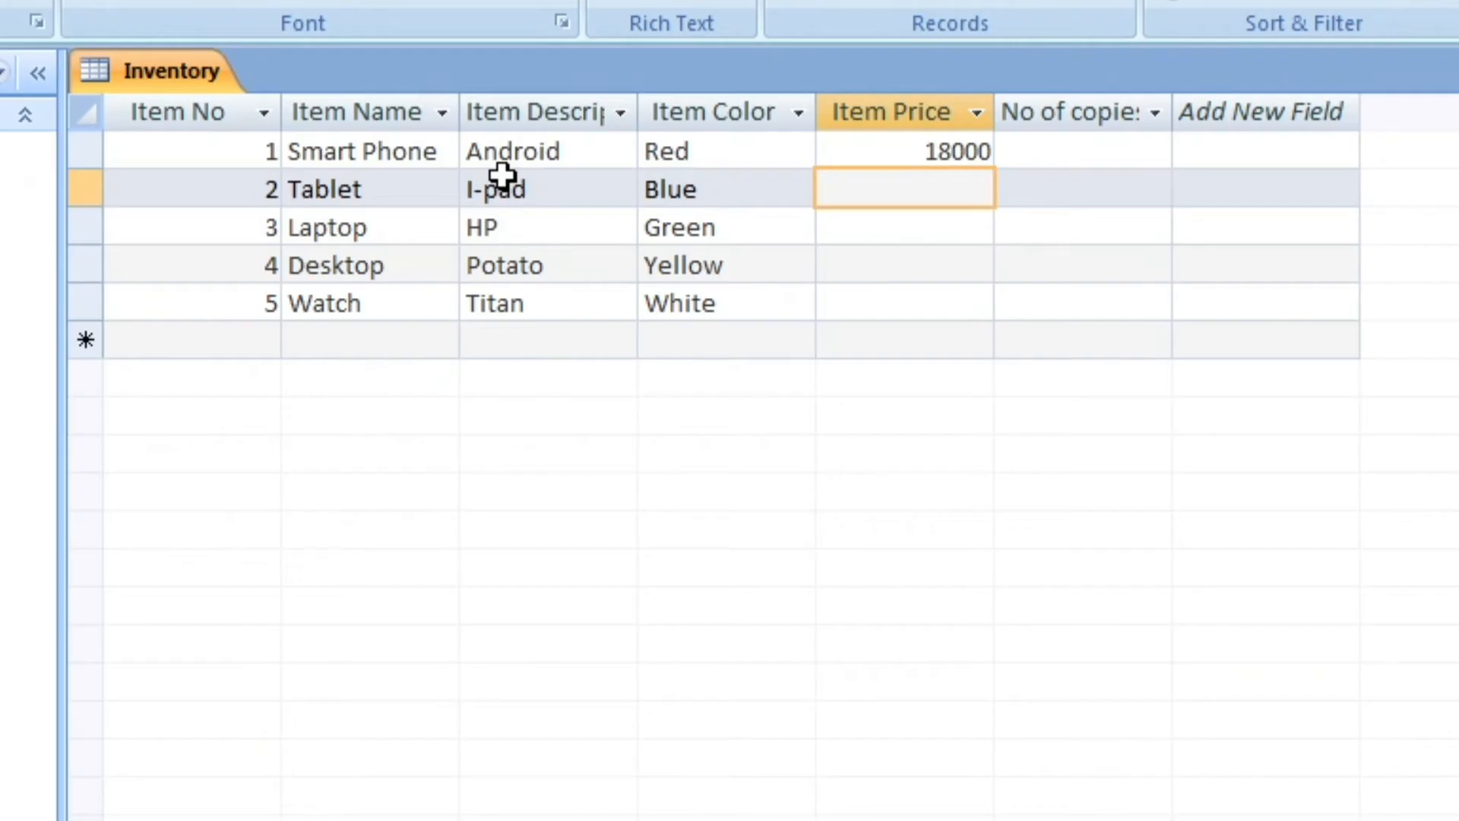
type("29000")
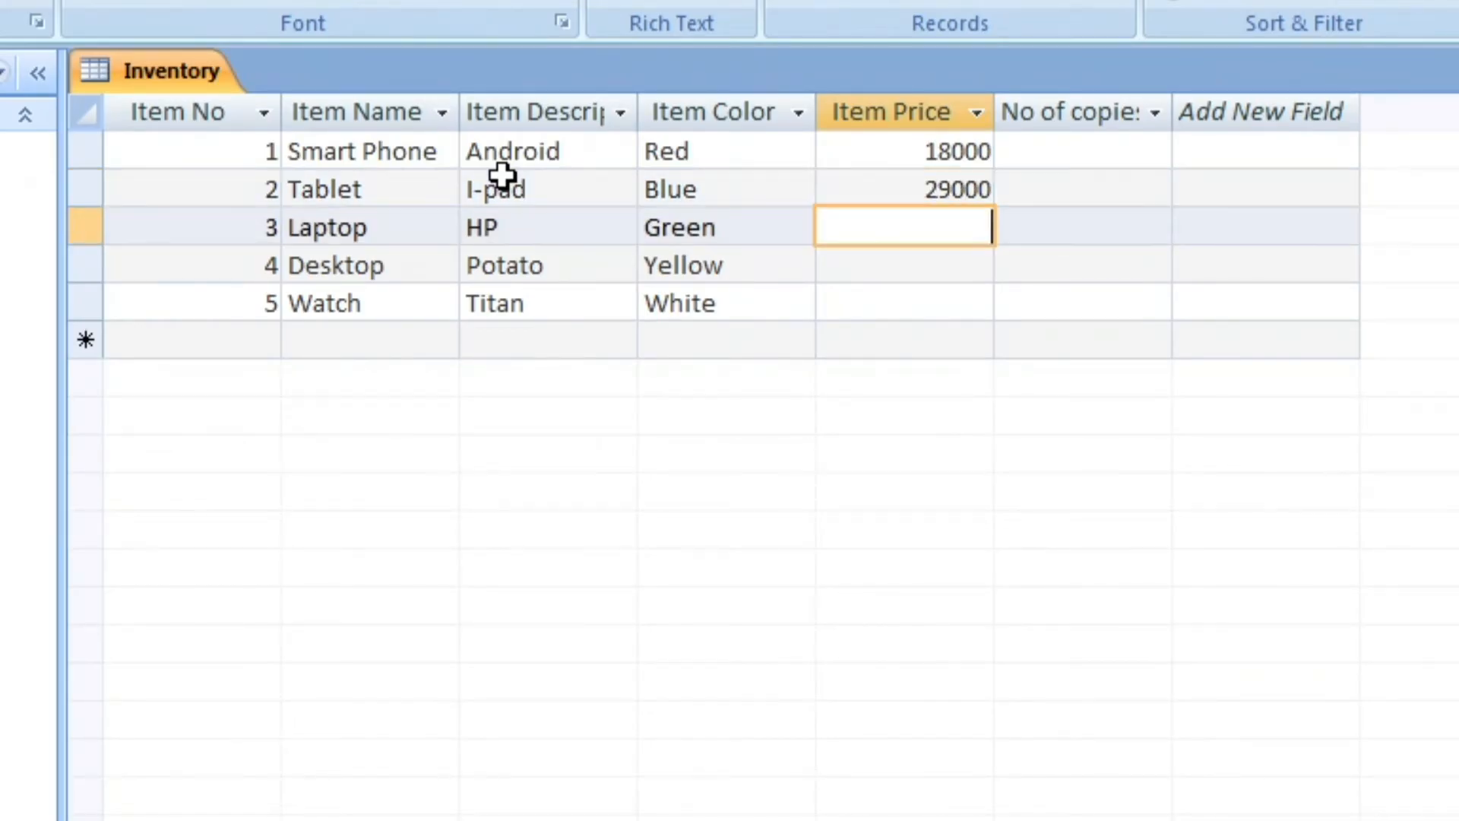
type("55000")
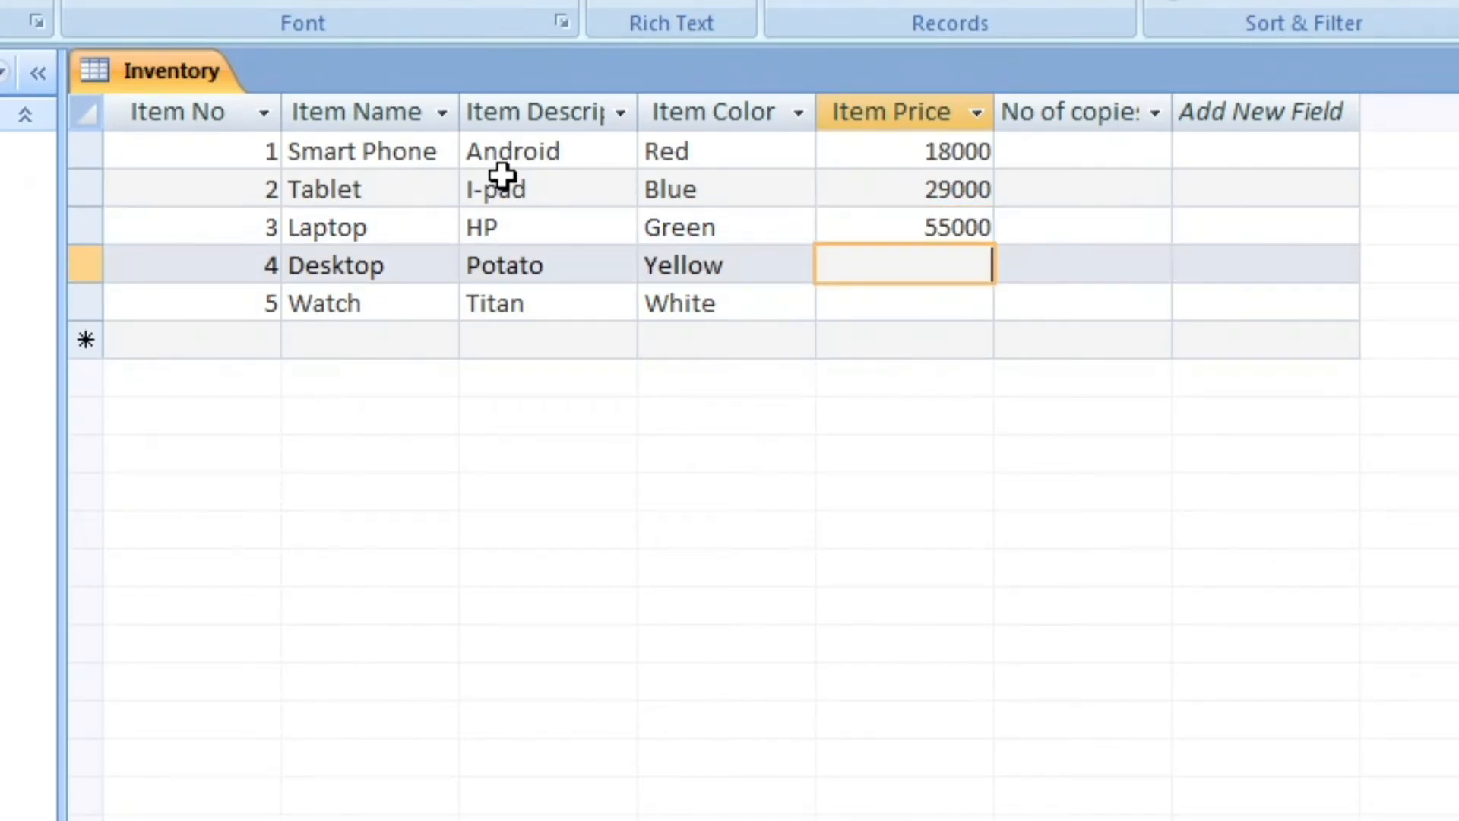
type("3")
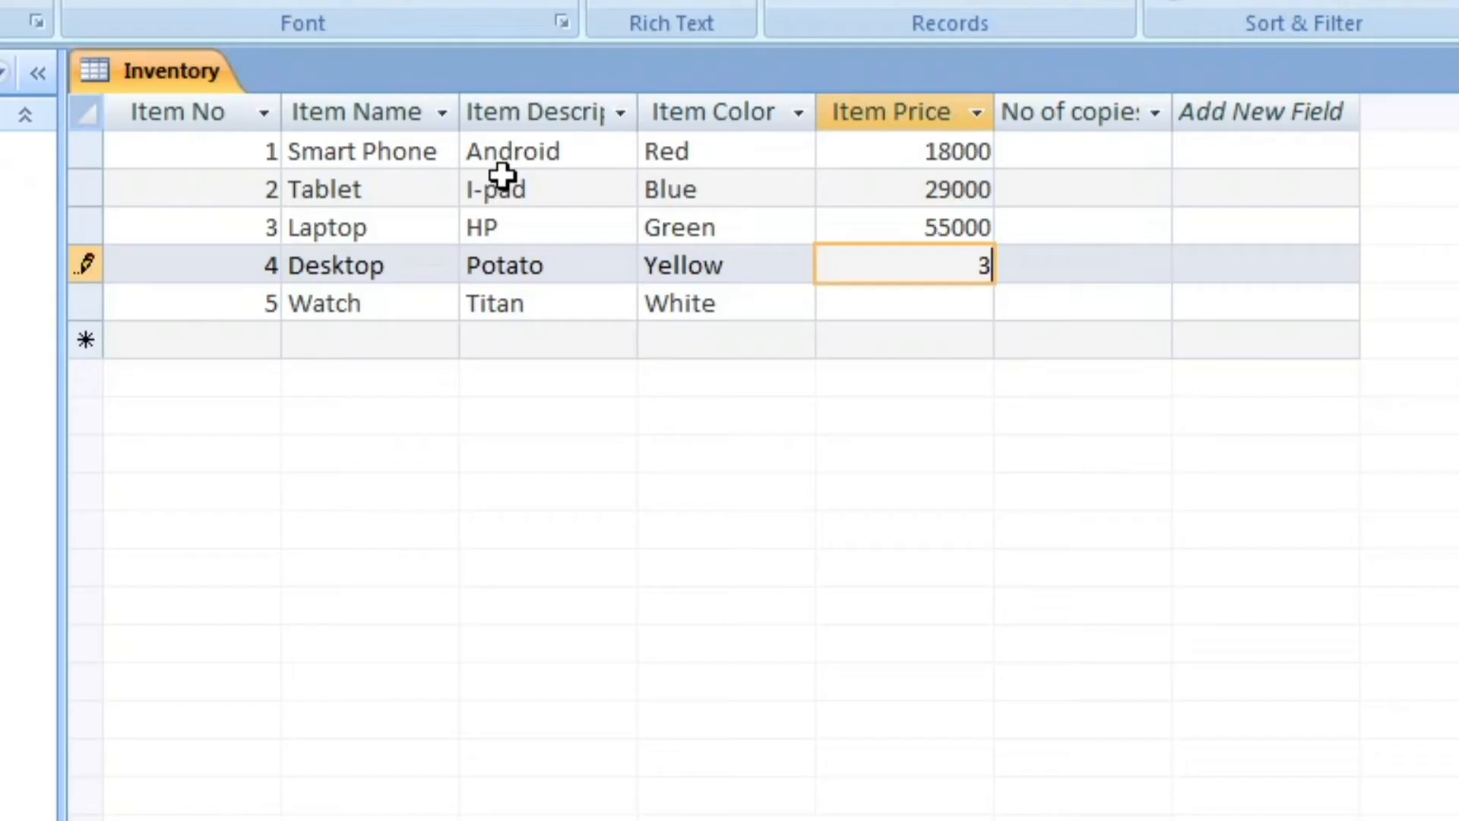
type("4000")
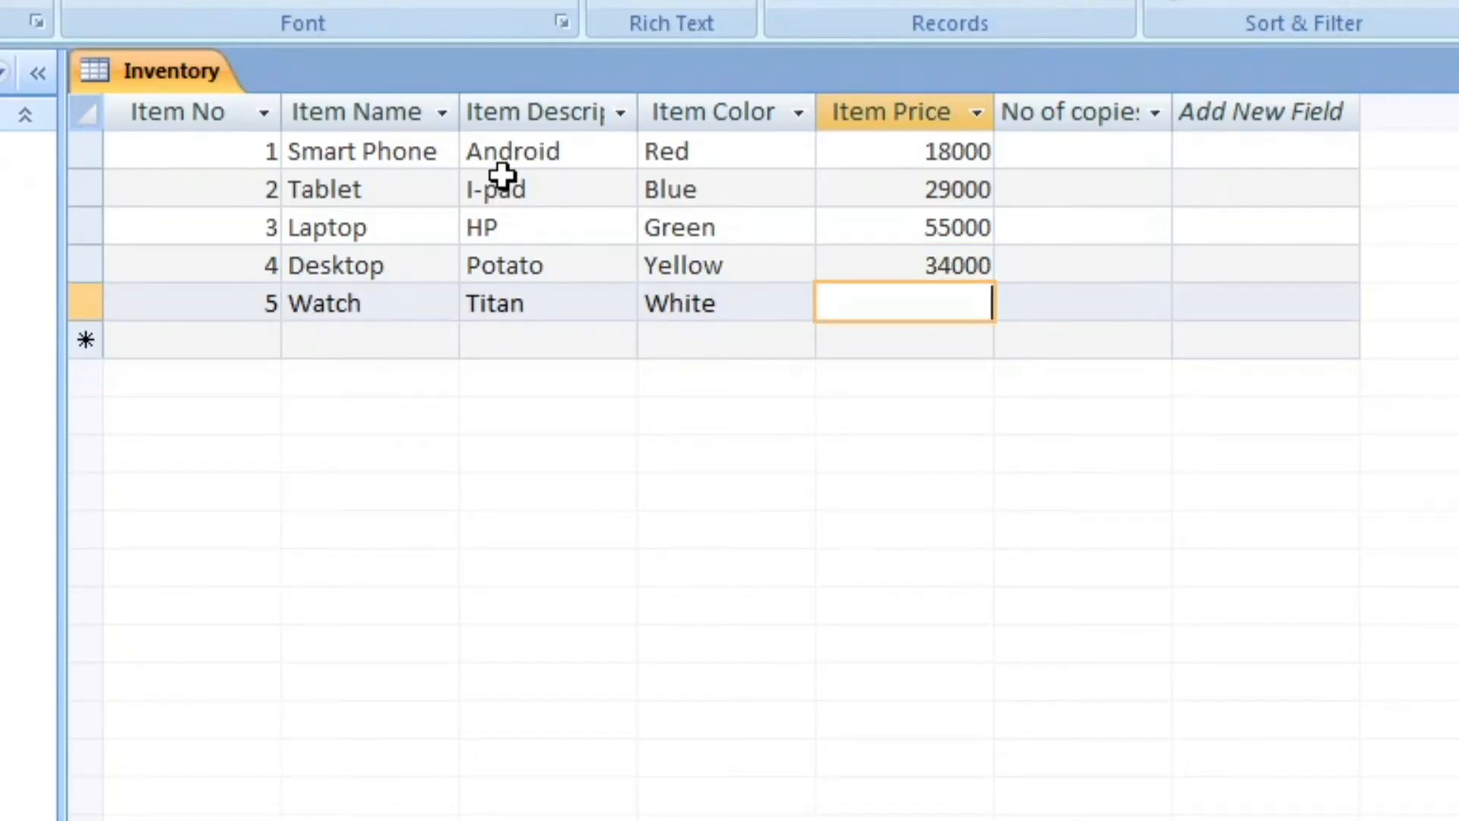
type("900")
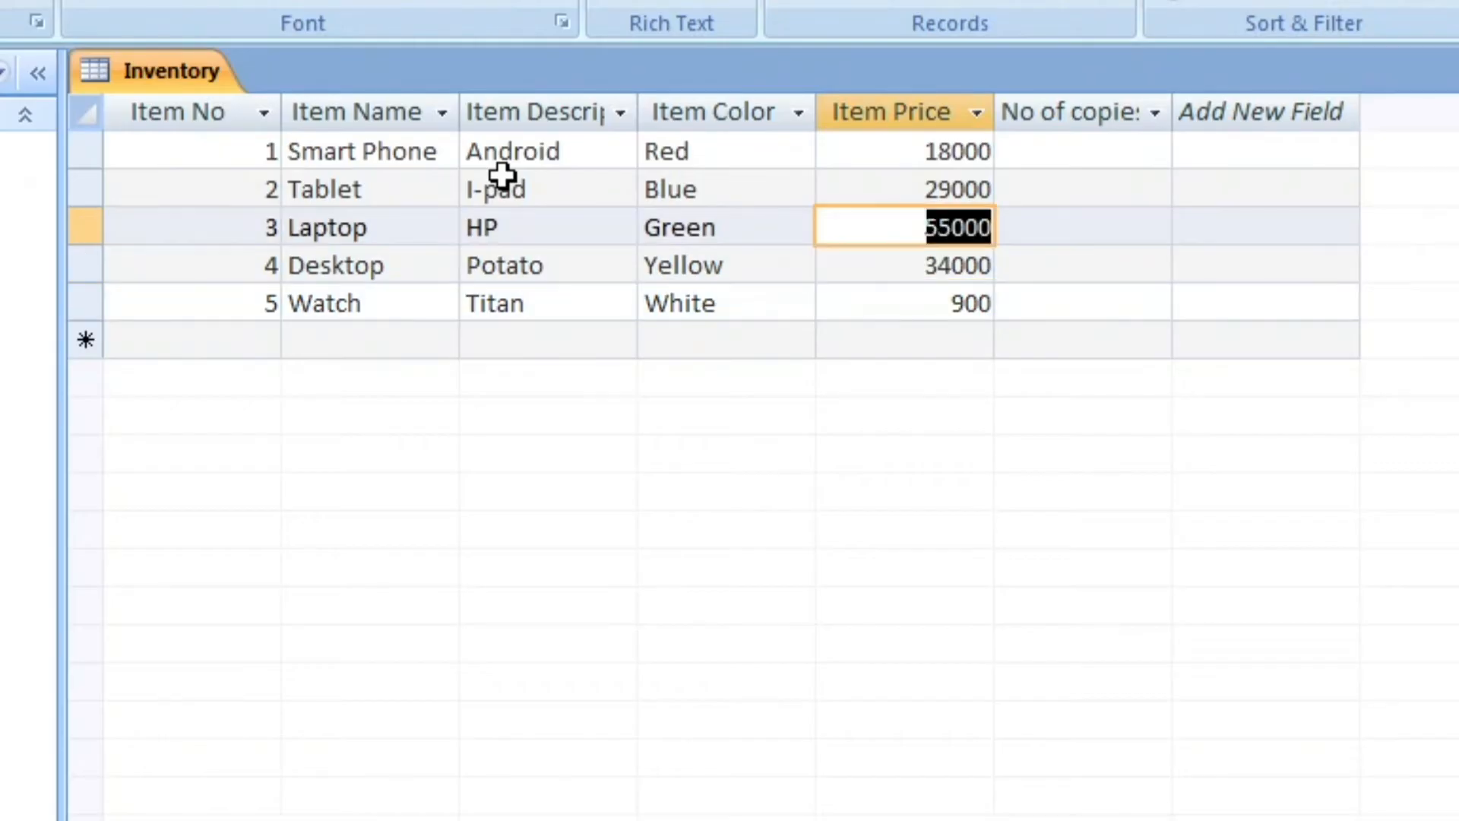
type("6")
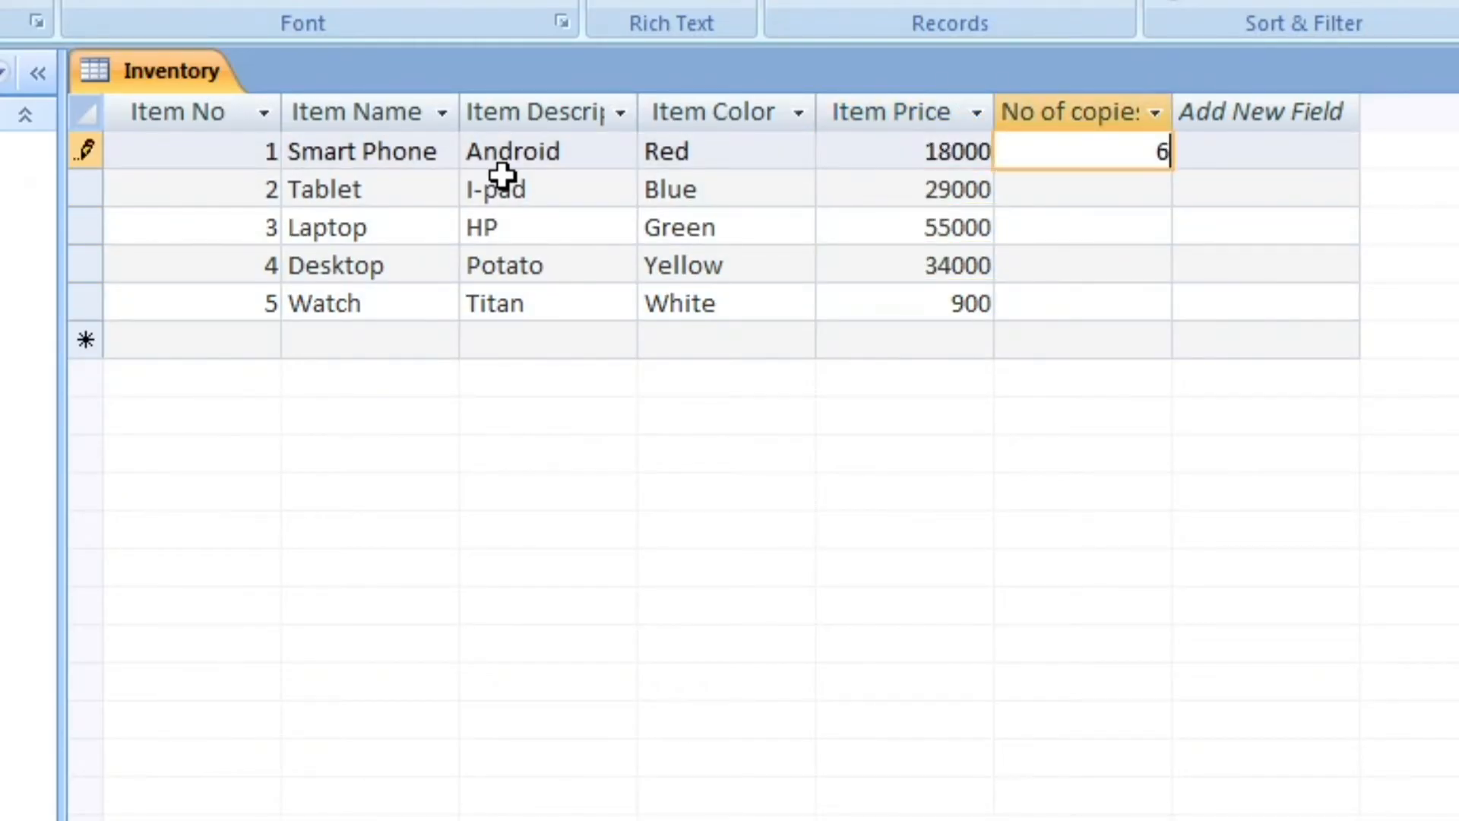
type("5")
left_click(1083, 304)
type("2")
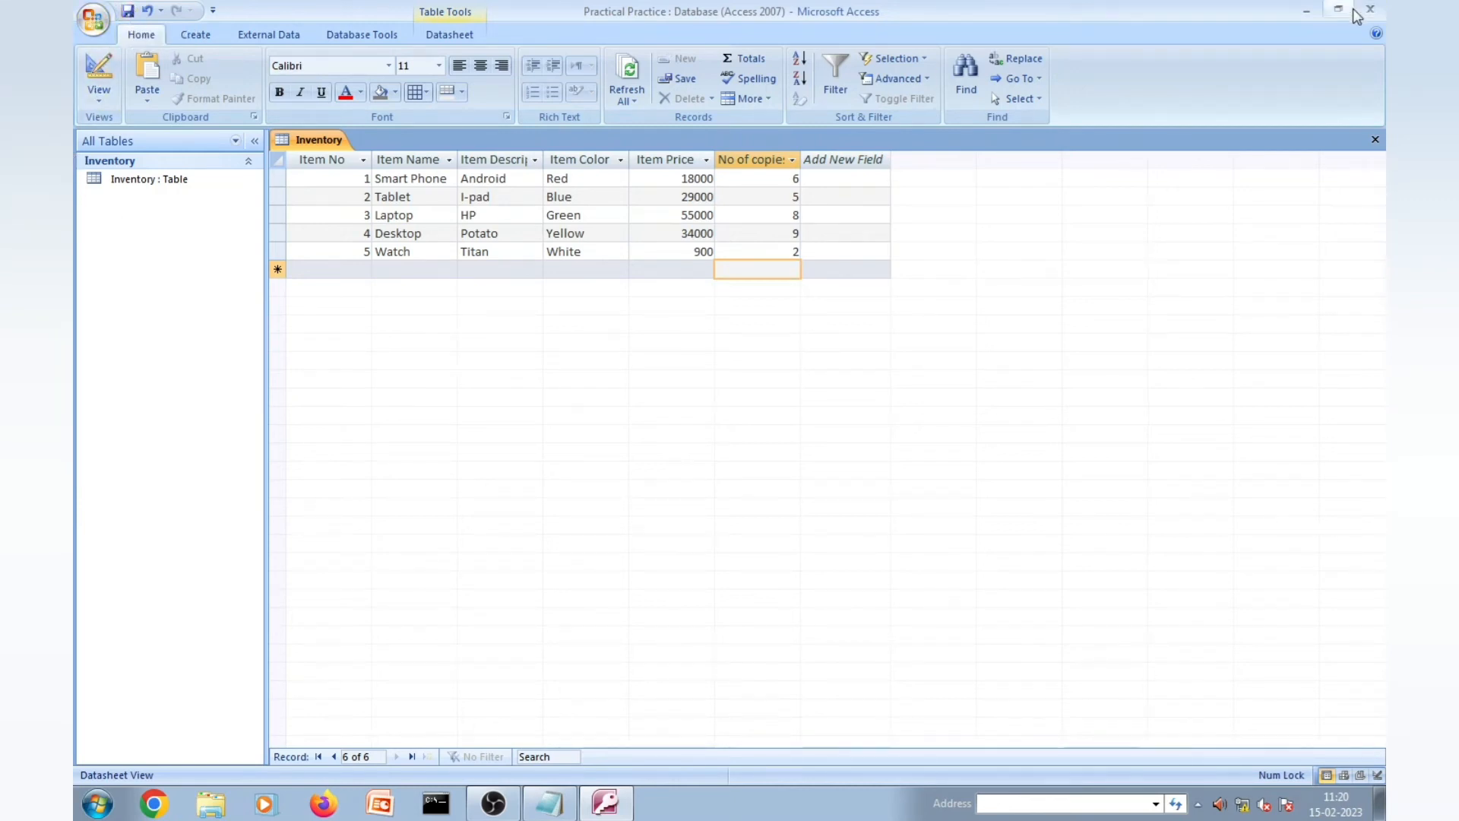
Step: Close Access and relaunch Microsoft Office Access 2007 from the Start menu's All Programs
left_click(1336, 11)
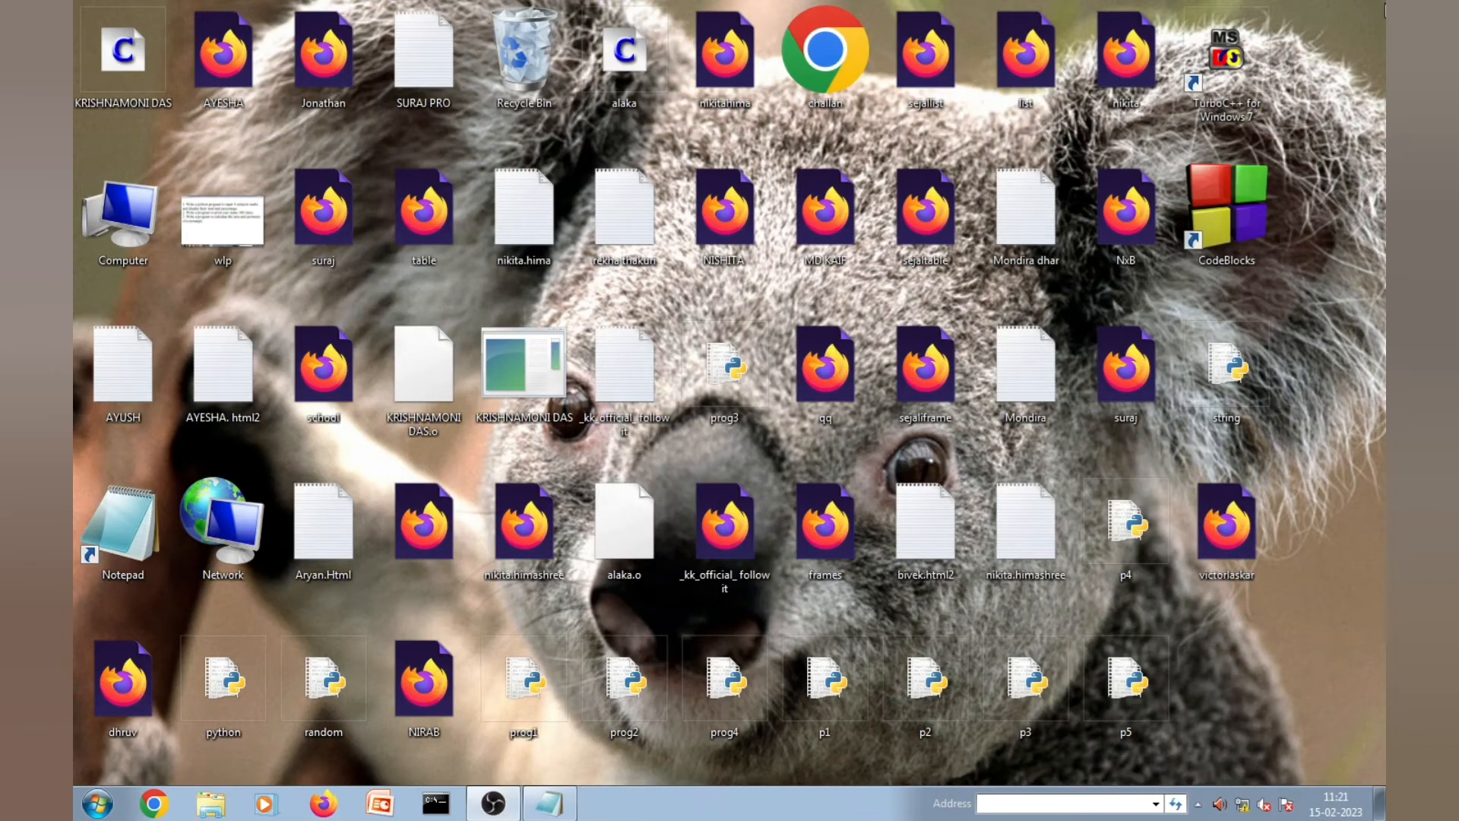
left_click(424, 372)
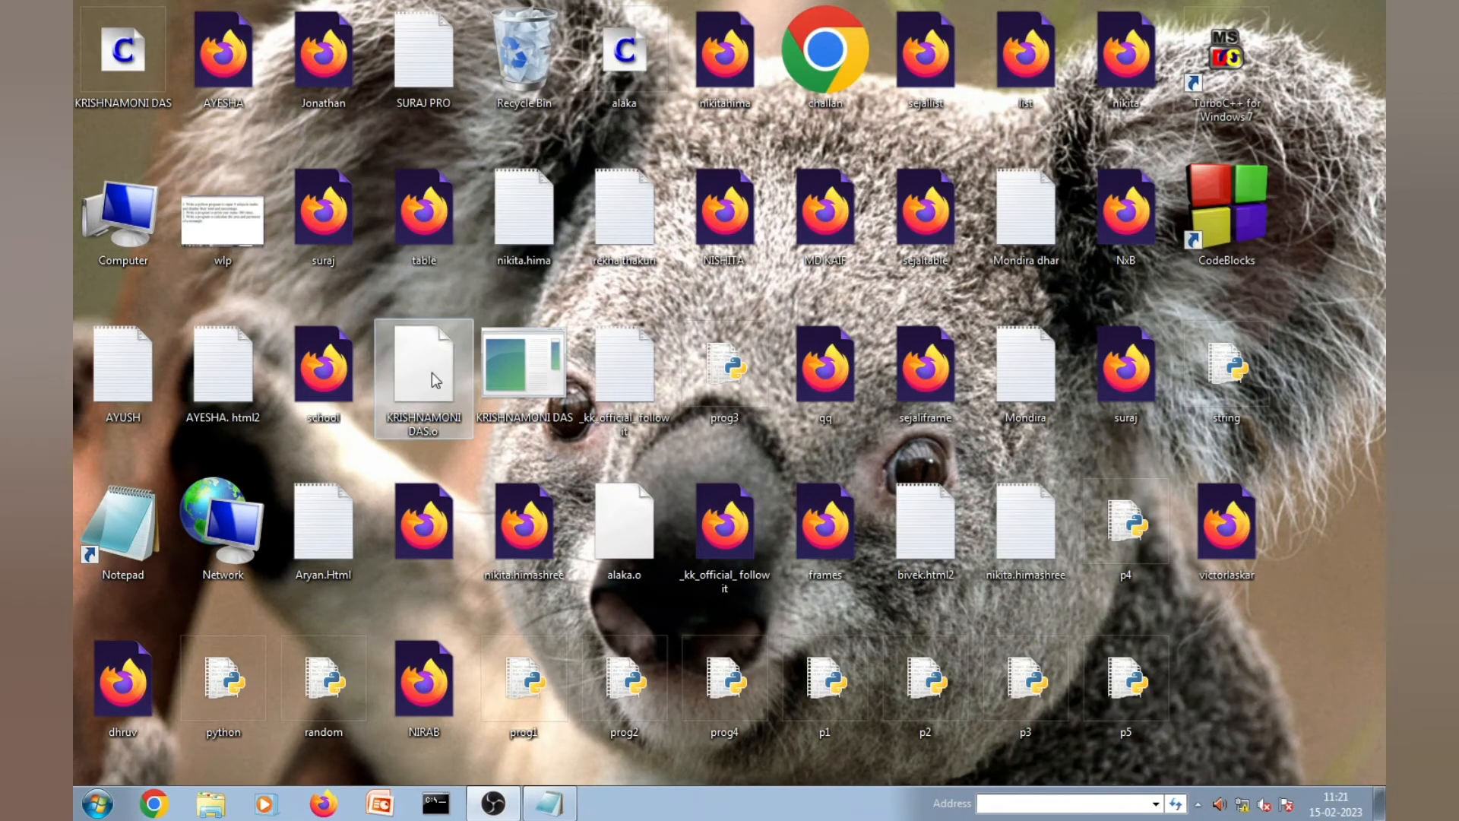
left_click(96, 803)
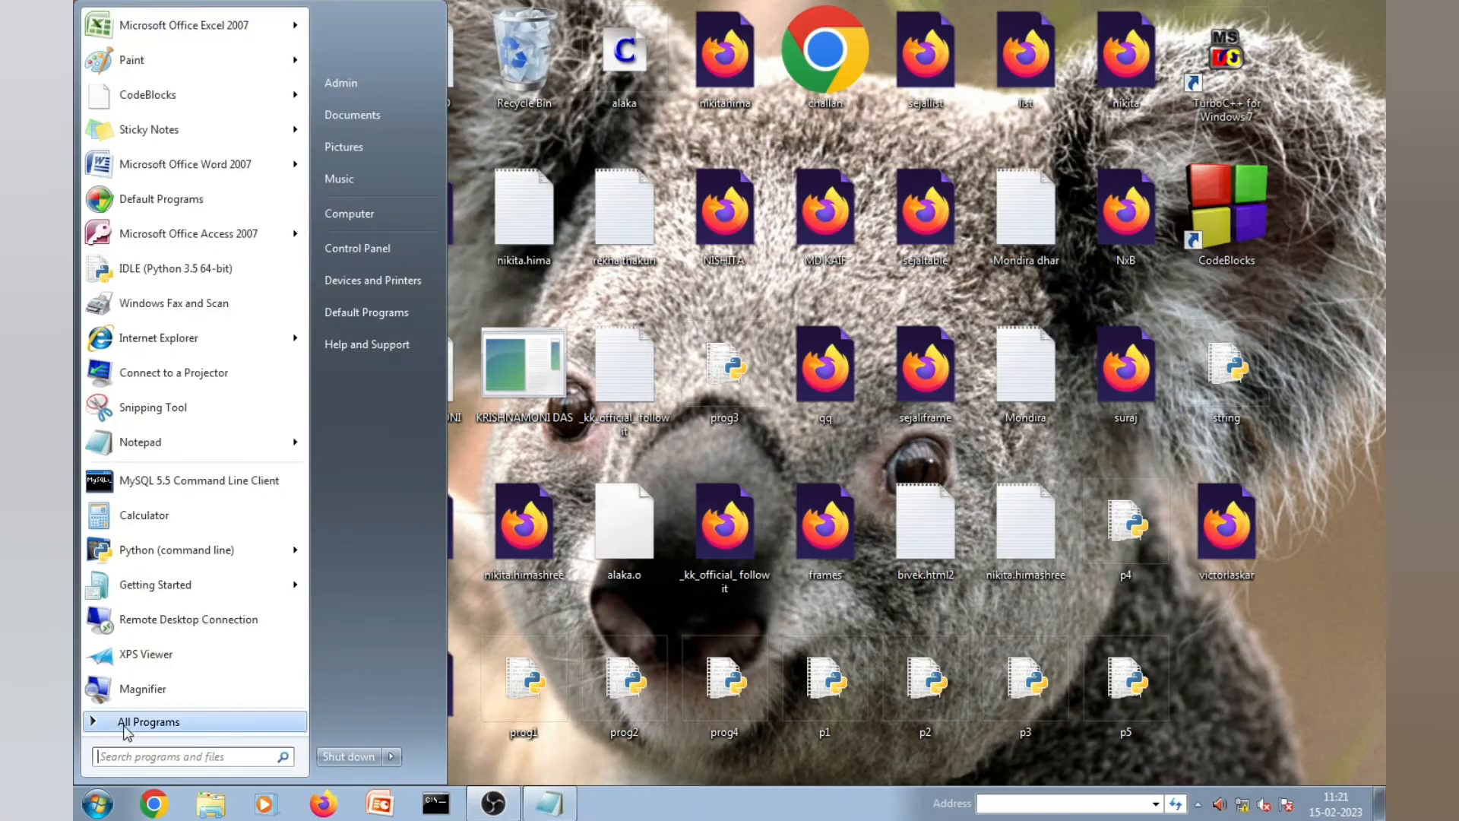
left_click(147, 720)
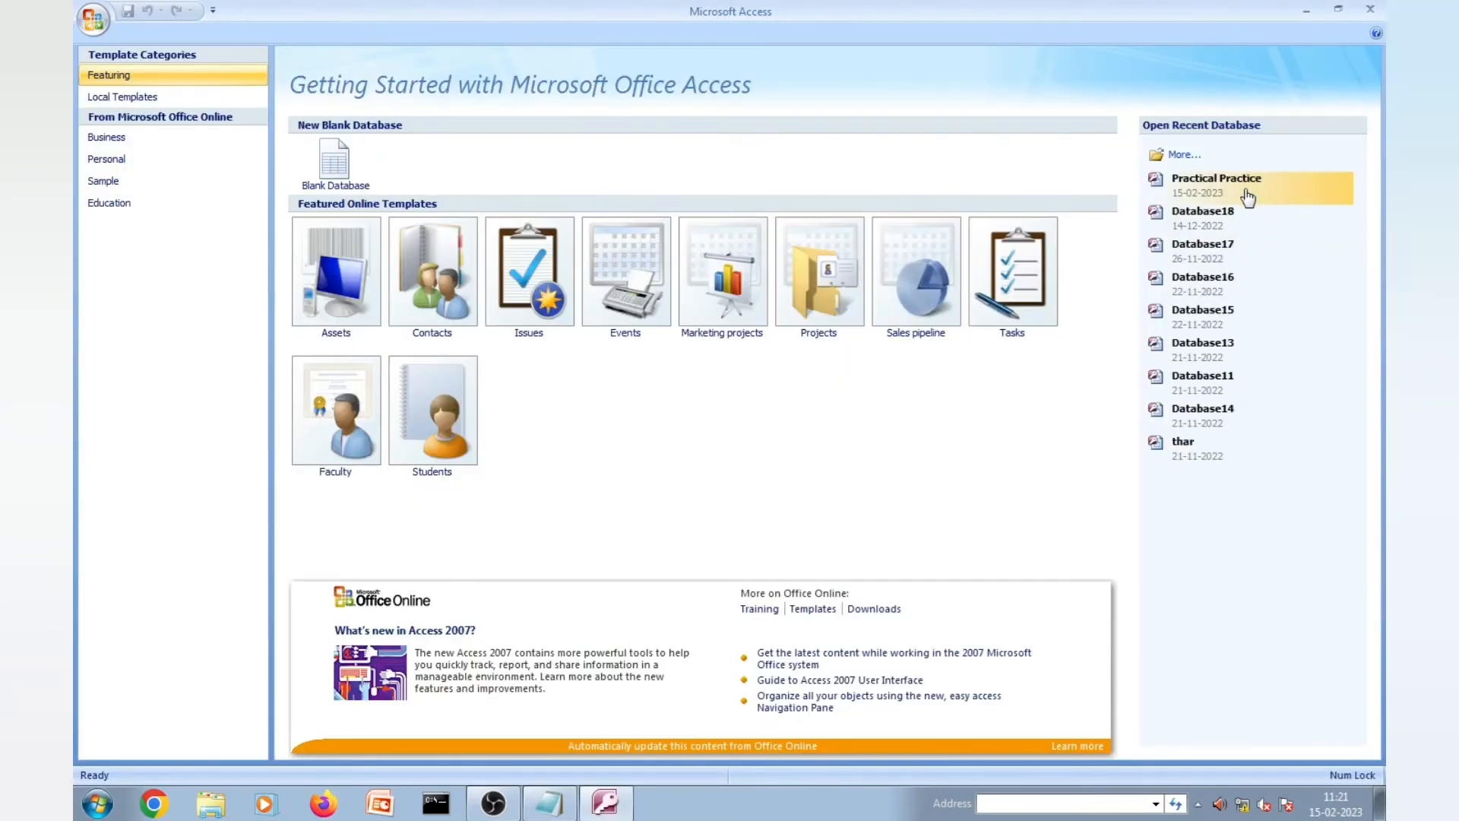
mouse_move(1245, 196)
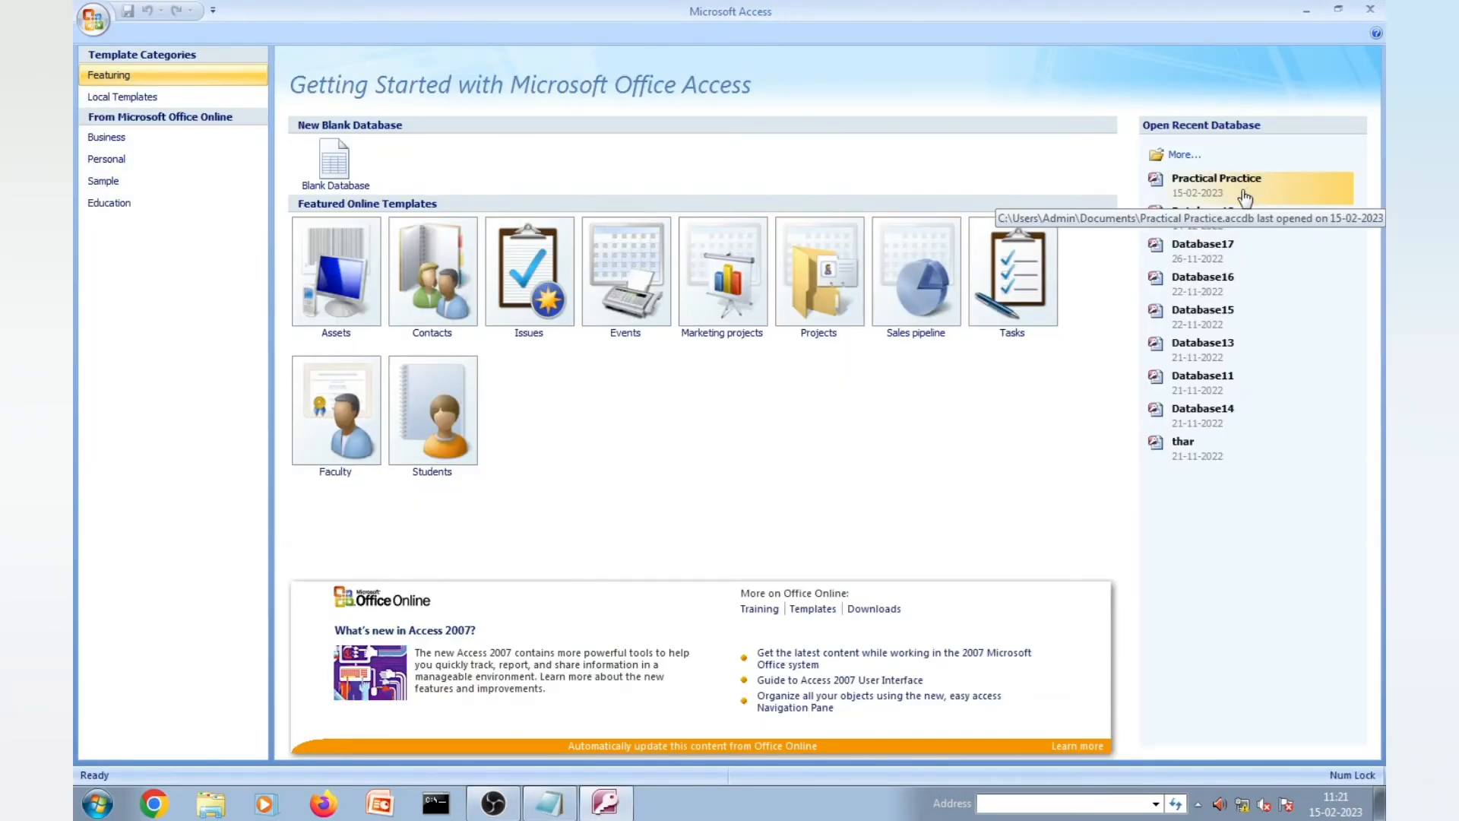
Step: Reopen the recent Practical Practice database, enable its content, and open the Inventory table
left_click(1216, 178)
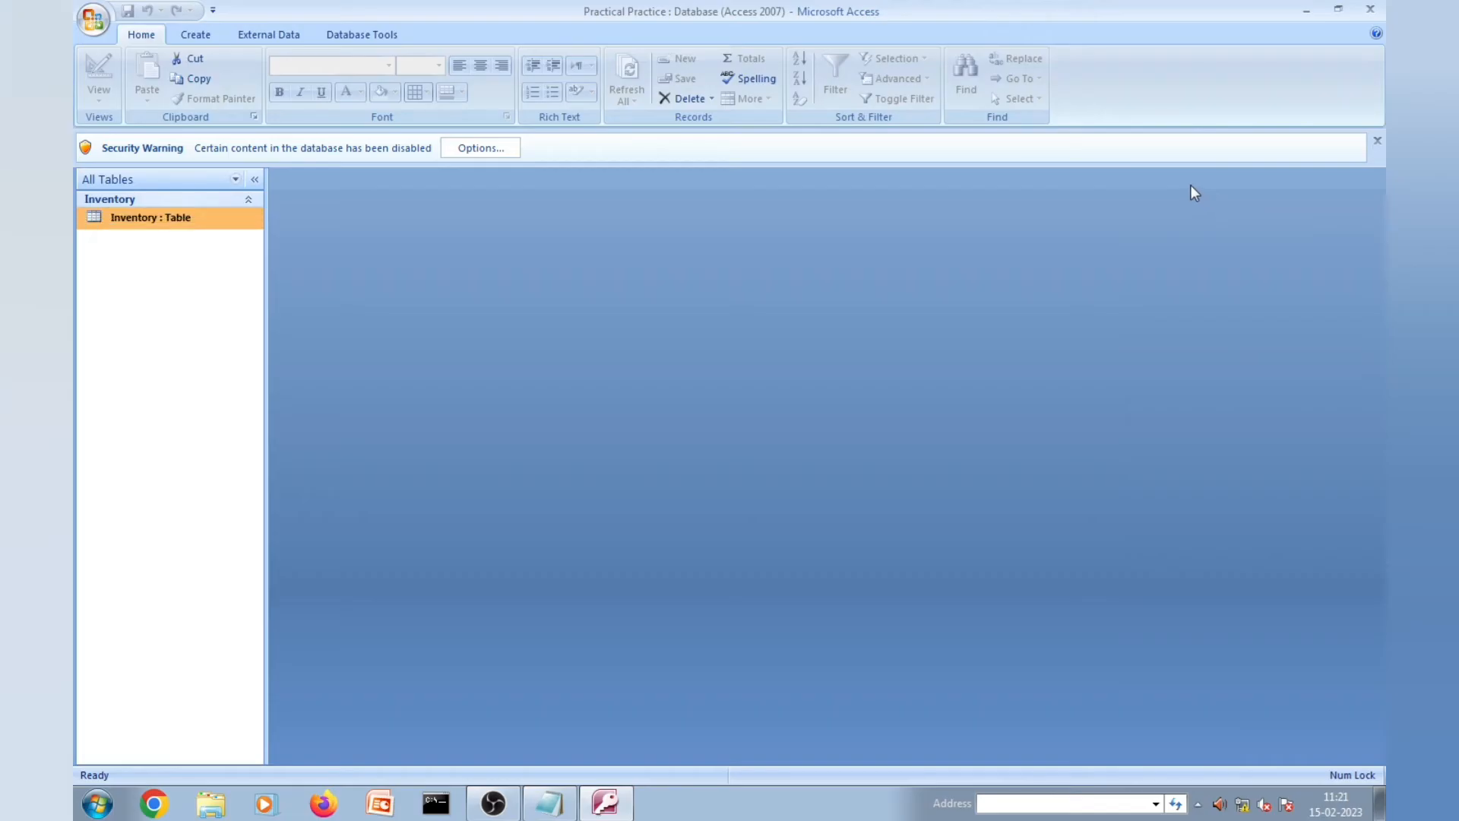
left_click(480, 148)
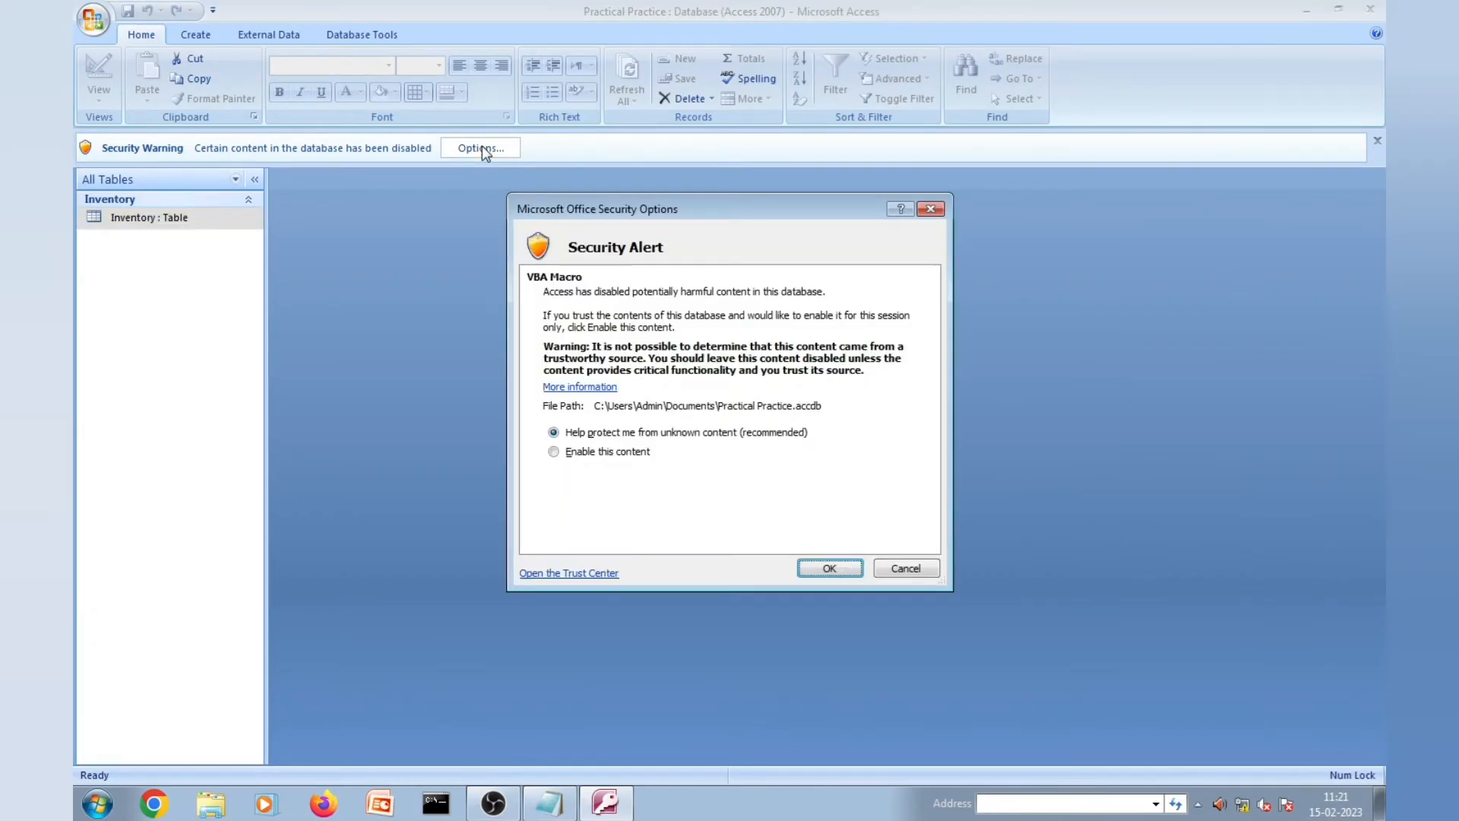
left_click(554, 452)
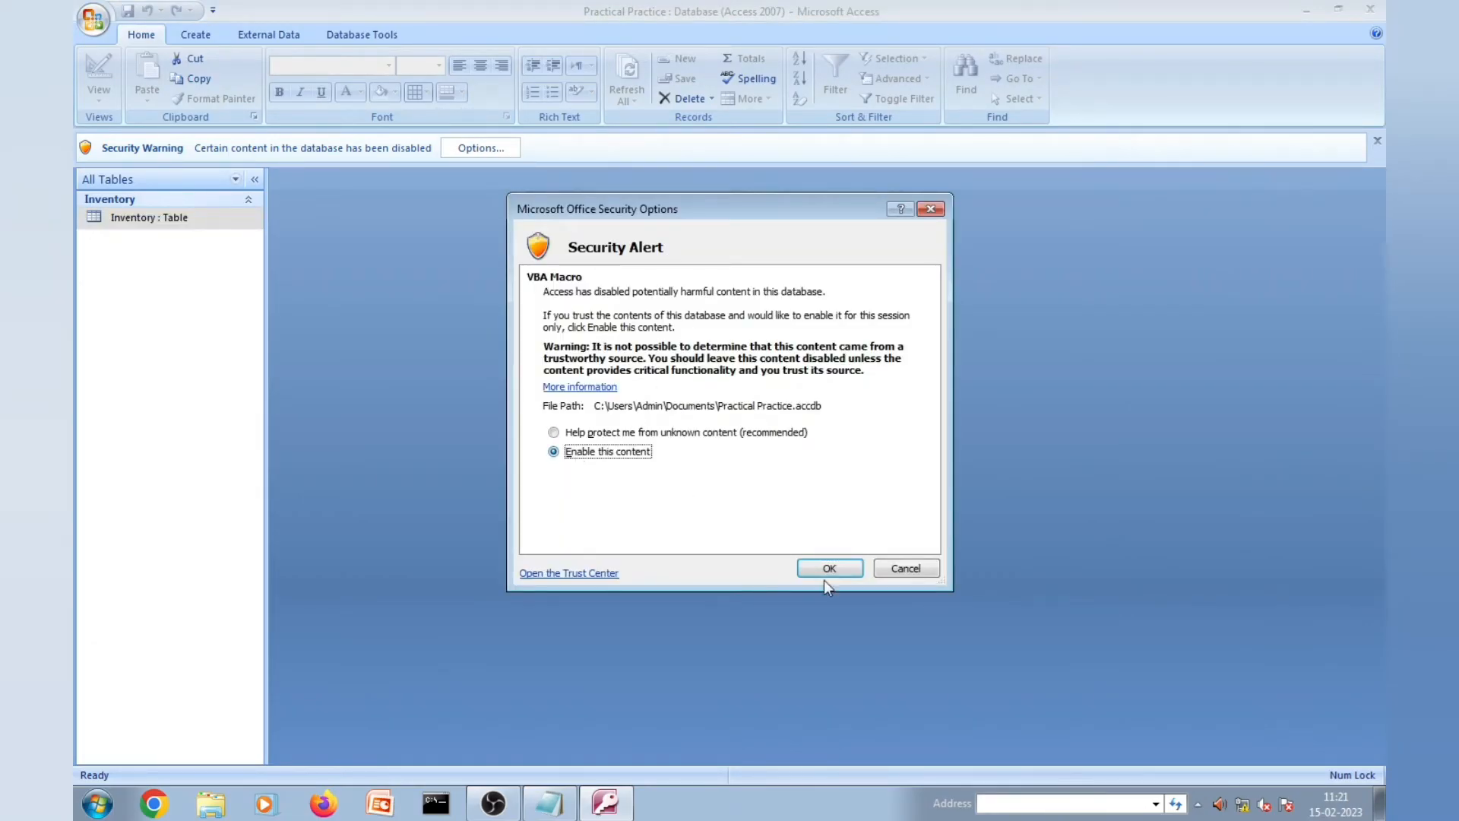
left_click(828, 567)
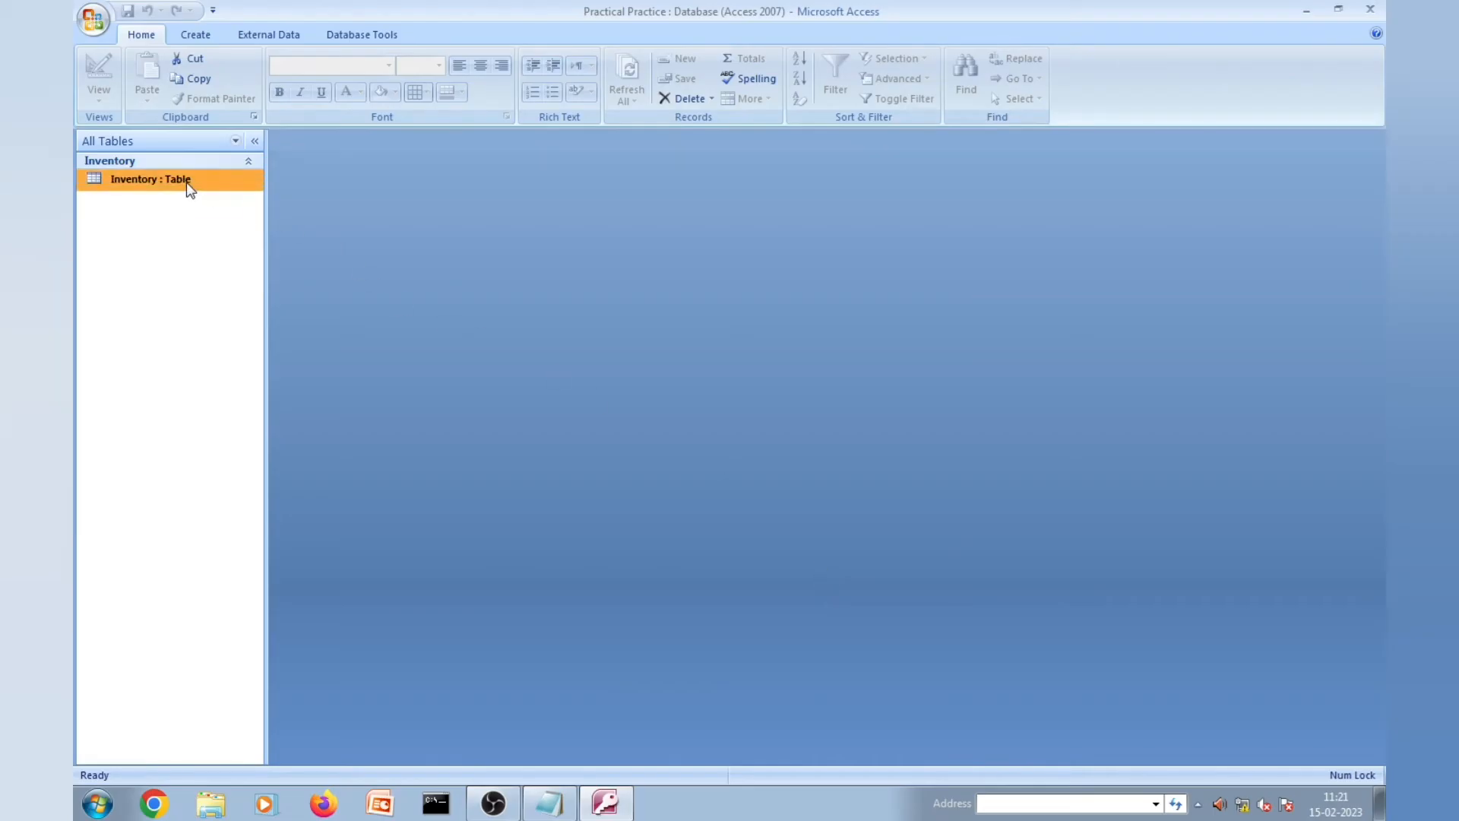
double_click(151, 180)
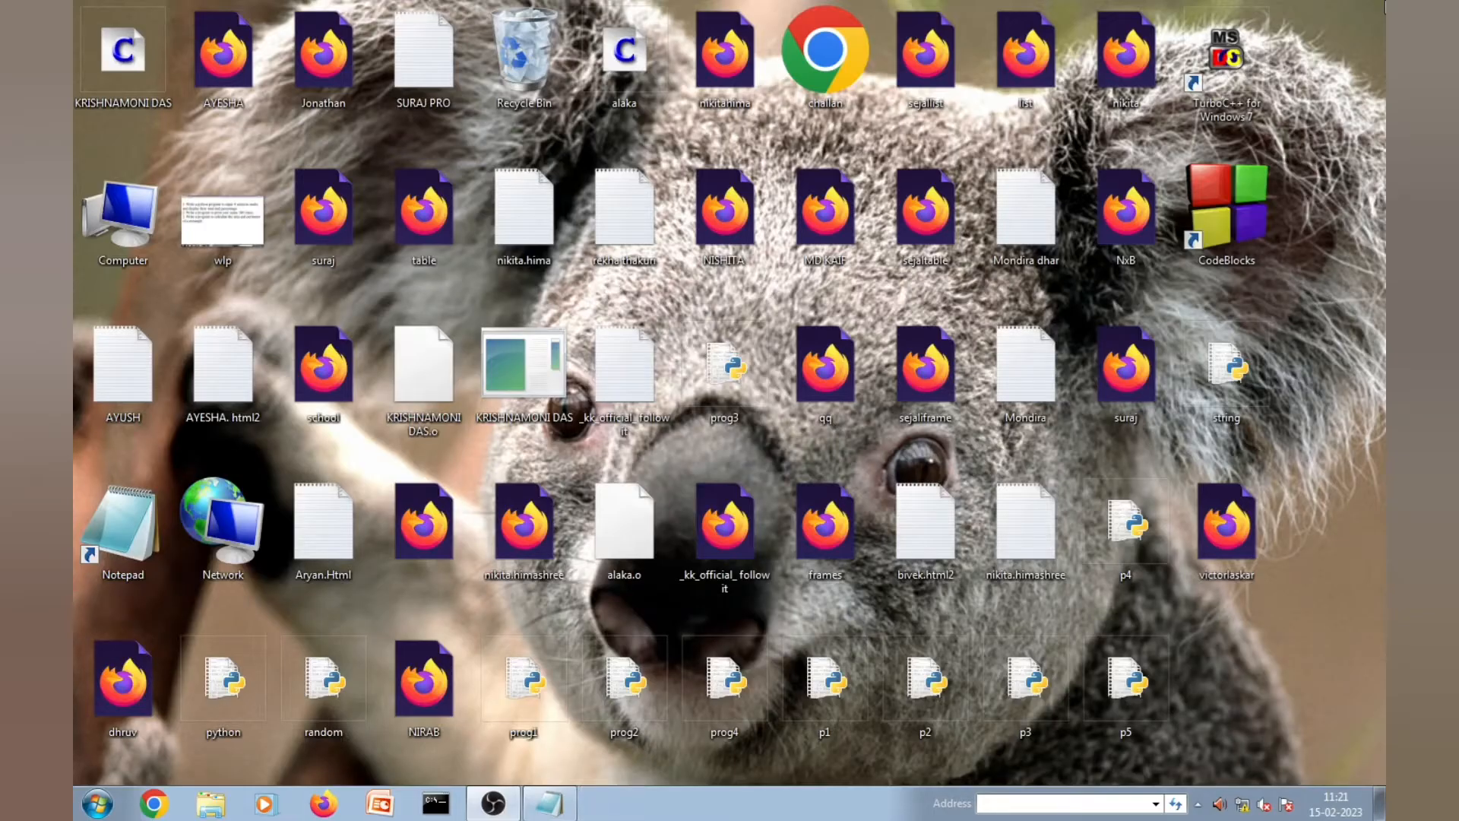
Step: Launch Code::Blocks from the Windows 7 Start menu's program list
left_click(97, 803)
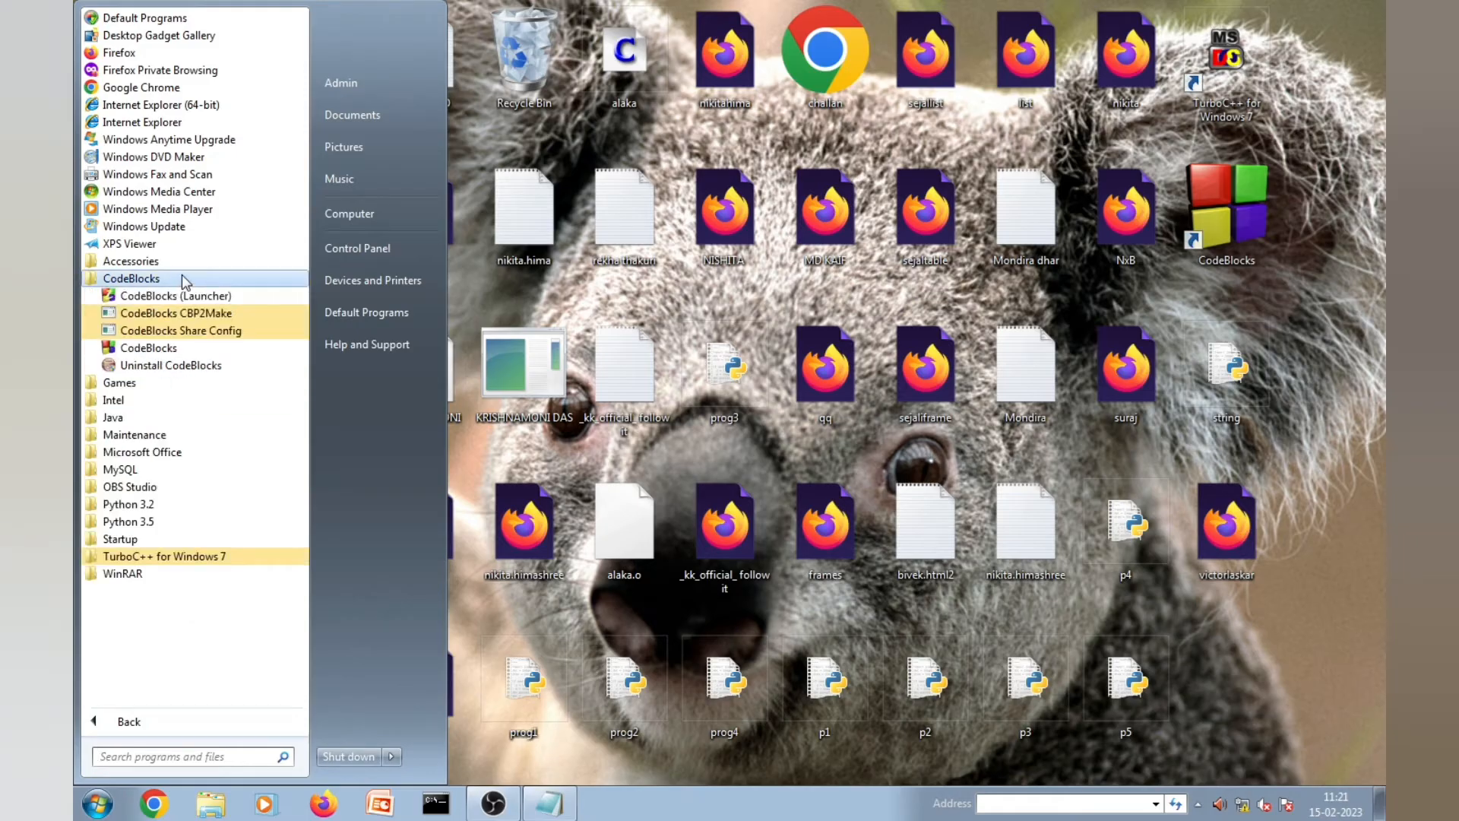
left_click(147, 346)
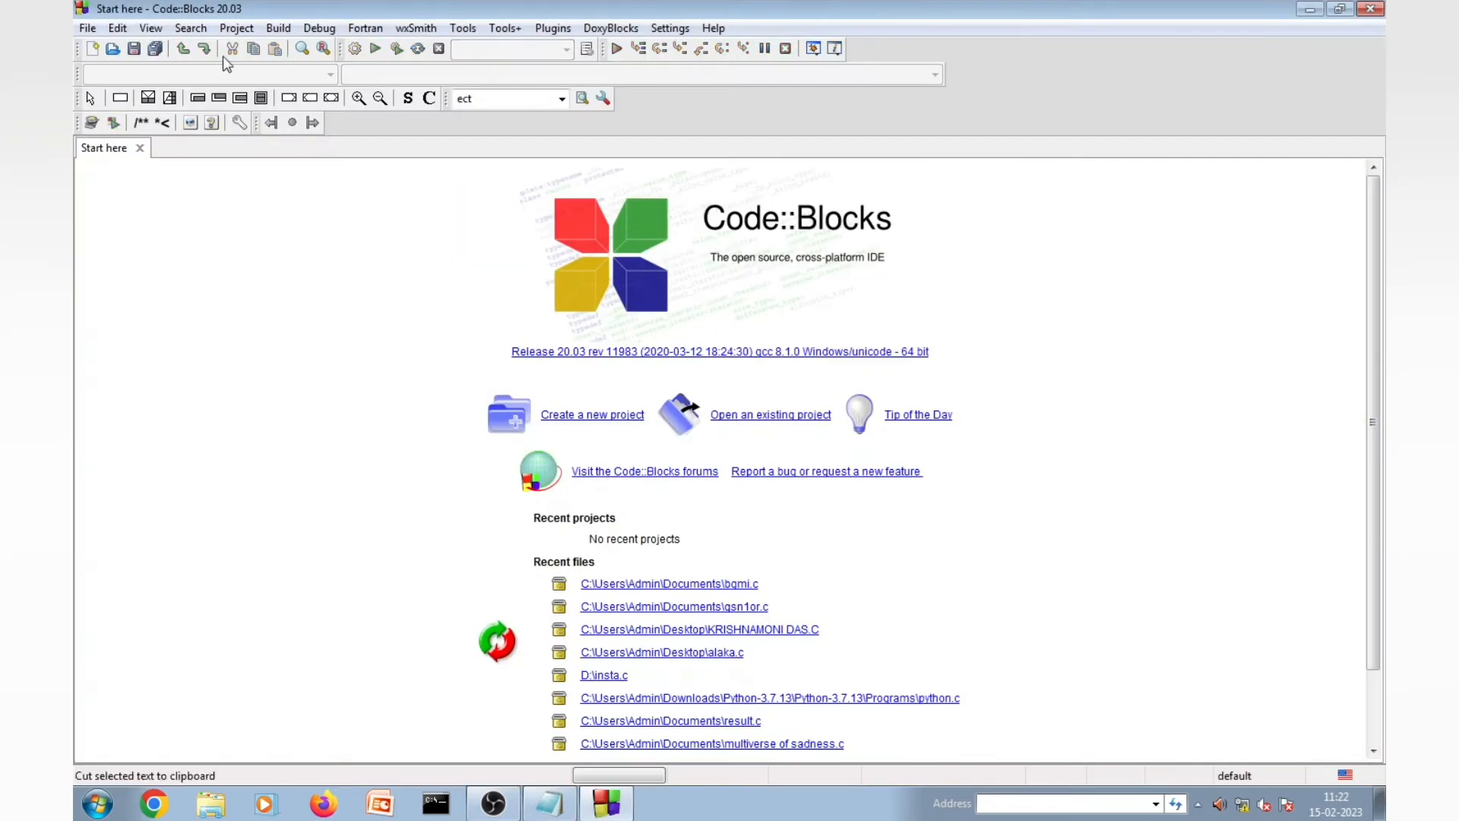
Step: Create a new empty source file and set its language to C/C++
left_click(93, 48)
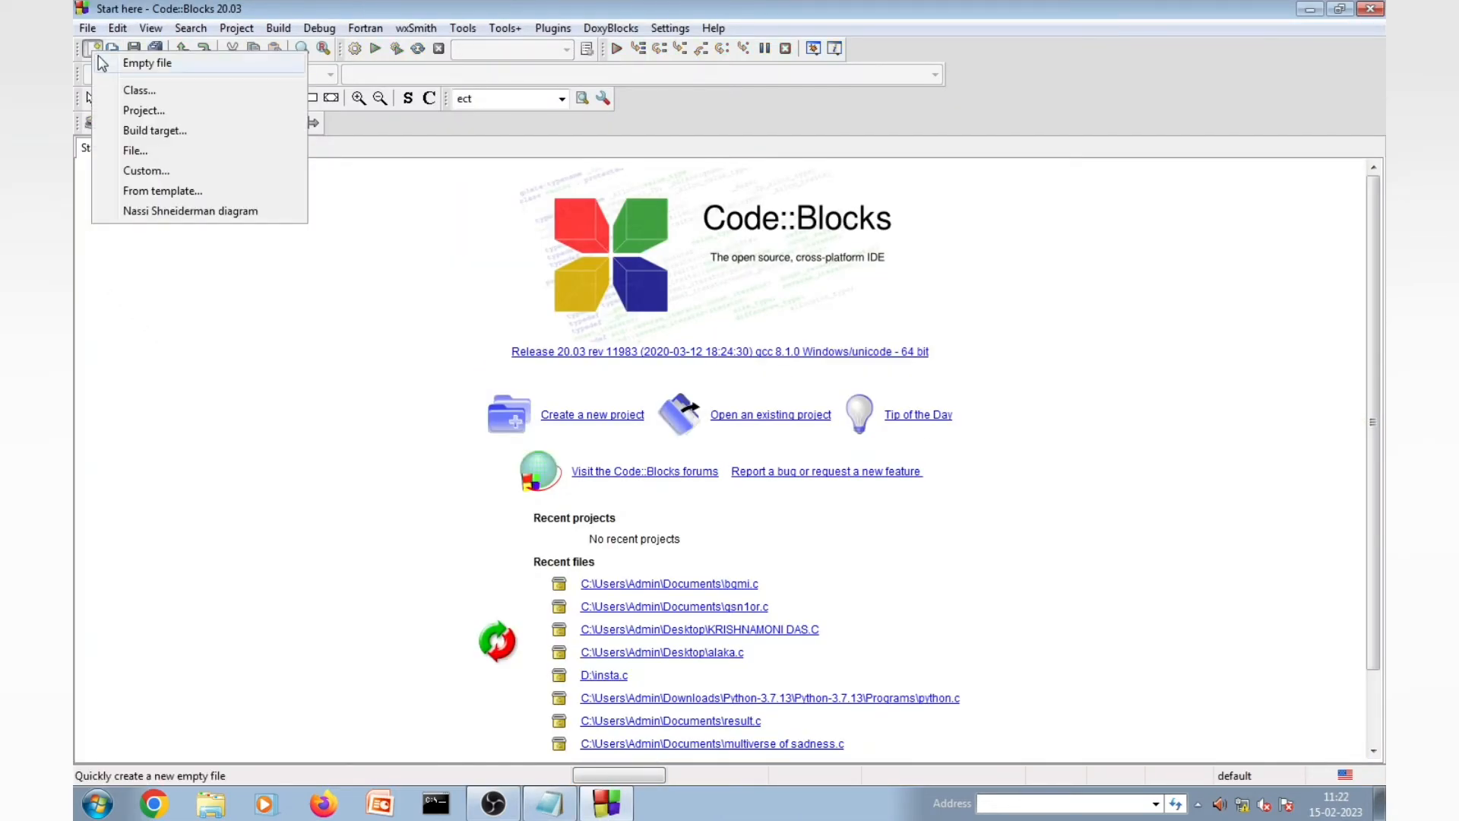
left_click(147, 63)
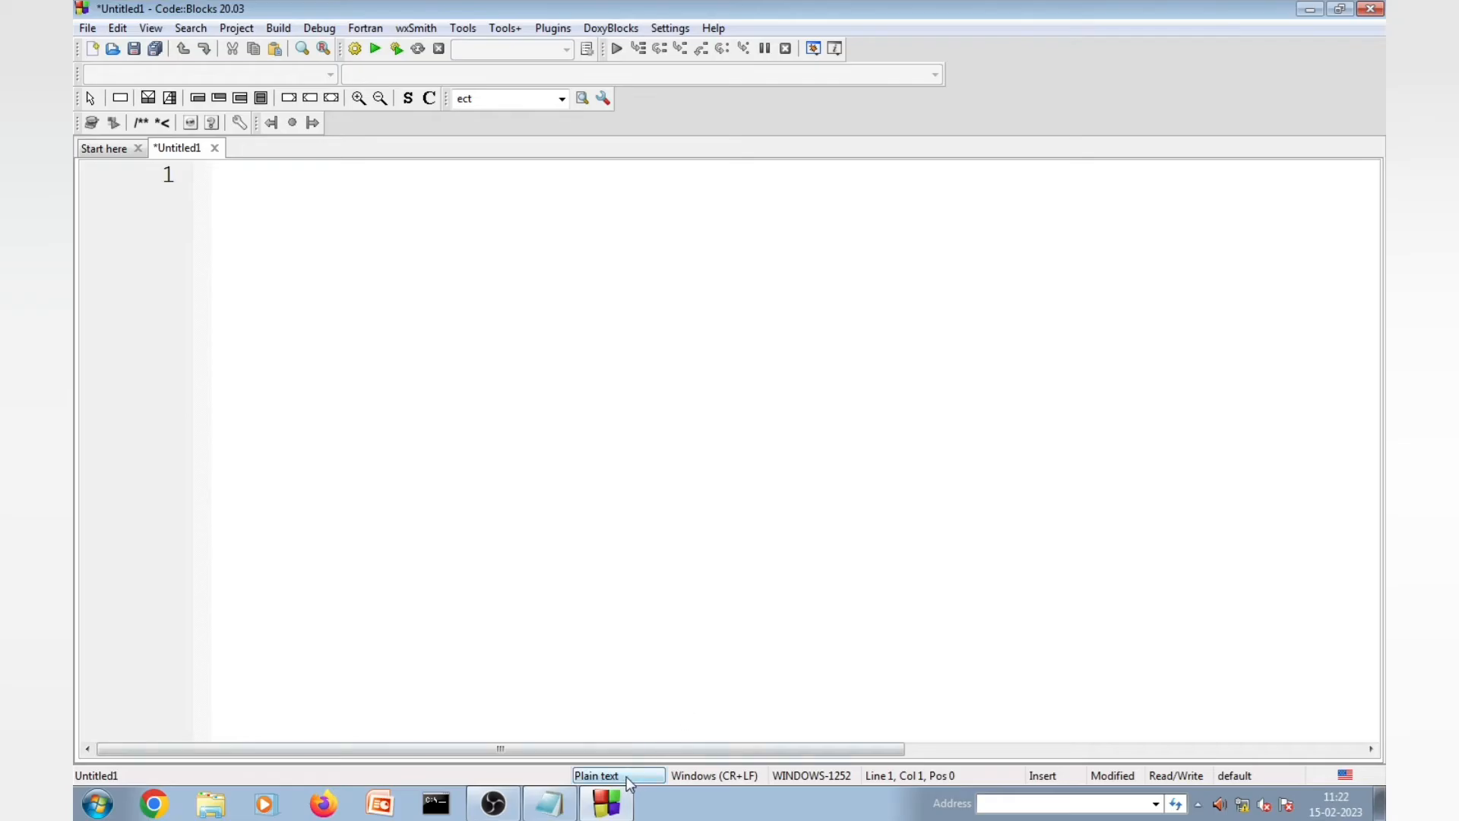
left_click(596, 775)
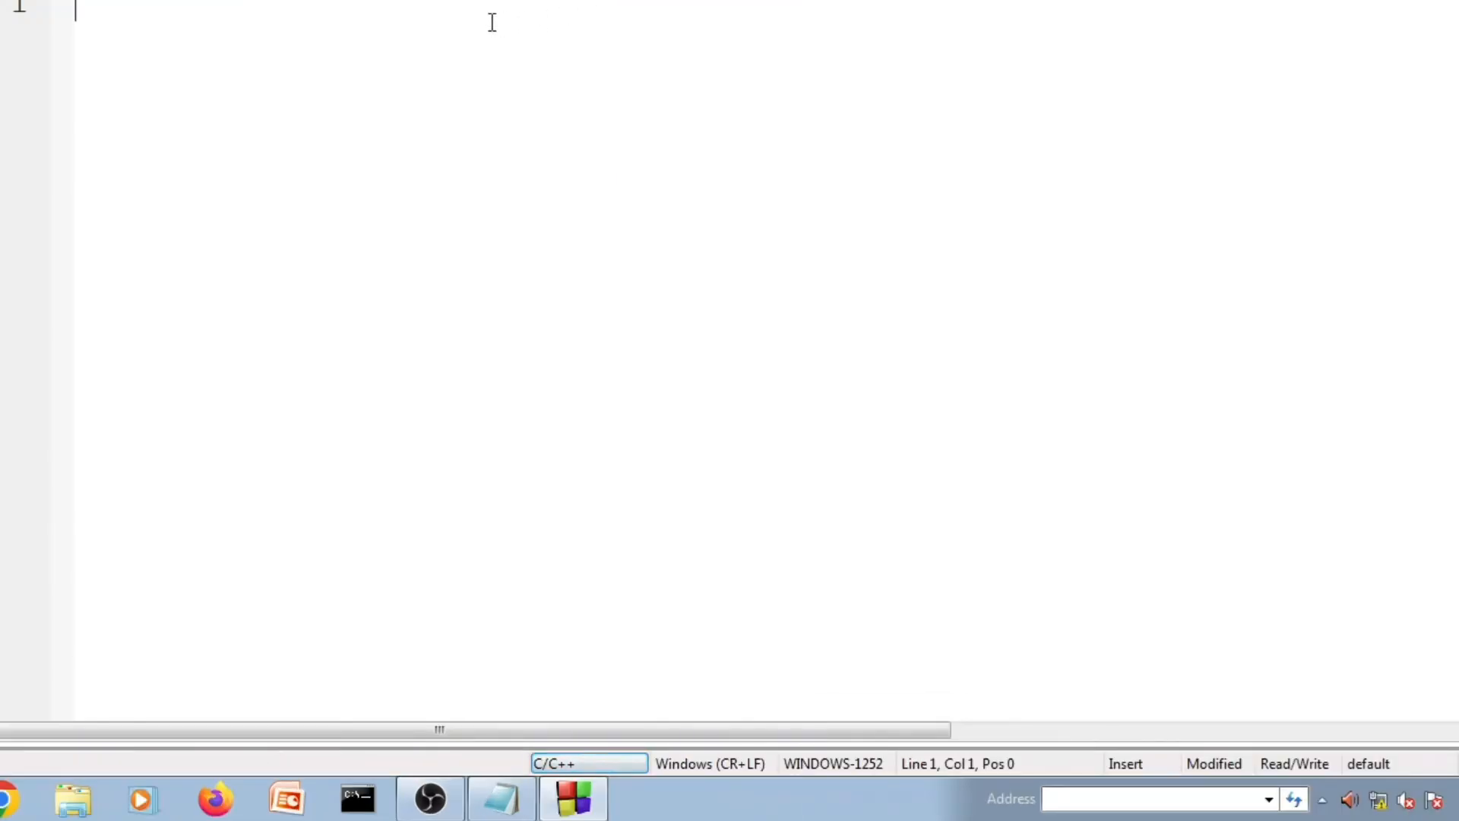
Step: Write #include<stdio.h> and the int main() header
type("#i")
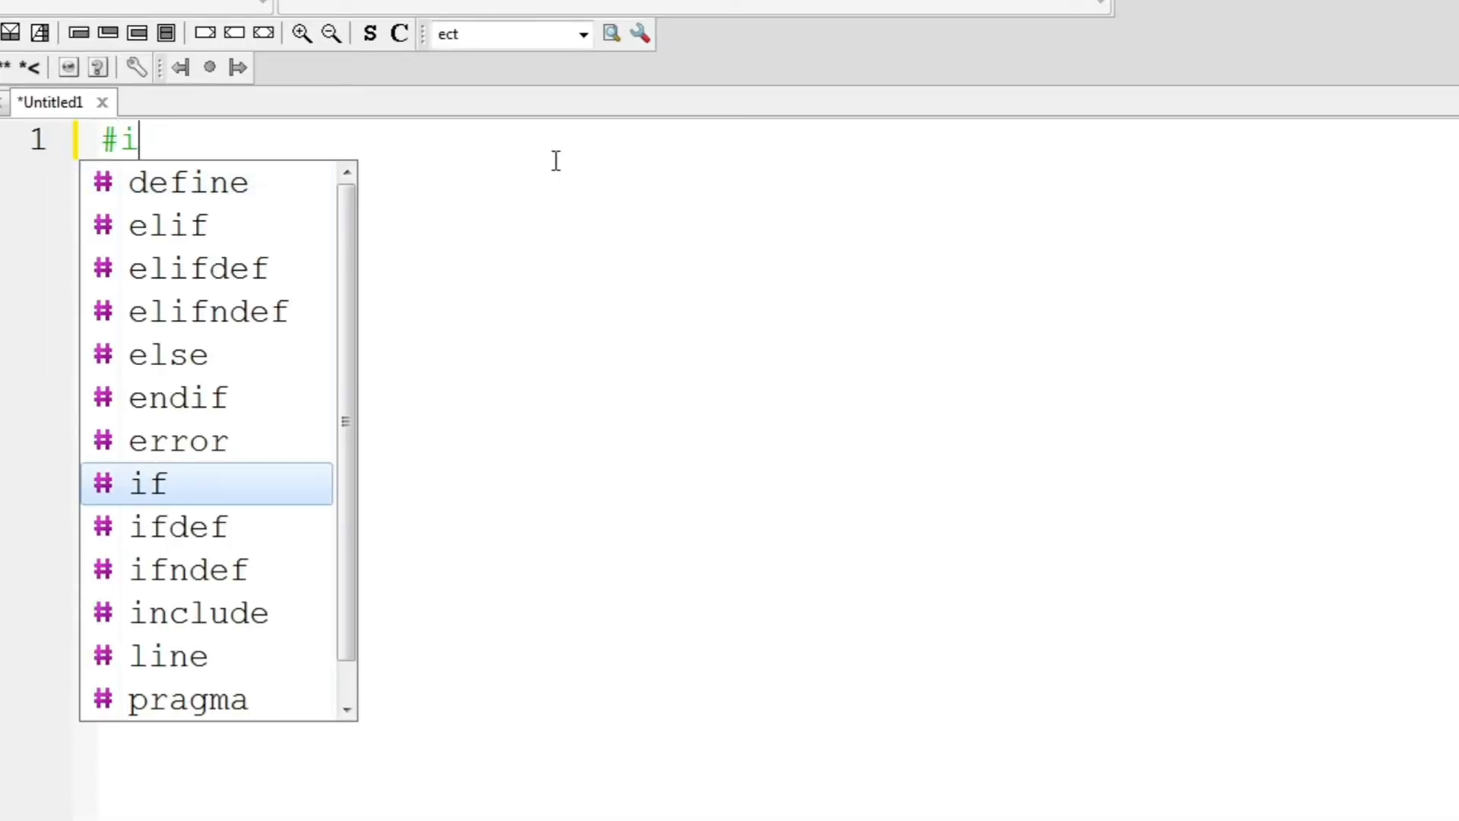
type("nclude<")
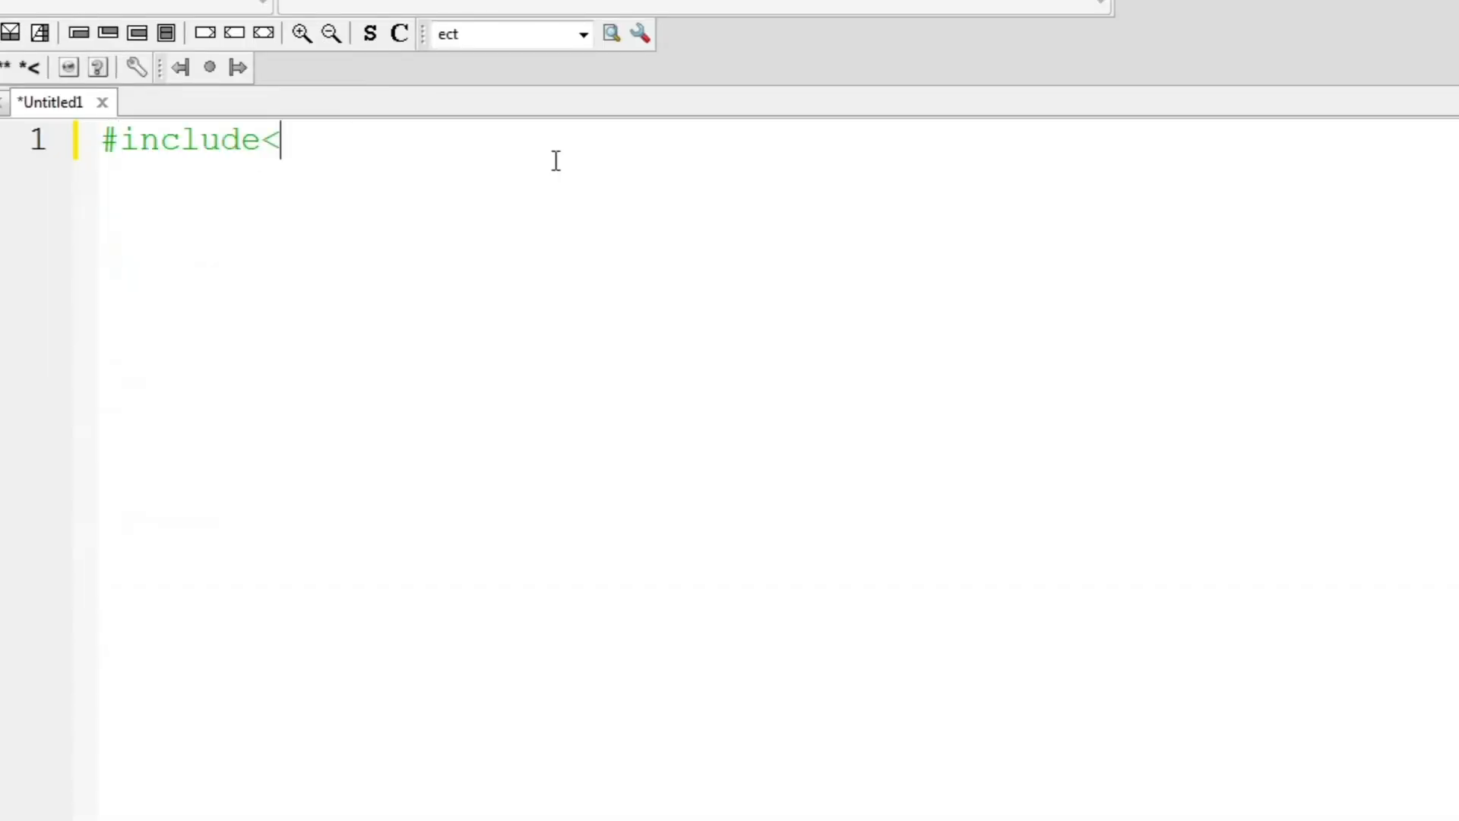
type("stdio")
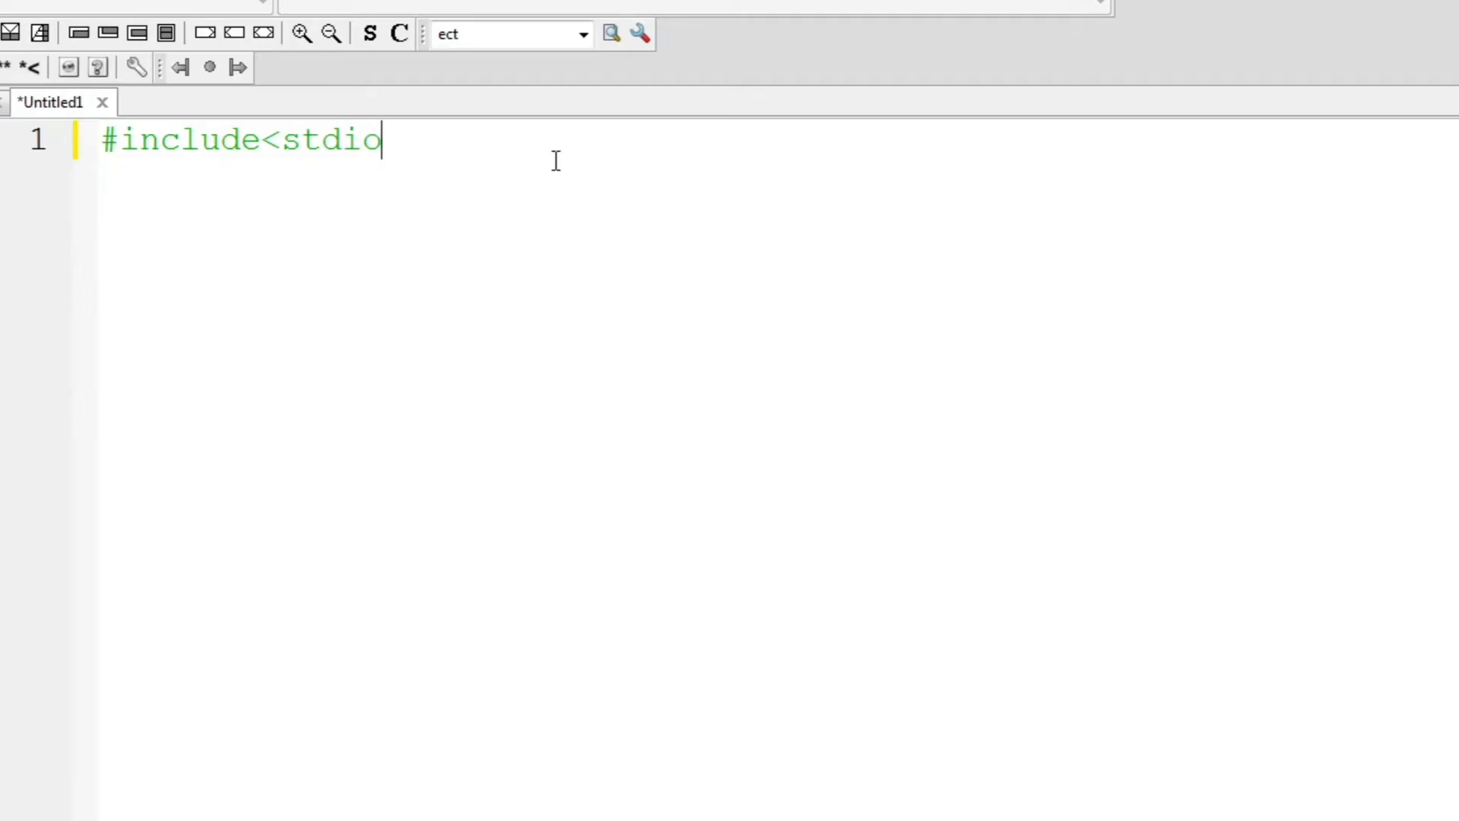
type(".h>")
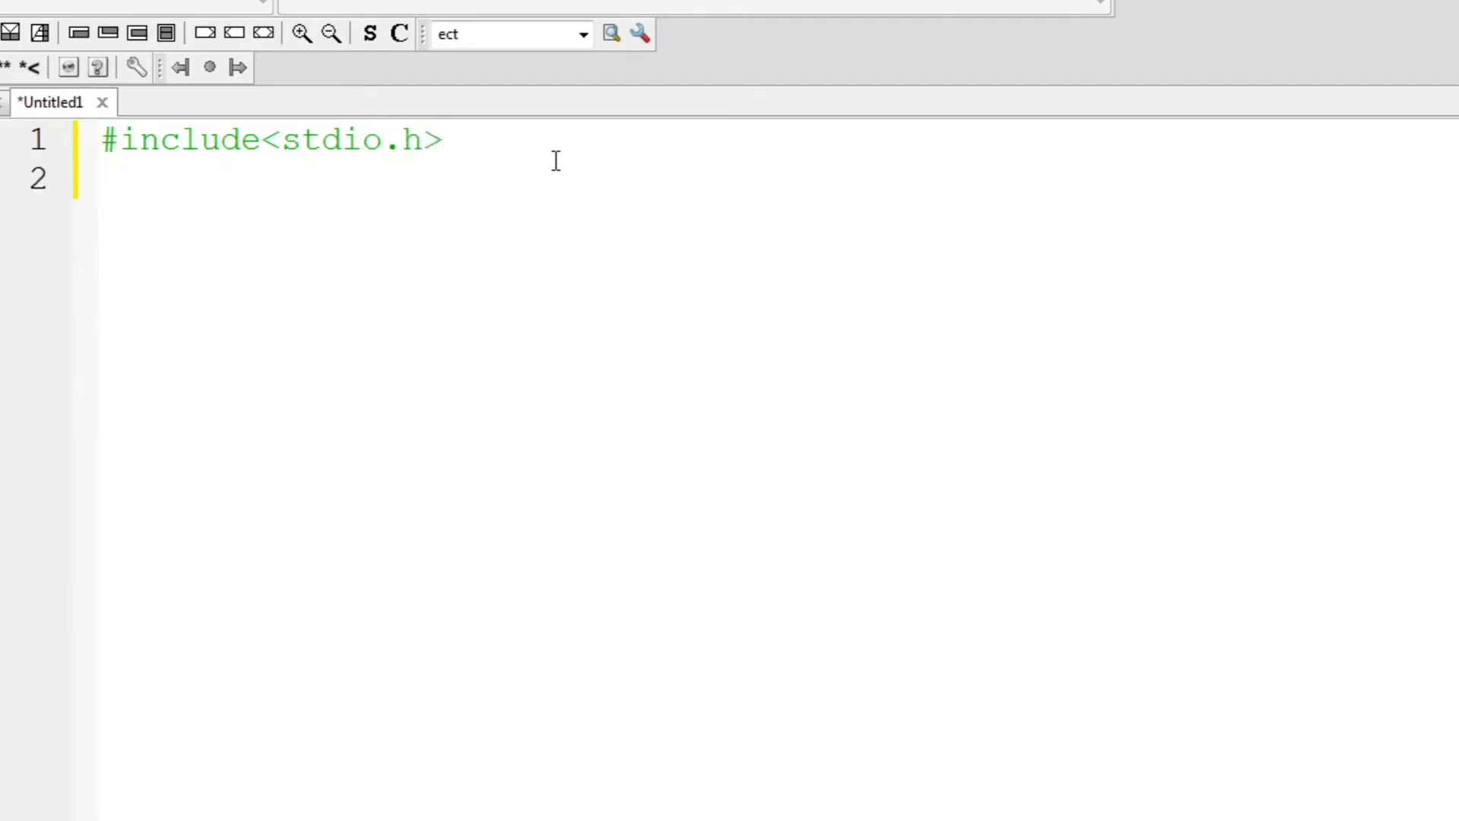
type("i")
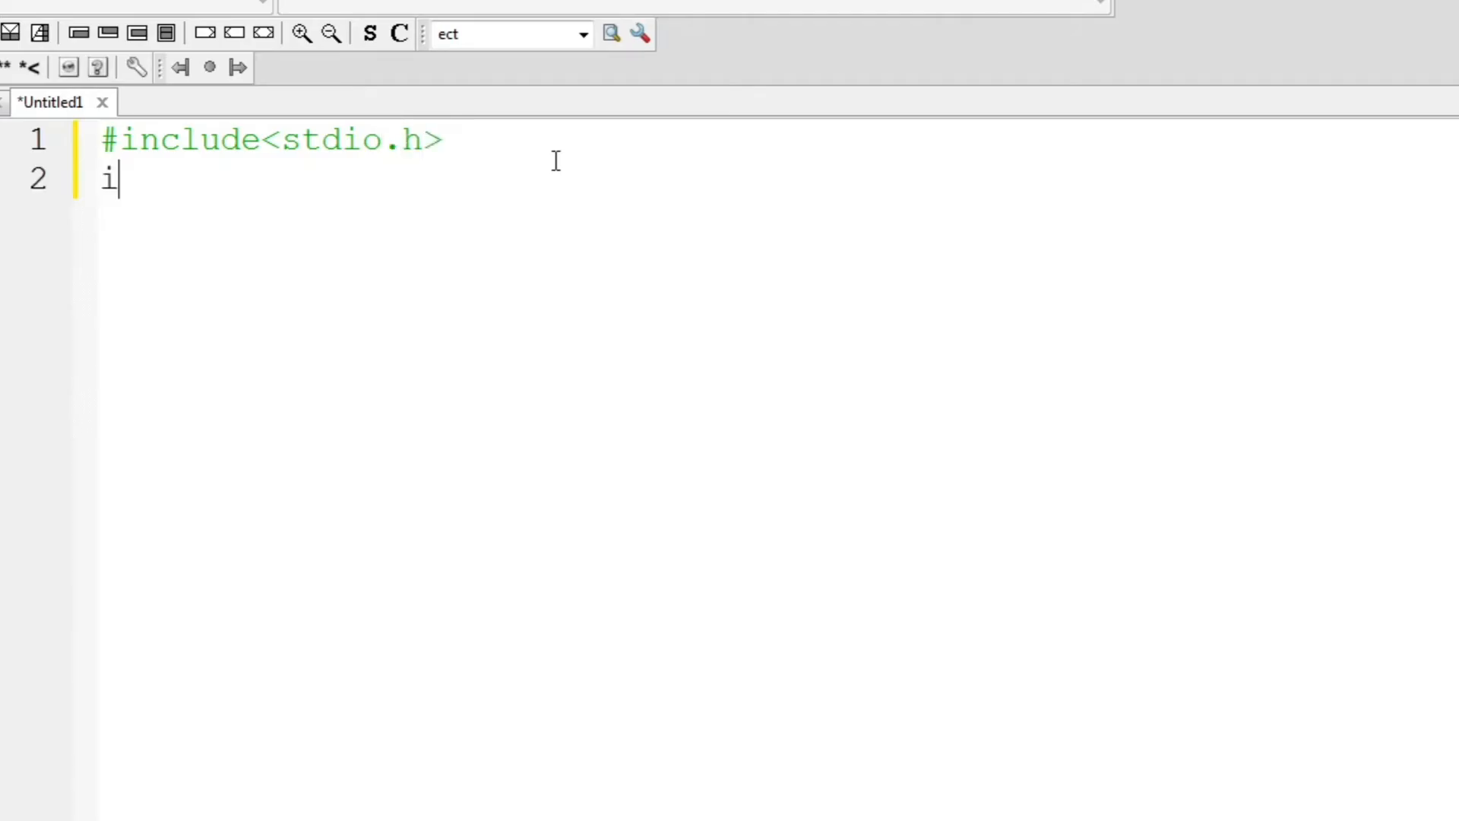
type("nt main")
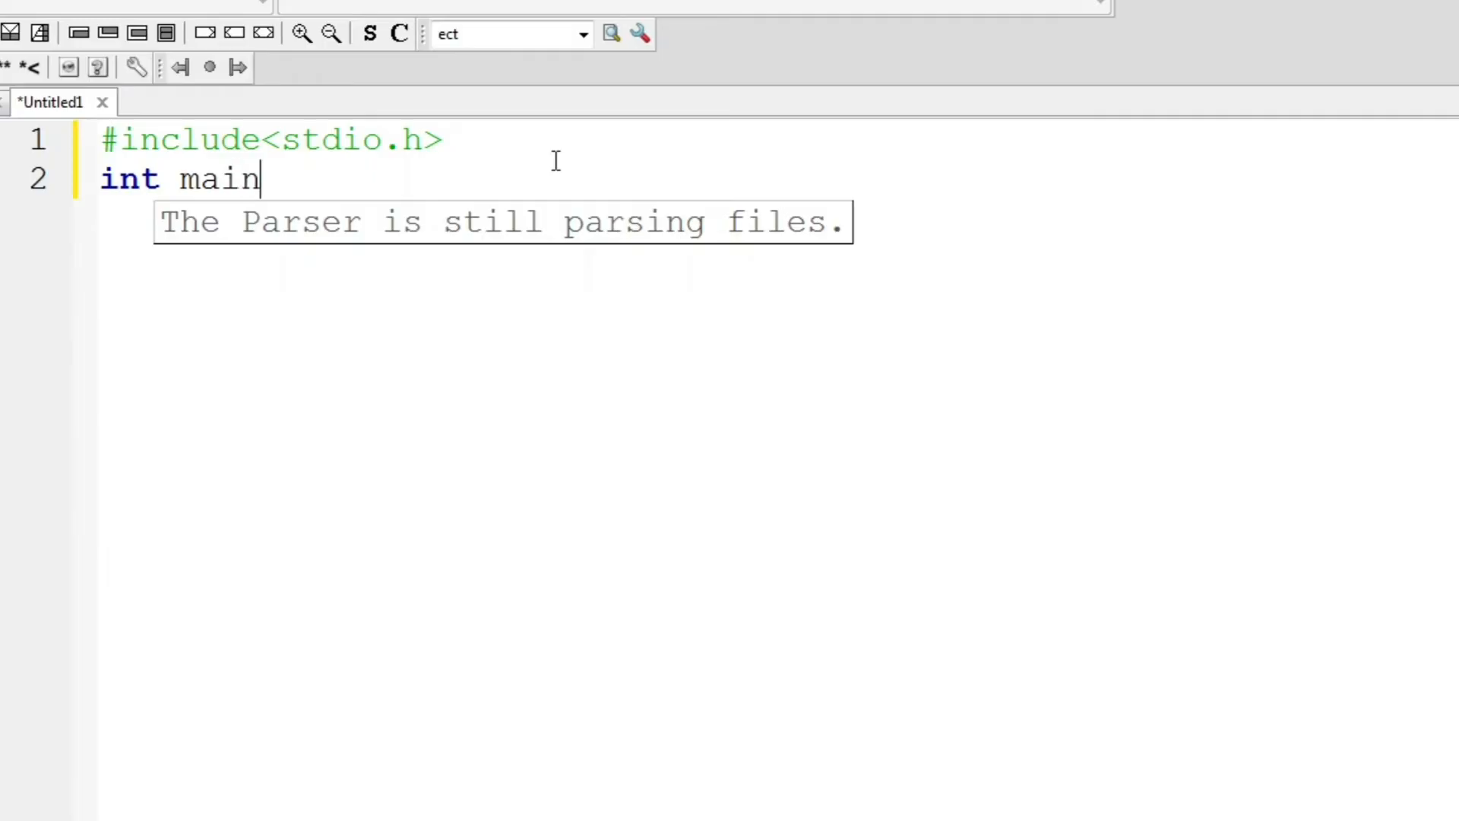
type("()")
type("{")
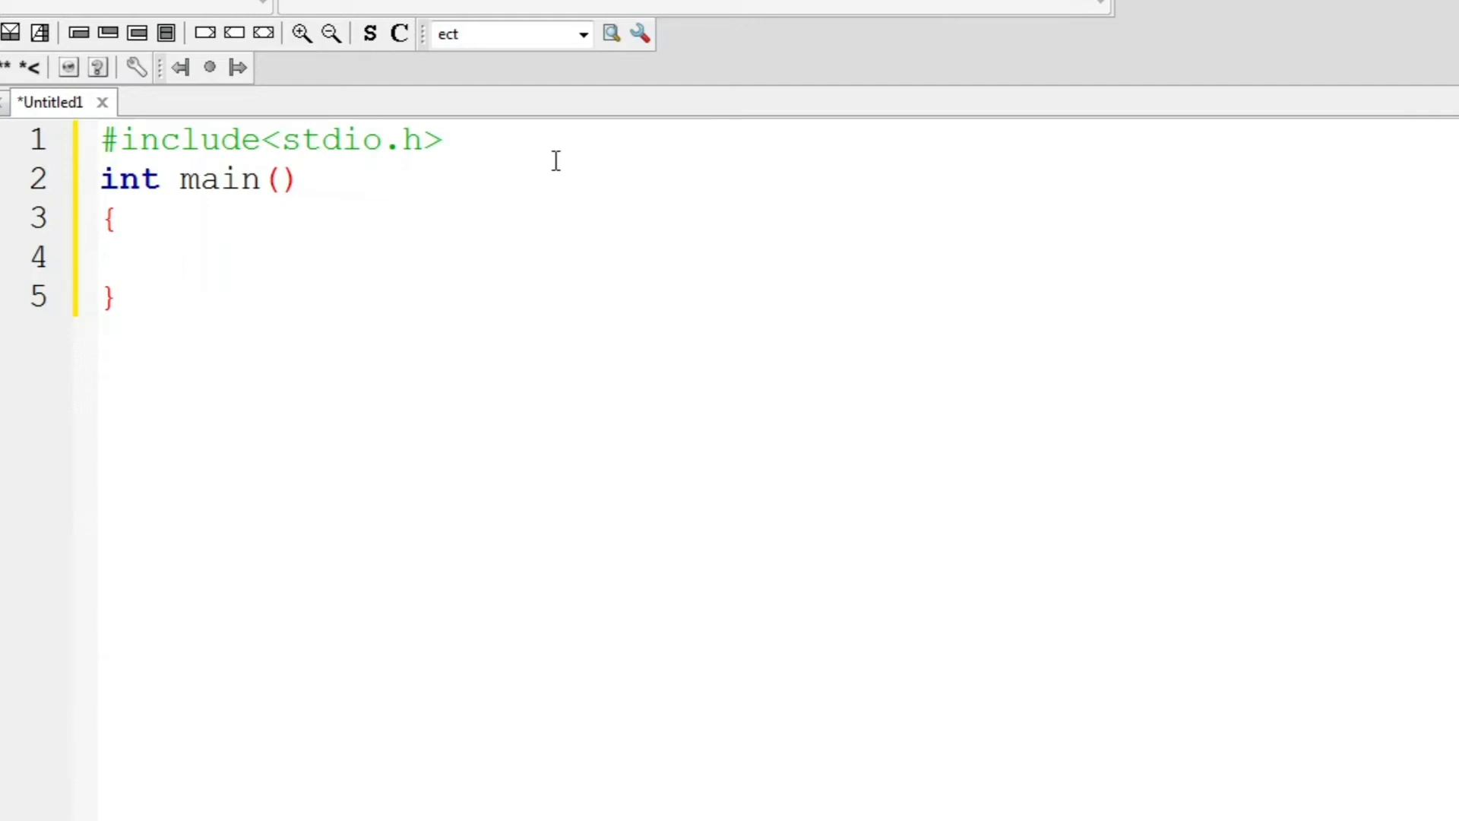
Step: Declare int a, b, avg and assign a = 8 and b = 10
type("int")
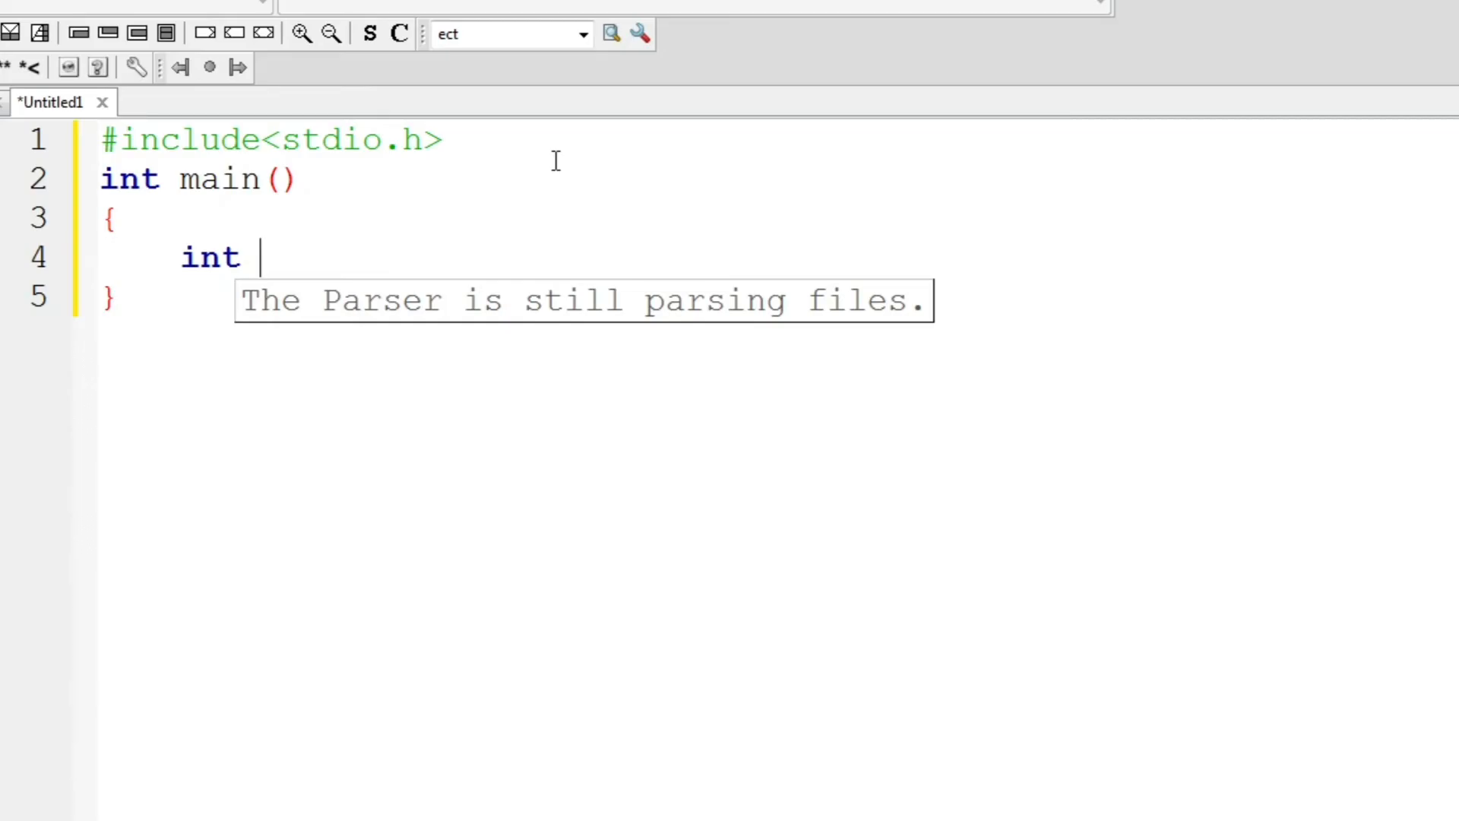
type("a, b")
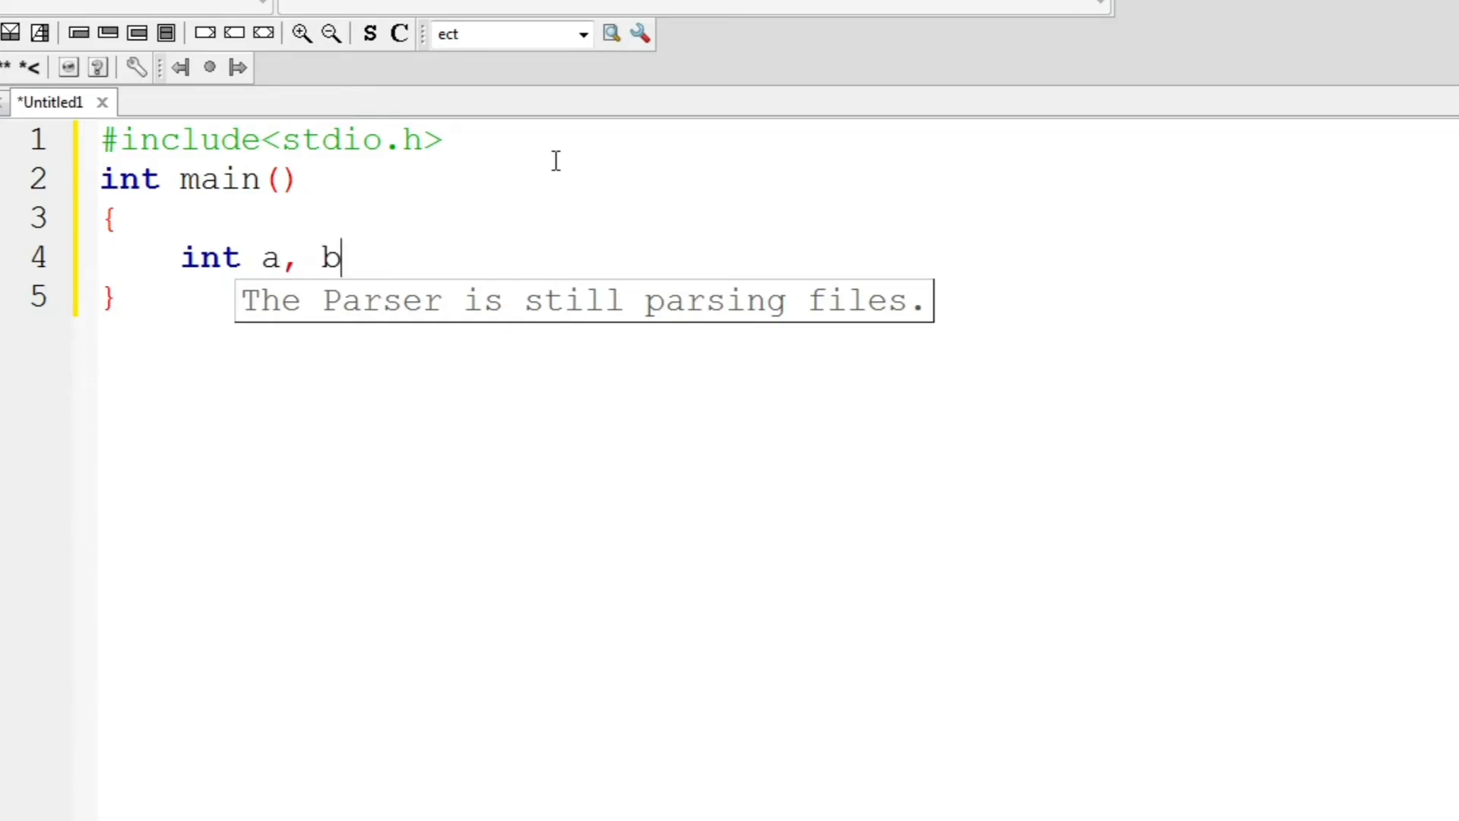
type(", avera")
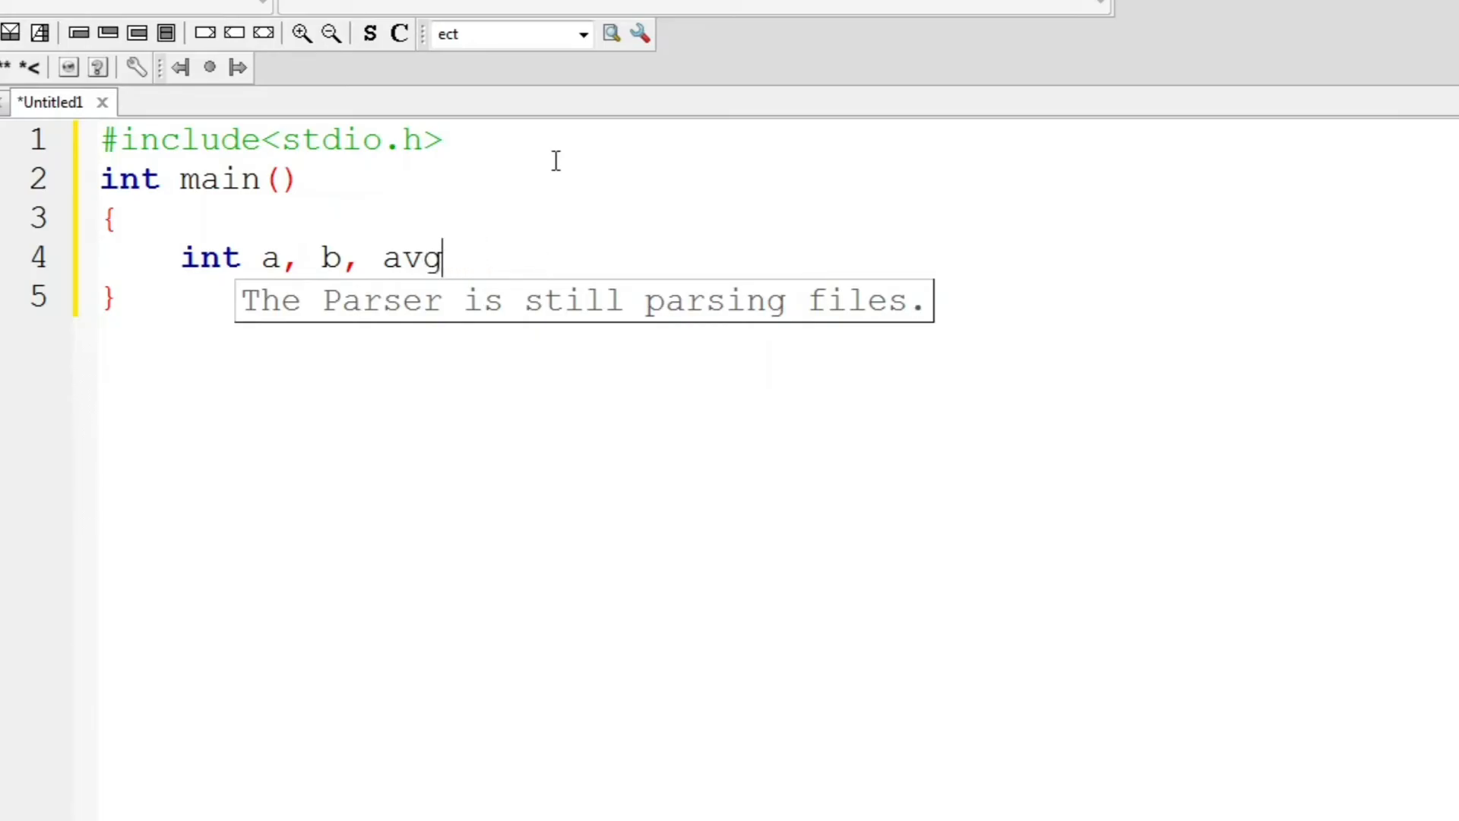
type(";")
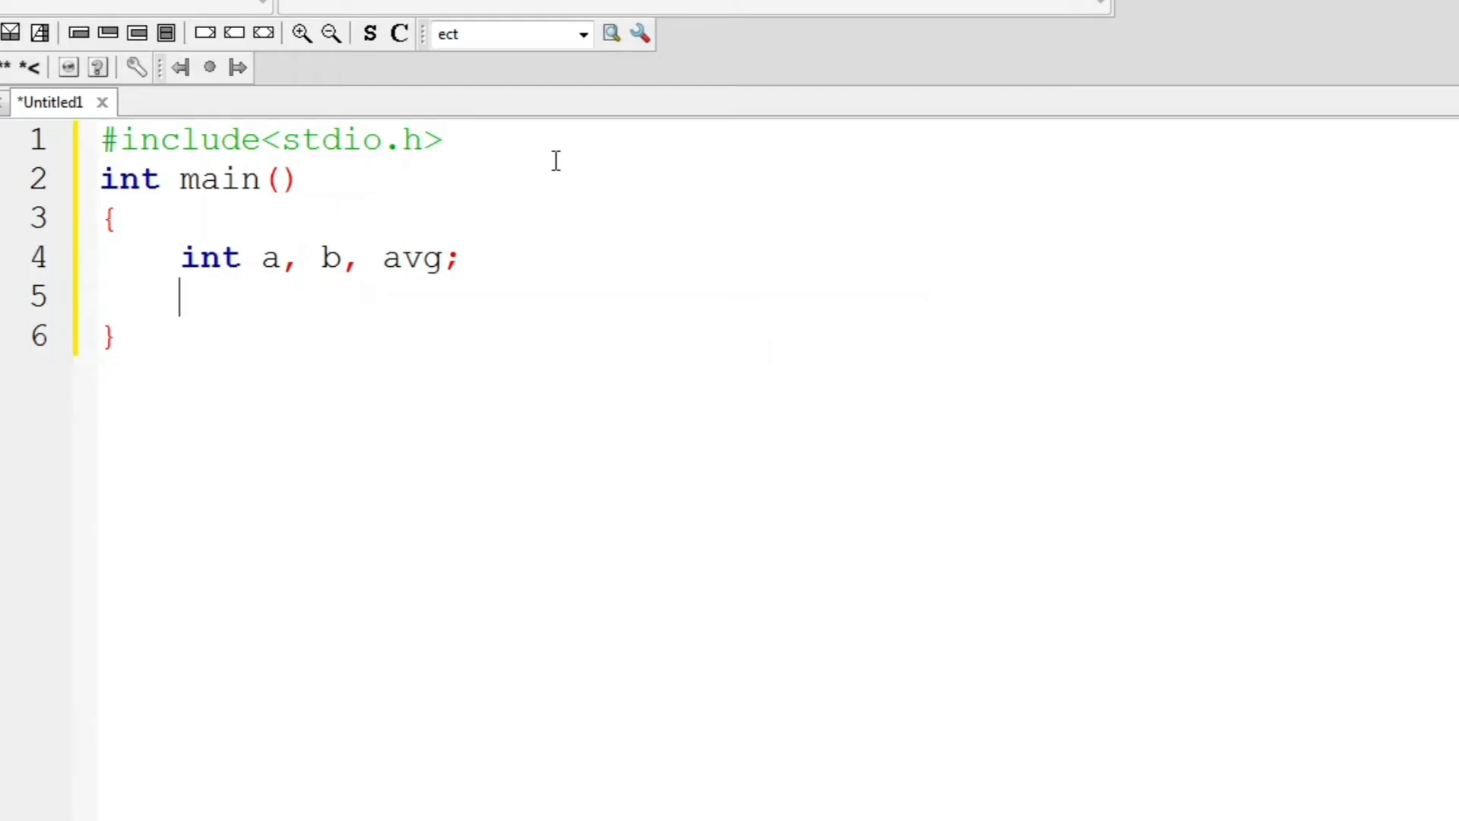
type("a = 8;")
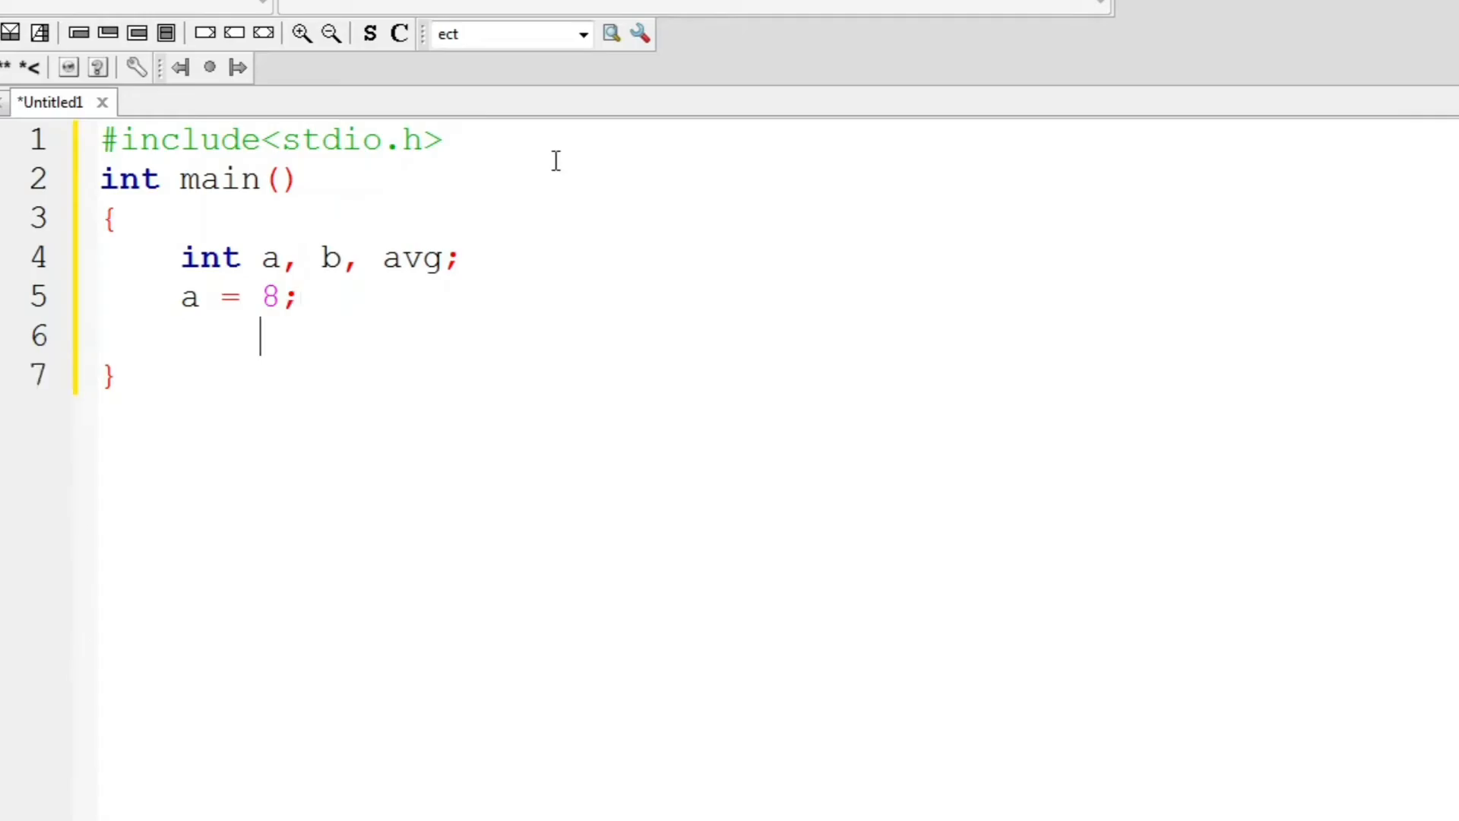
type("b =")
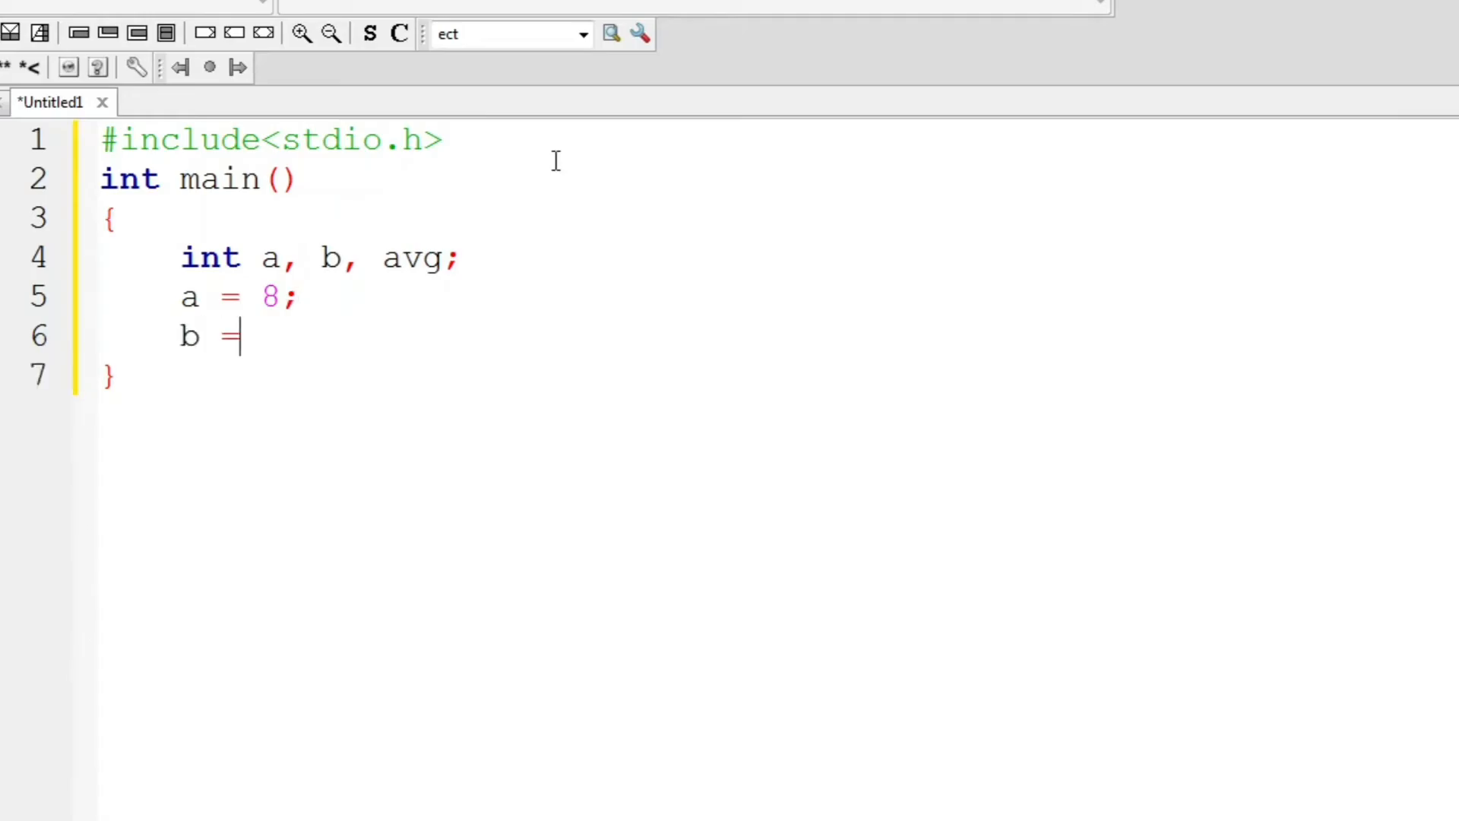
type("10;")
type("a")
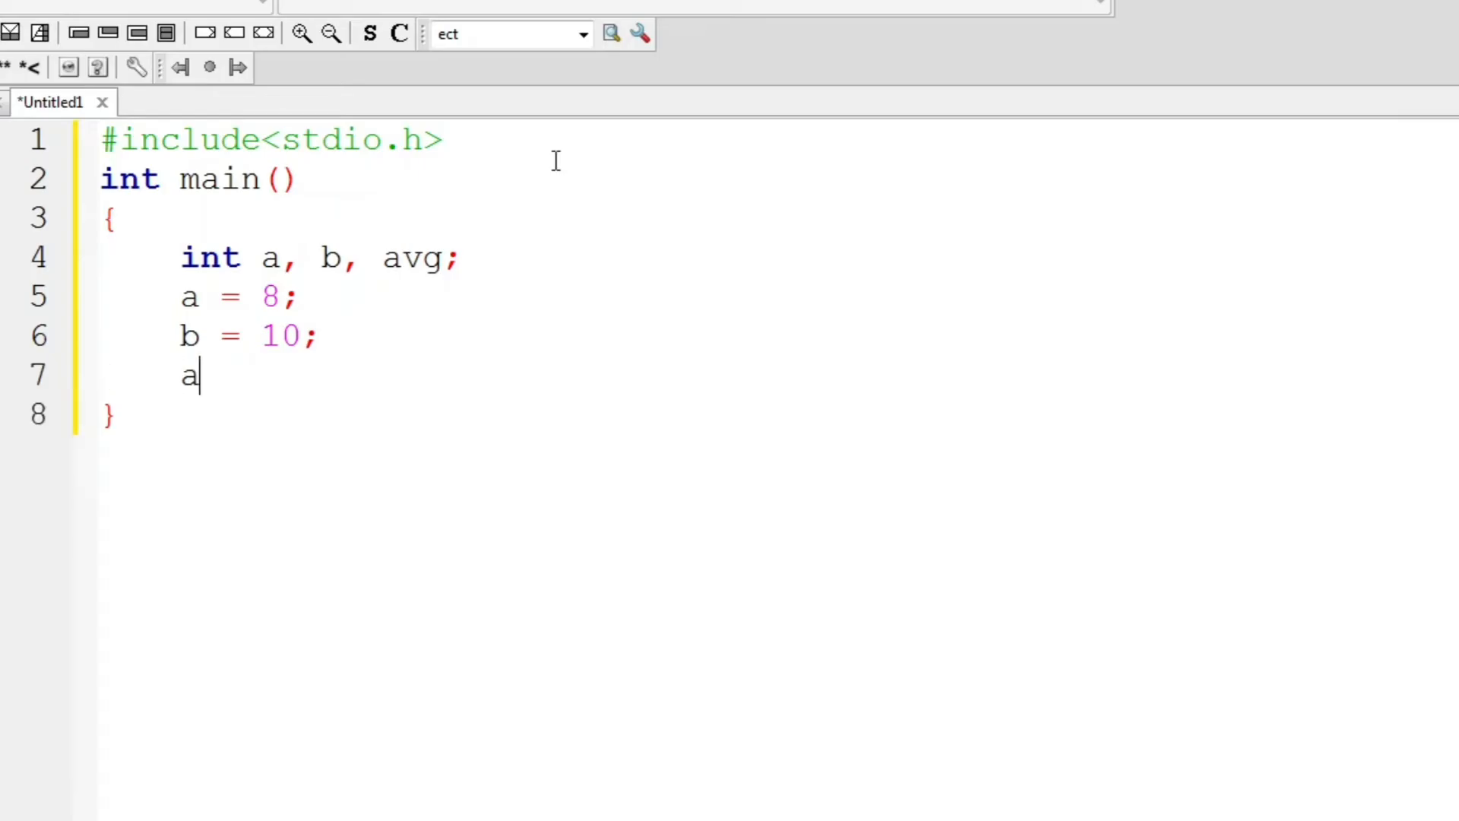
Step: Compute avg = (a+b)/2, print "Average= %d" with avg, and return 0
type("vg =")
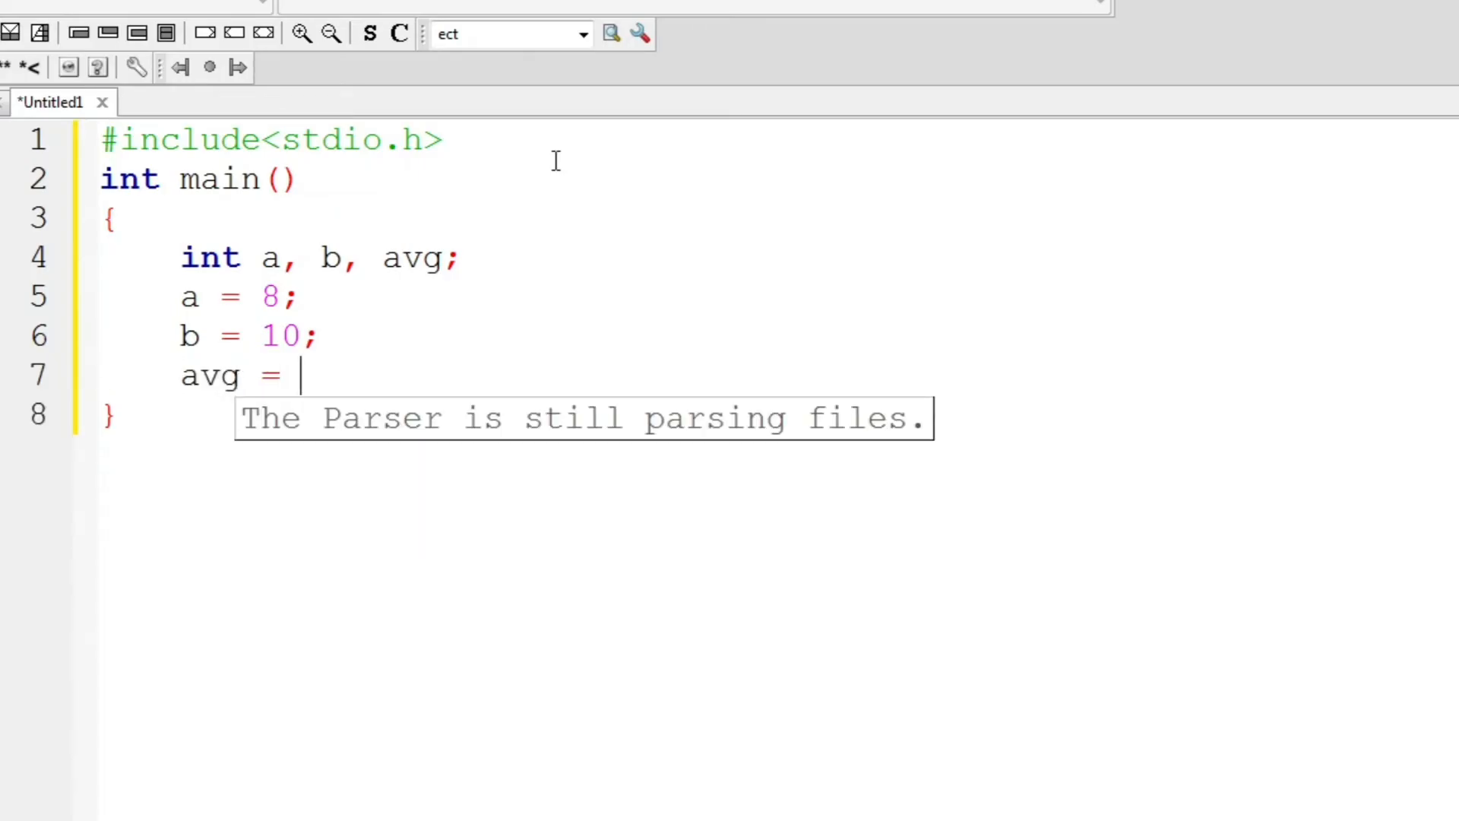
type("(a")
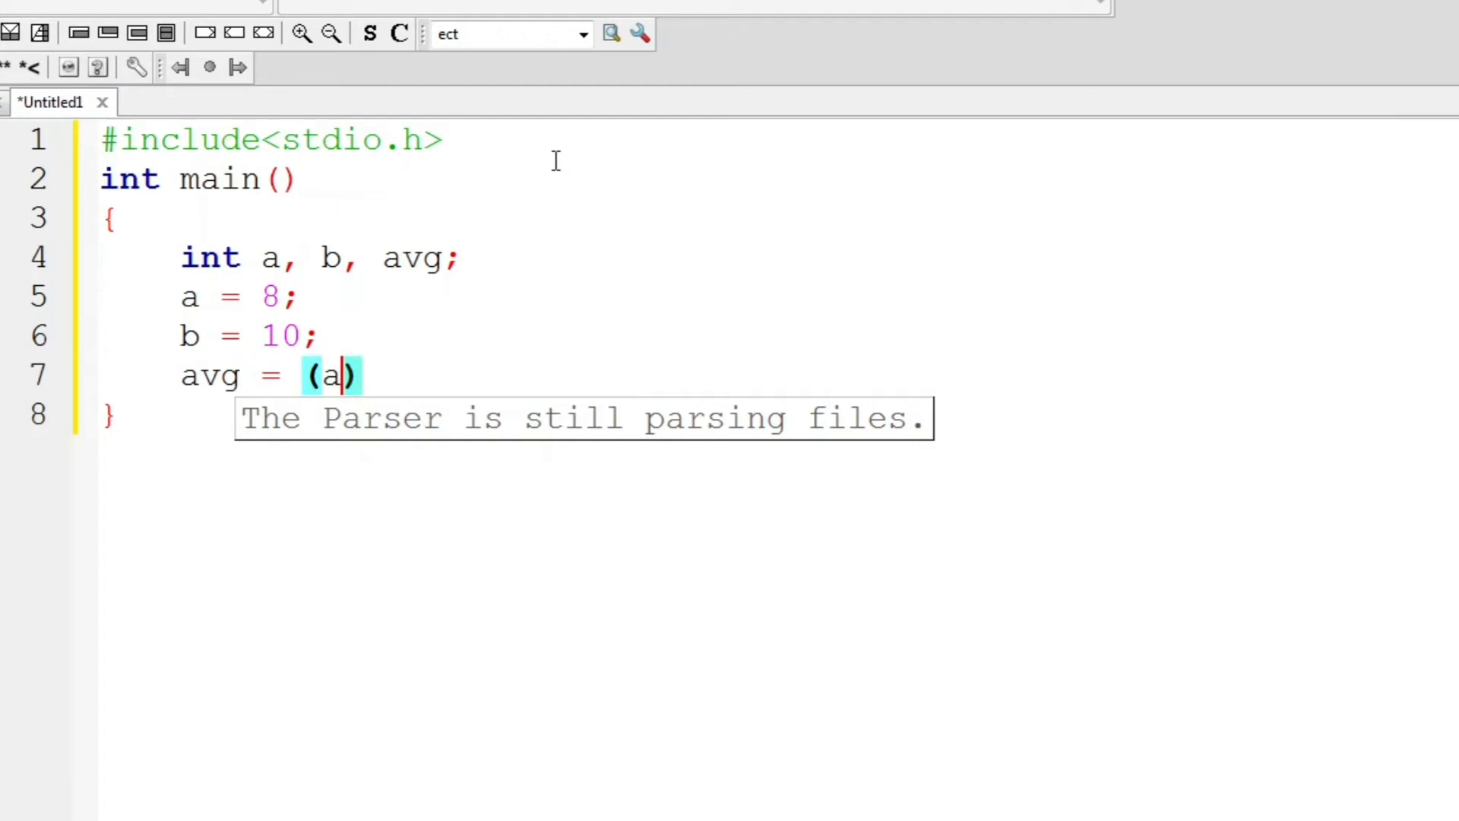
type("+b")
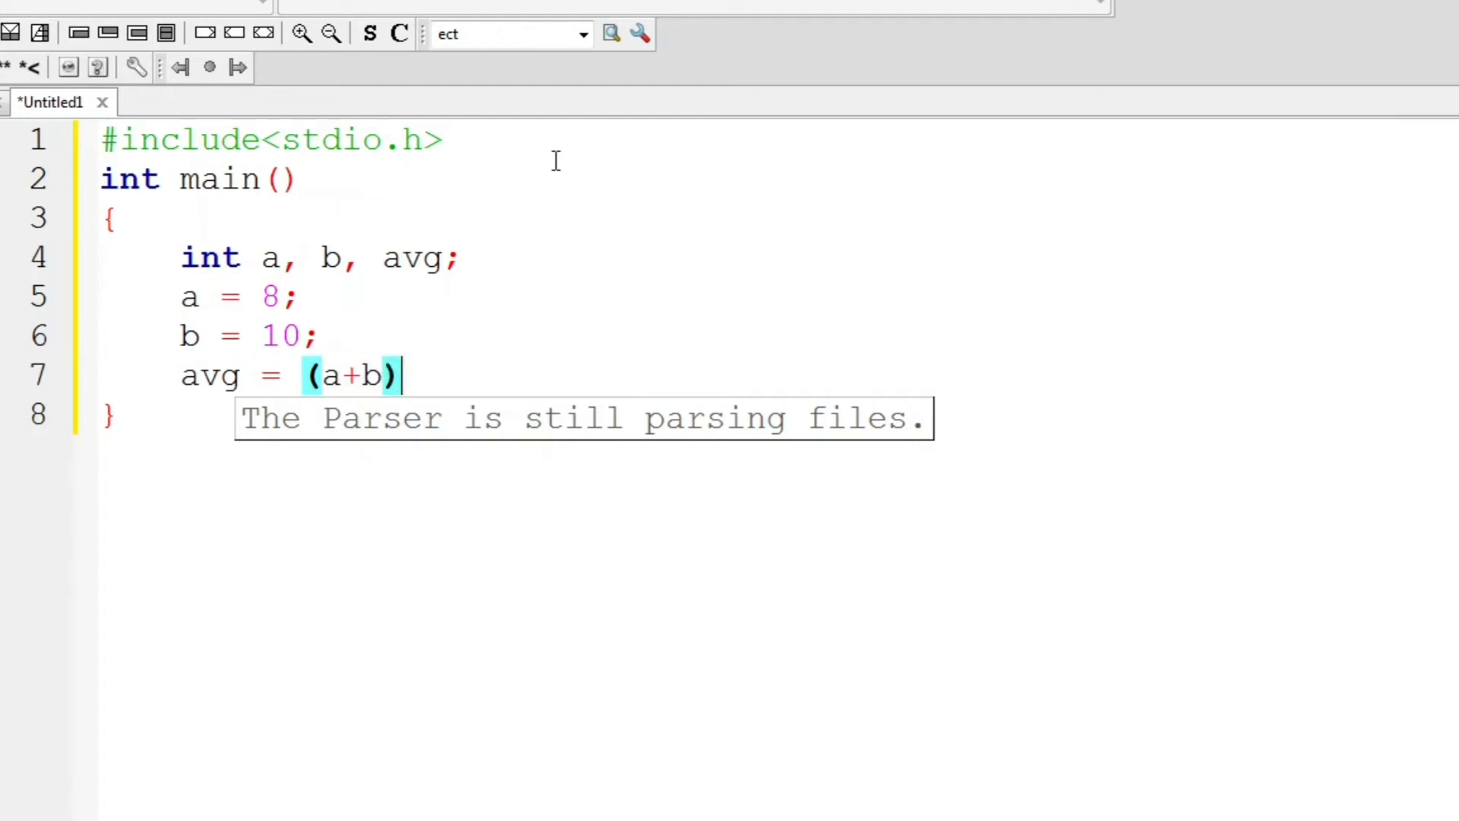
type("/2;")
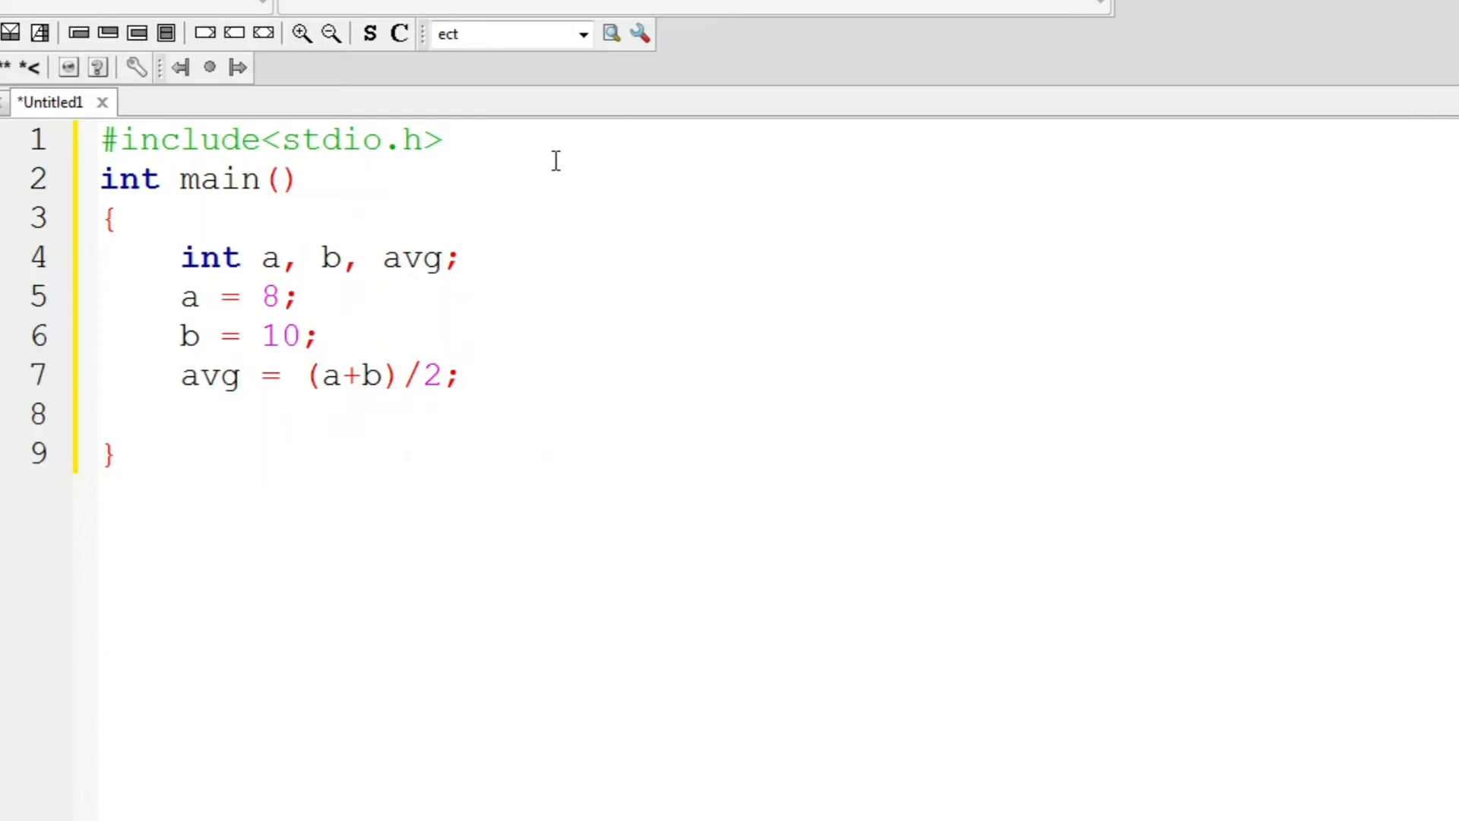
type("pri")
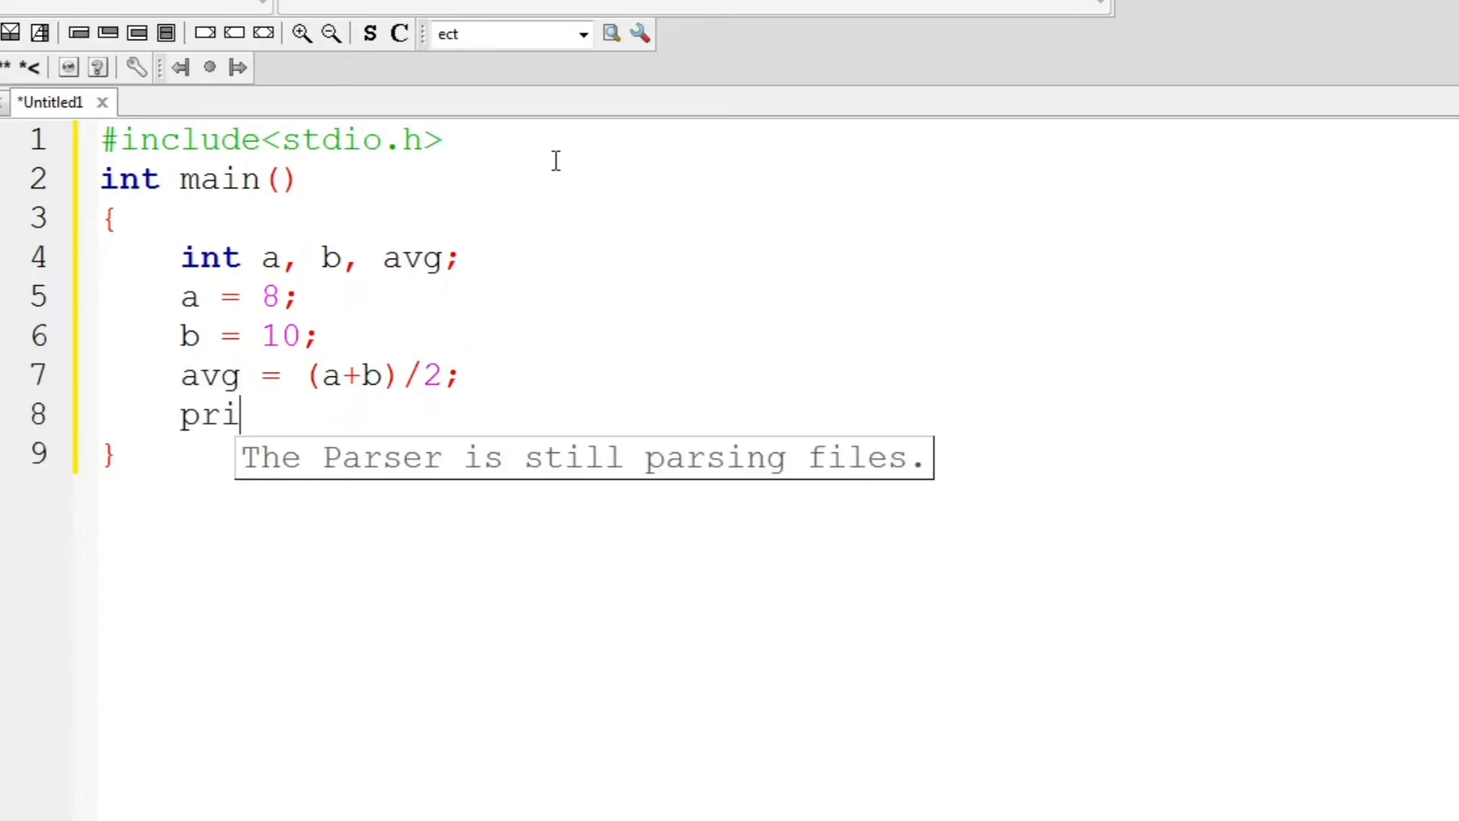
type("ntf(\"\")")
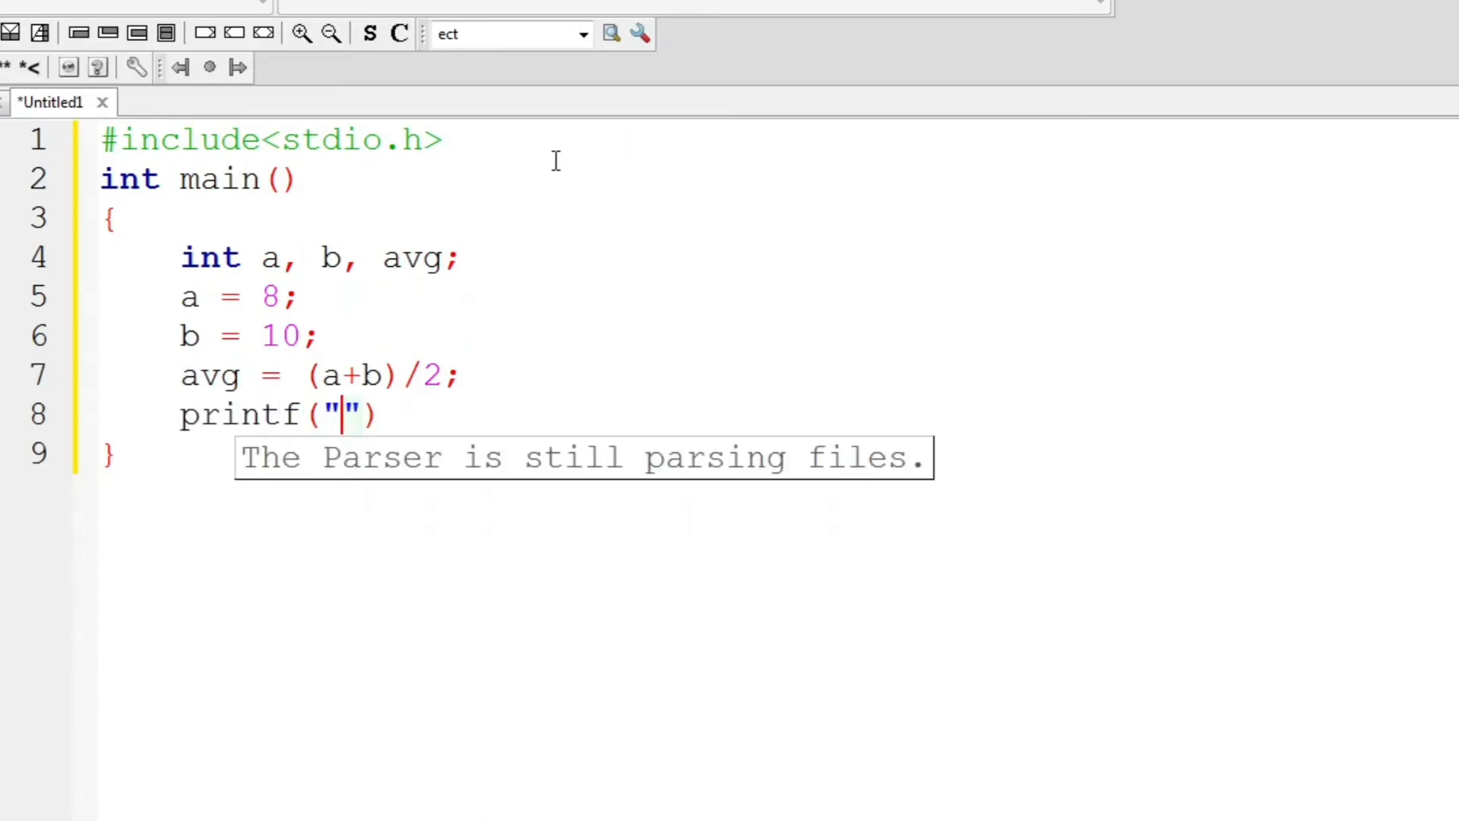
type("Average=")
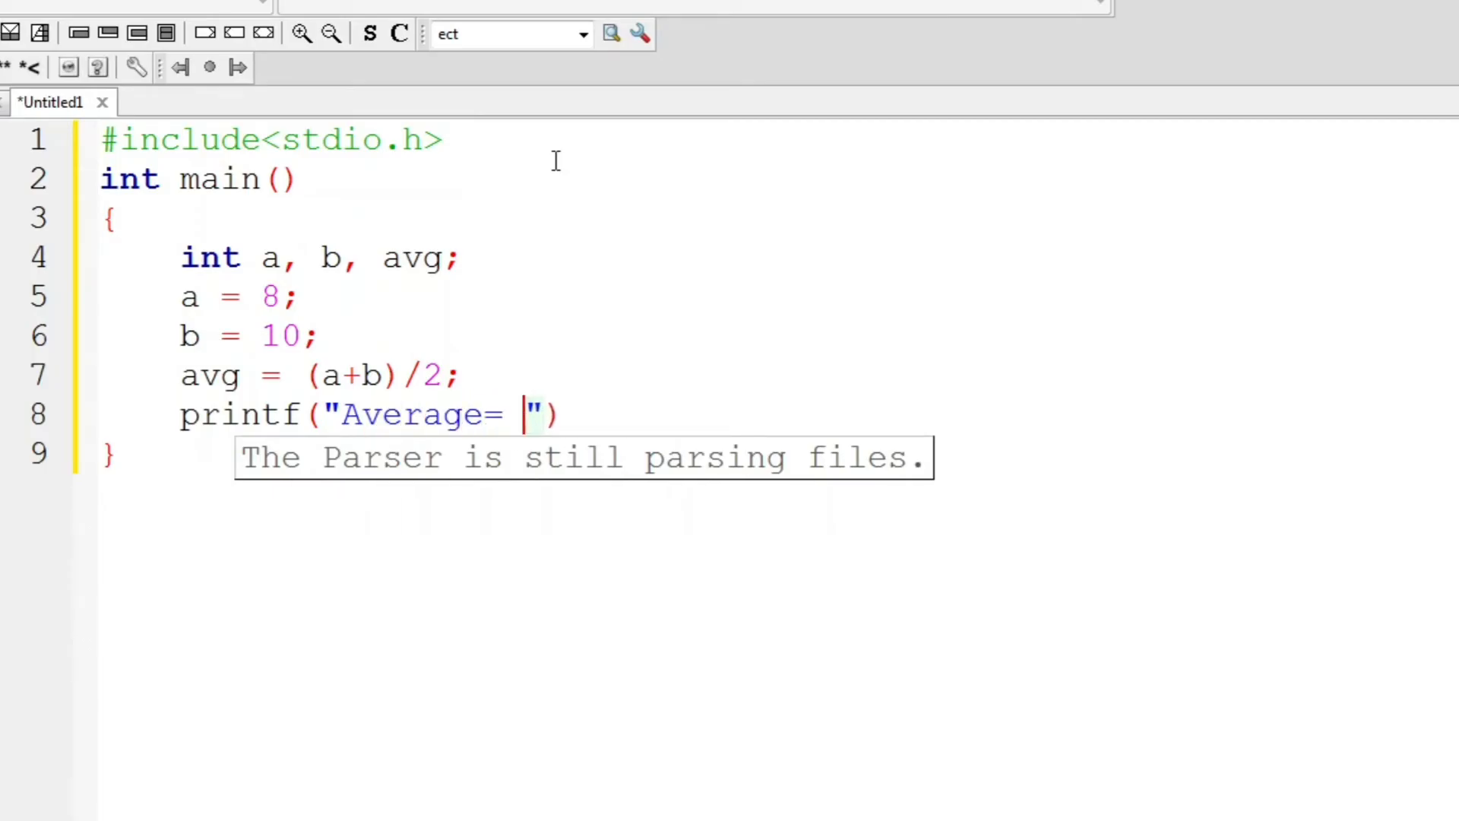
type("%d")
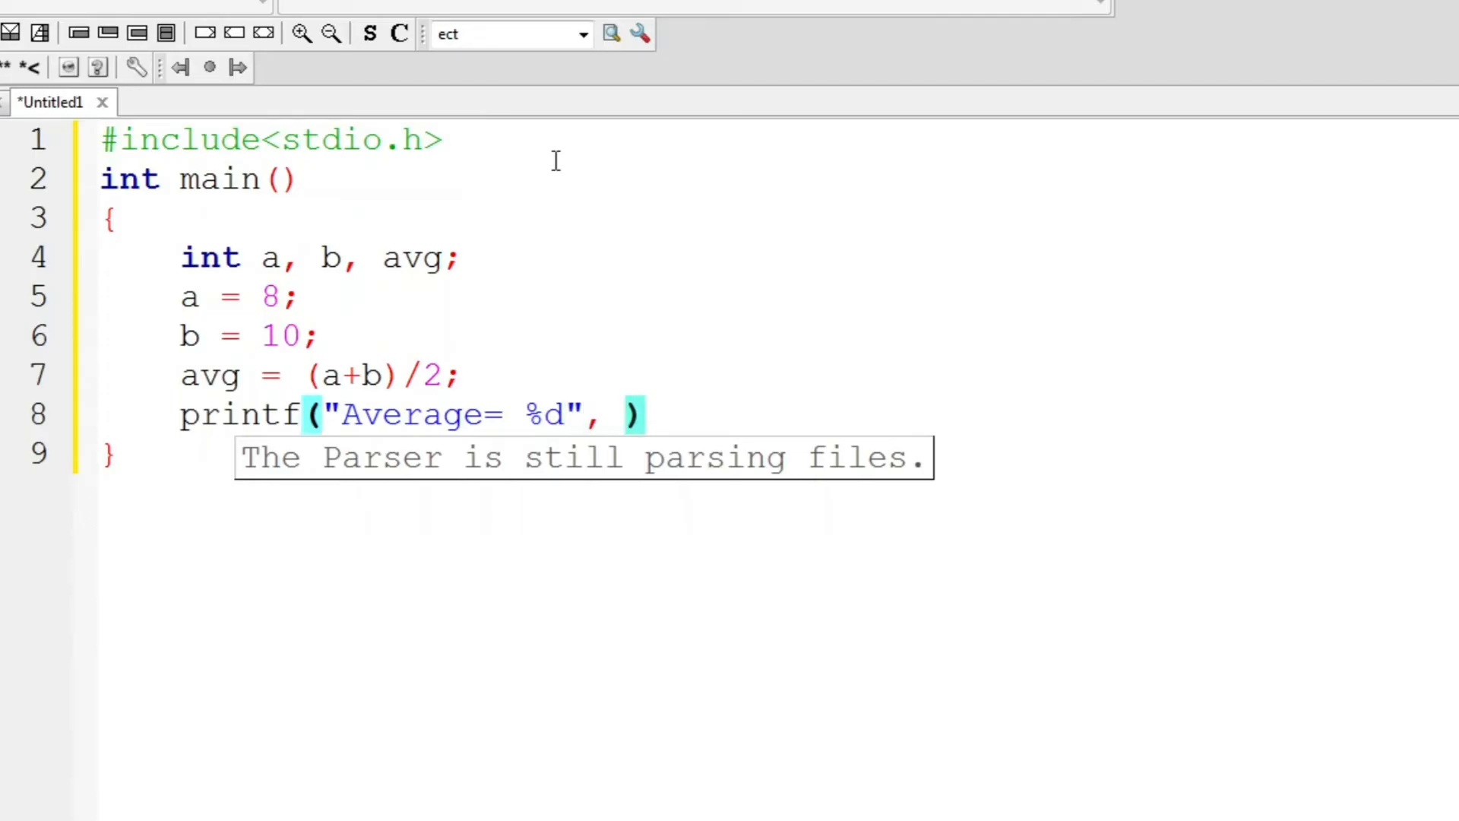
type("avg")
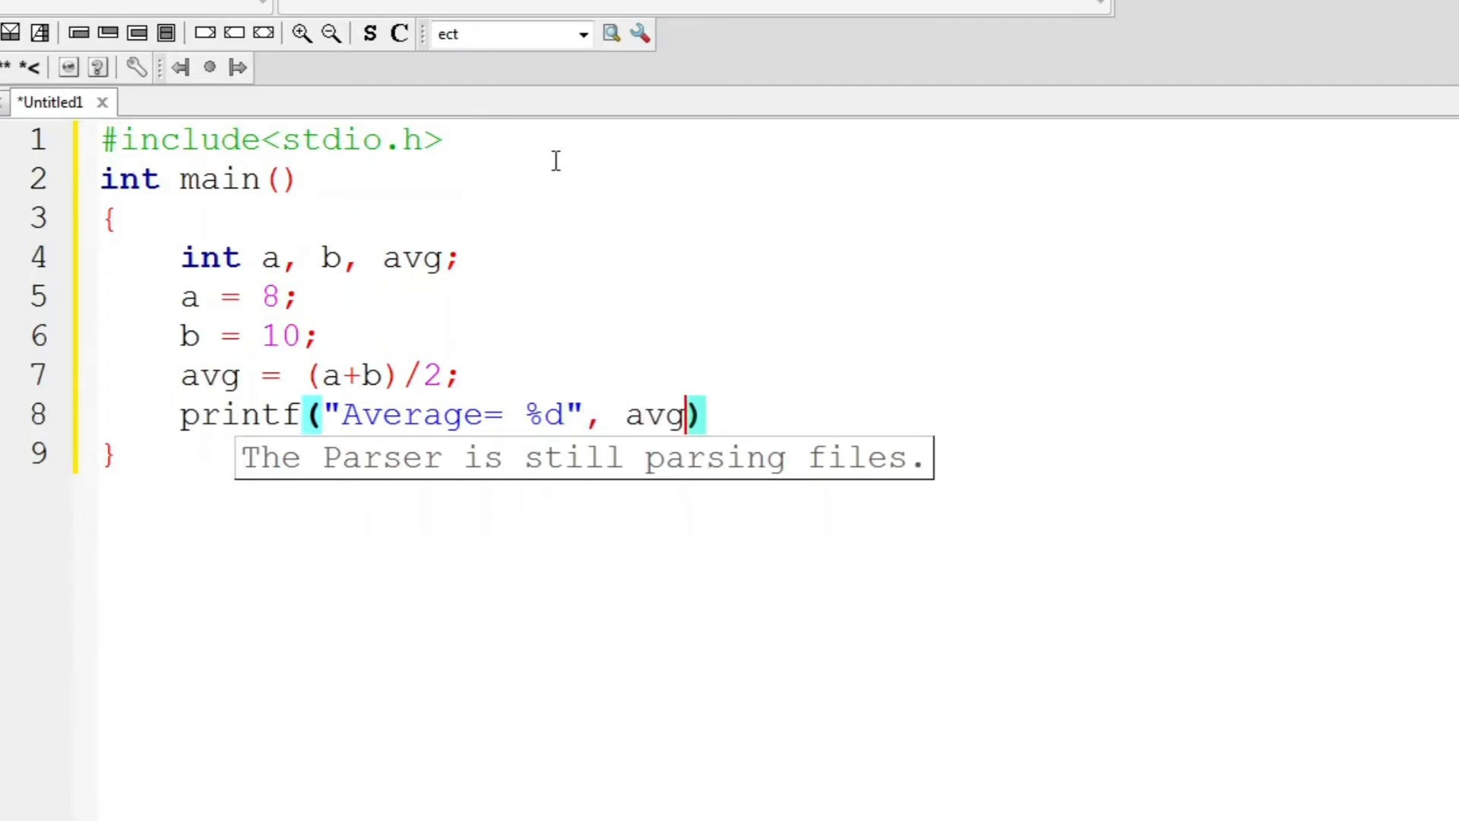
type(";\\")
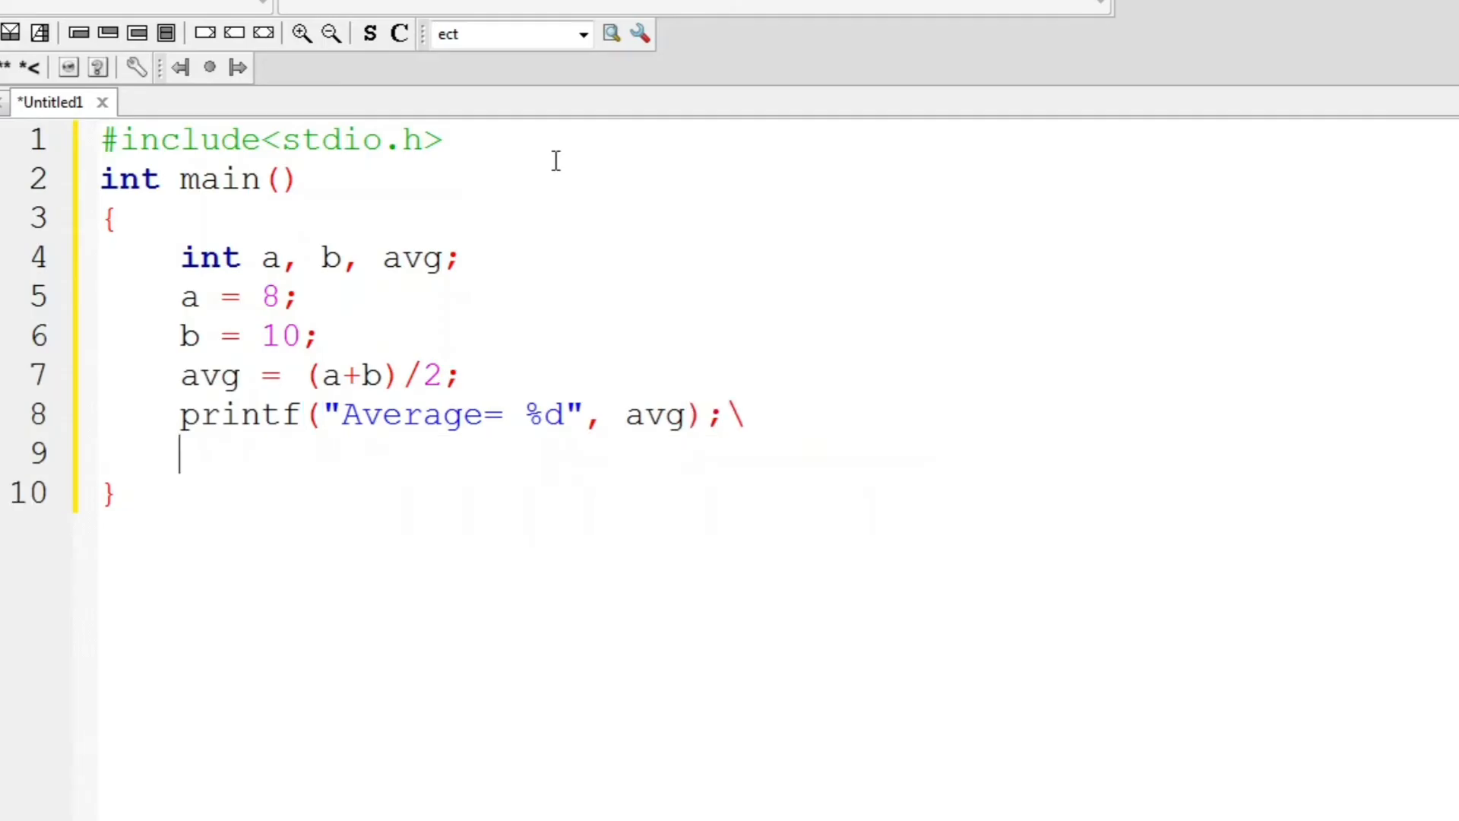
type("retu")
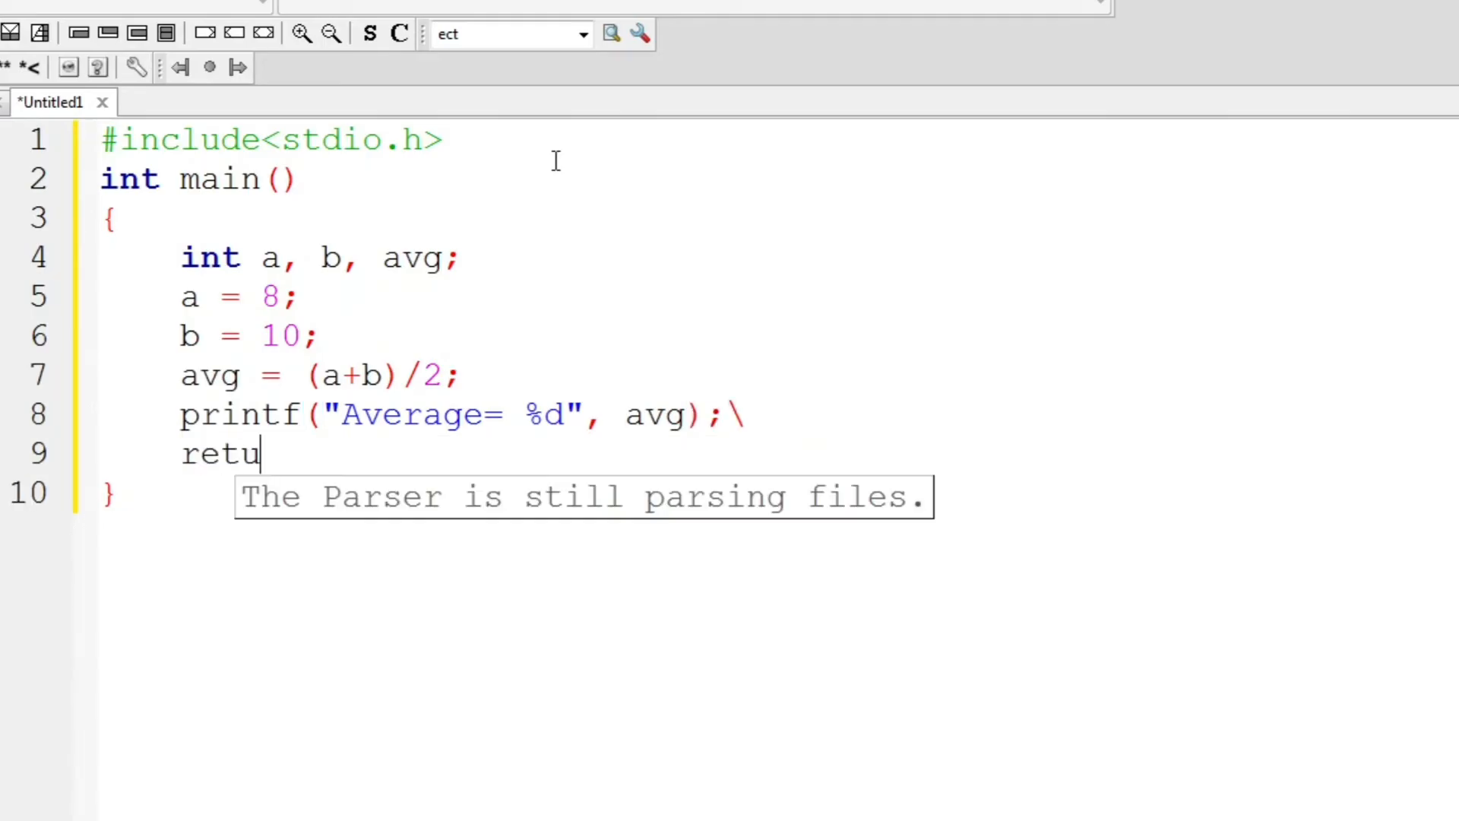
type("rn 0;")
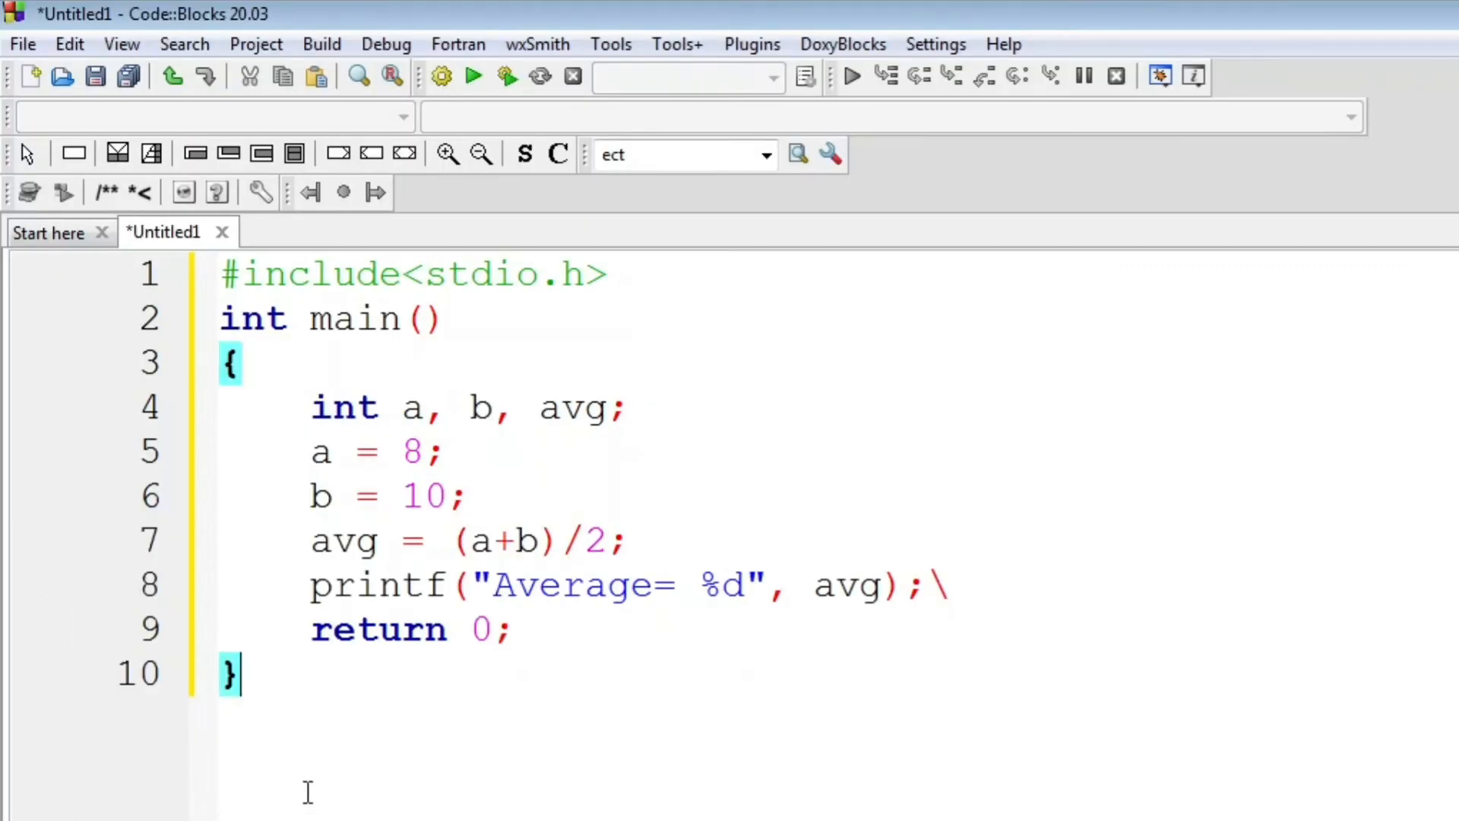
mouse_move(94, 76)
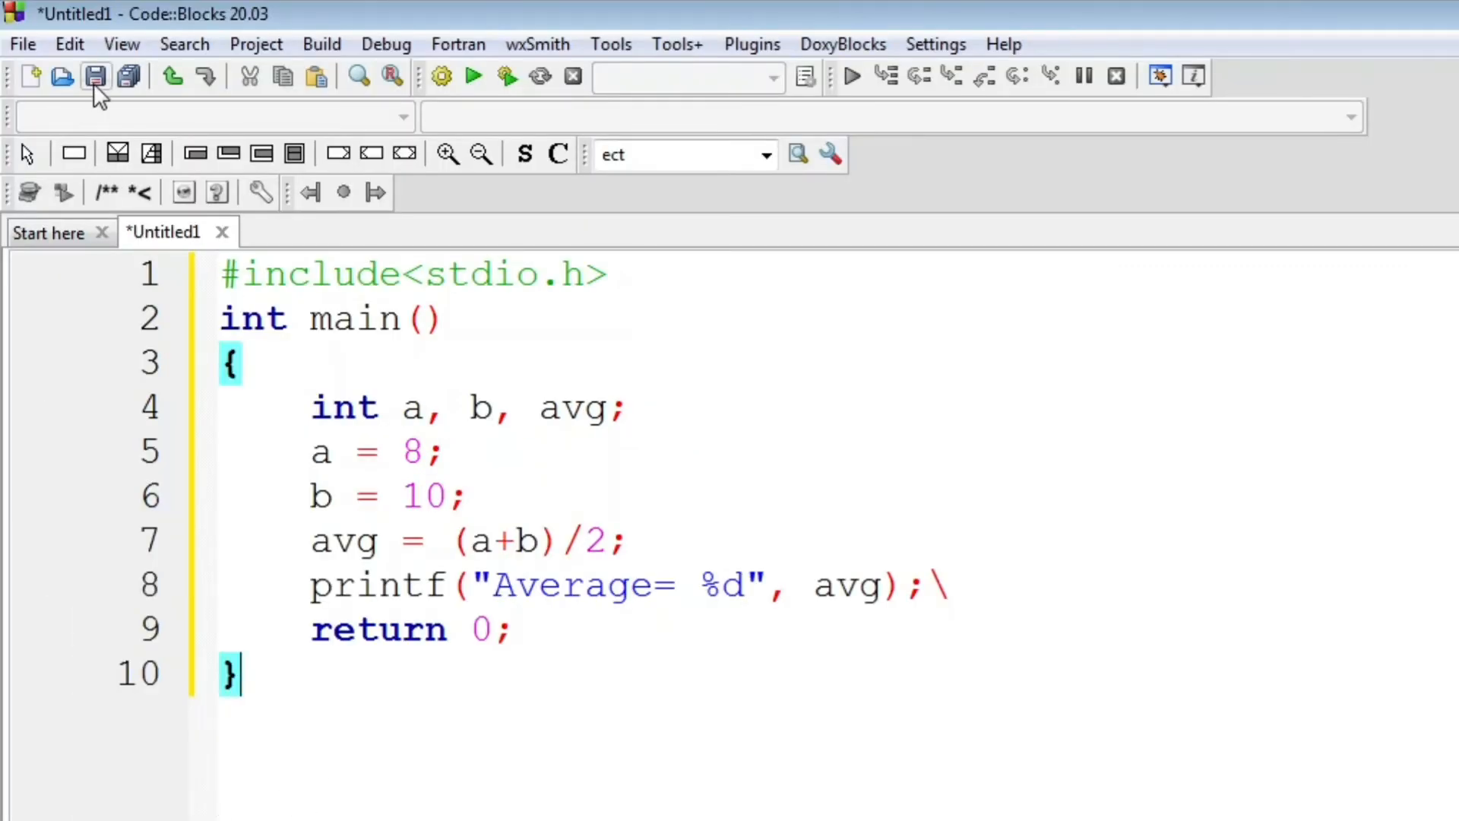
Step: Save the program on drive D under the name 'practical practice'
left_click(96, 76)
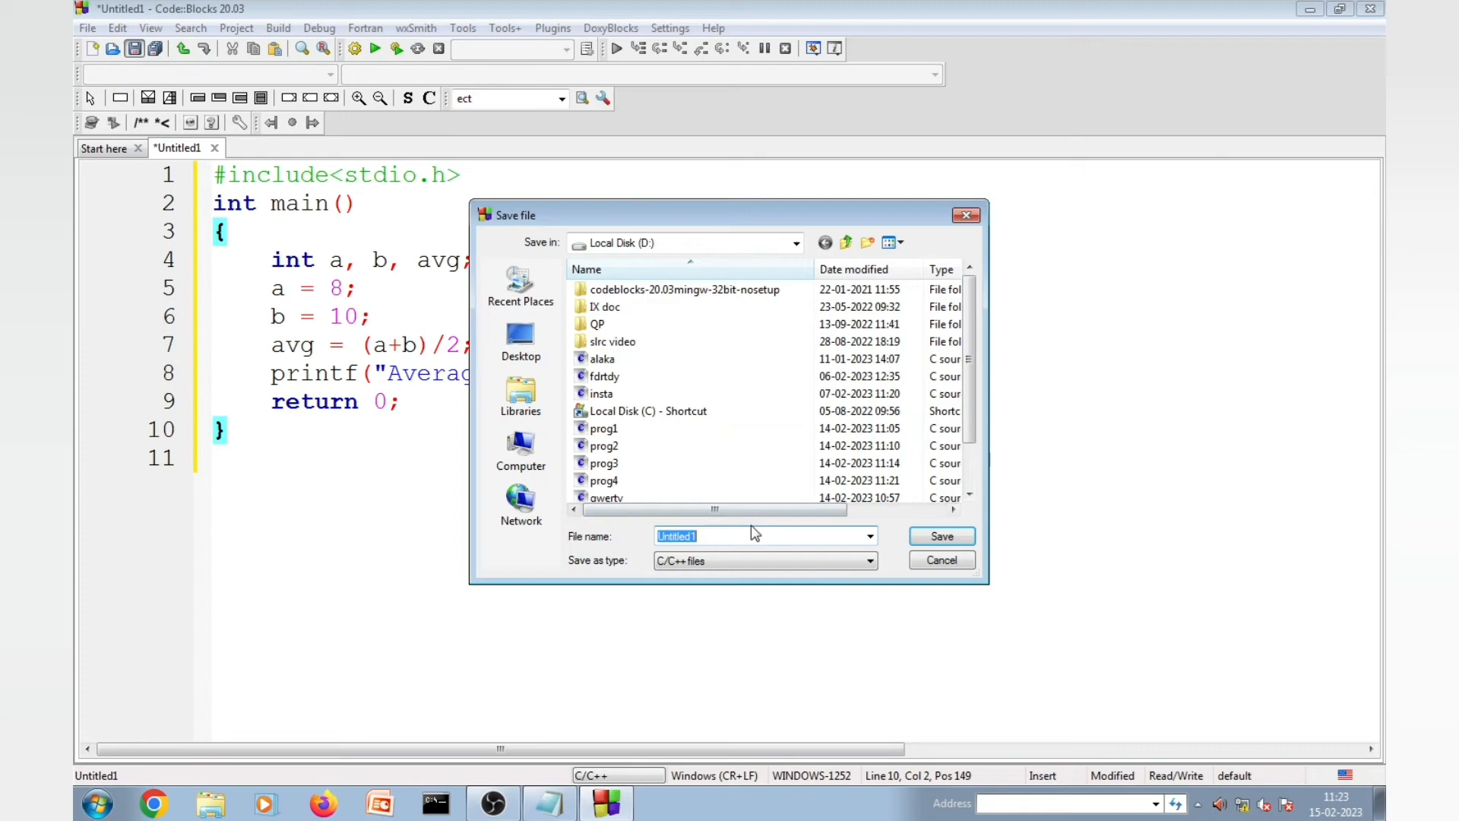
type("pr")
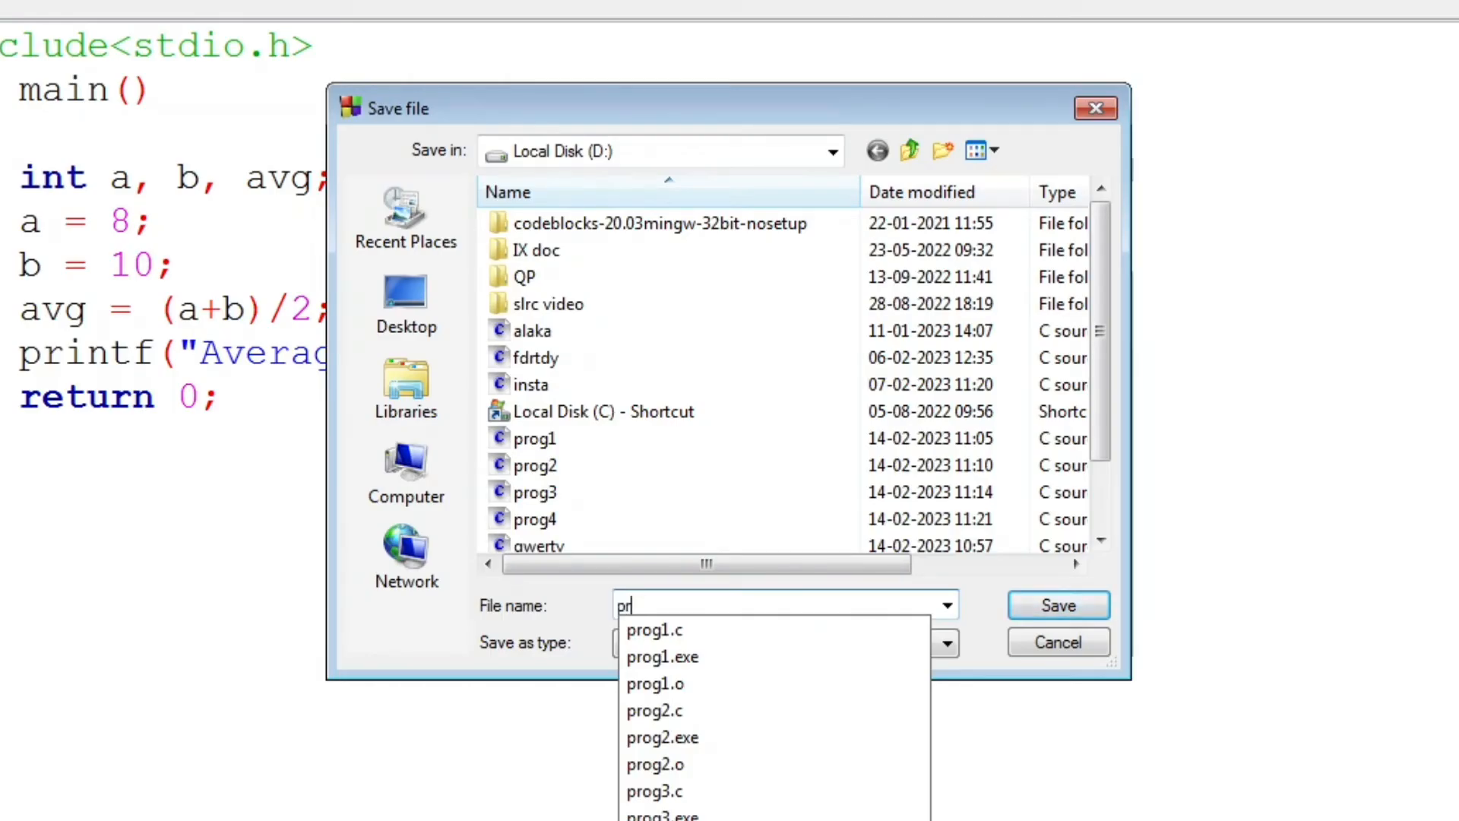
type("ctical practiv")
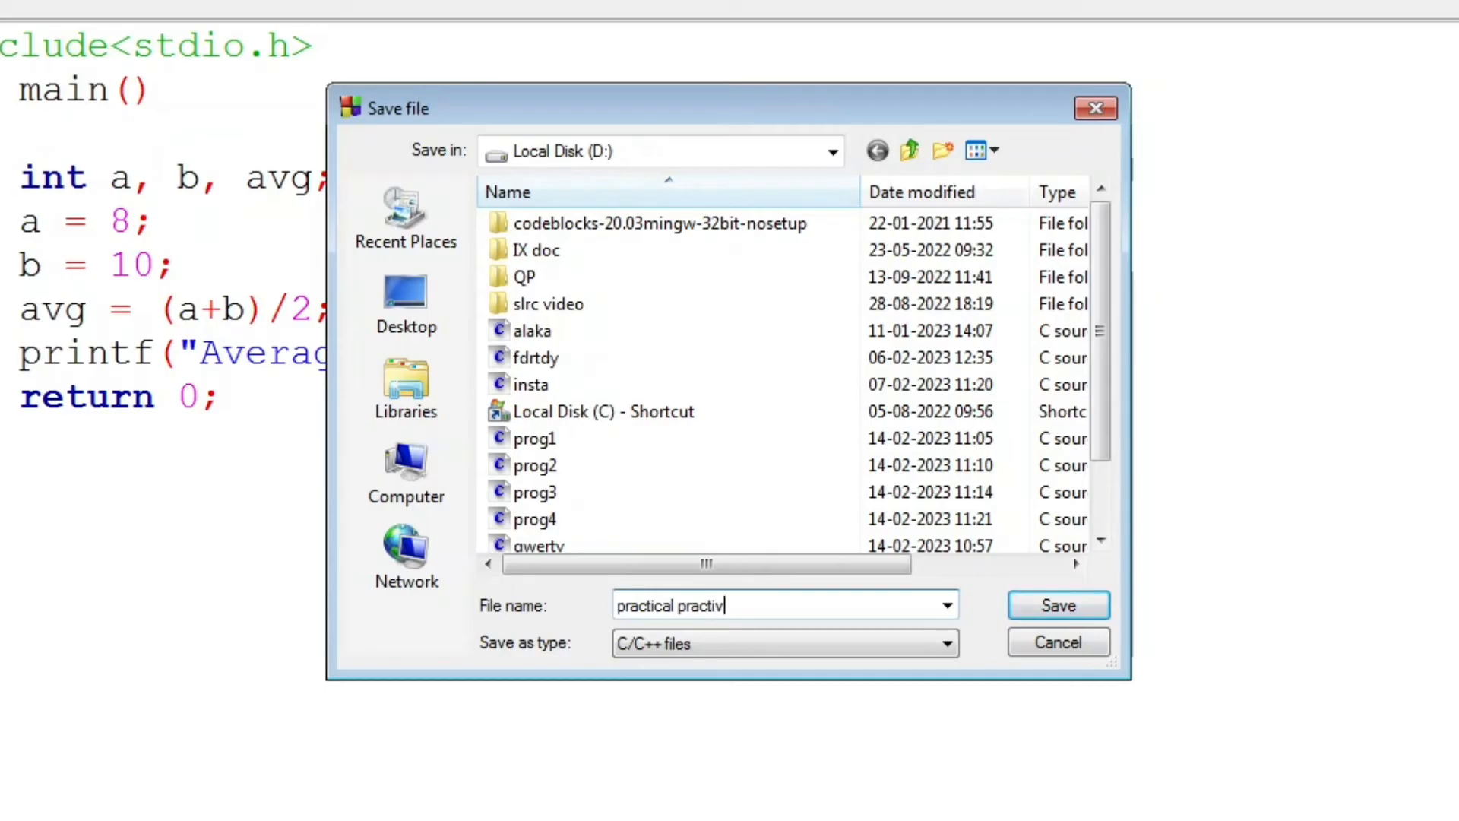
key("backspace")
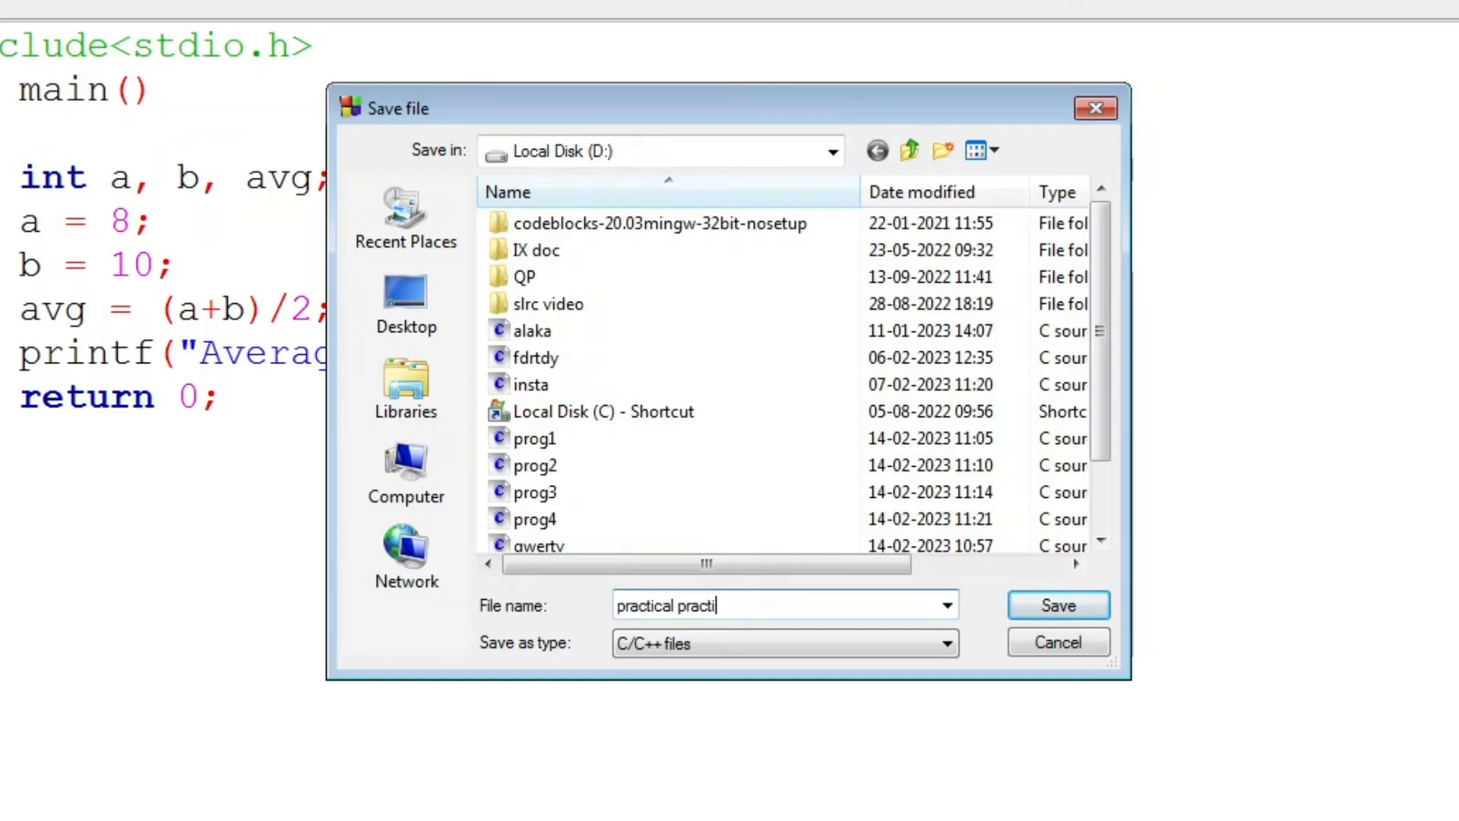
type("ce")
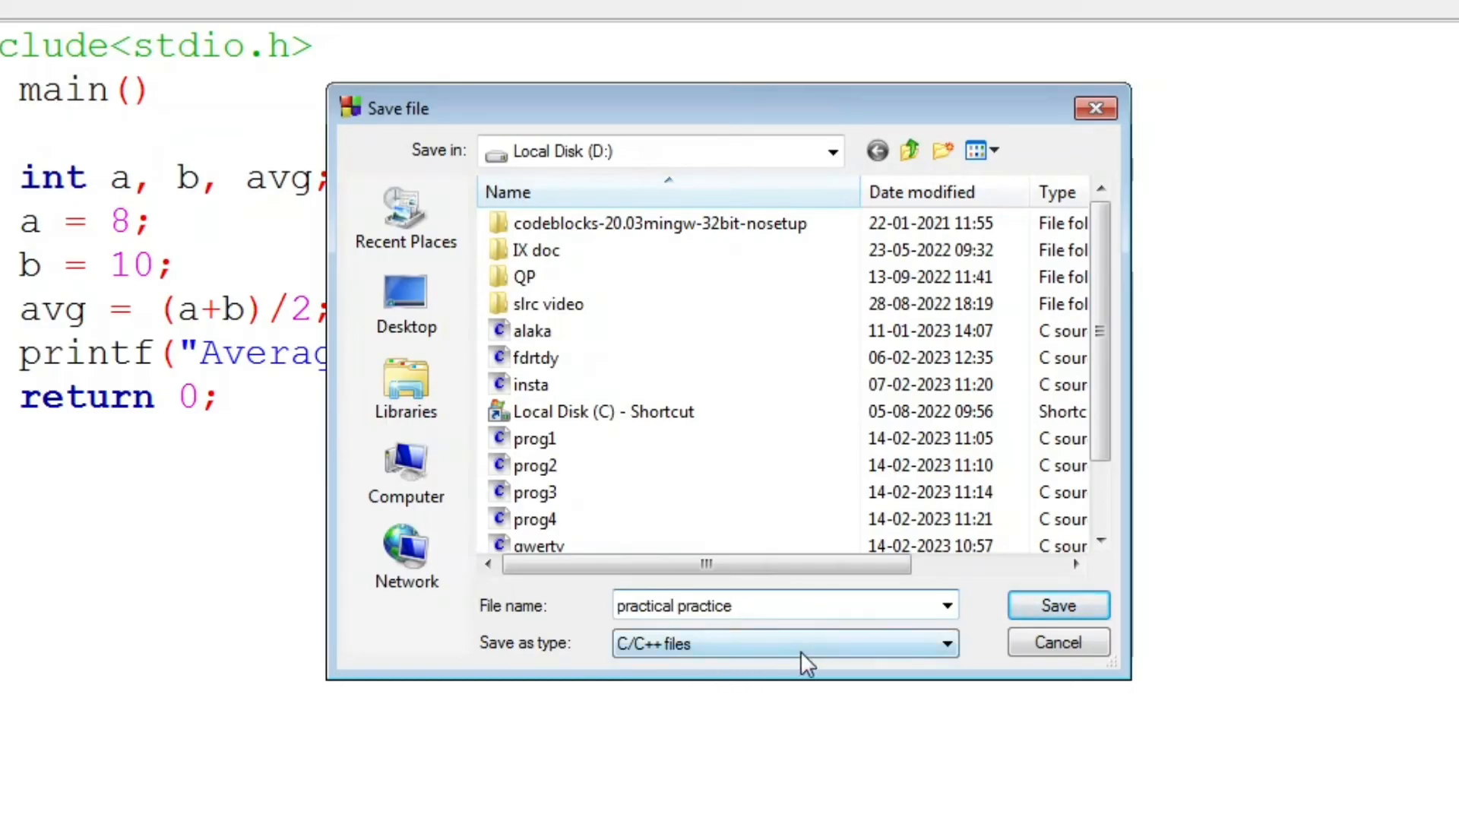
left_click(1057, 605)
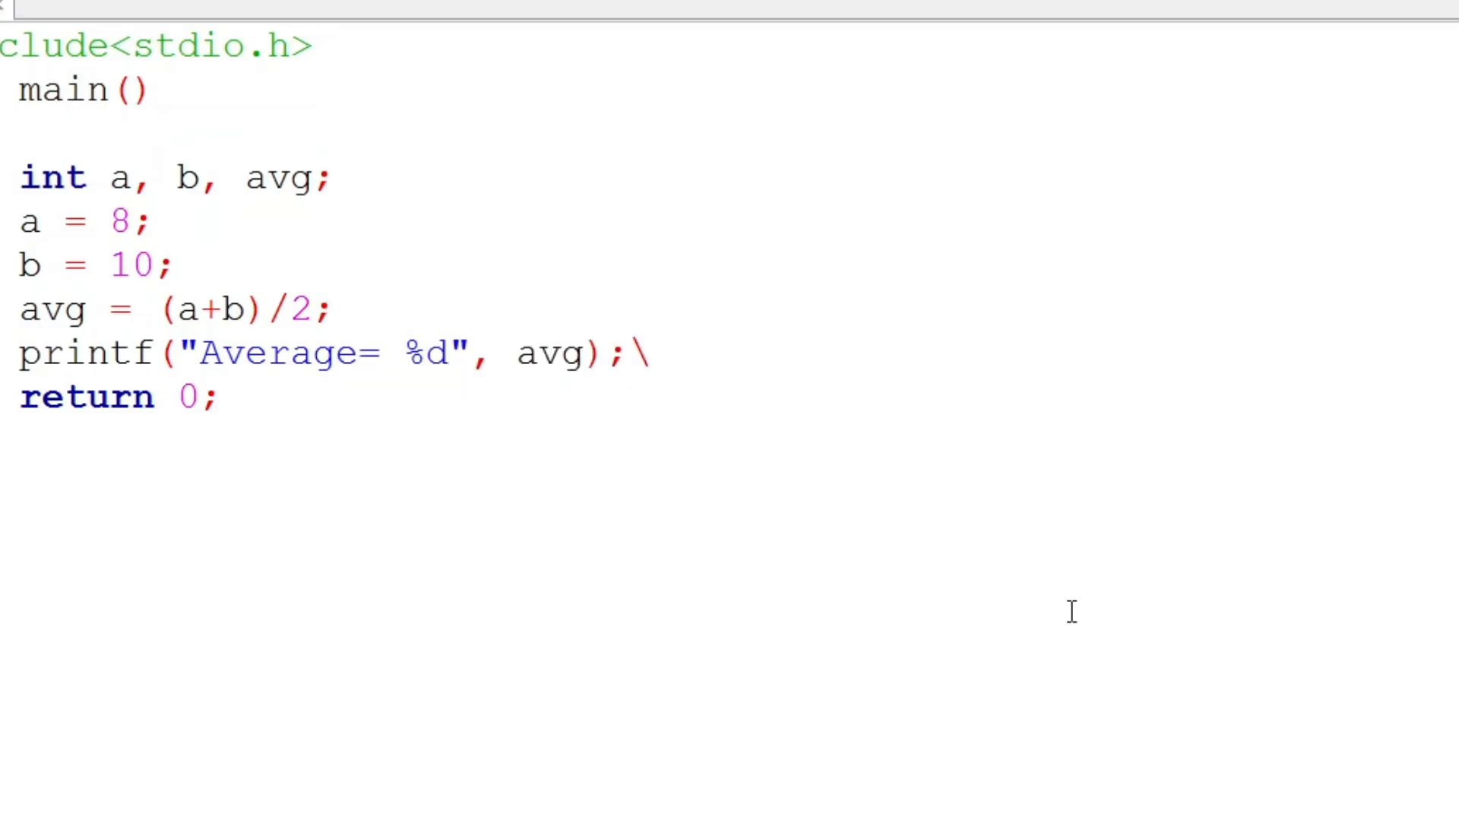
mouse_move(398, 156)
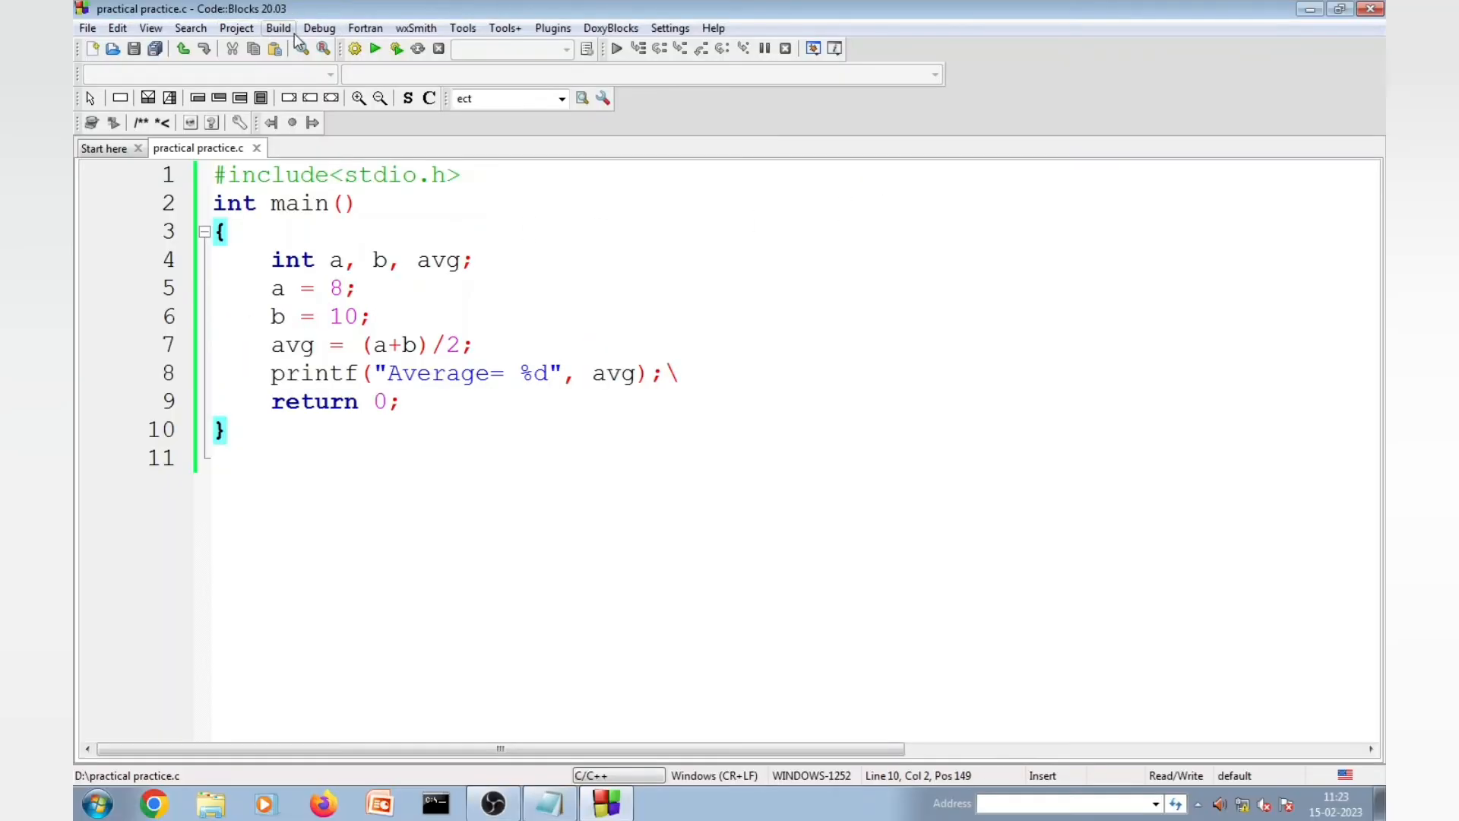
Step: Build and run practical practice.c, producing the console output Average= 9
left_click(276, 27)
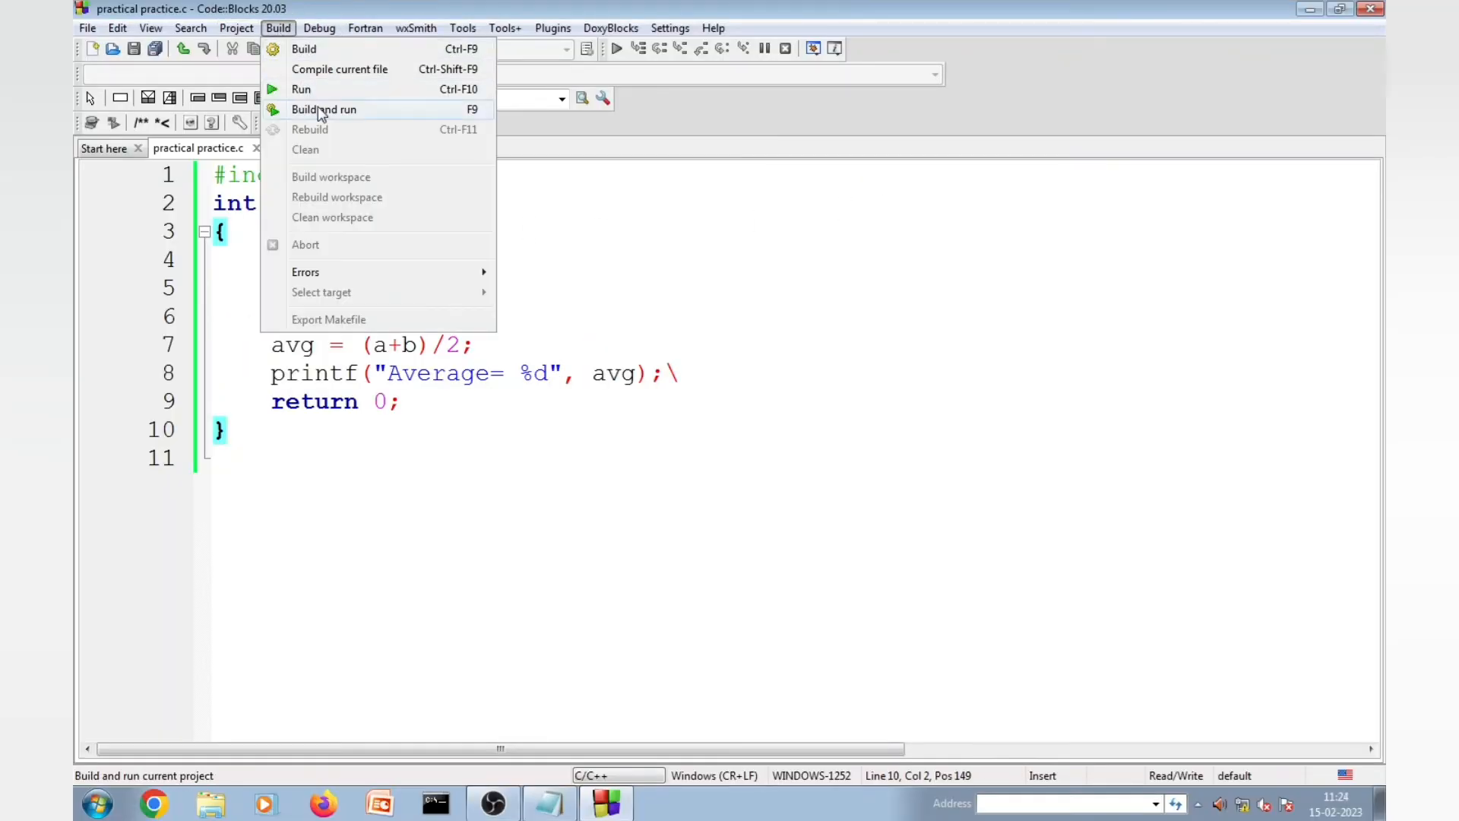
left_click(323, 110)
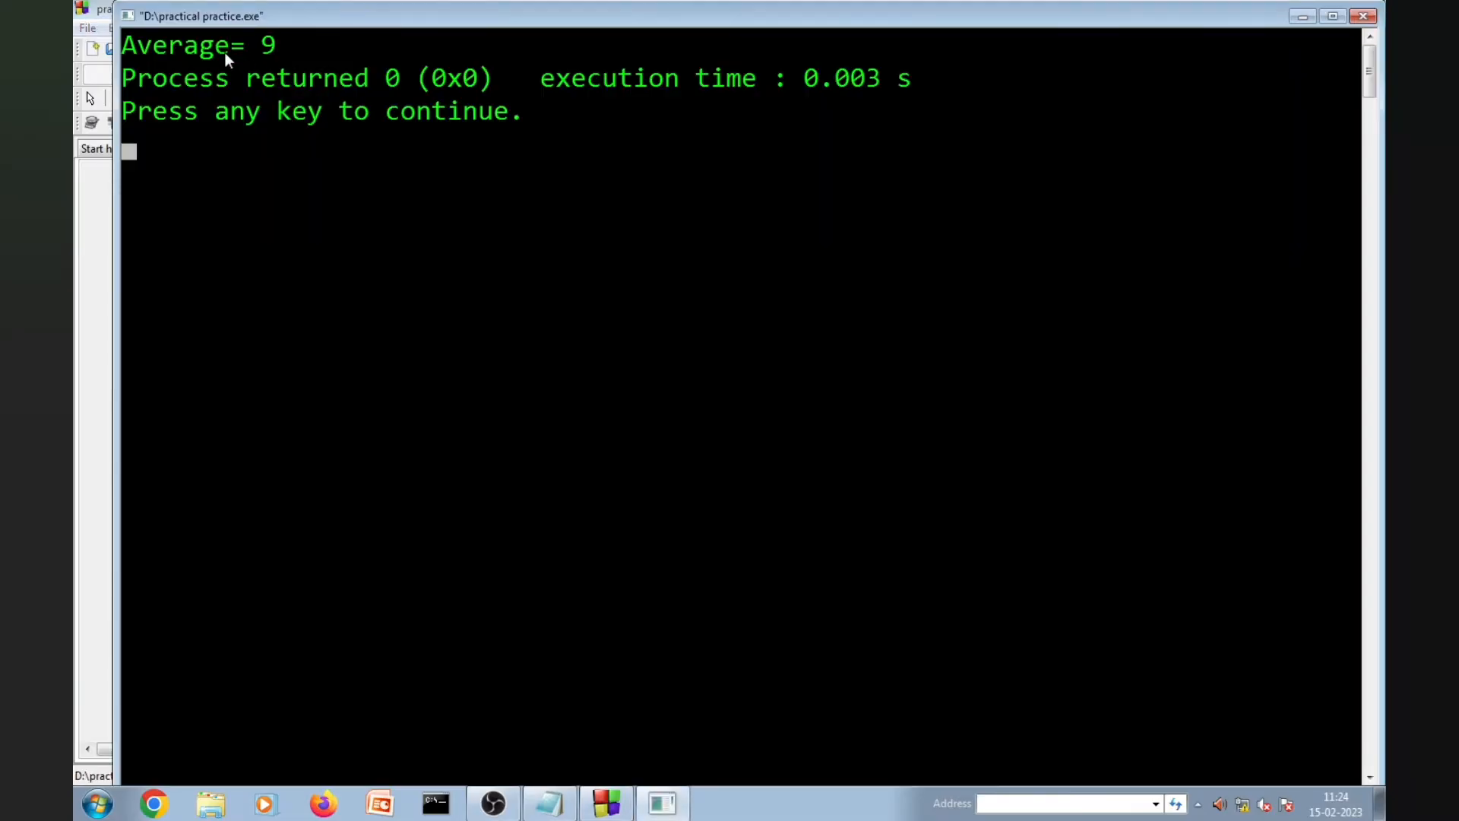
mouse_move(303, 44)
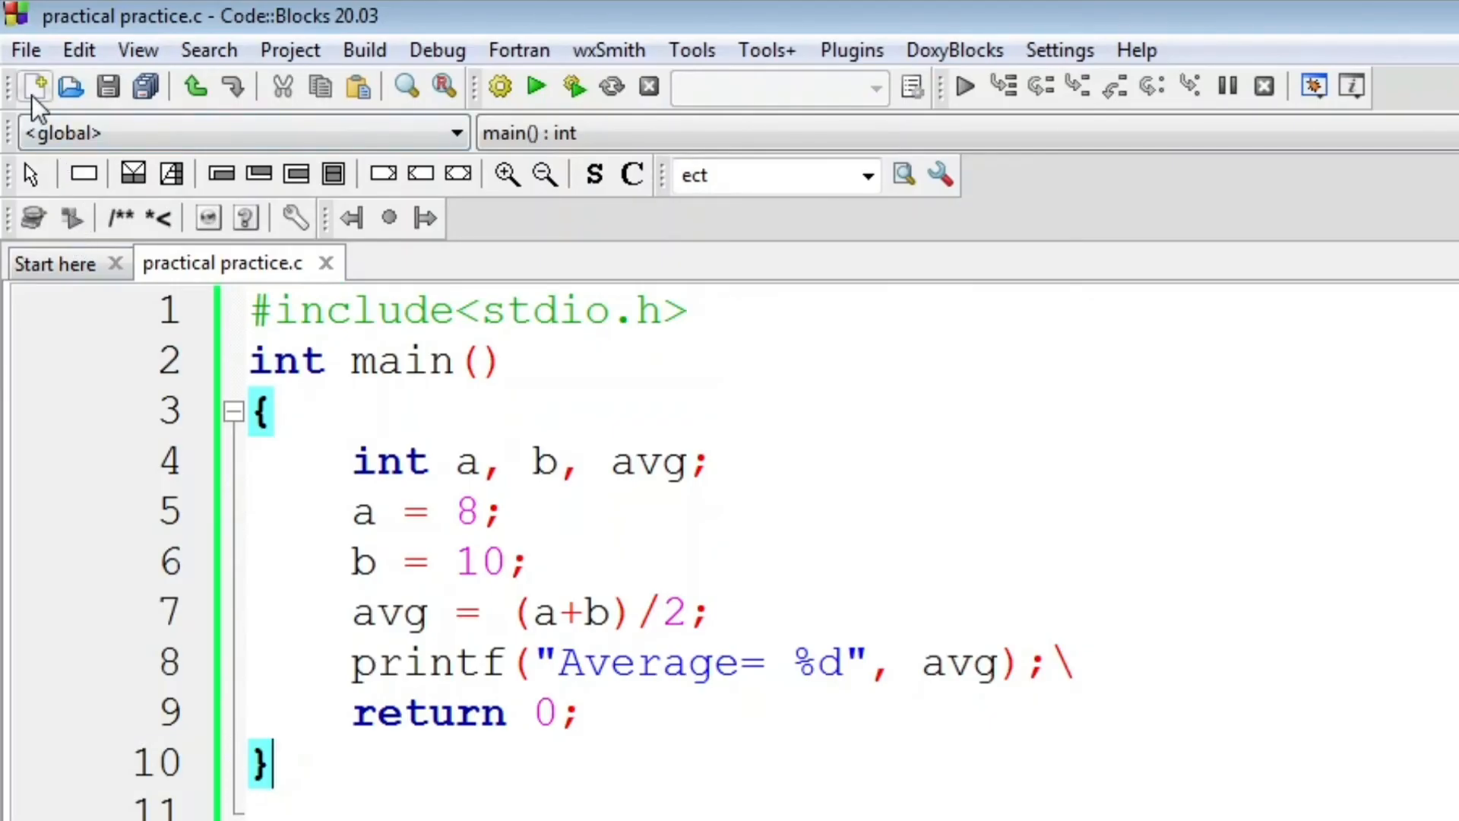
Step: Start a new empty file with #include<stdio.h> and a main() body
left_click(35, 85)
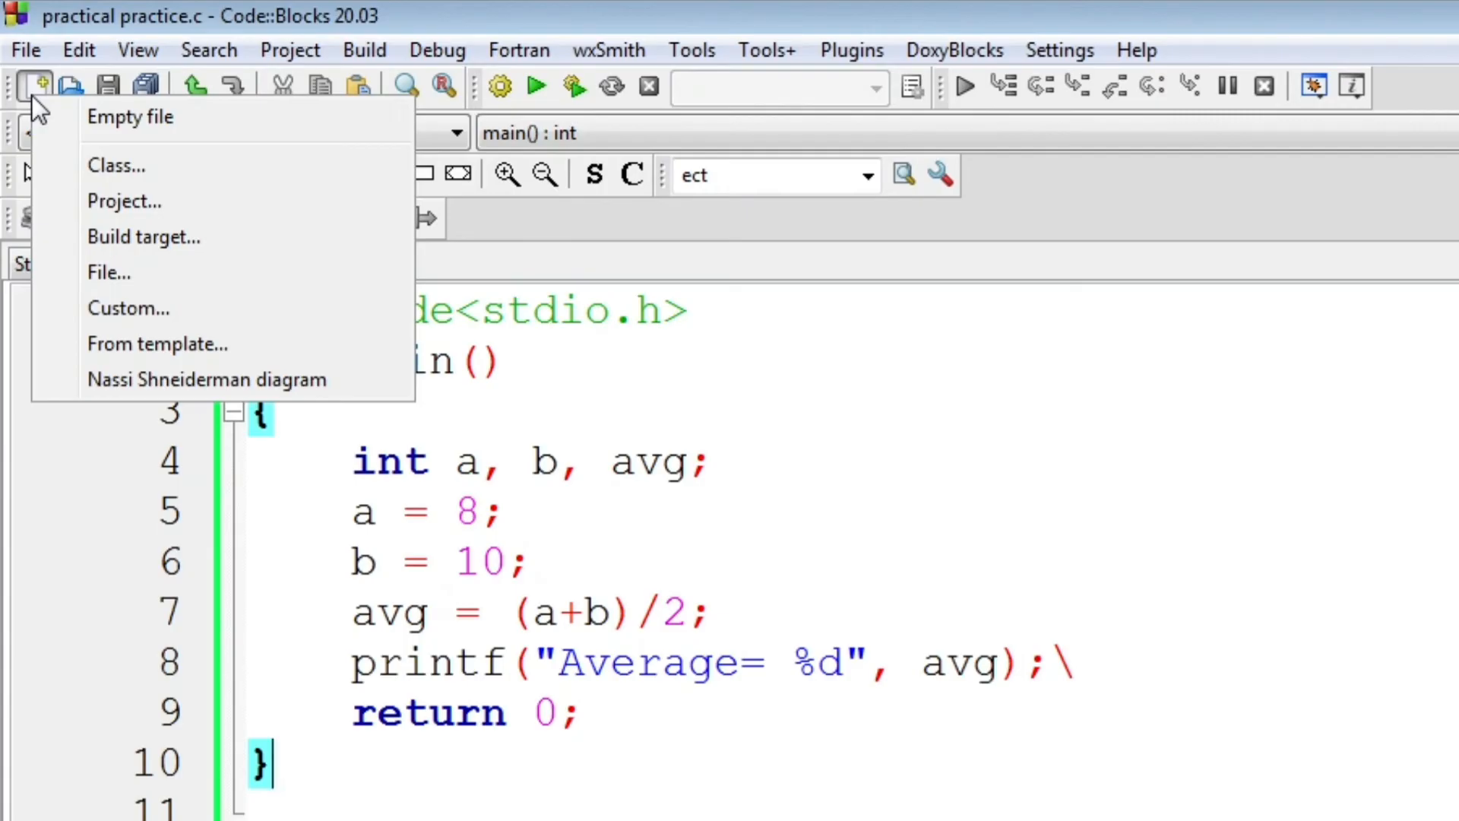
left_click(131, 117)
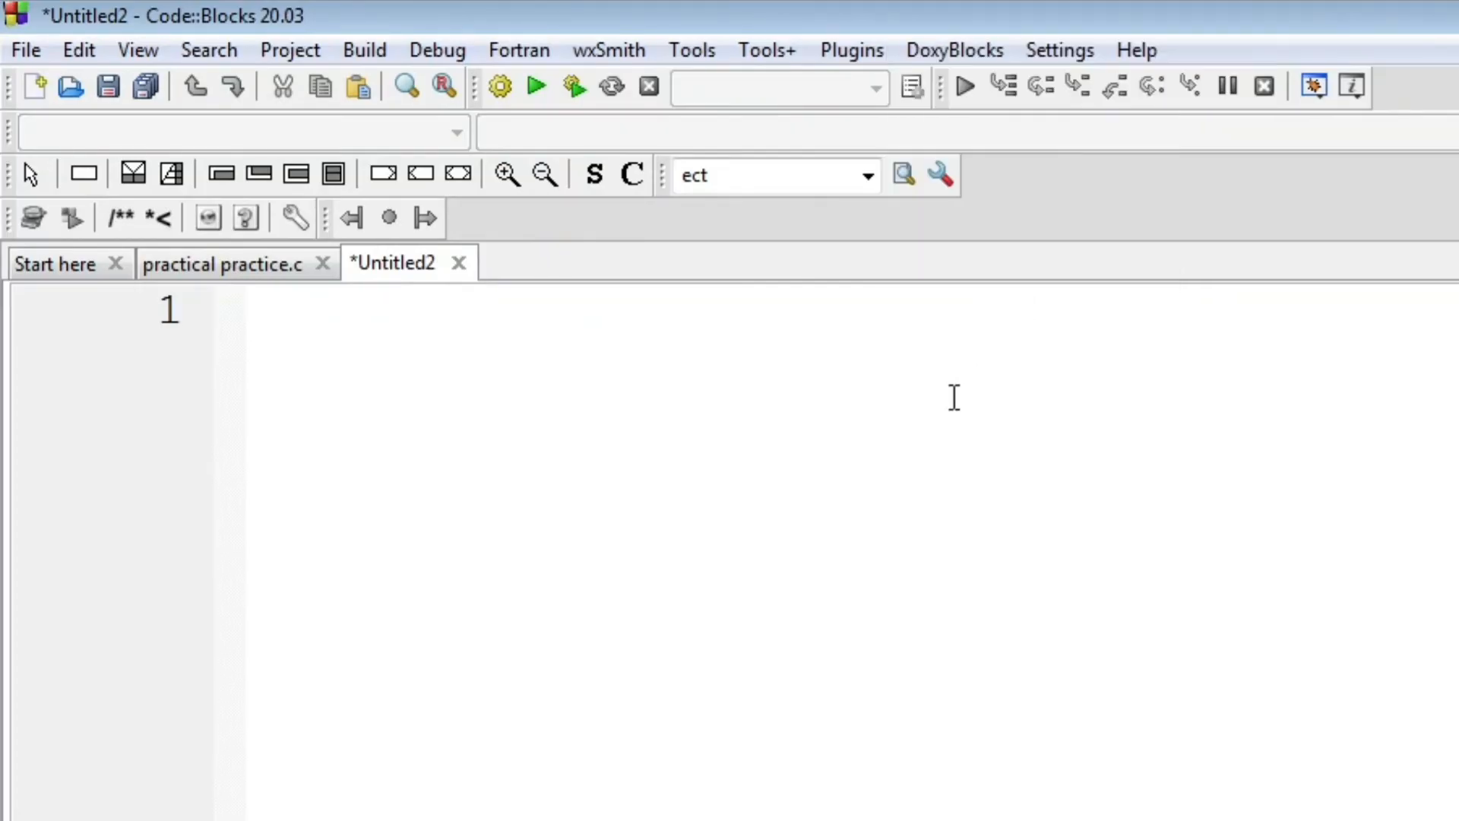
type("#")
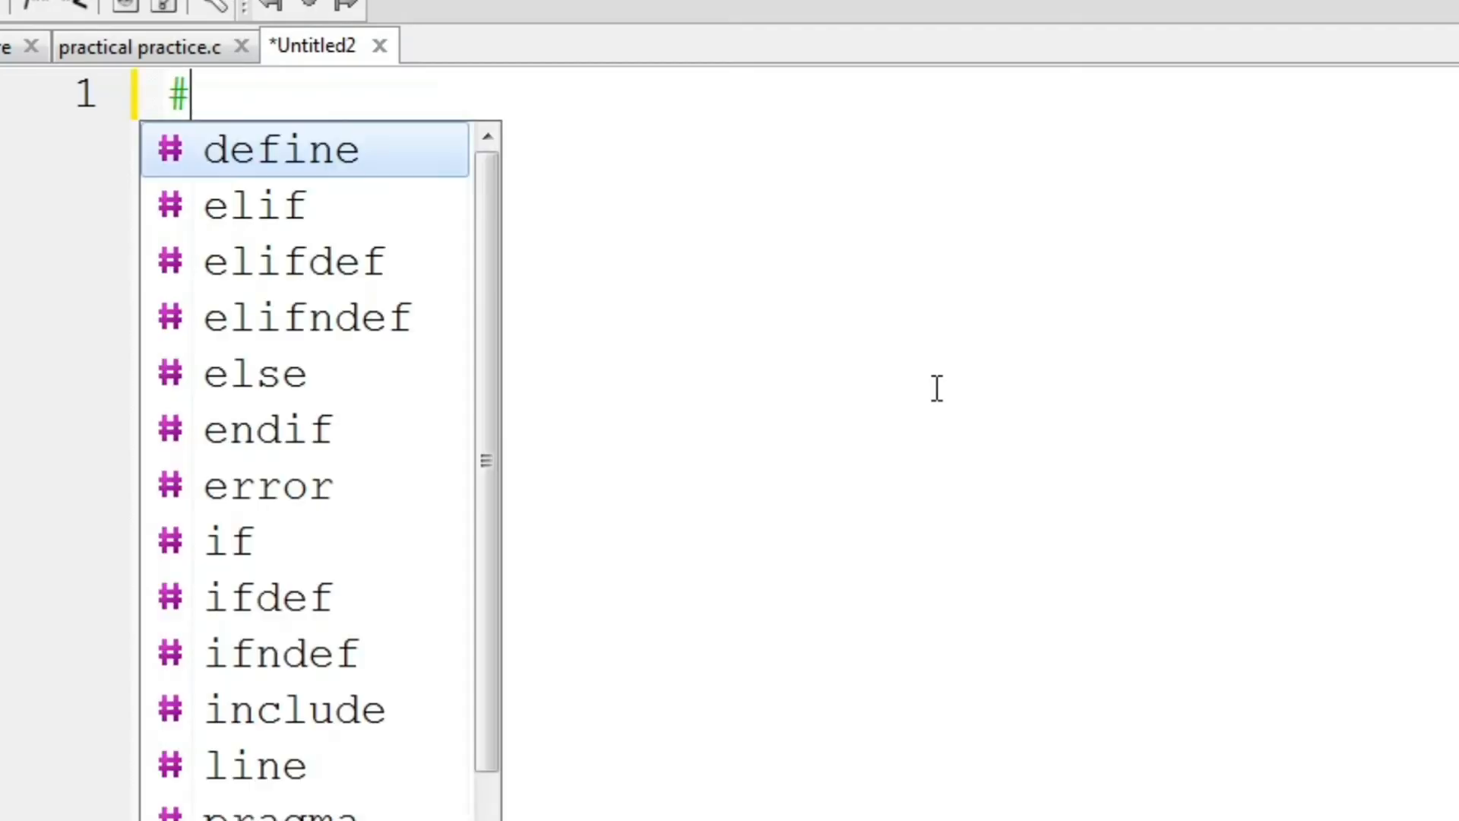
type("include<")
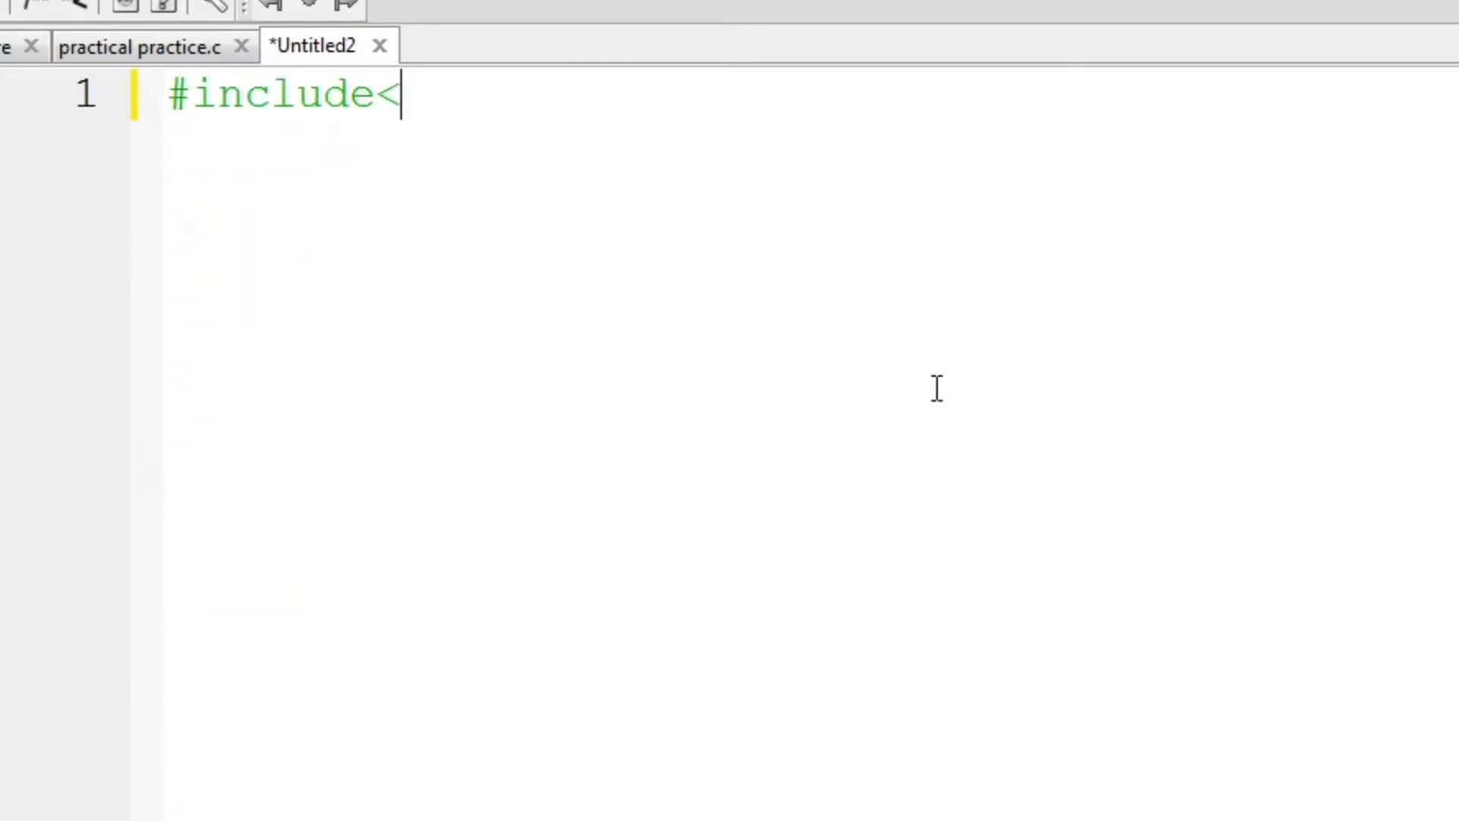
type("stdio.")
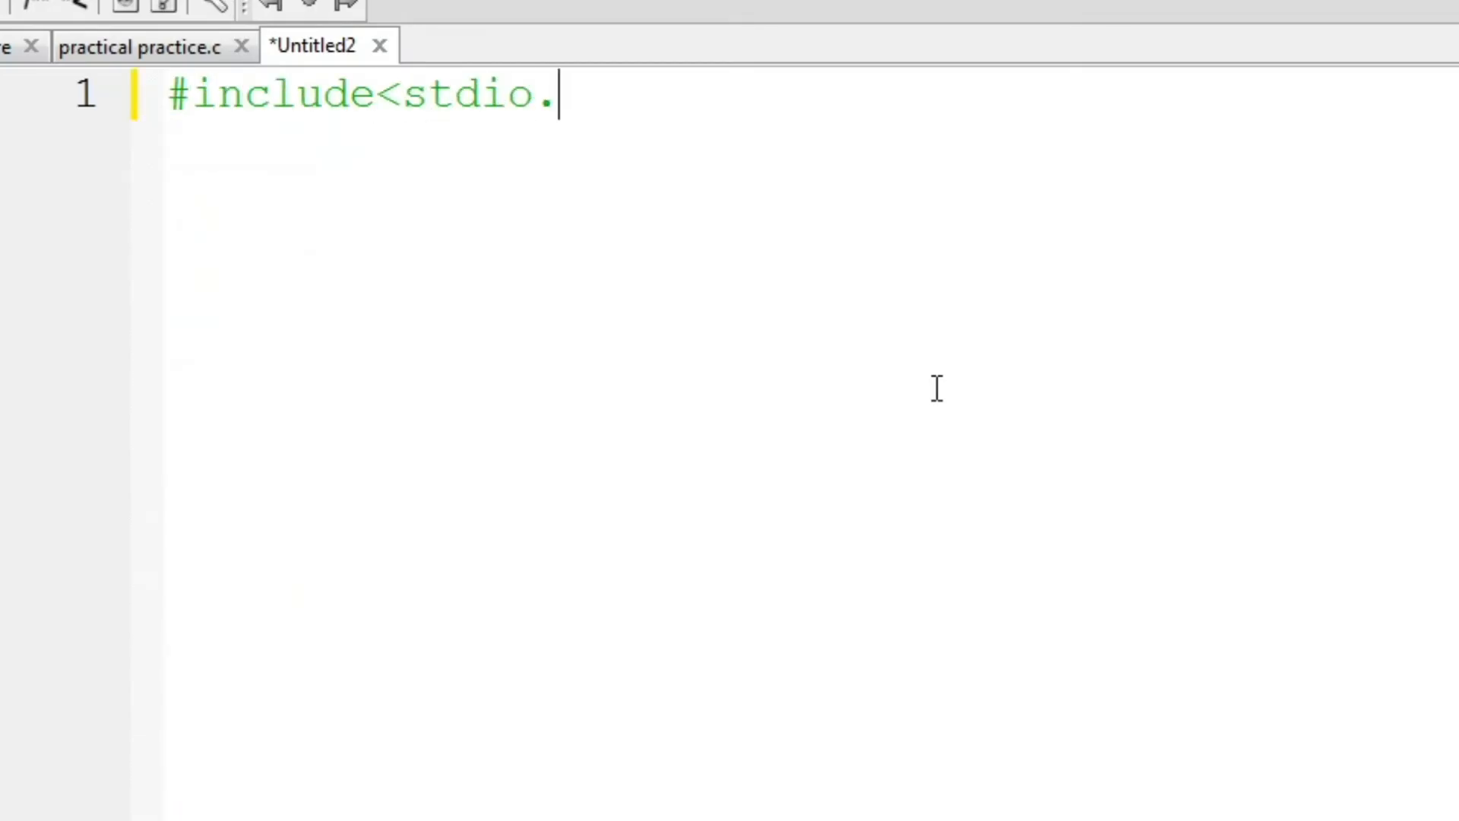
type("h>")
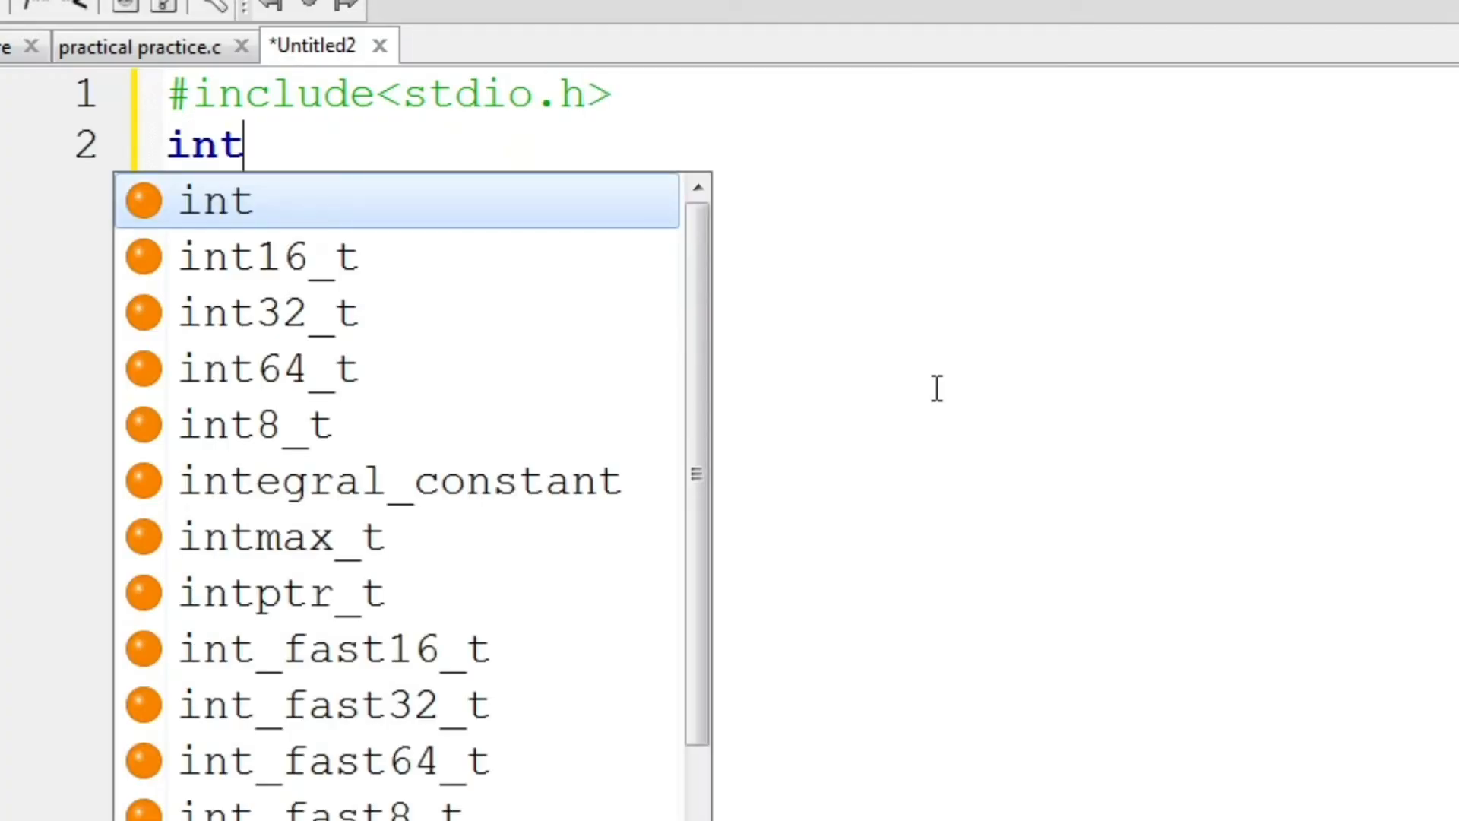
type("main()")
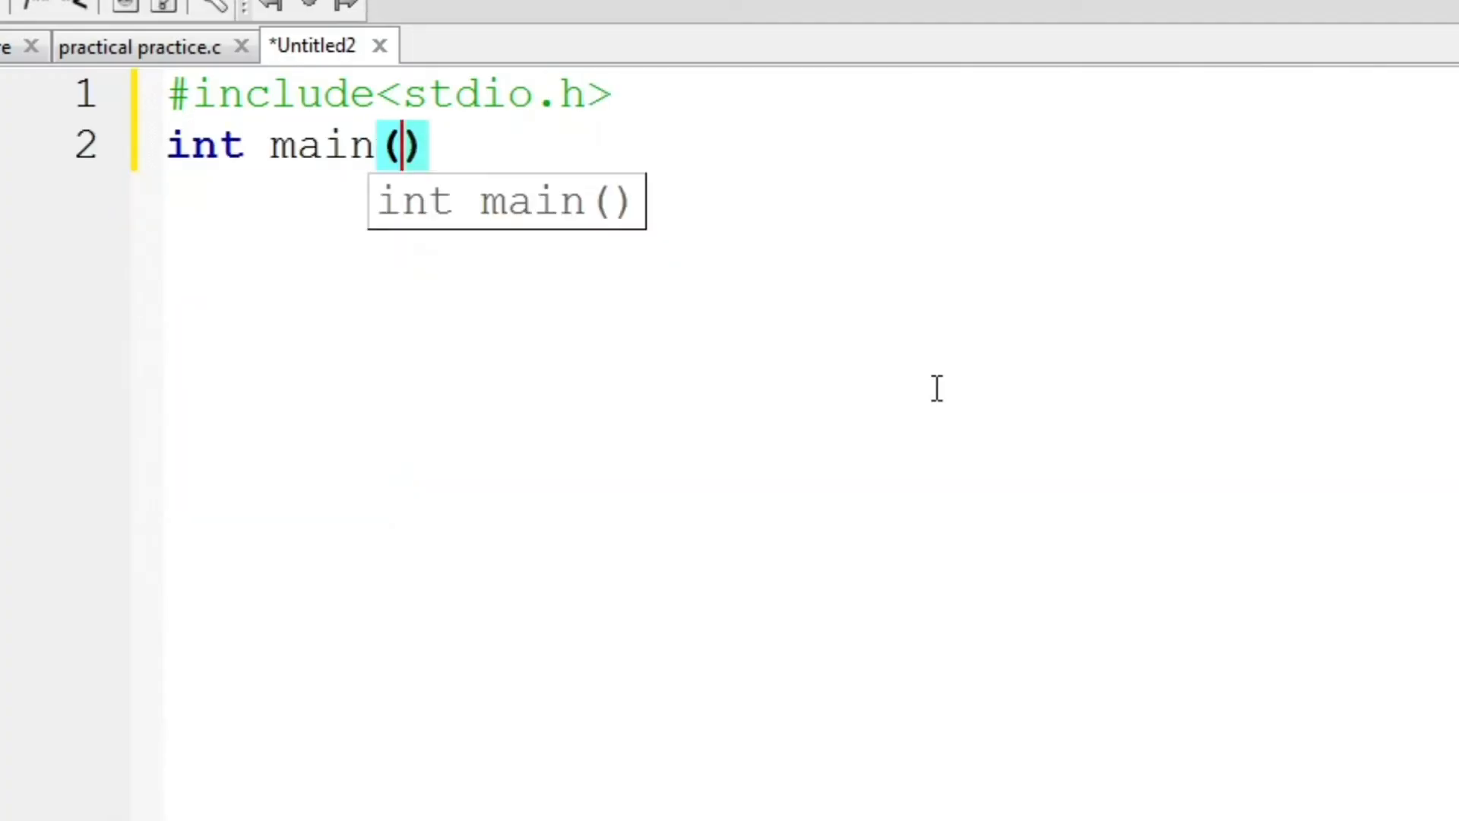
type("{")
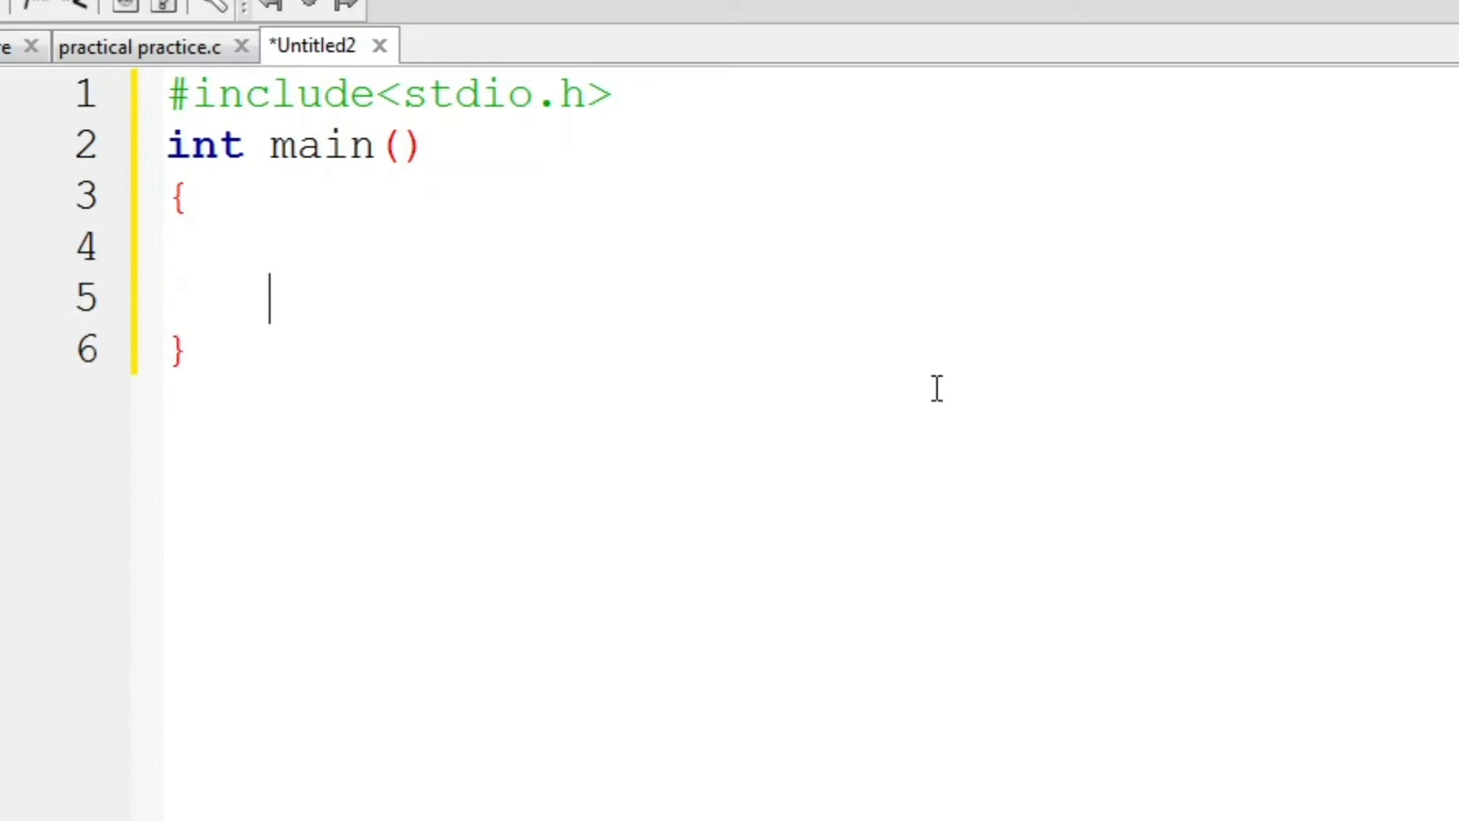
key("Backspace")
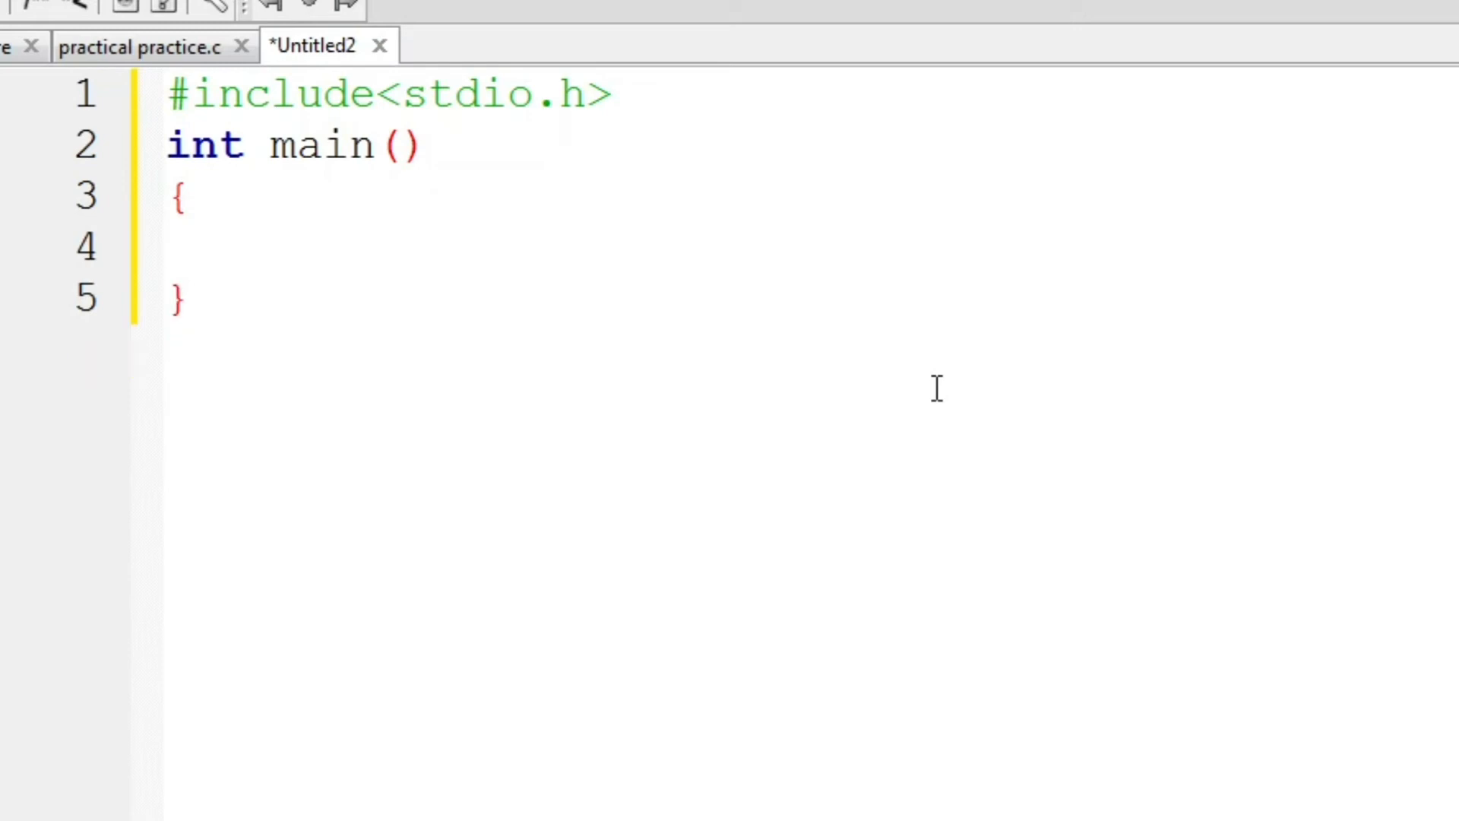
Step: Declare float pi, r, area and assign pi its value
type("float")
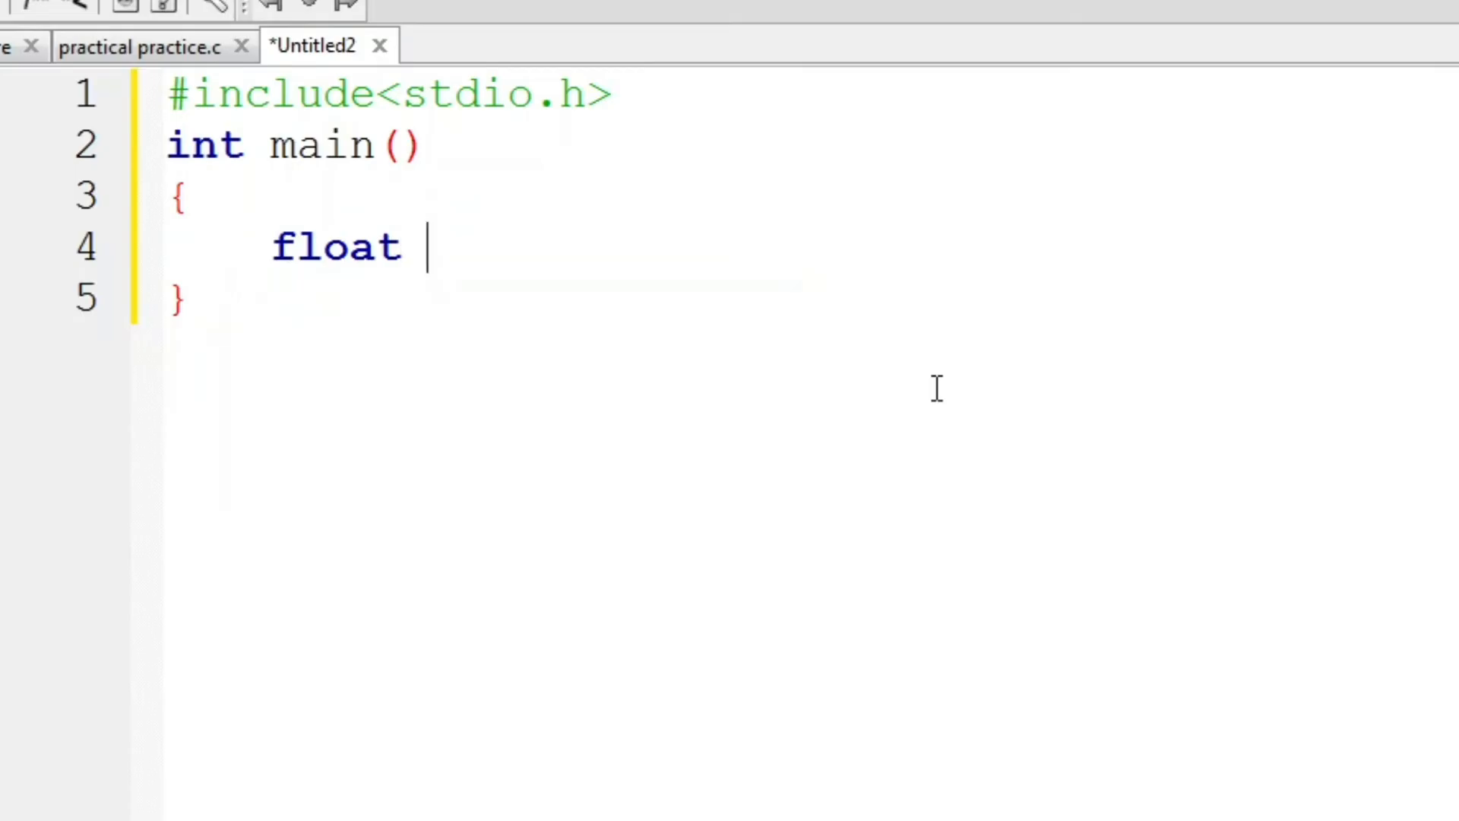
type("pi, r")
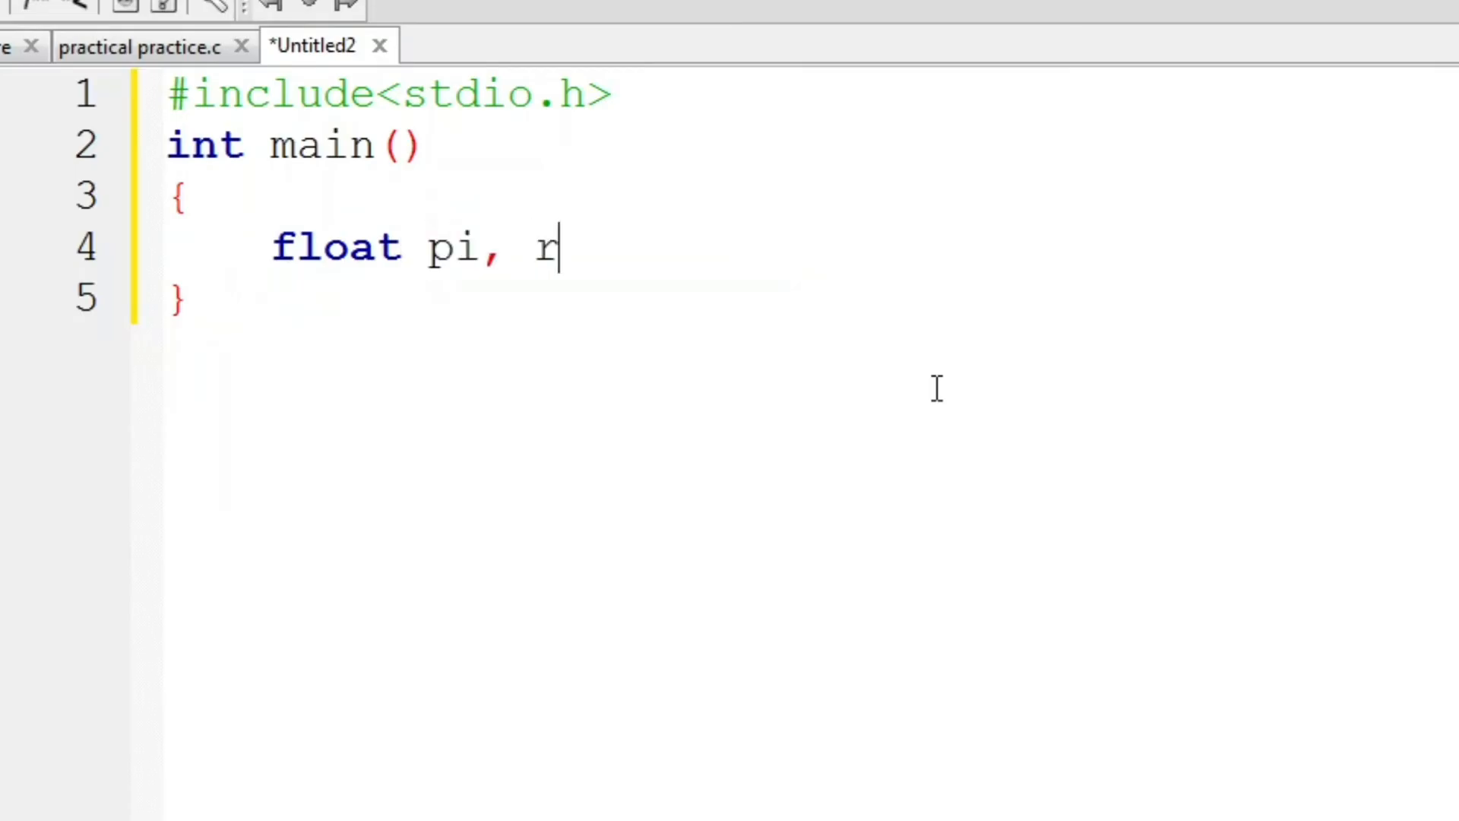
type(", are")
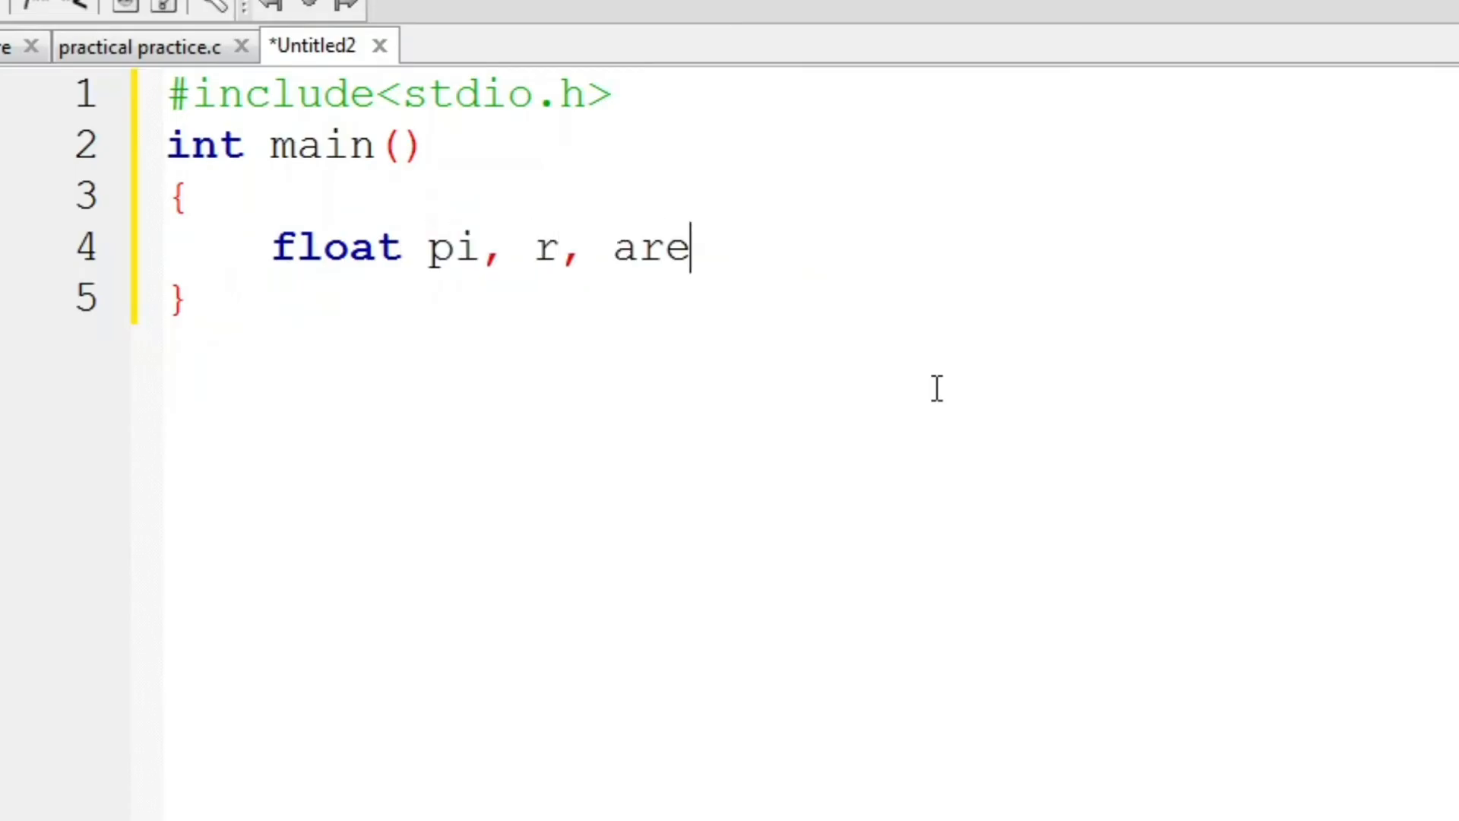
type("a;")
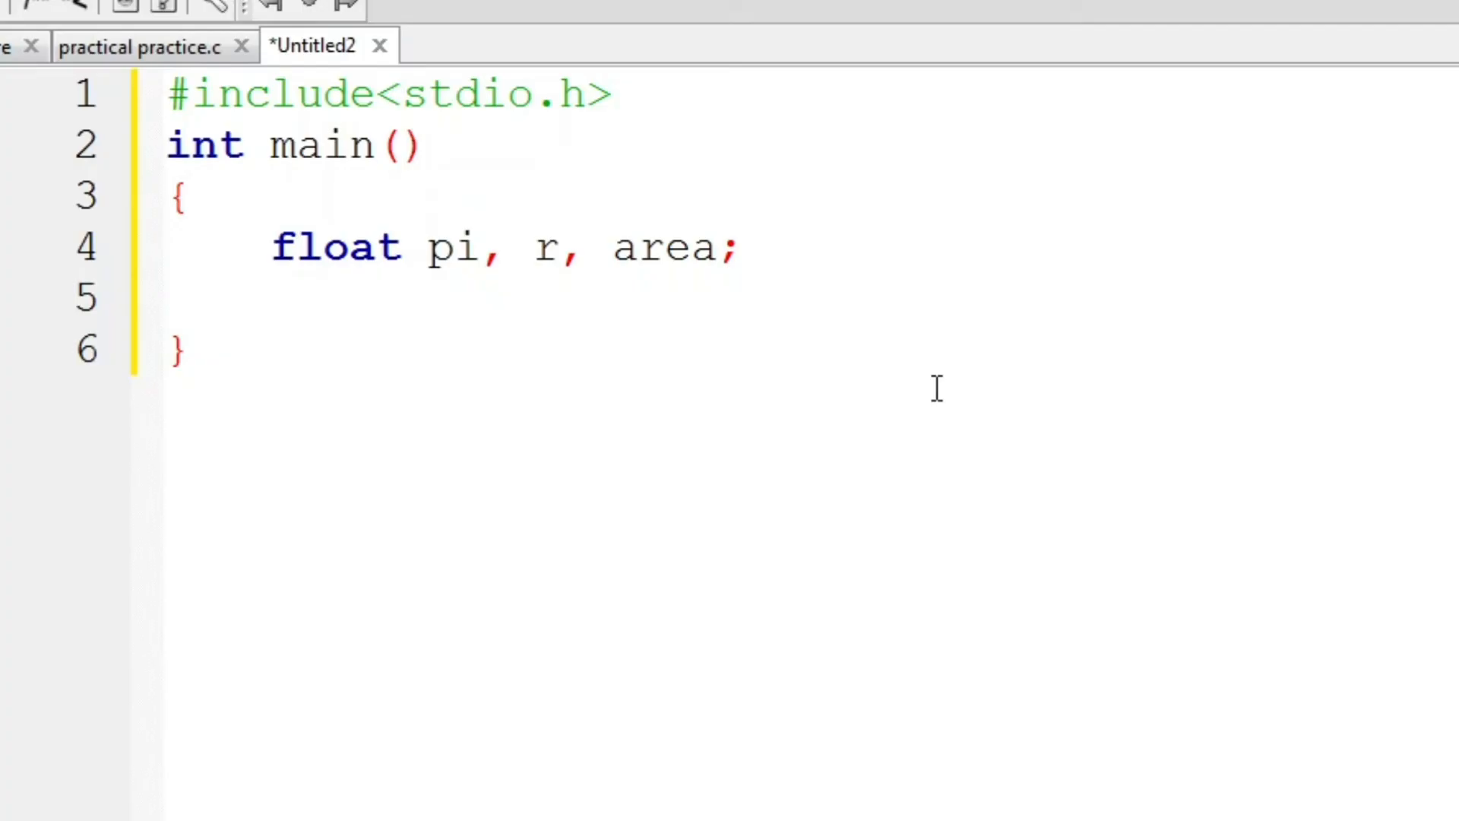
type("pi = 3.")
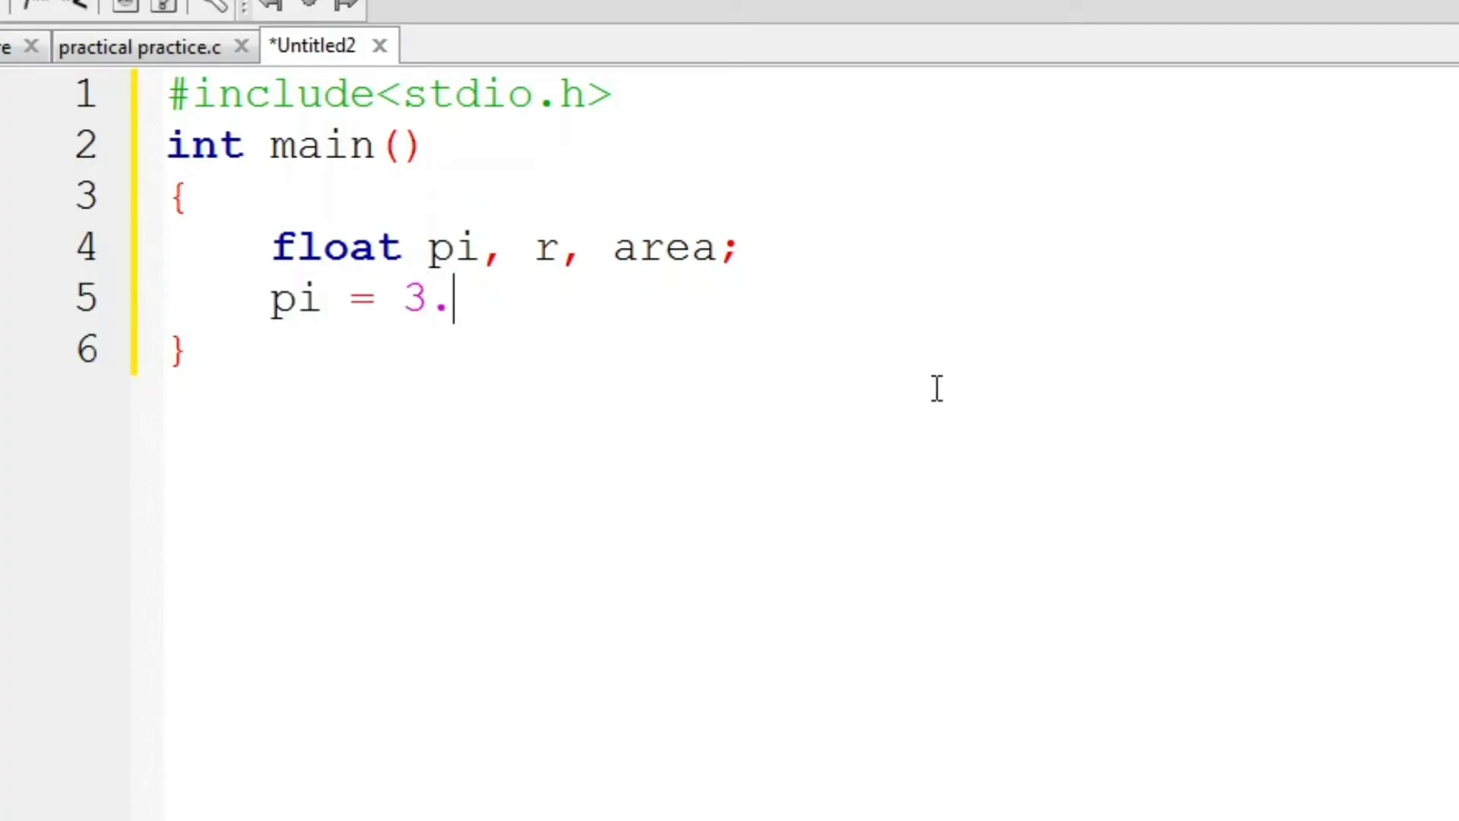
type("14;")
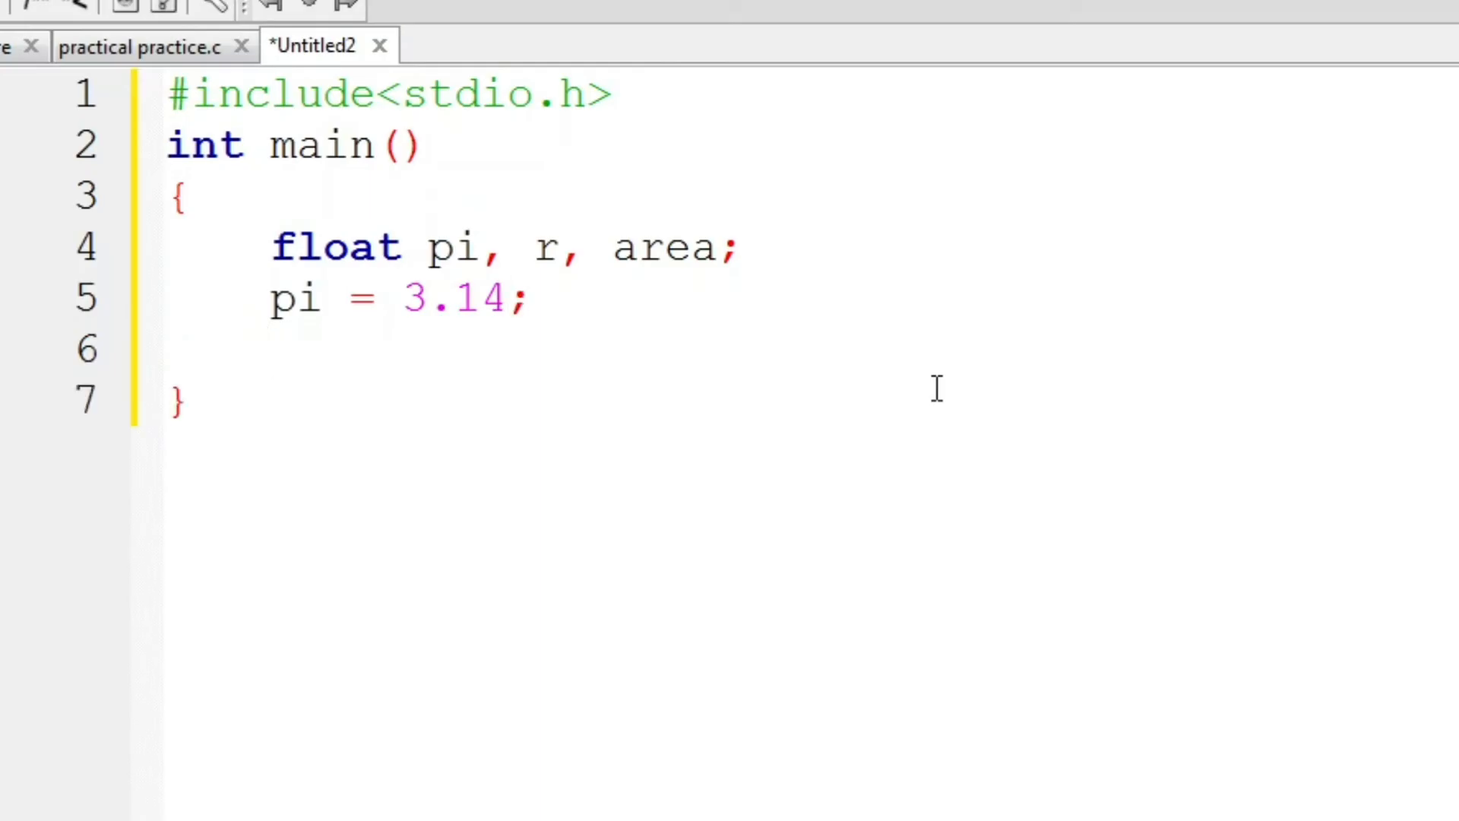
Step: Print the "Enter radius:" prompt and read the radius with scanf("%f", &r)
type("print")
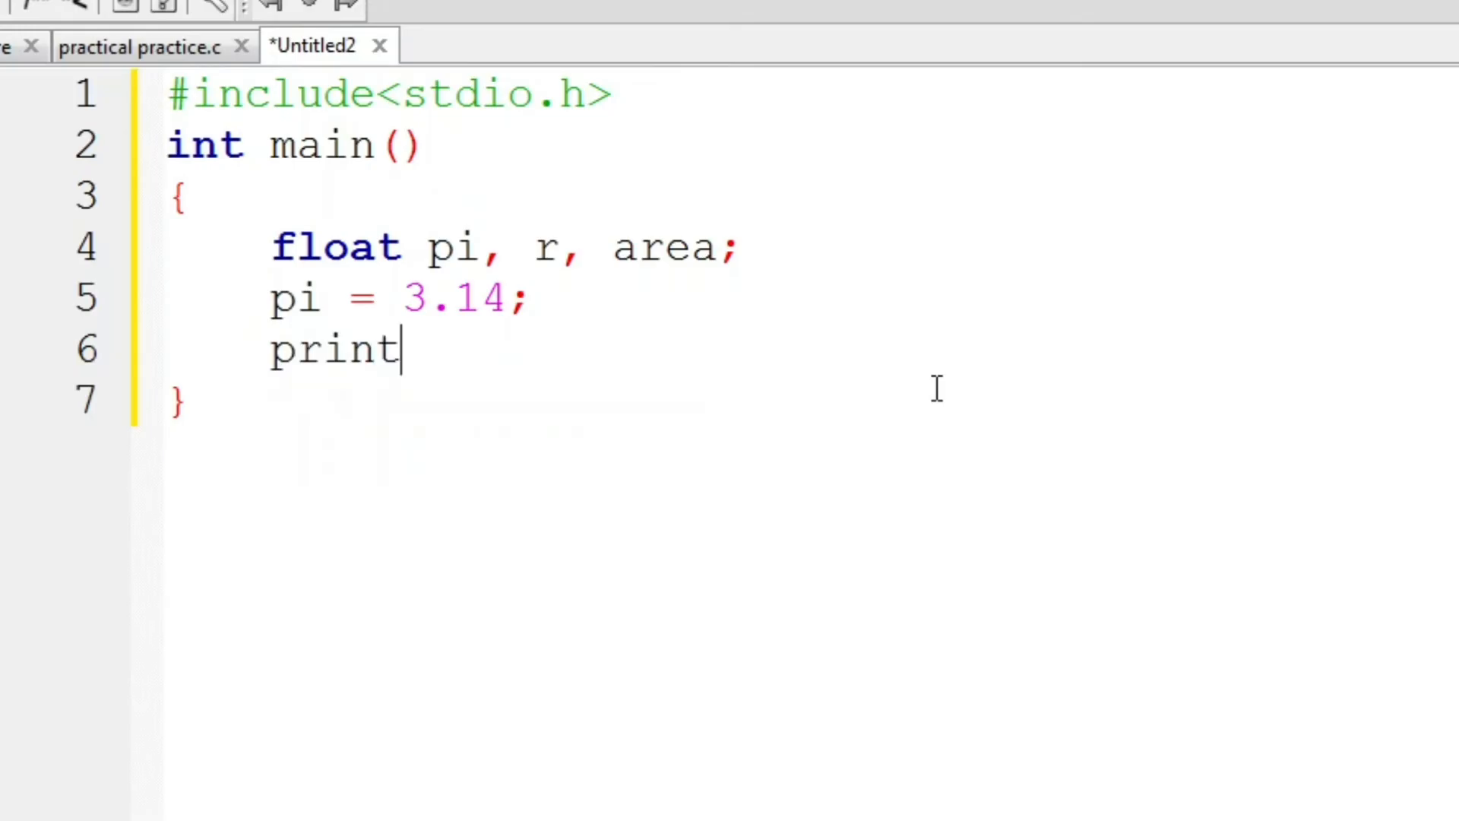
type("f(\"E\")")
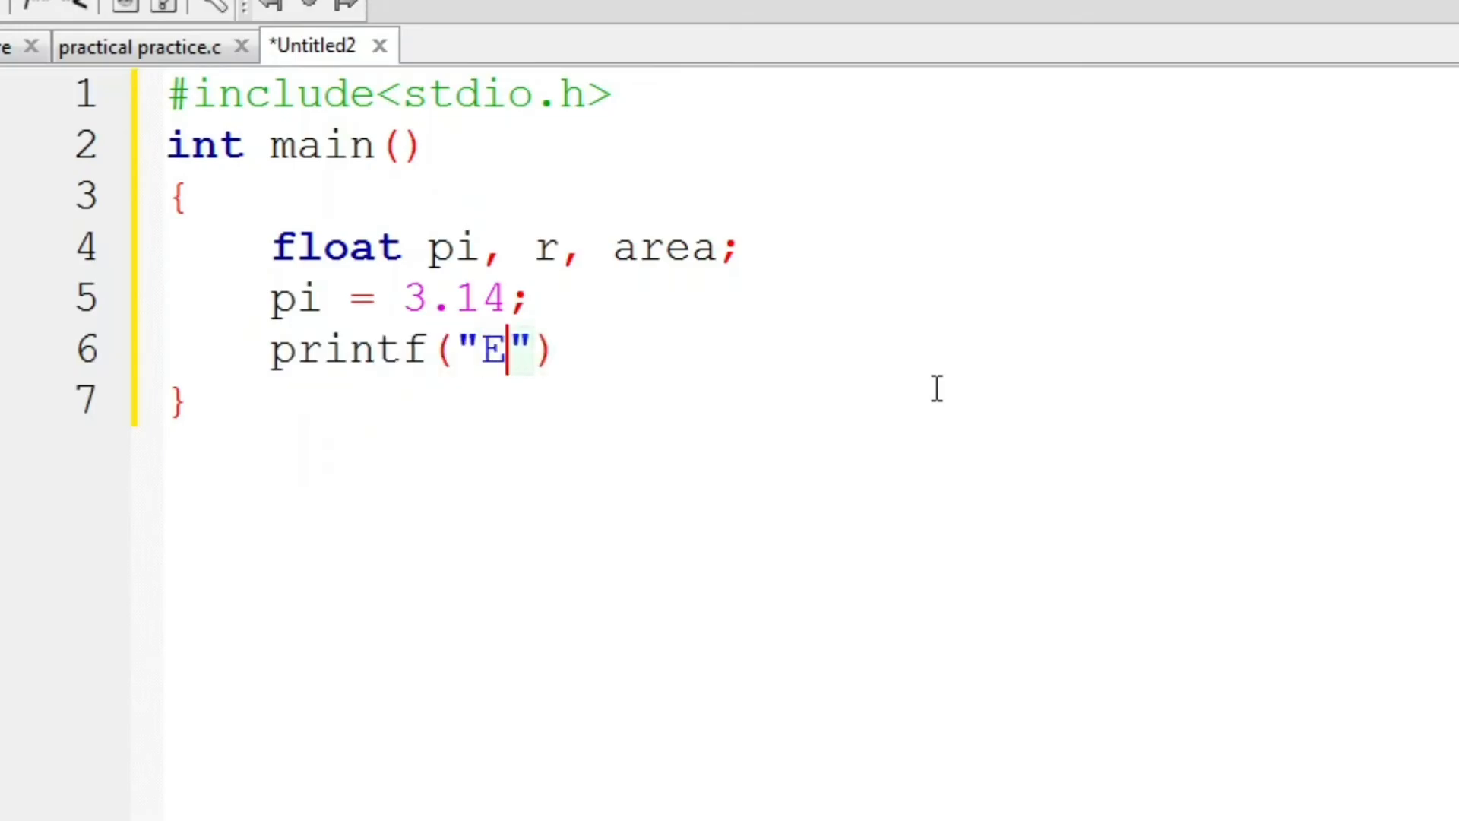
type("nter")
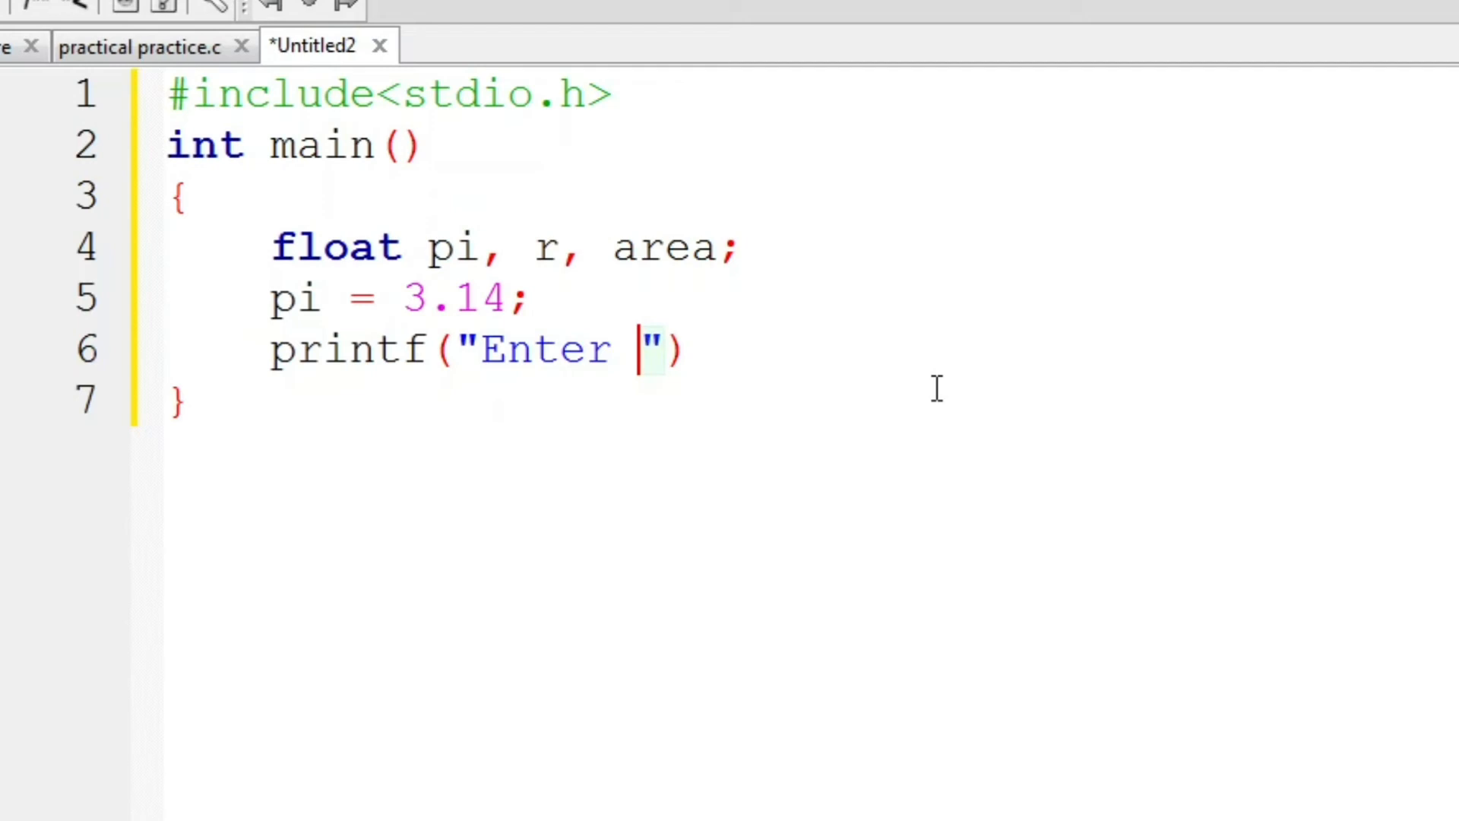
type("radius")
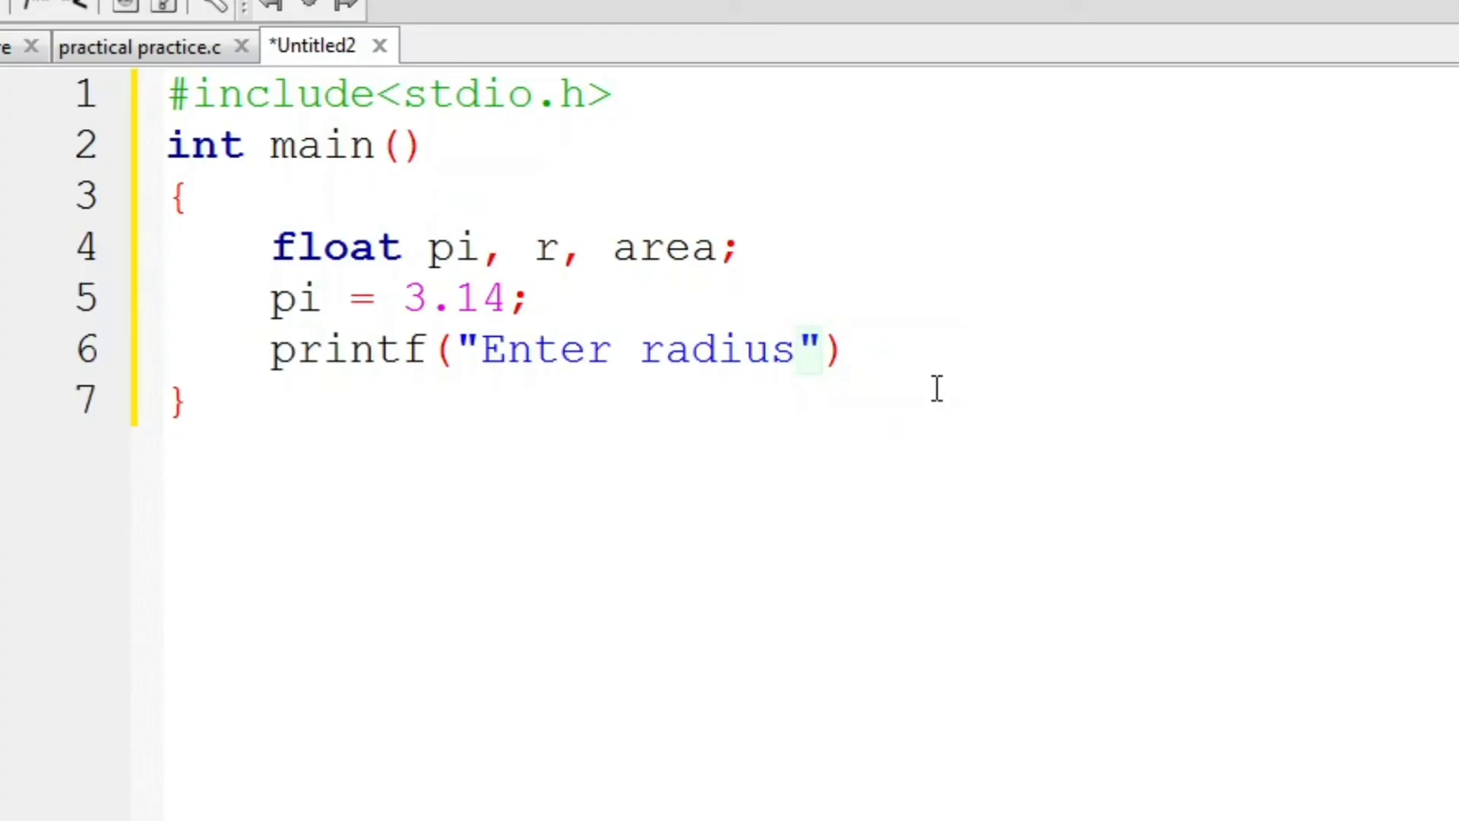
type(":\\")
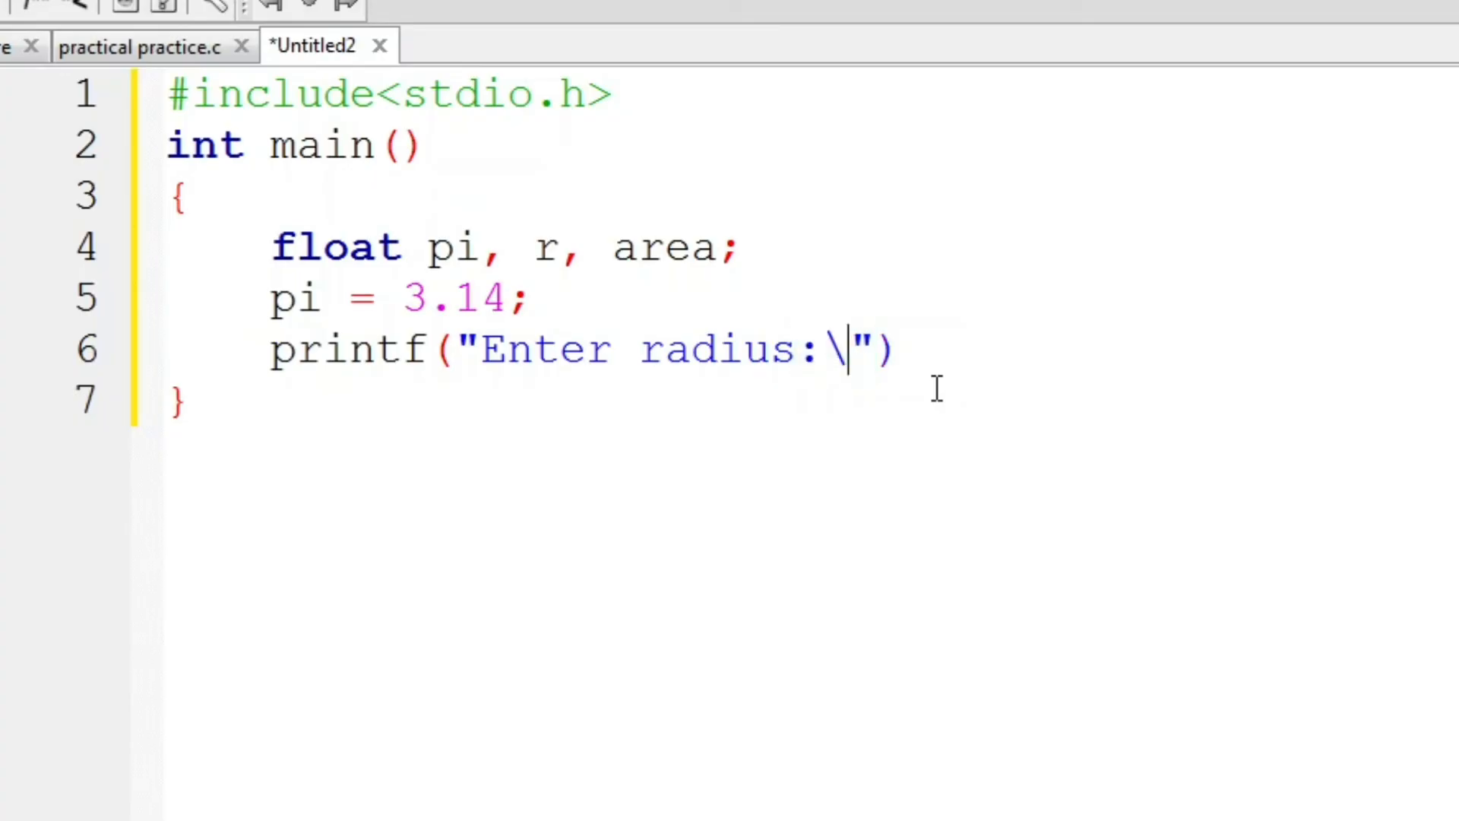
type("n);")
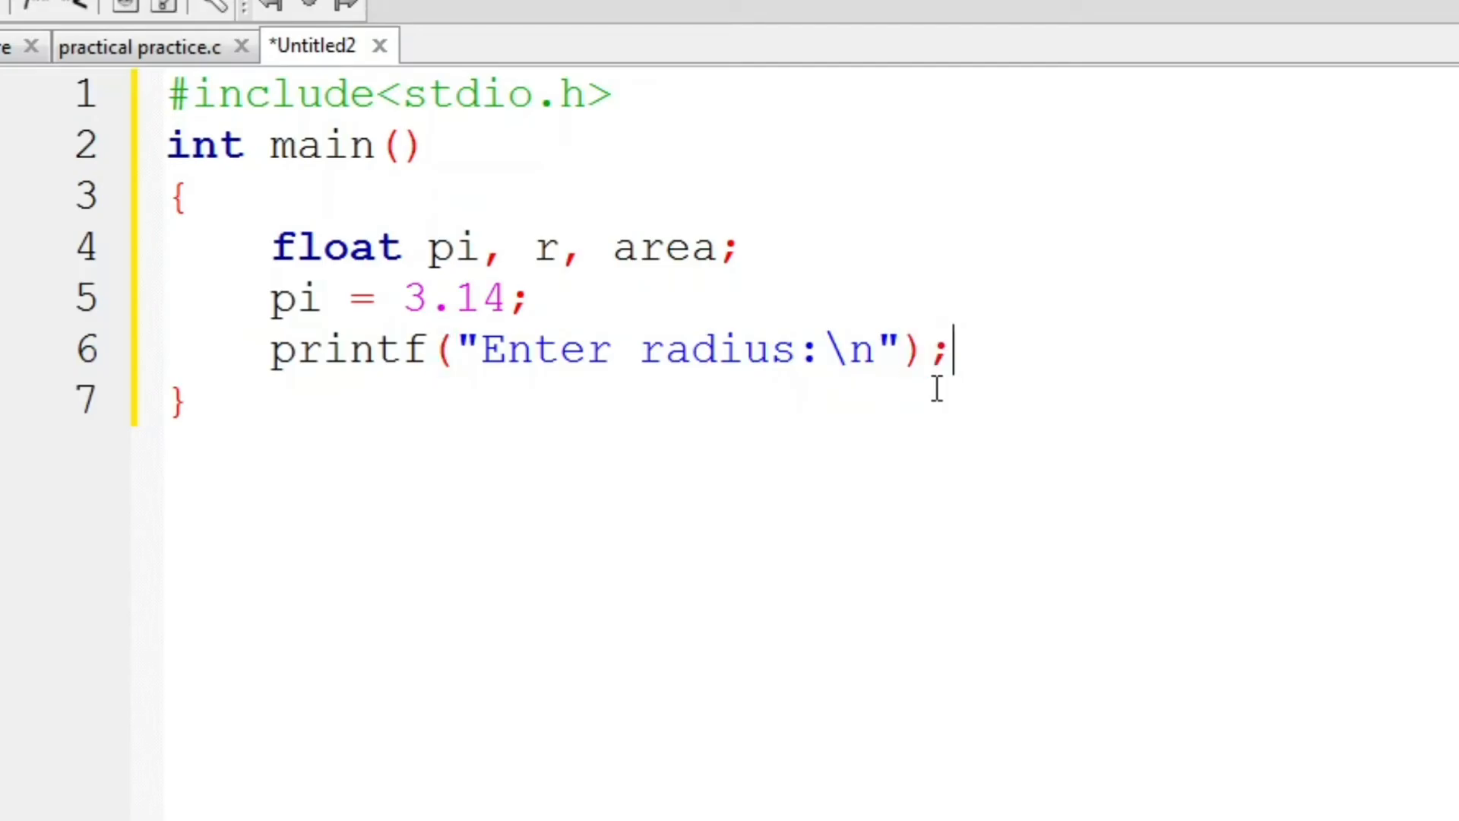
type("sc")
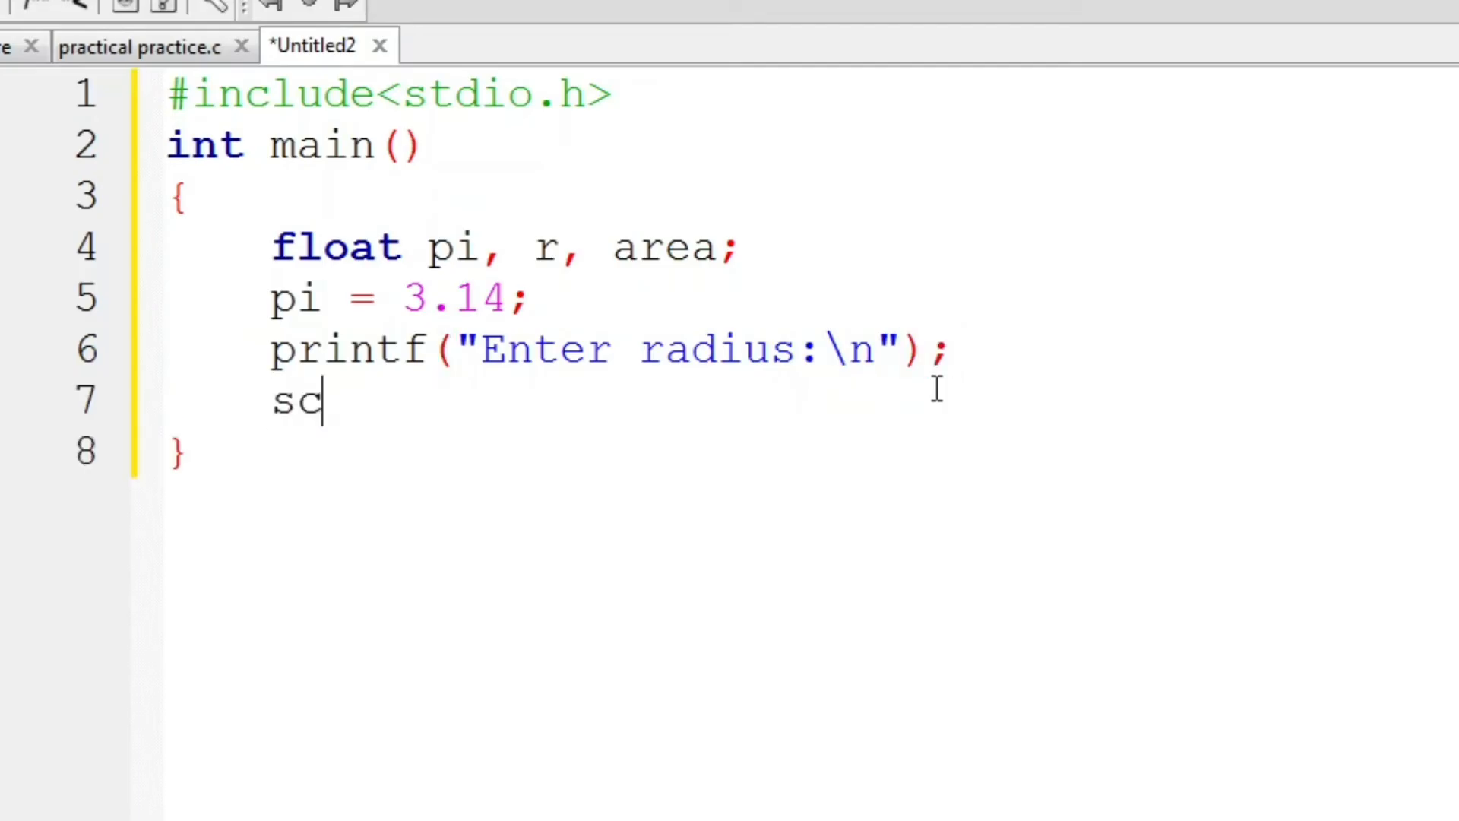
type("anf(\"\")")
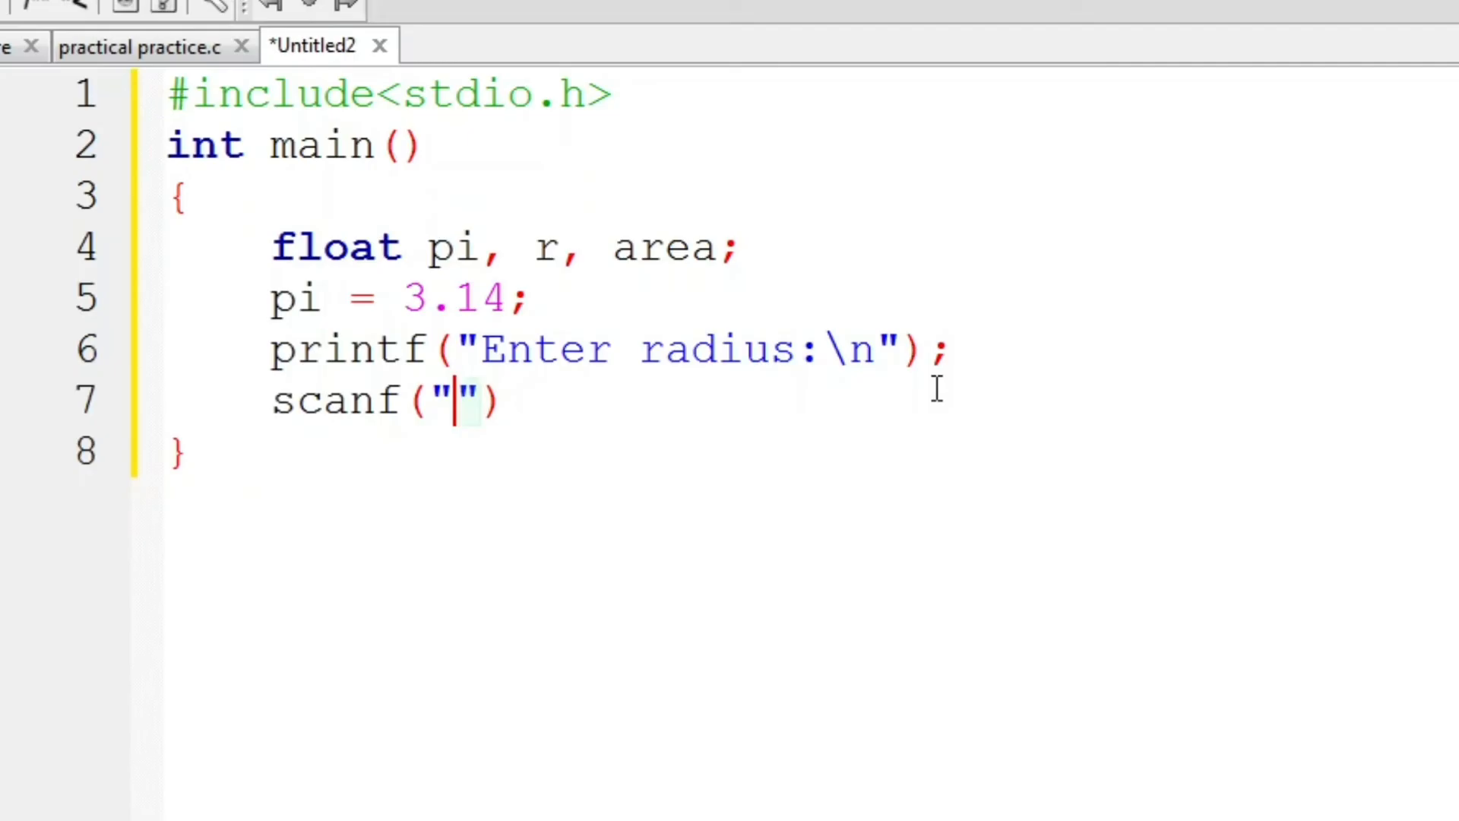
type("%")
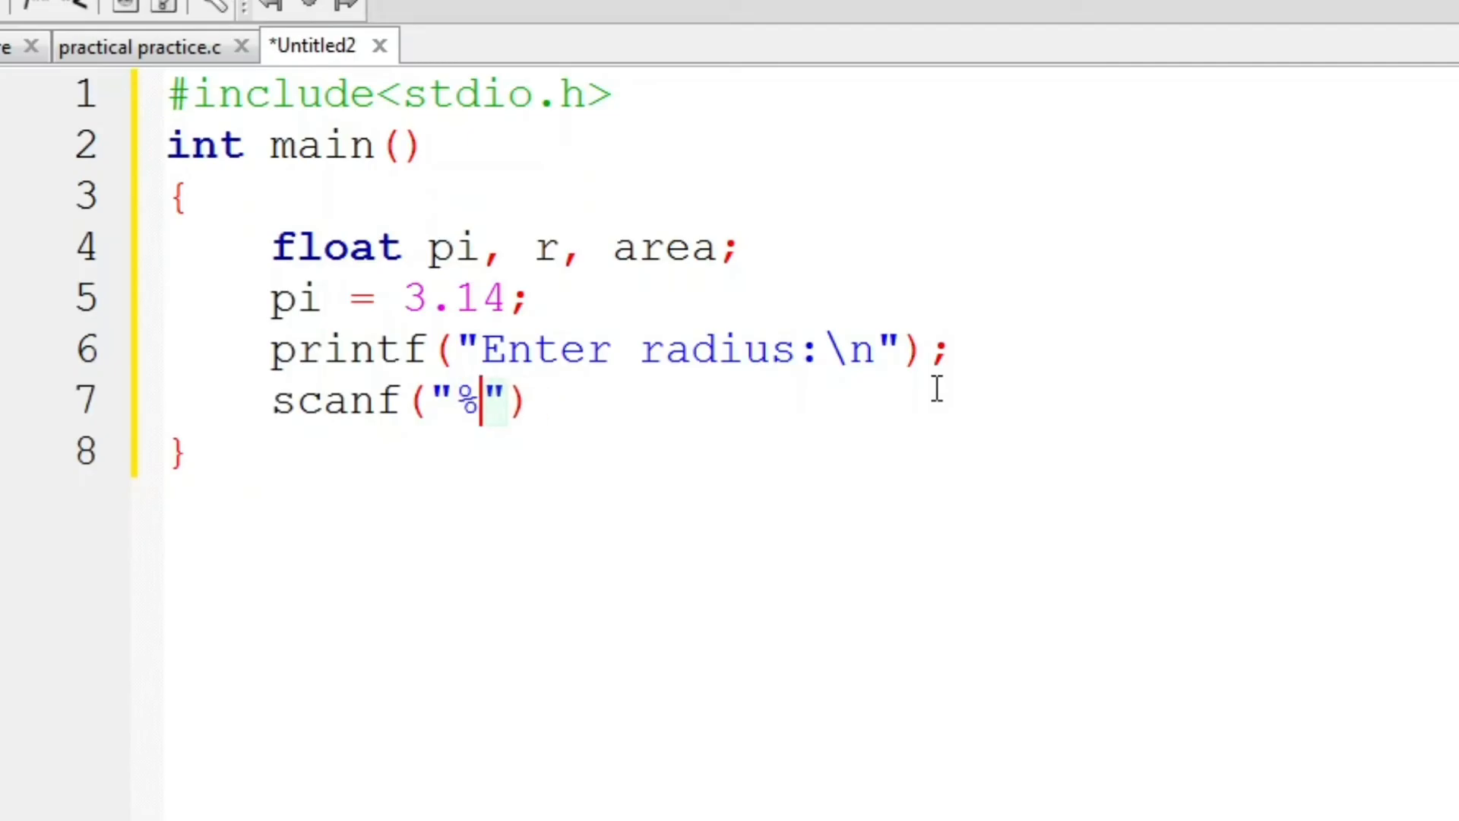
type("f")
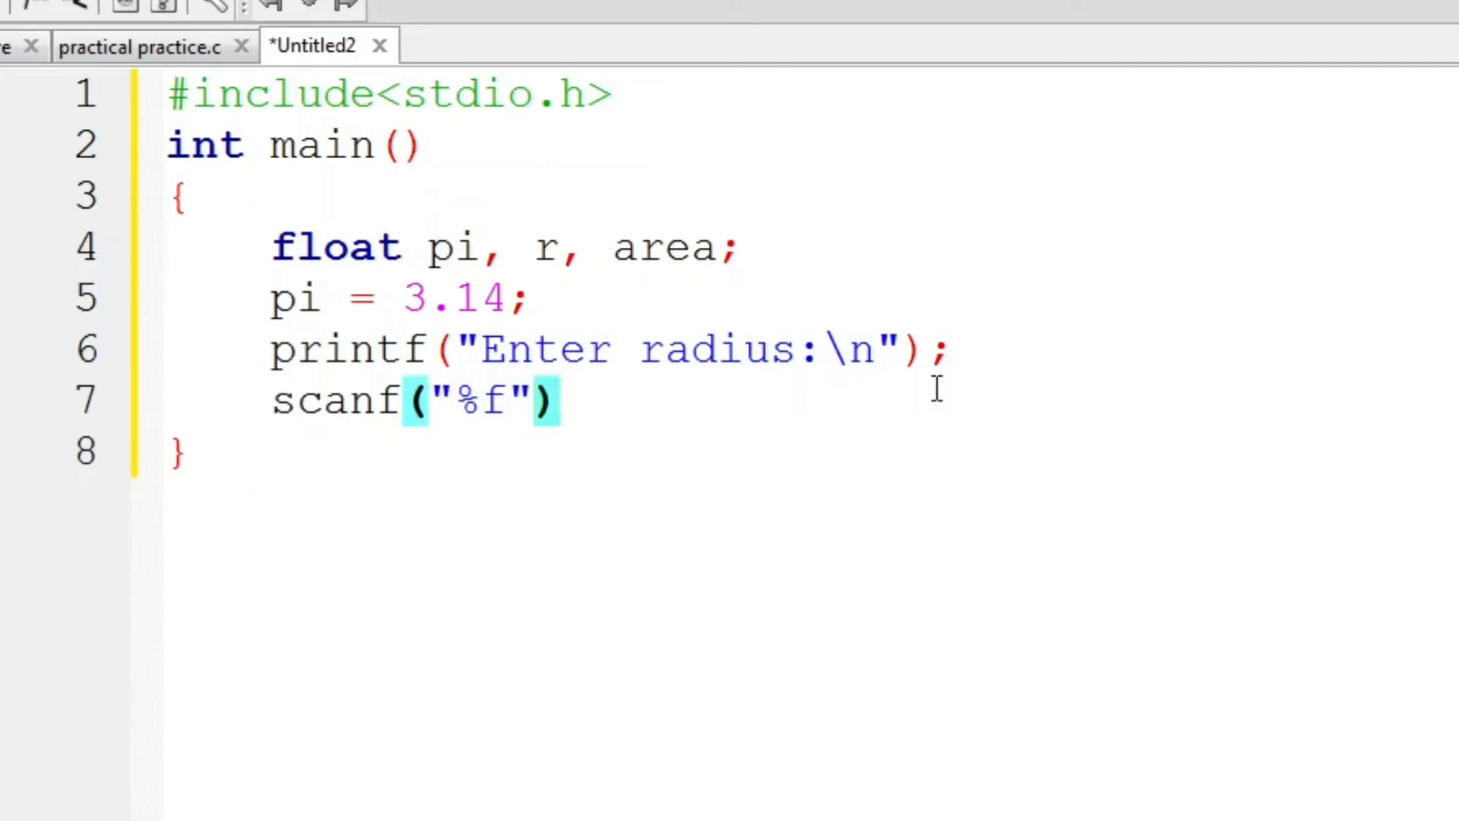
type(",")
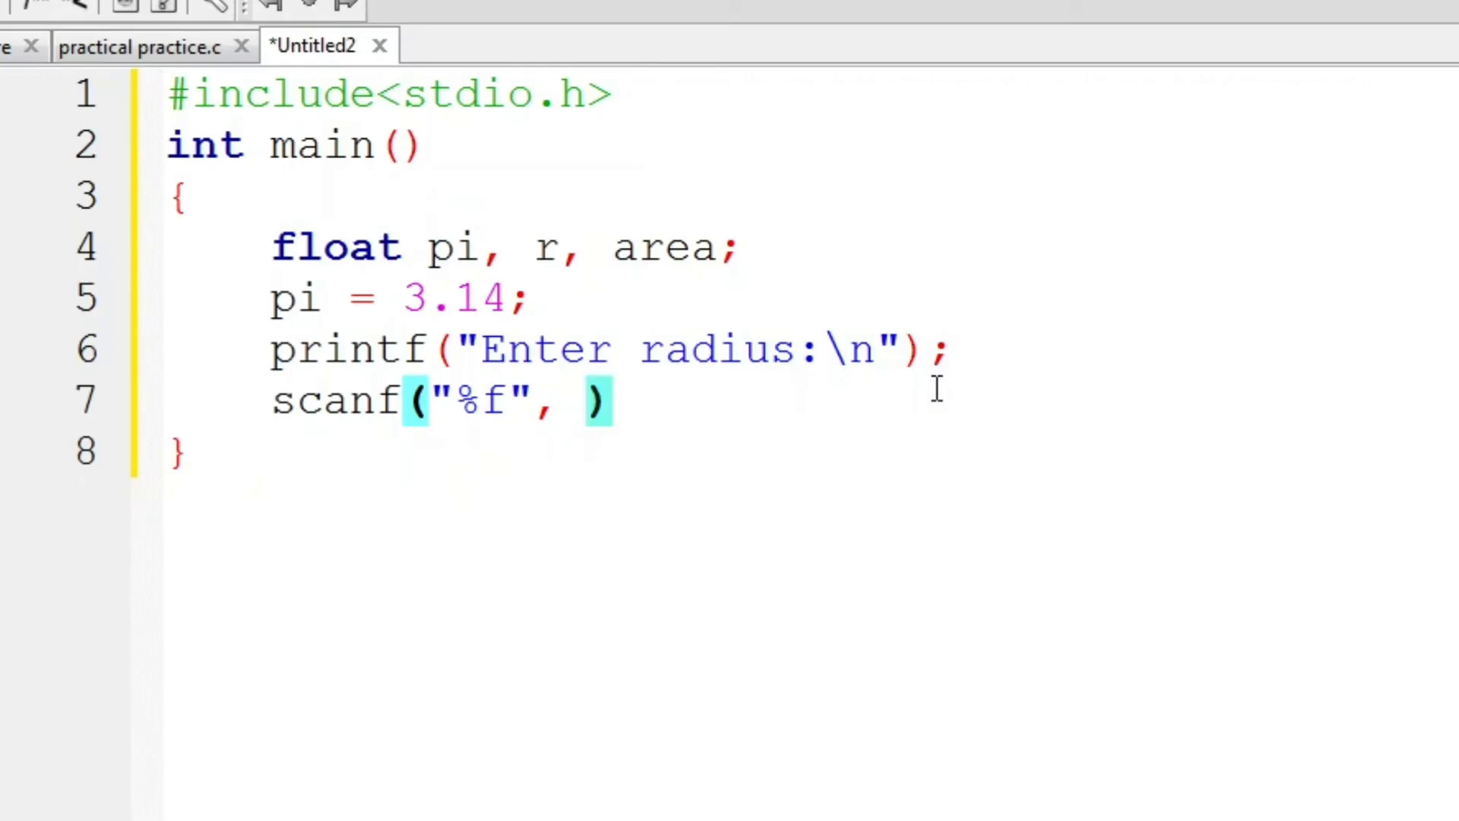
type("&r")
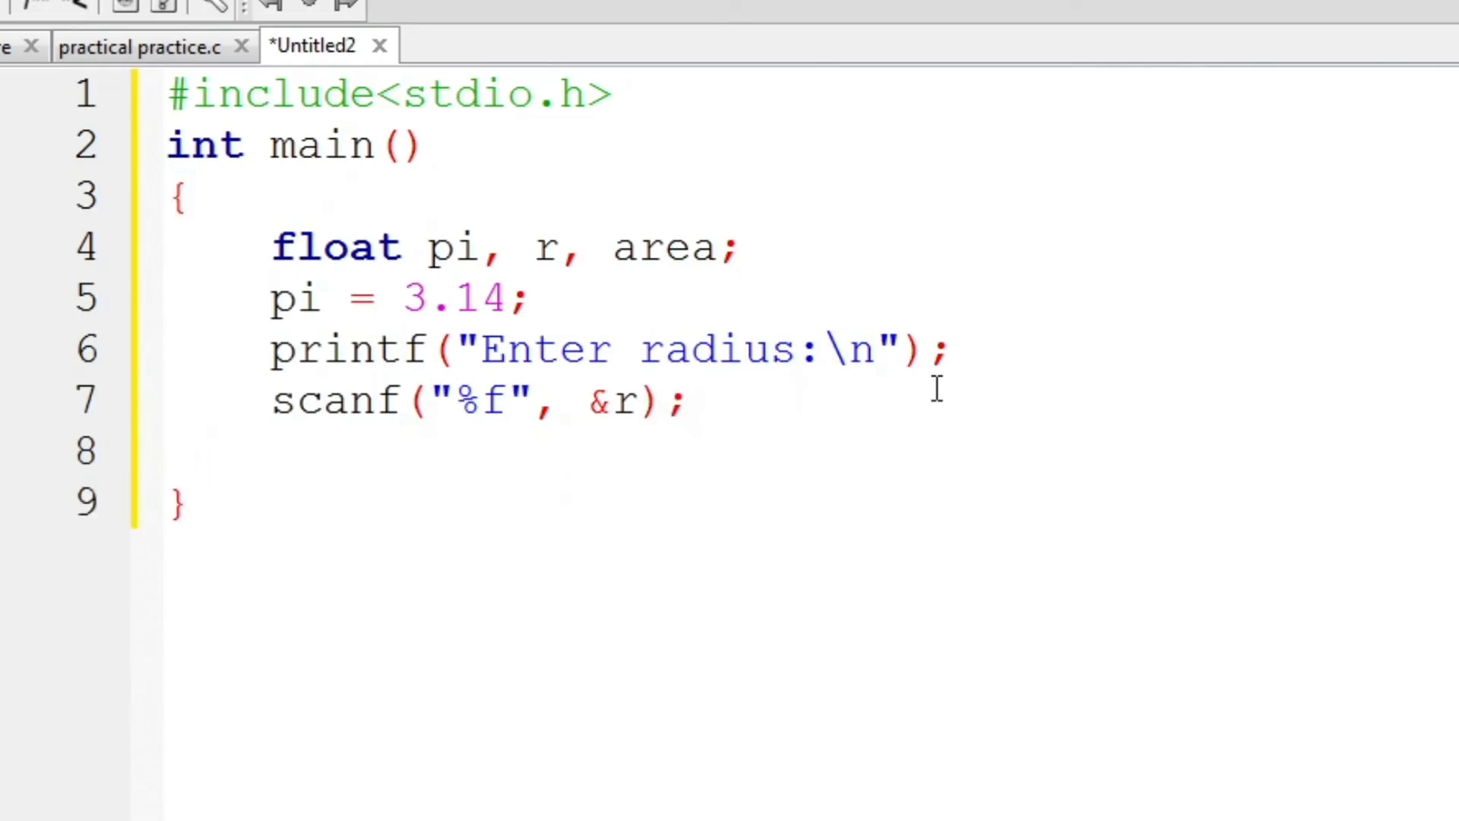
Step: Compute area = pi*r*r, print the area, and end main with return 0
type("area =")
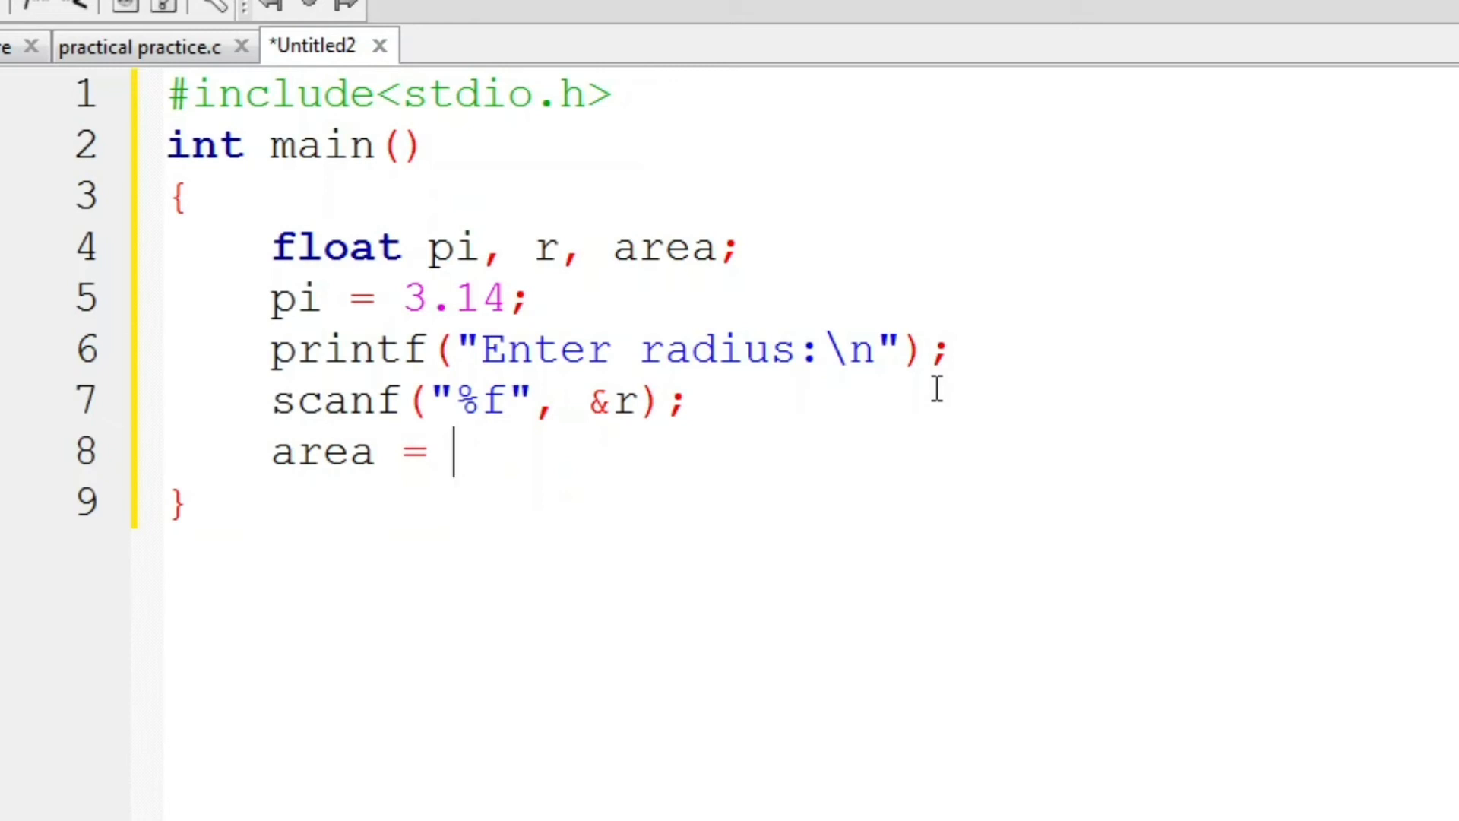
type("pi*")
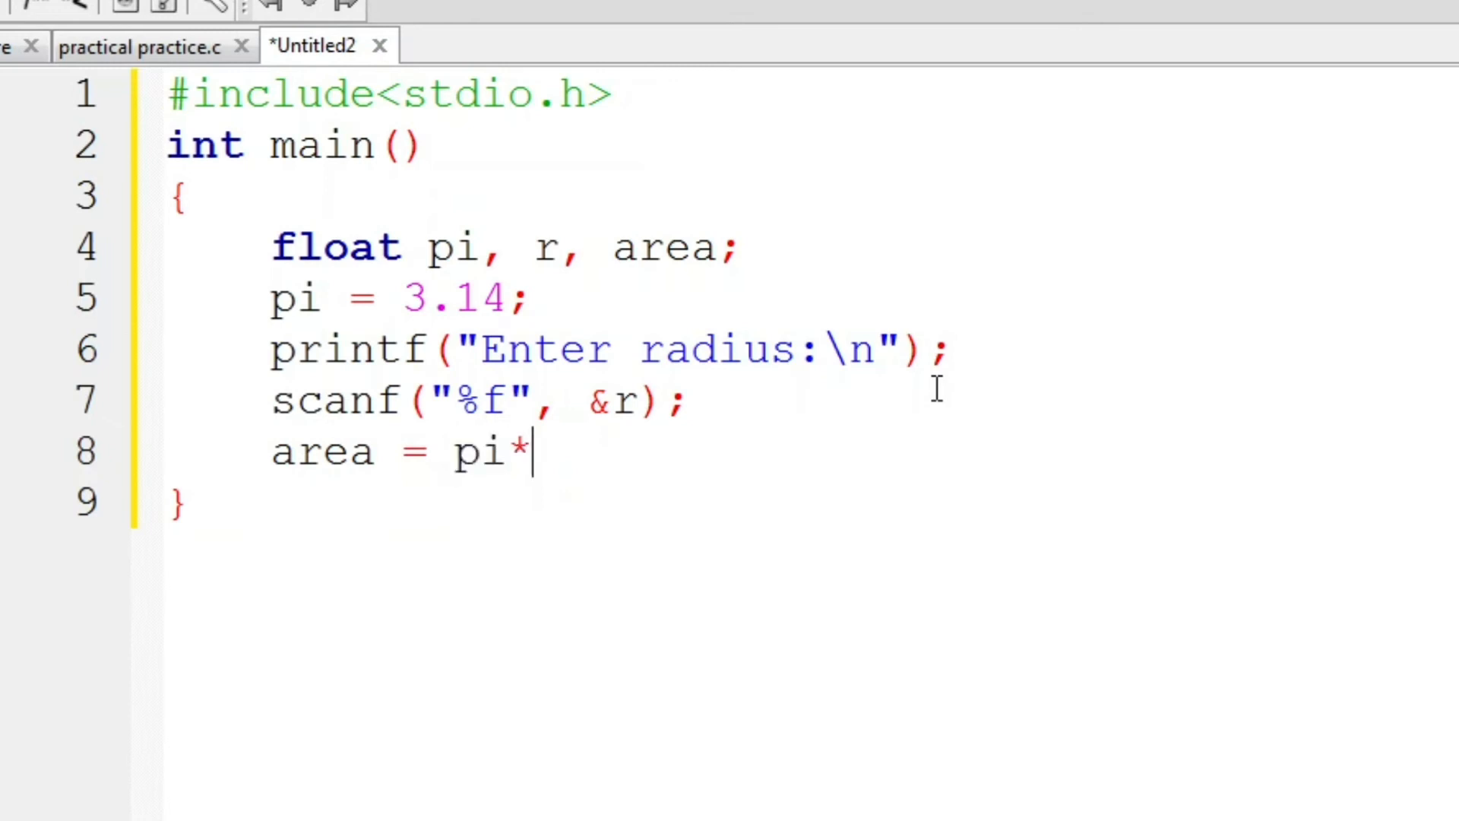
type("r*")
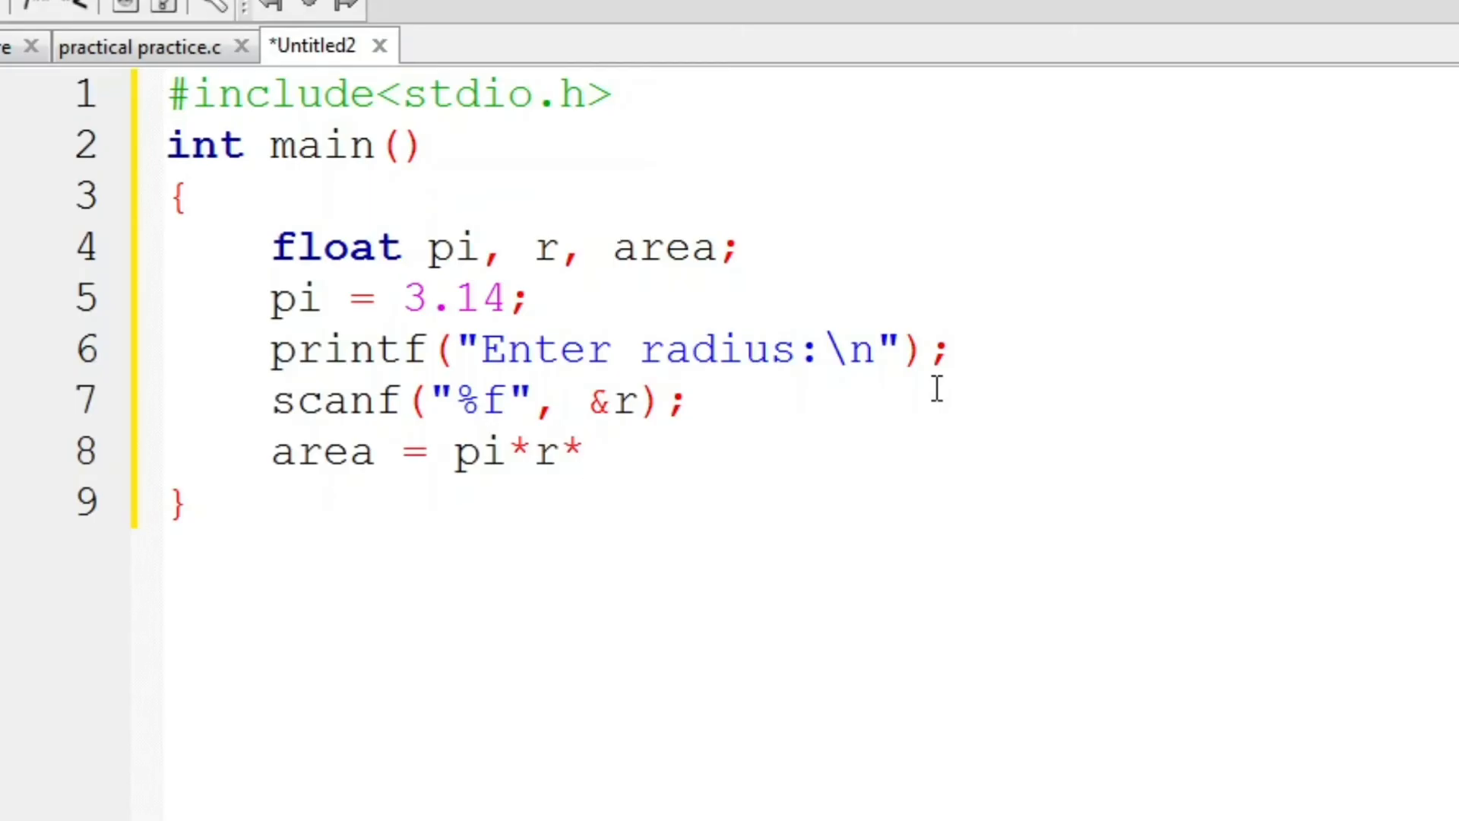
type("r;")
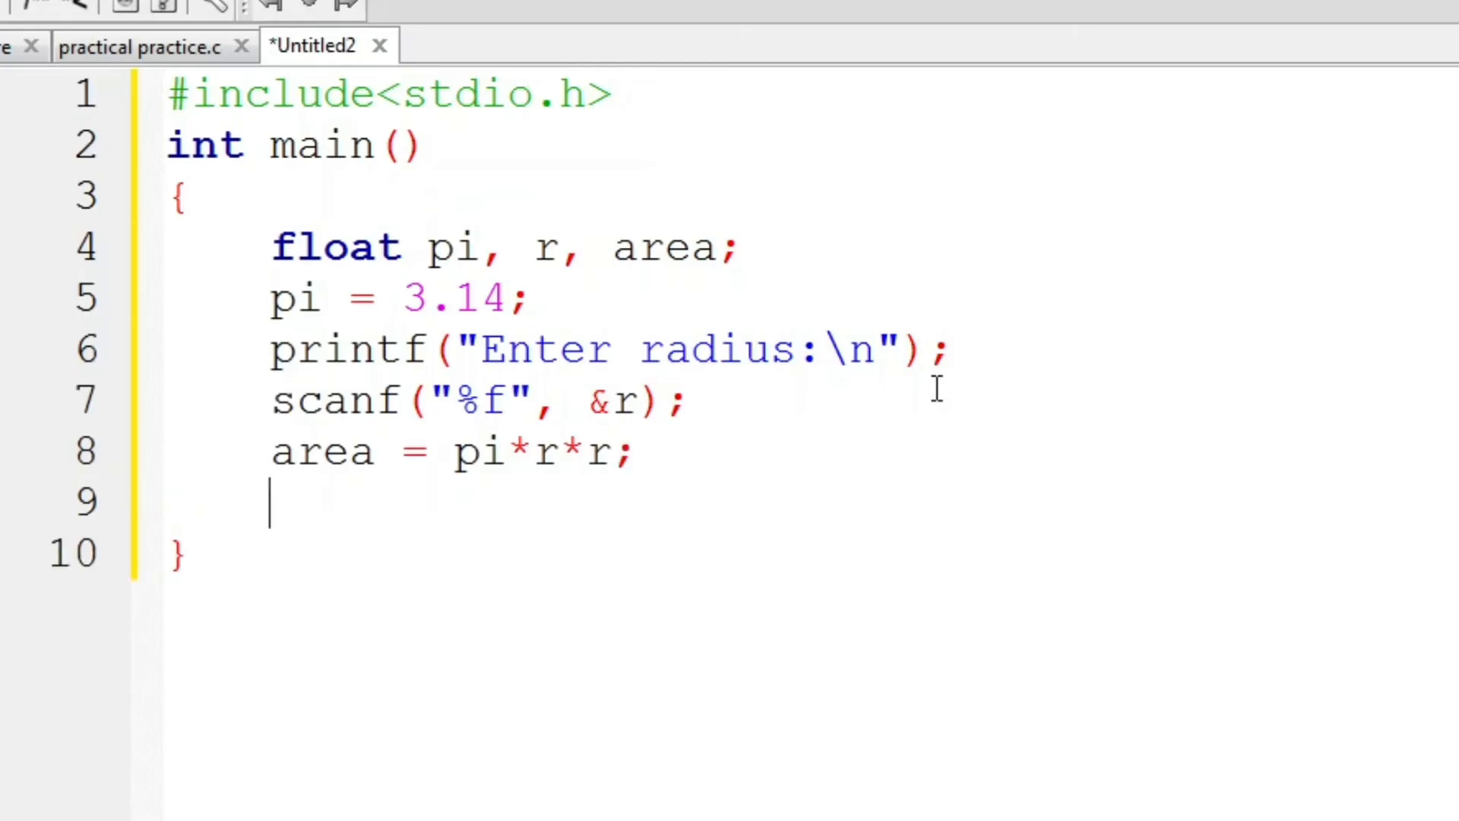
type("pr")
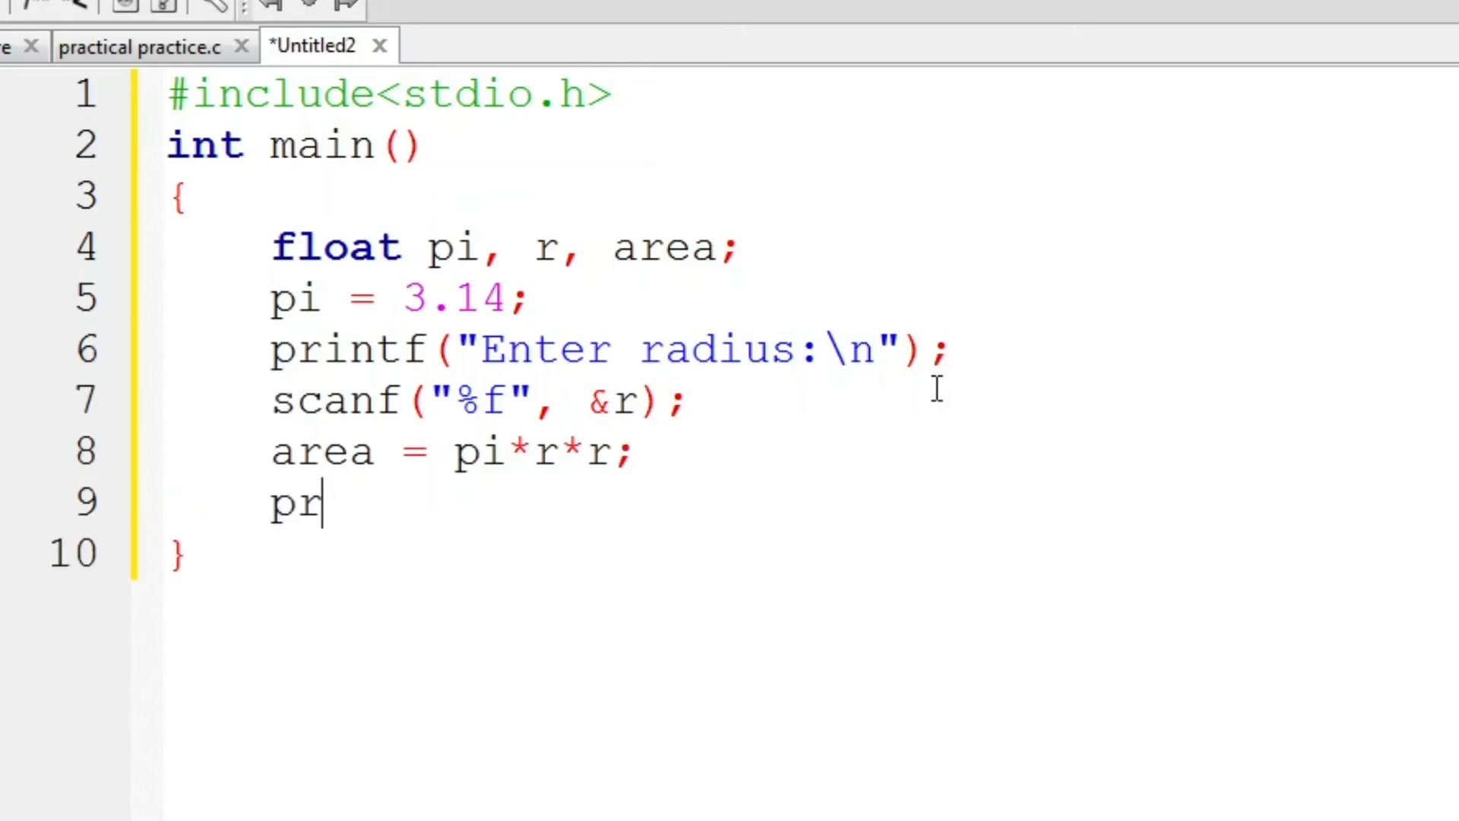
type("intf()")
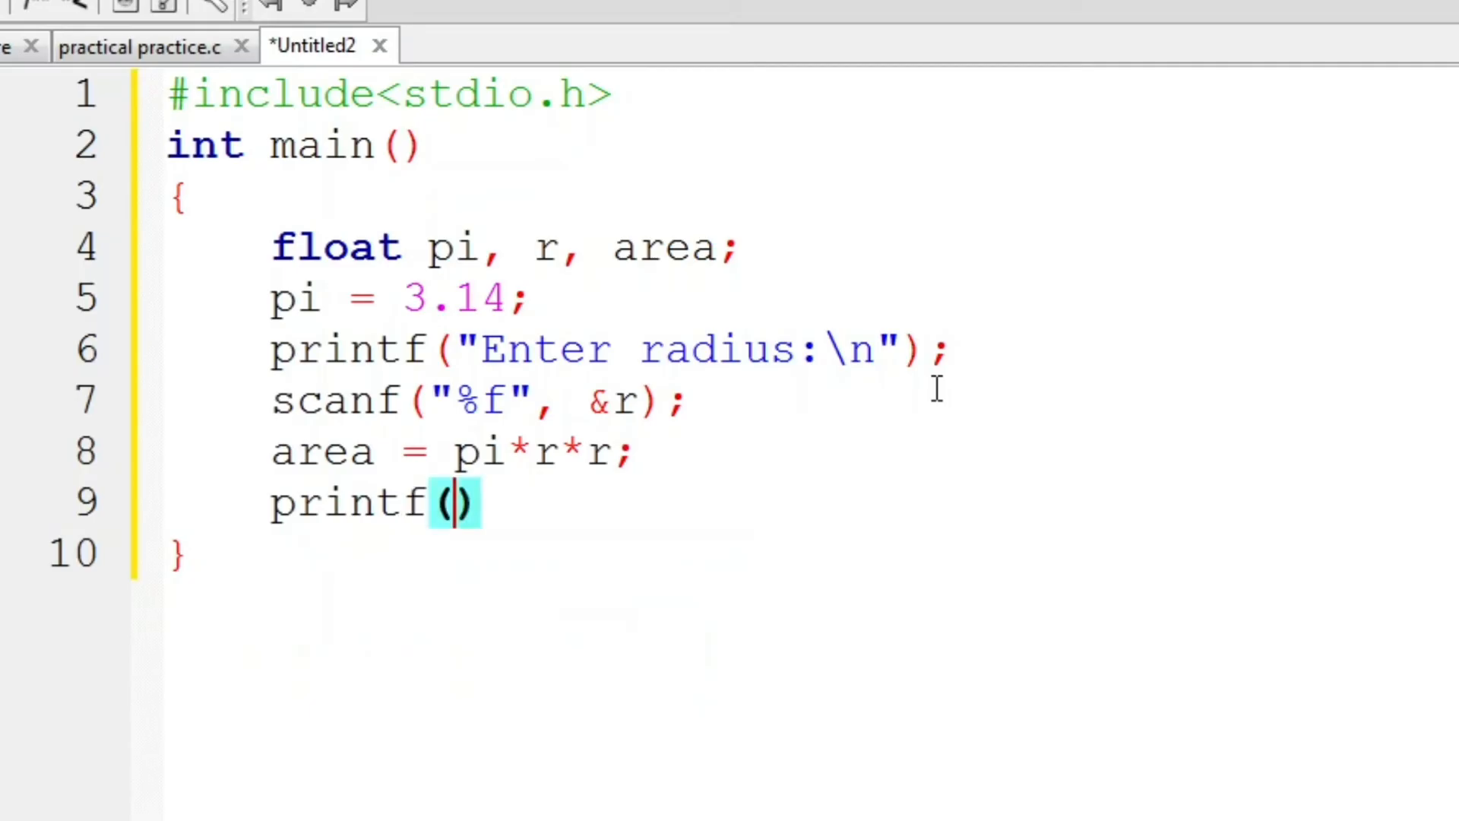
type("\"Are\"")
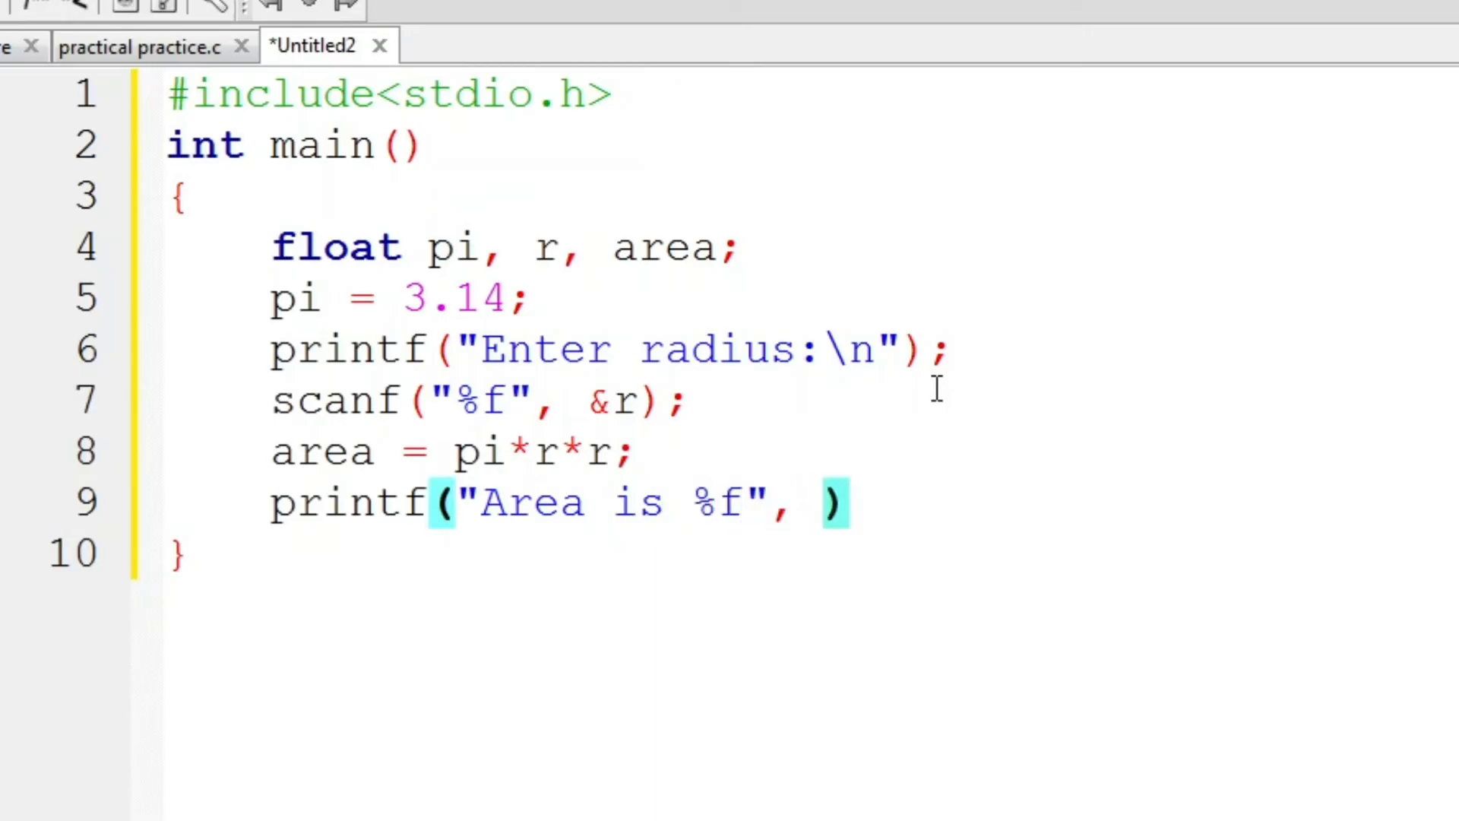
type("area")
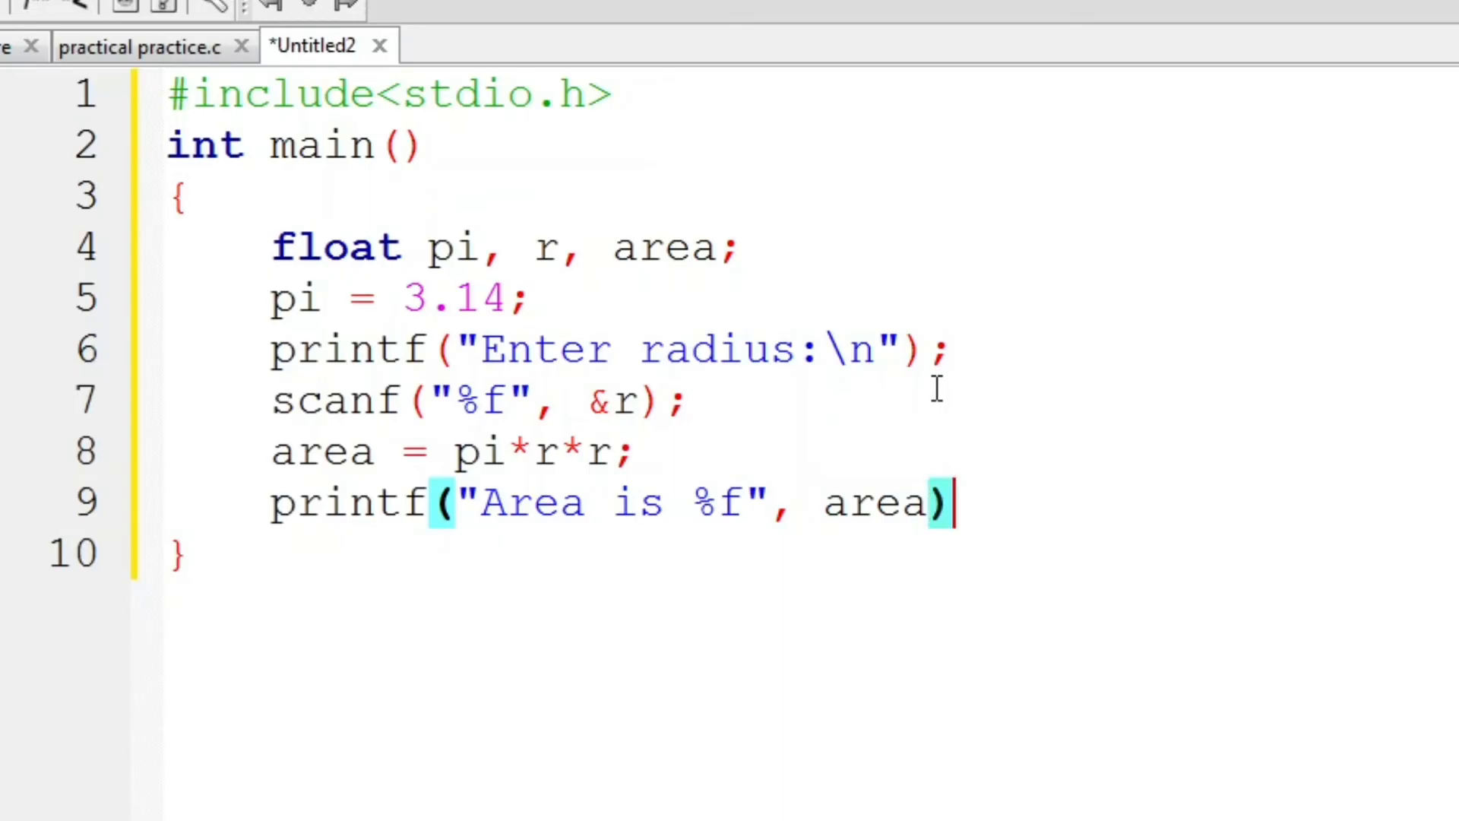
type("re")
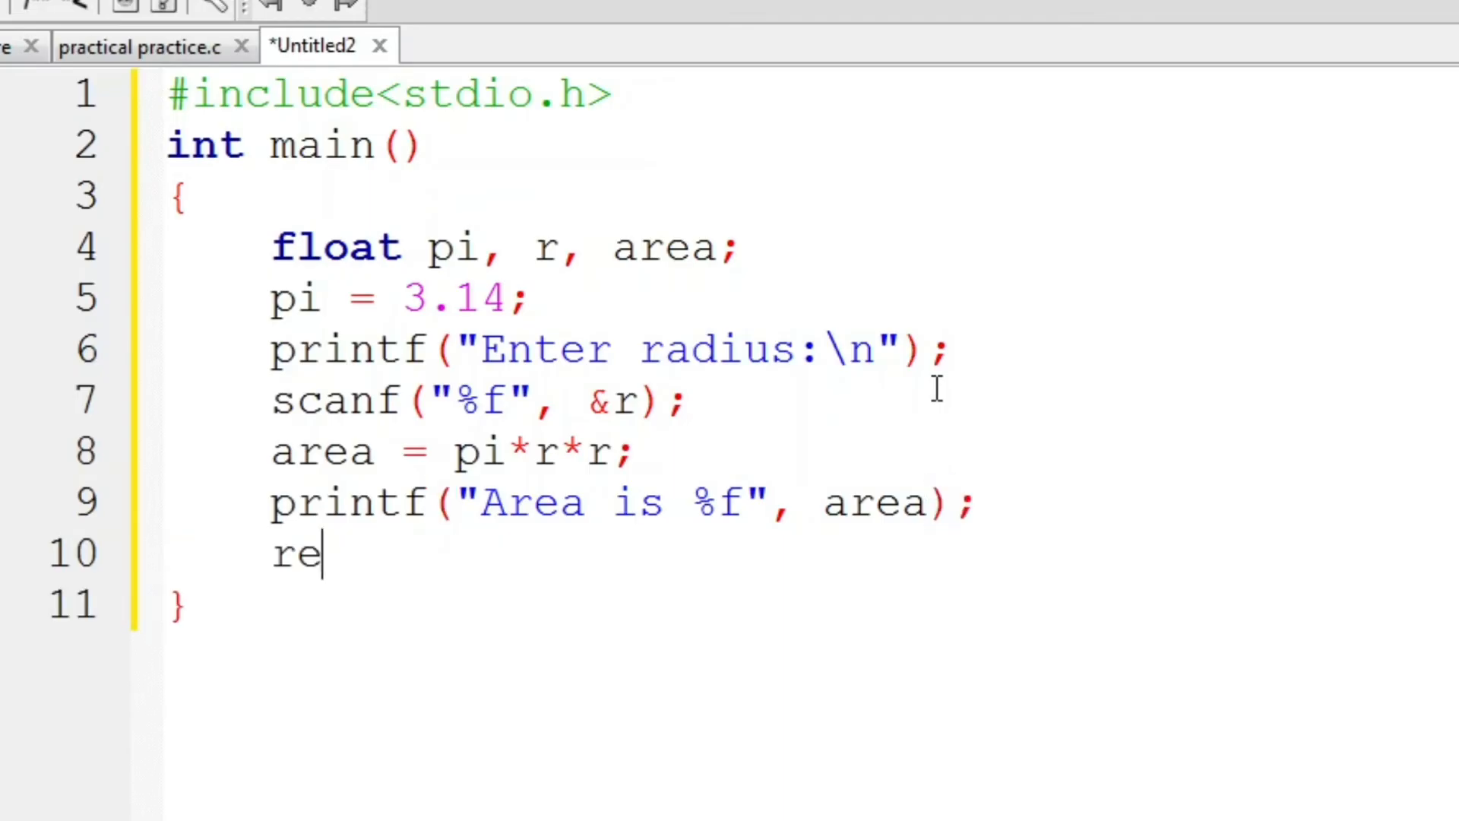
type("turn")
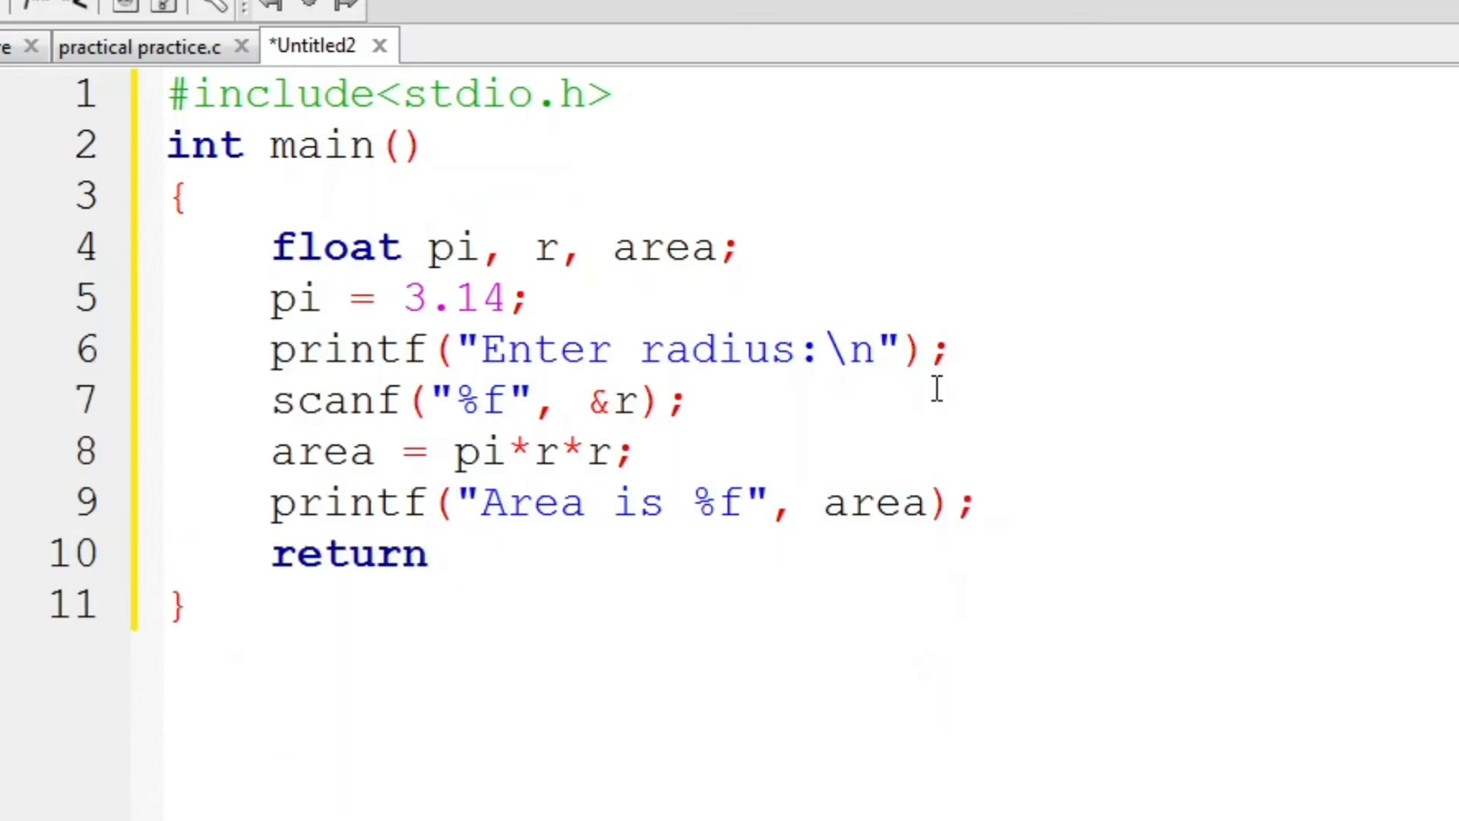
type("0;")
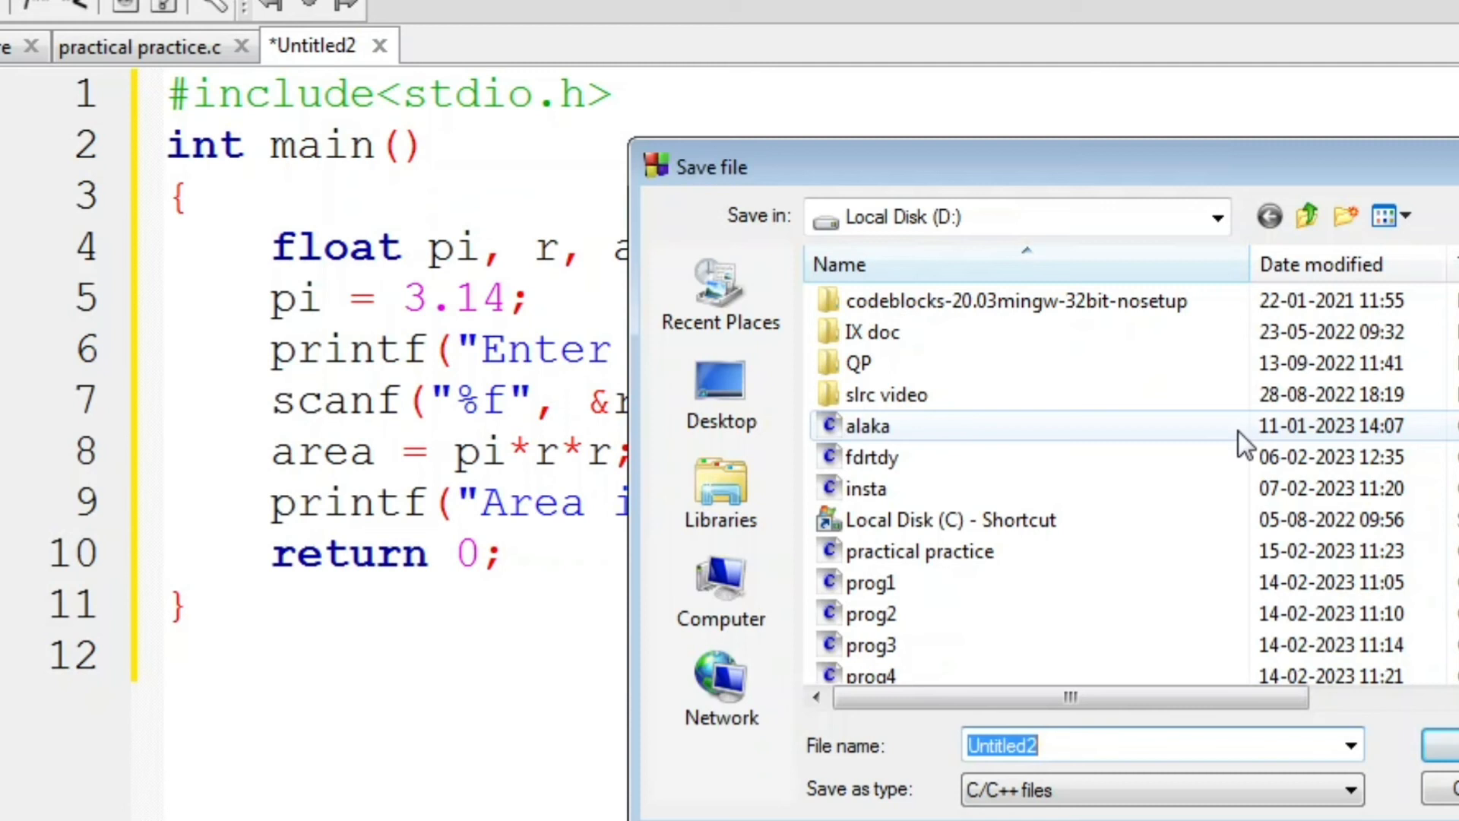
Step: Save the circle-area program on drive D as practical practice1.c
type("practical practice.c")
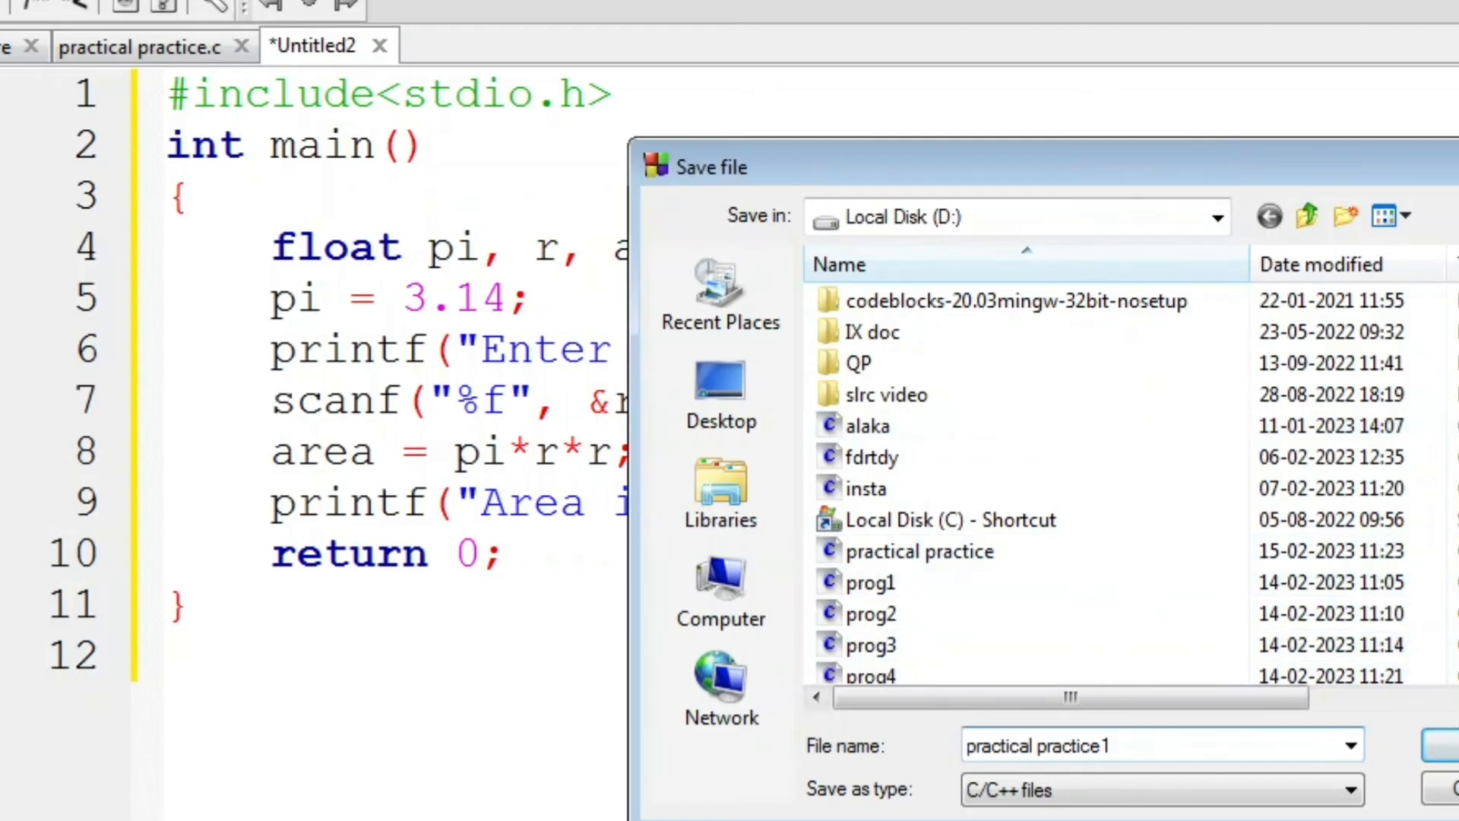
left_click(1449, 745)
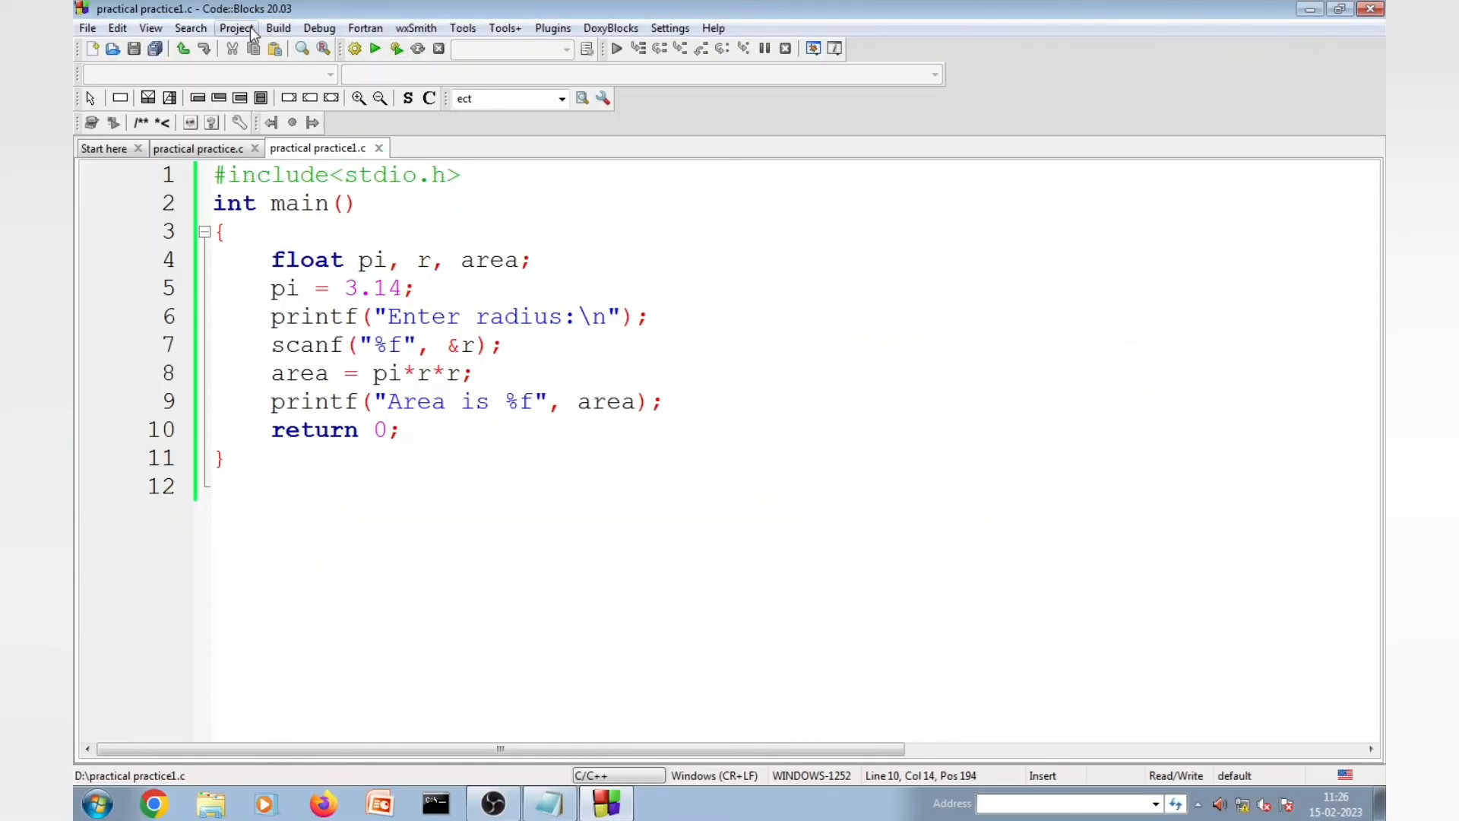
Step: Build and run the circle-area program and enter 14 at the radius prompt
left_click(278, 28)
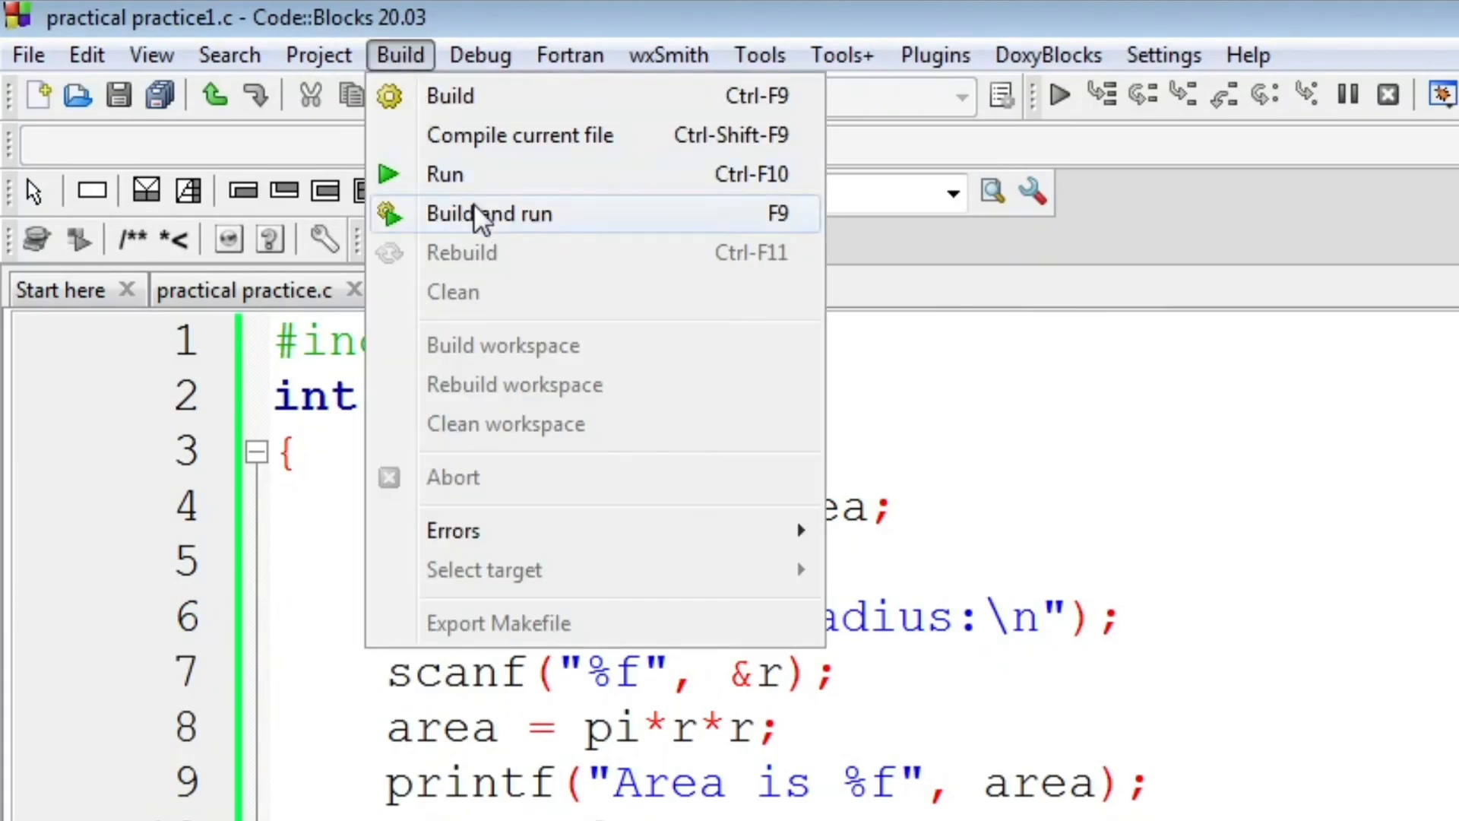
left_click(488, 213)
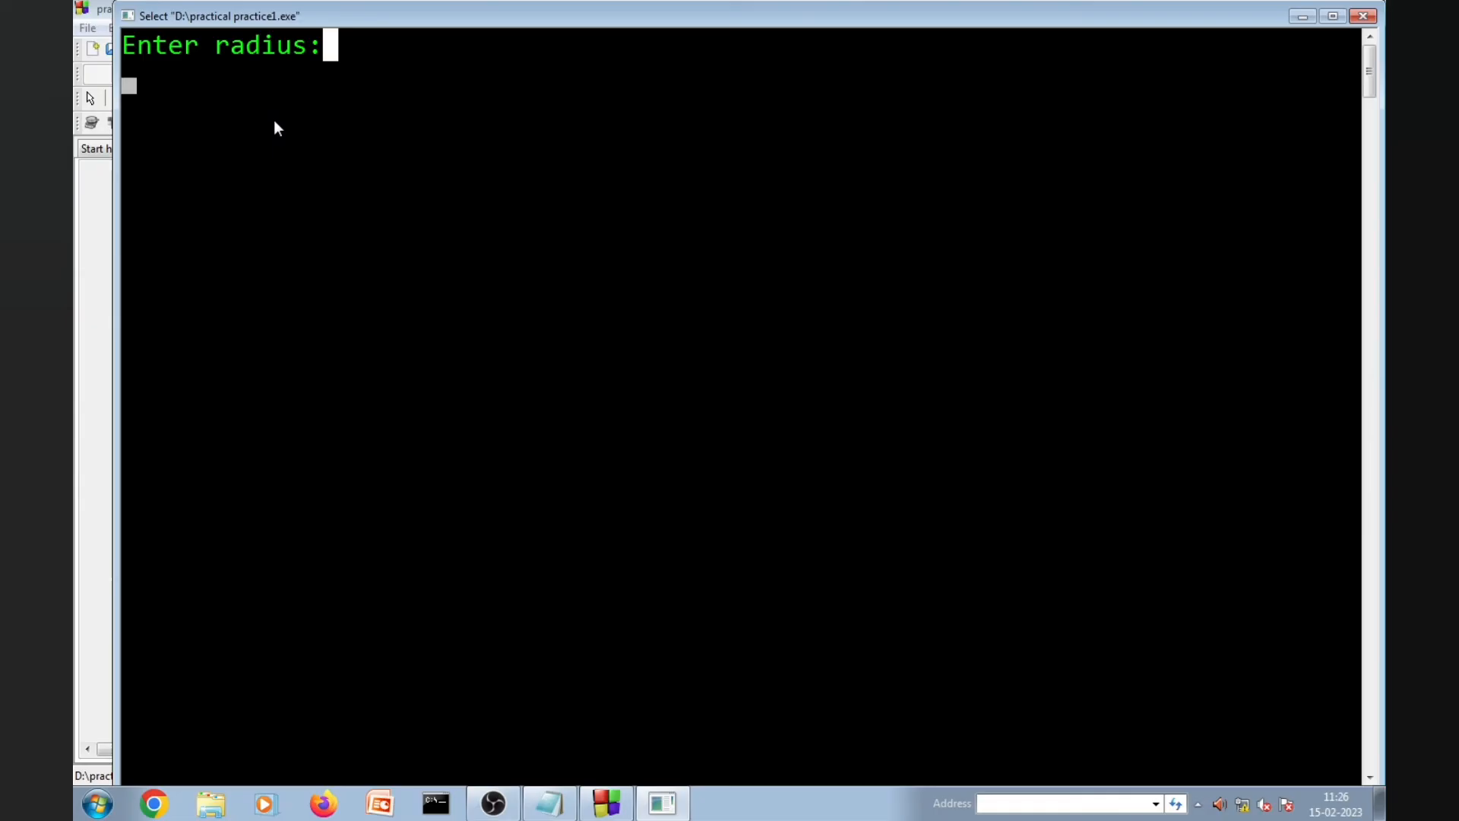
type("14")
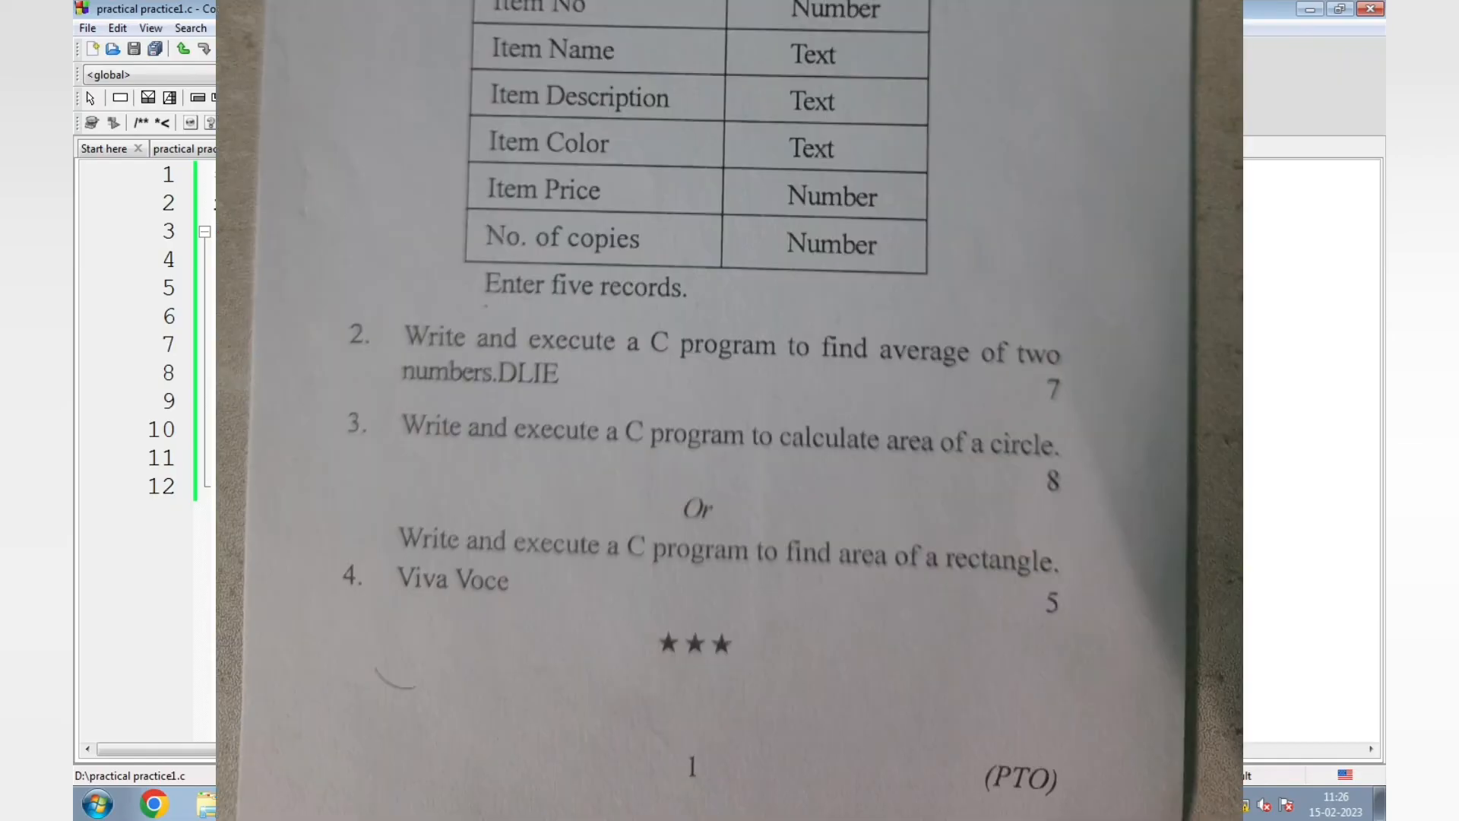
Step: Create a new empty source file, Untitled3, for the rectangle-area program
left_click(95, 47)
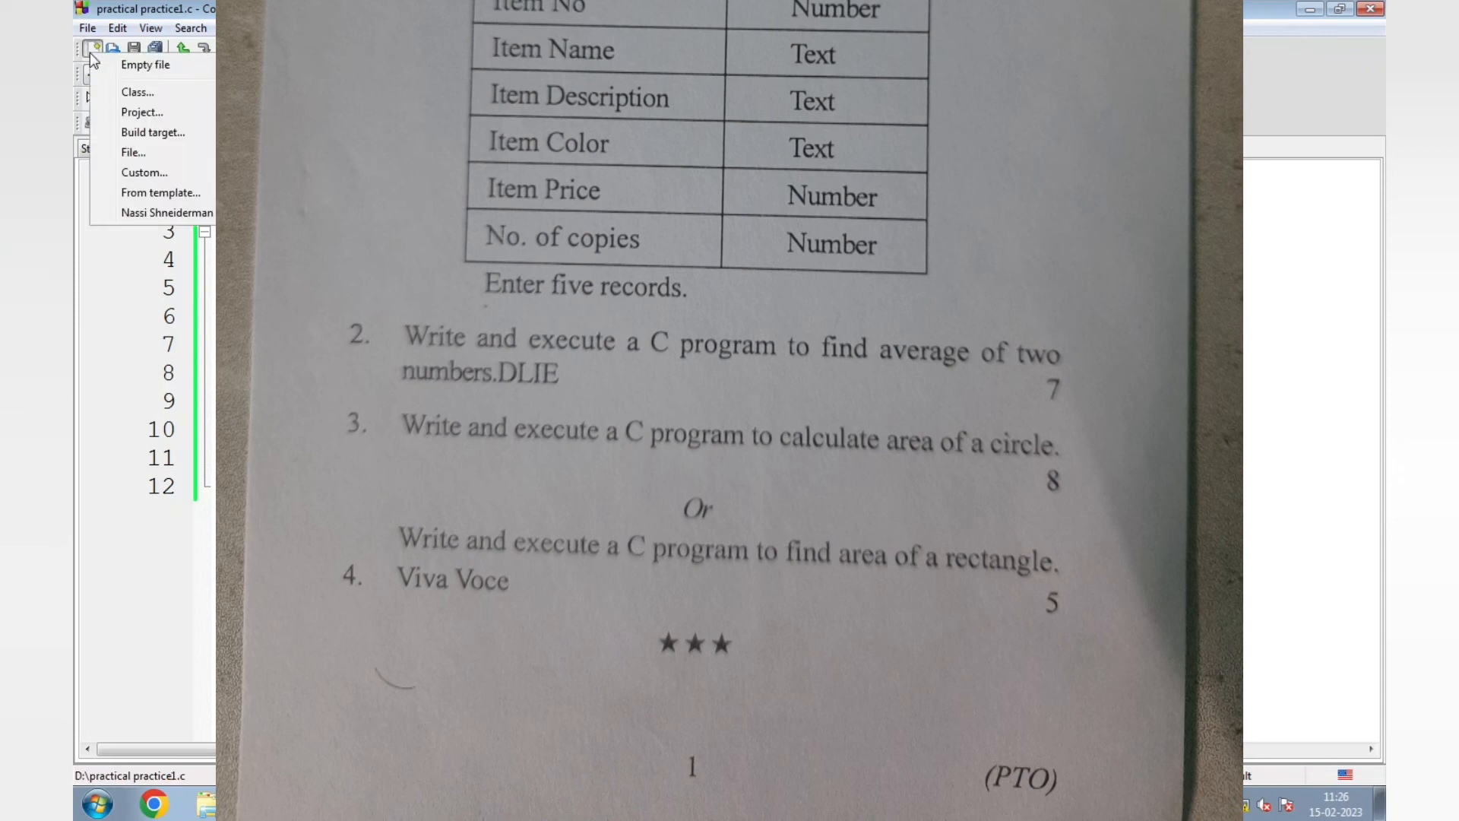
left_click(146, 64)
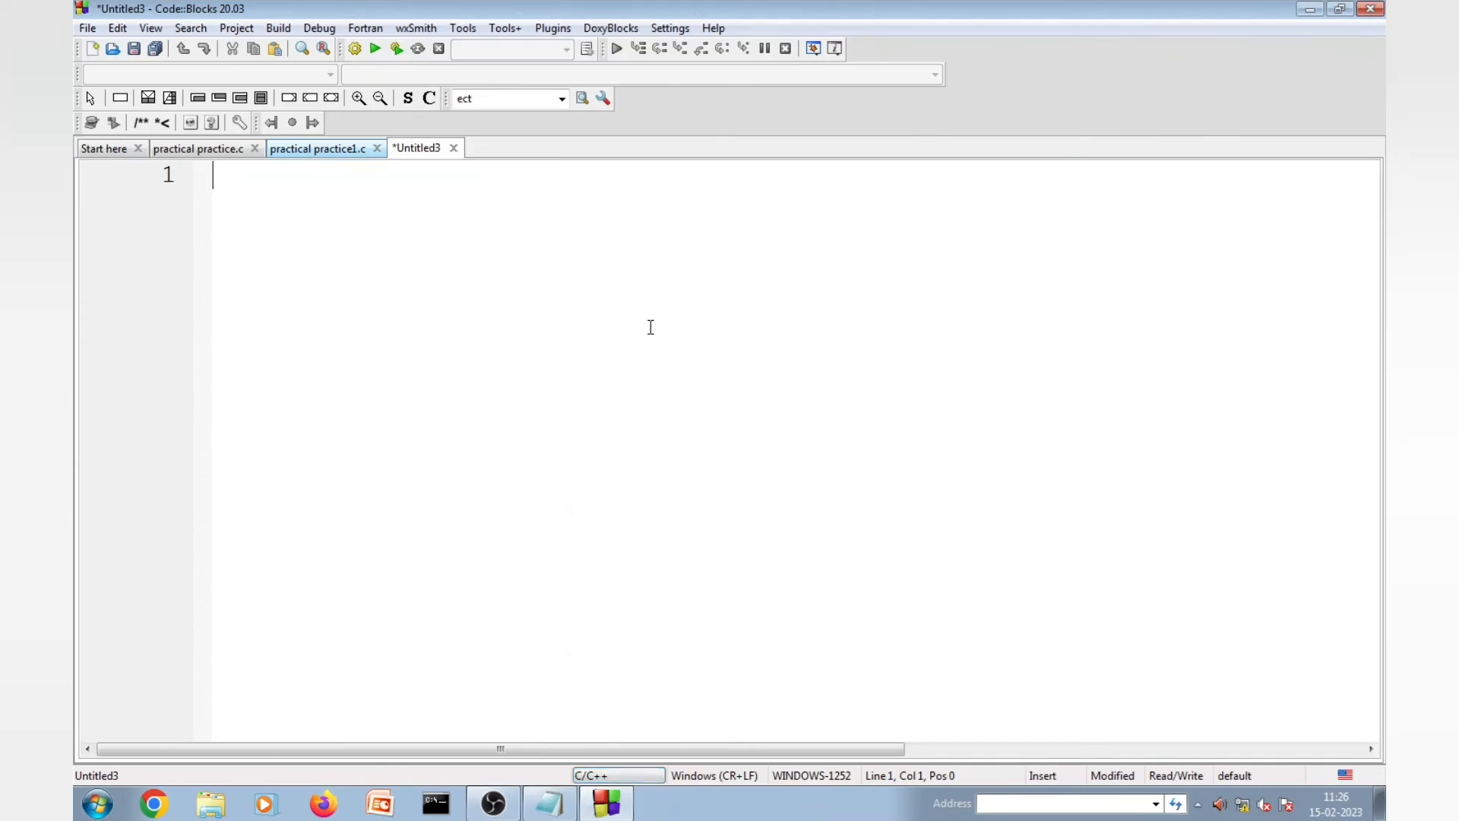
Step: Write #include<stdio.h>, main(), and declare int l, b, area
type("#")
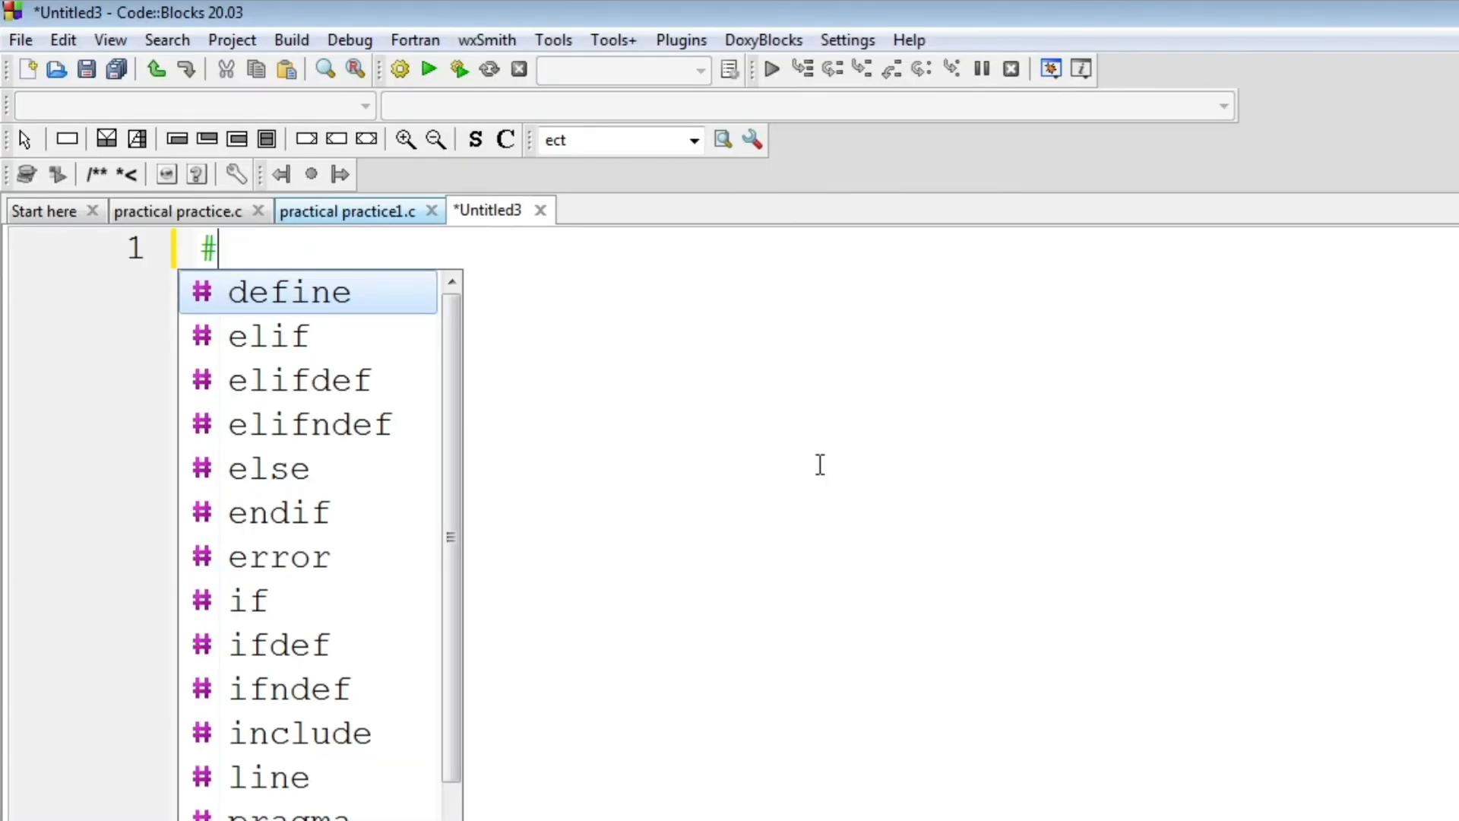
type("include<")
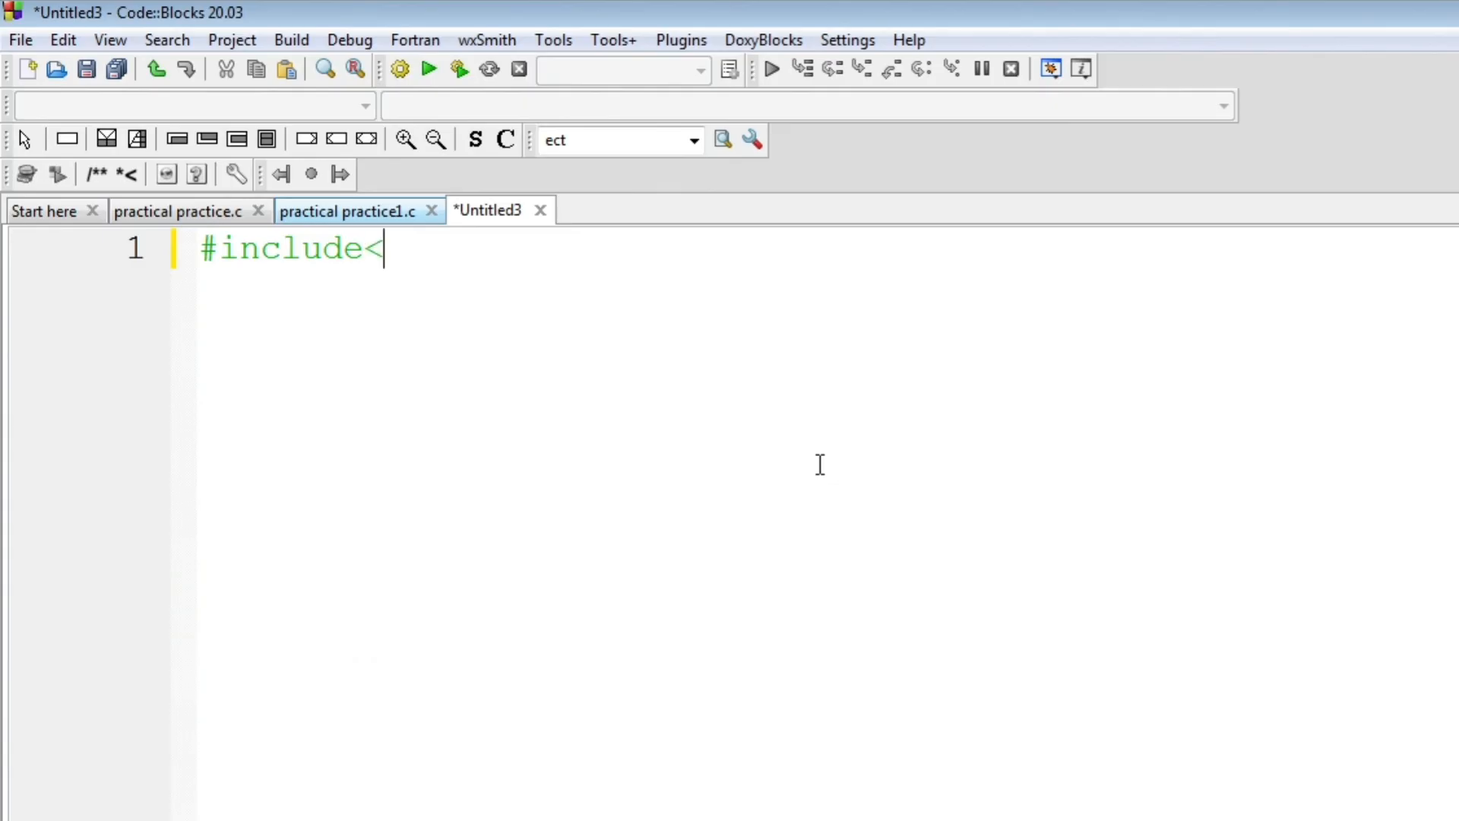
type("stdio.h")
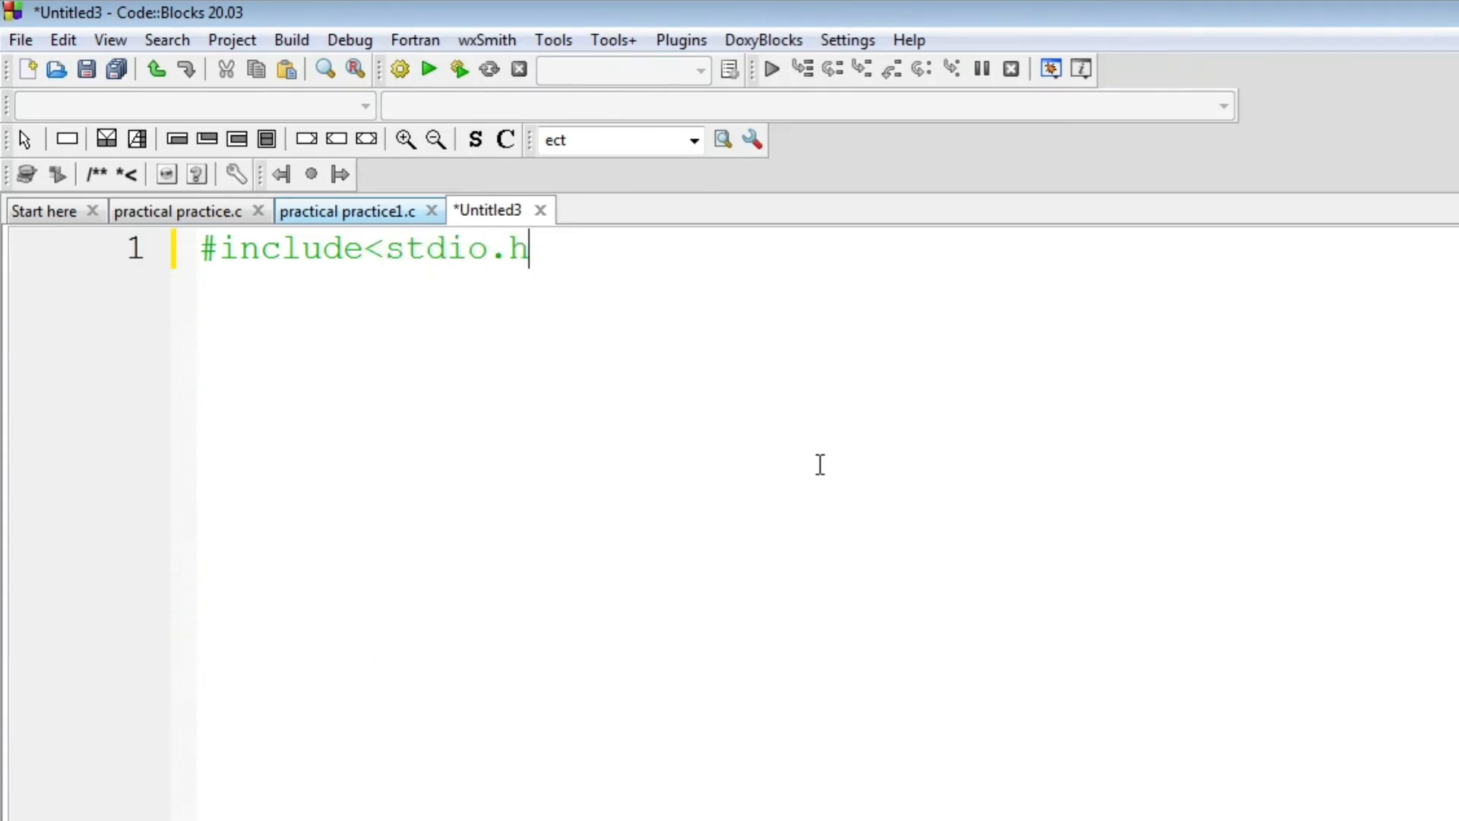
type(">")
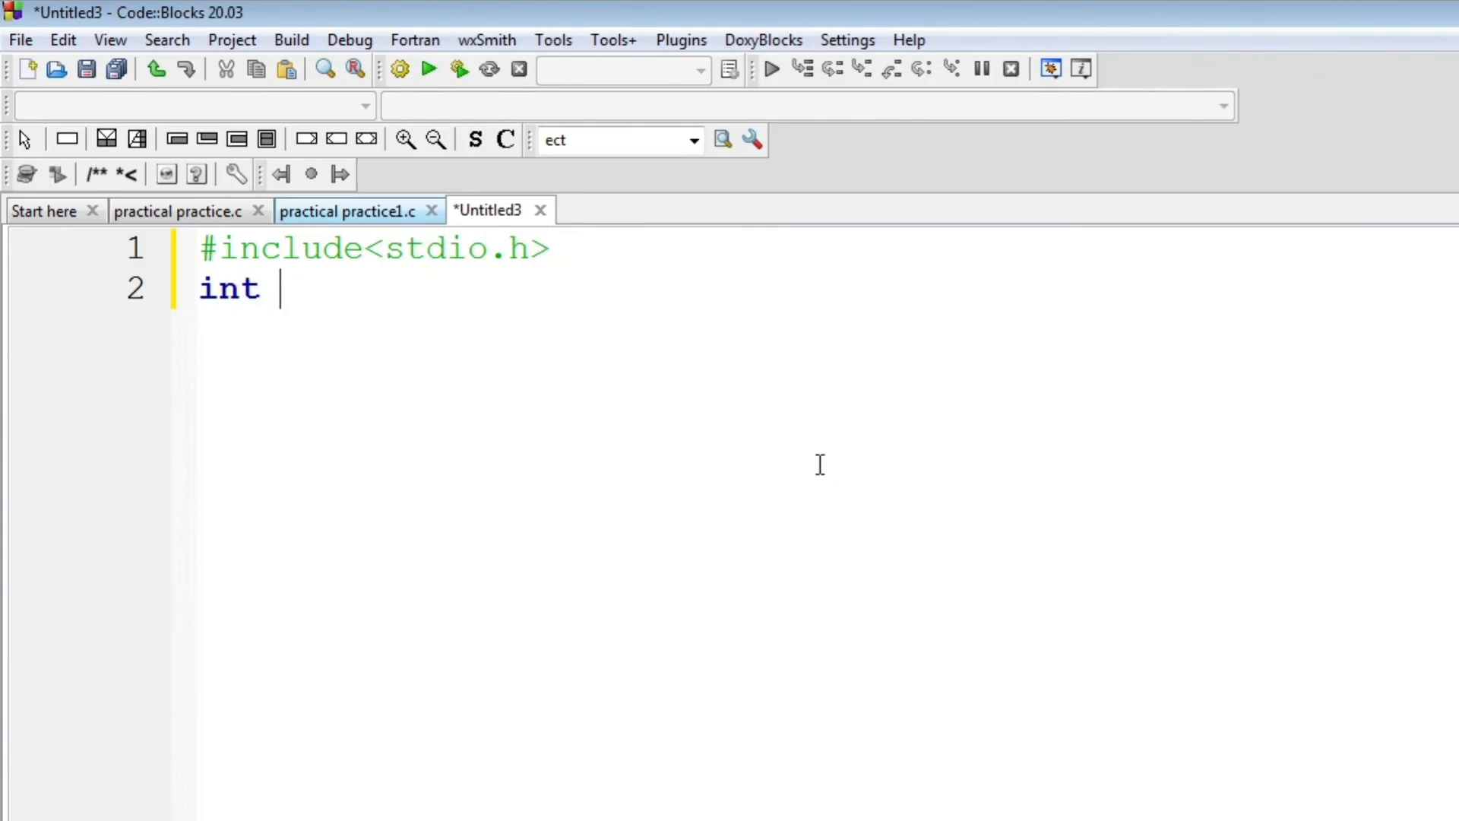
type("main()")
type("{")
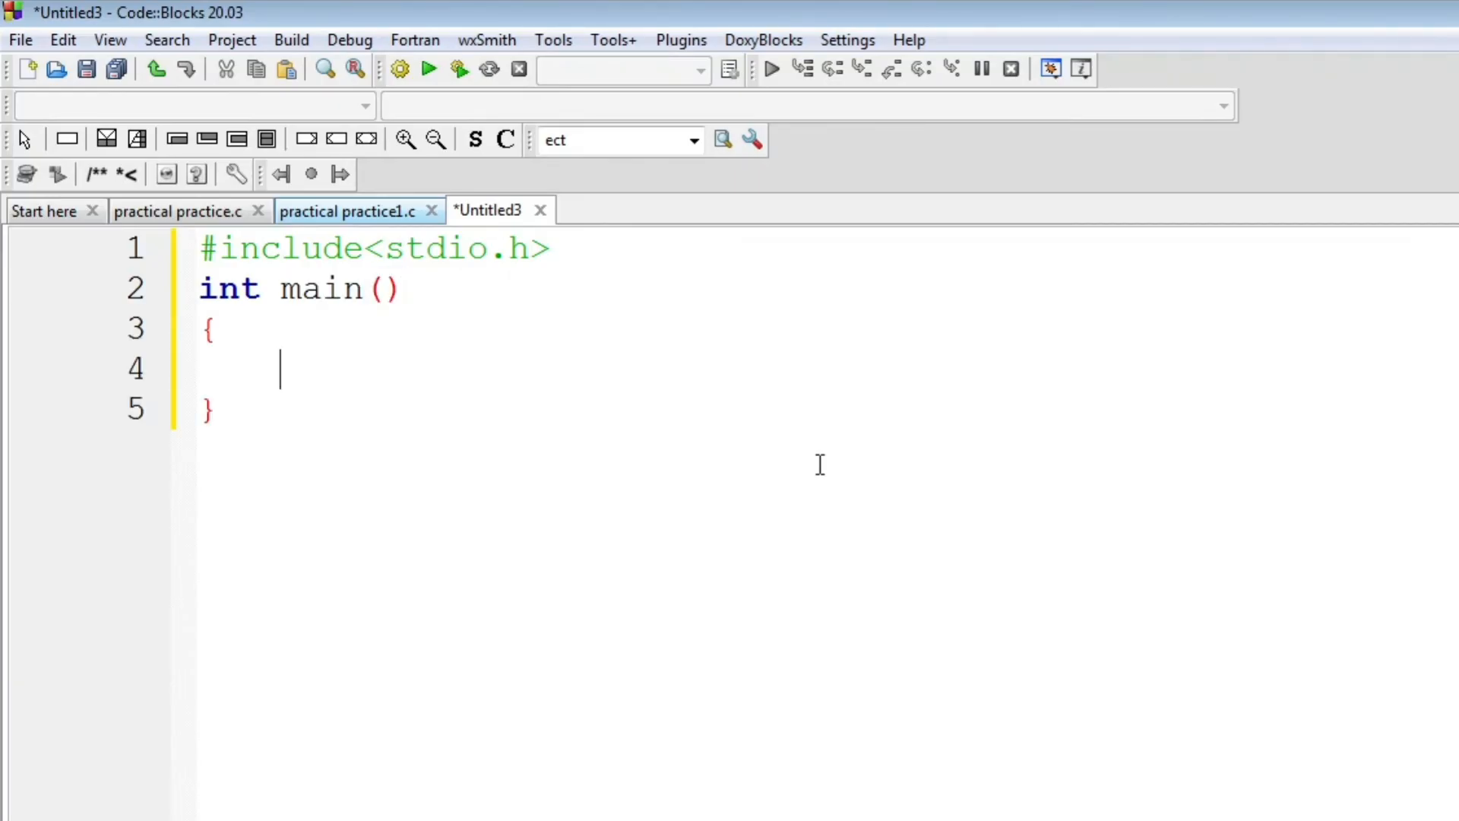
type("int l")
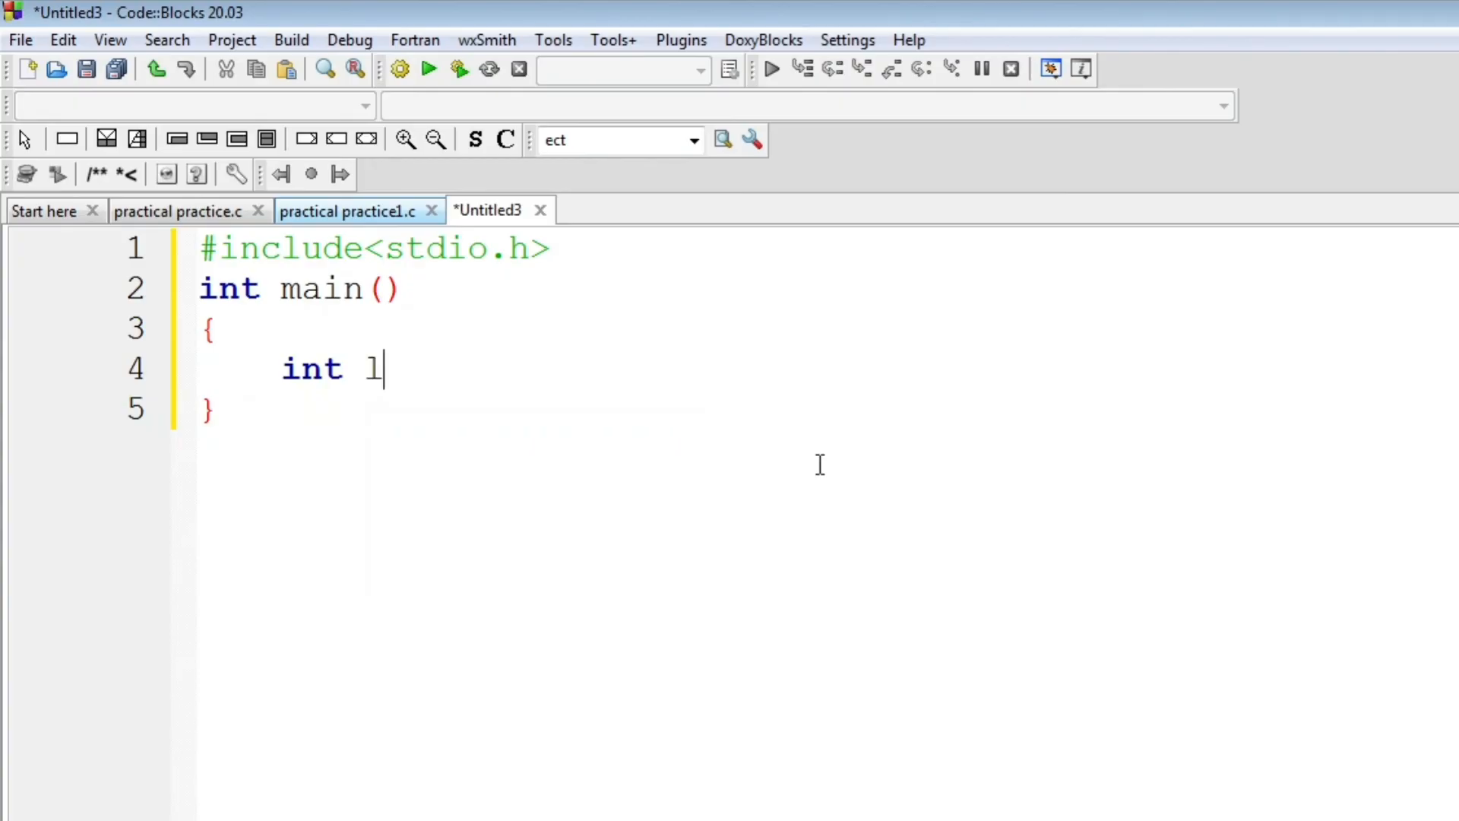
type(",b,")
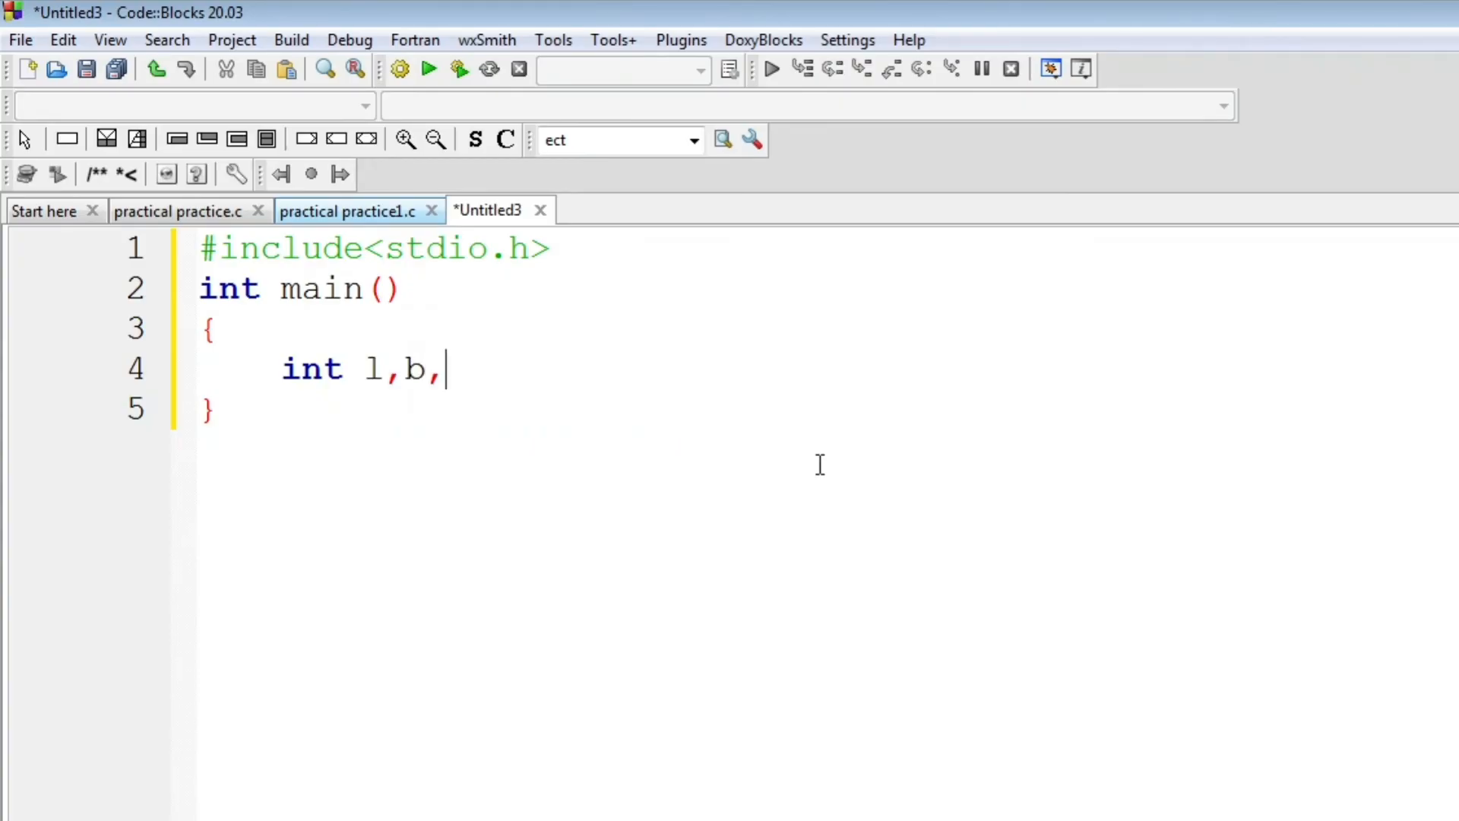
type("area")
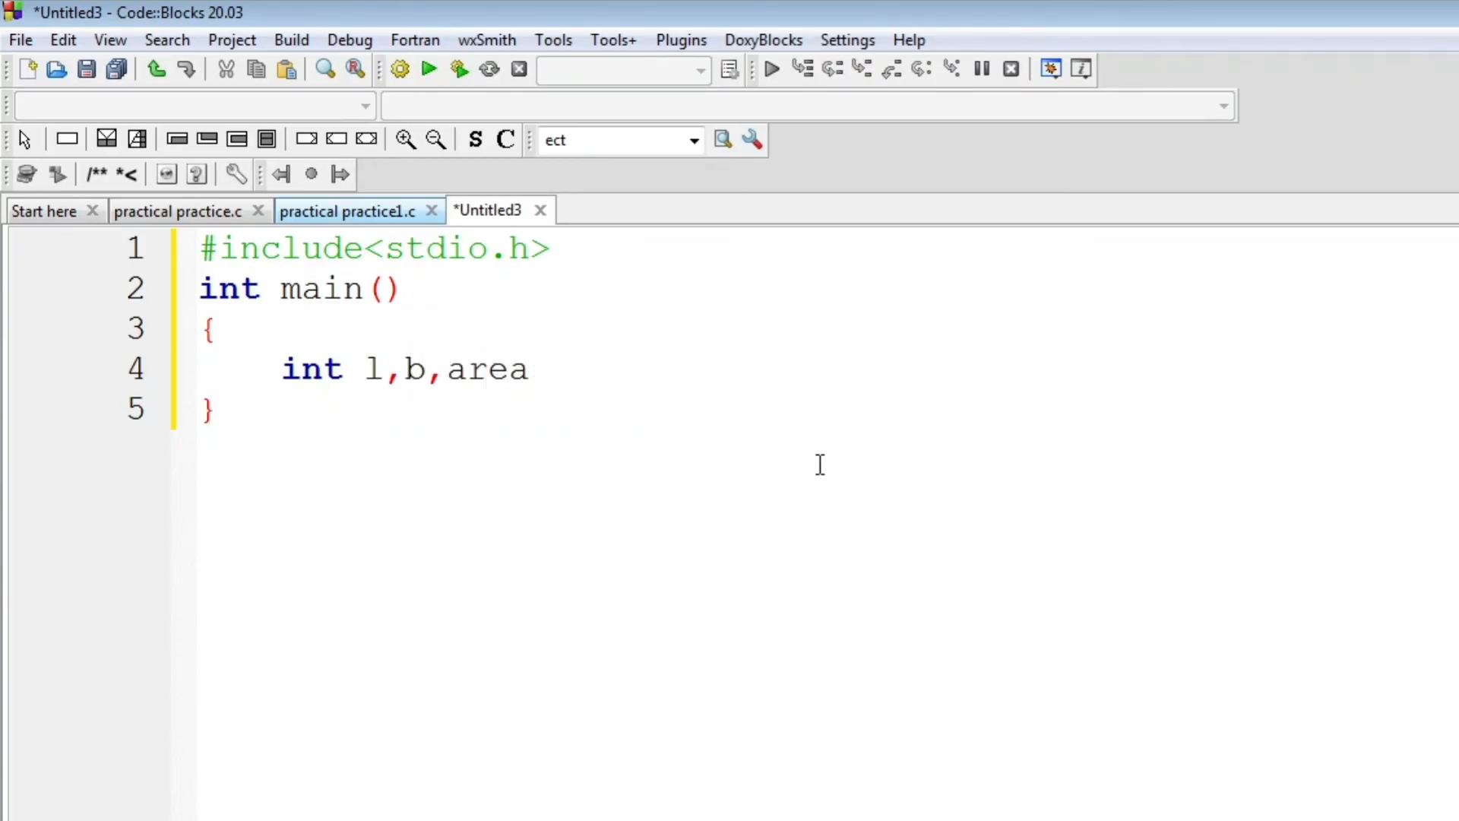
type(";")
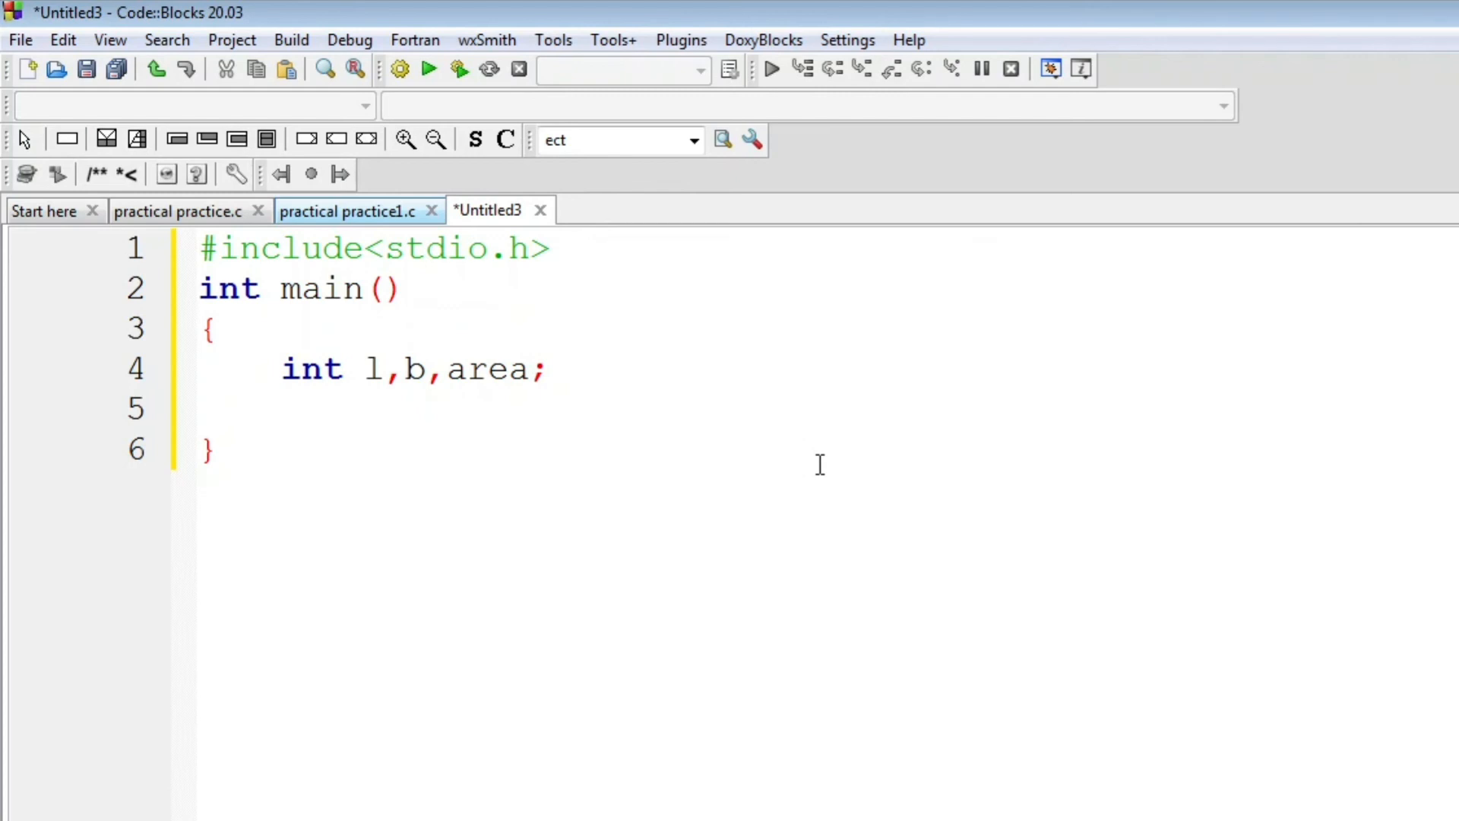
Step: Print the "Enter the length:" prompt with printf
type("prin")
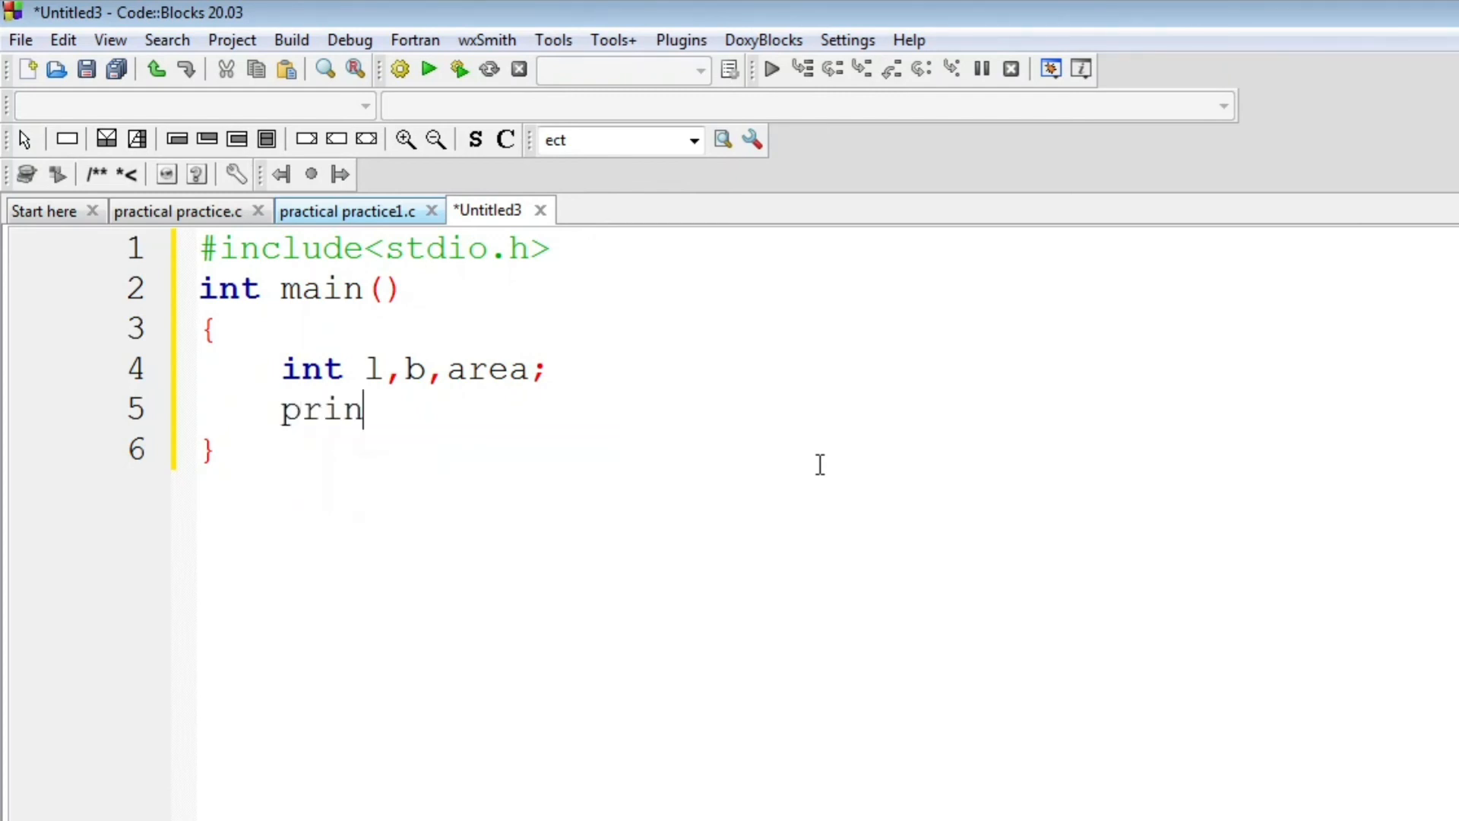
type("tf(\"E\")")
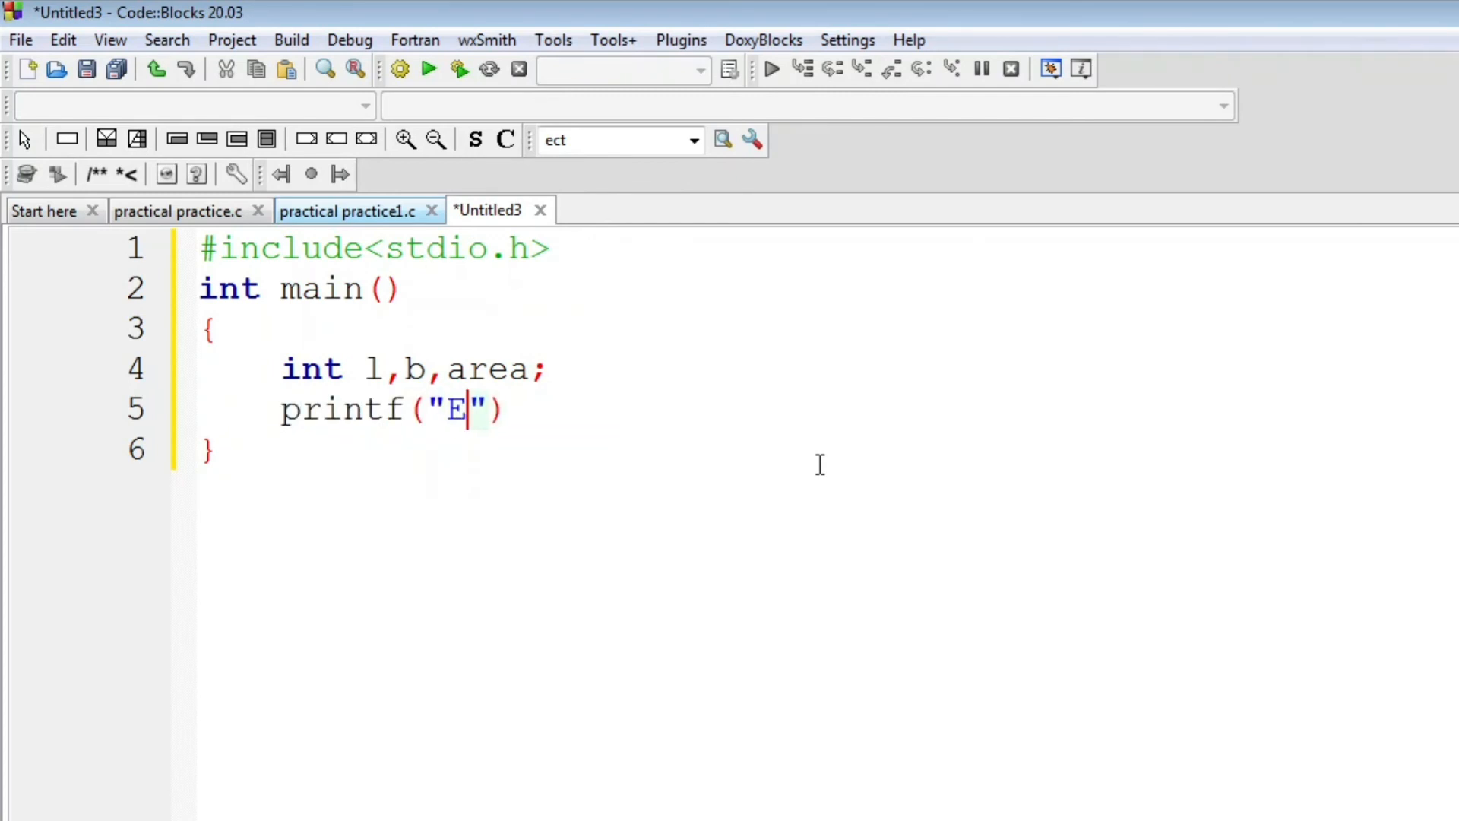
type("ntye")
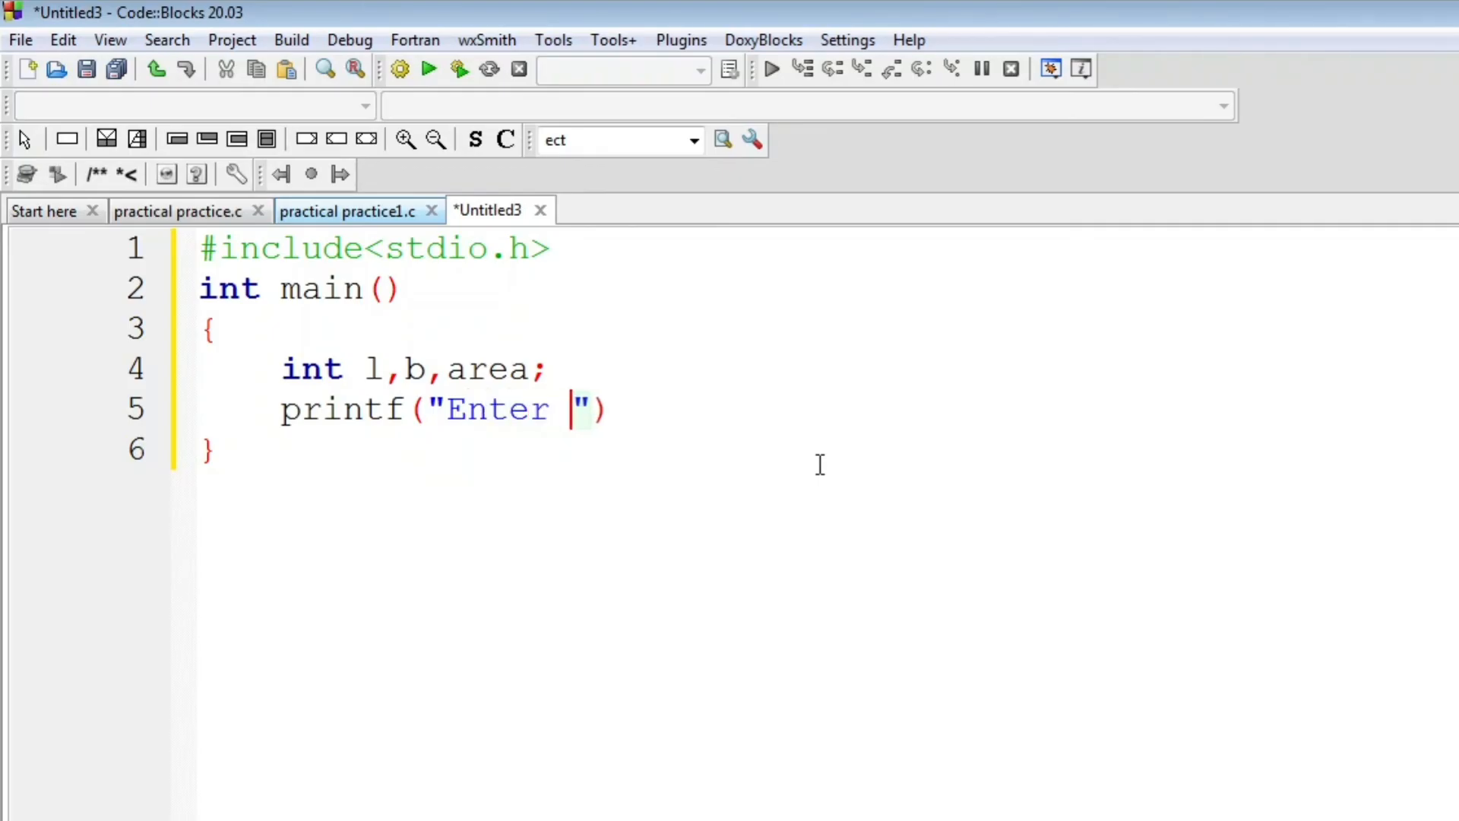
type("the le")
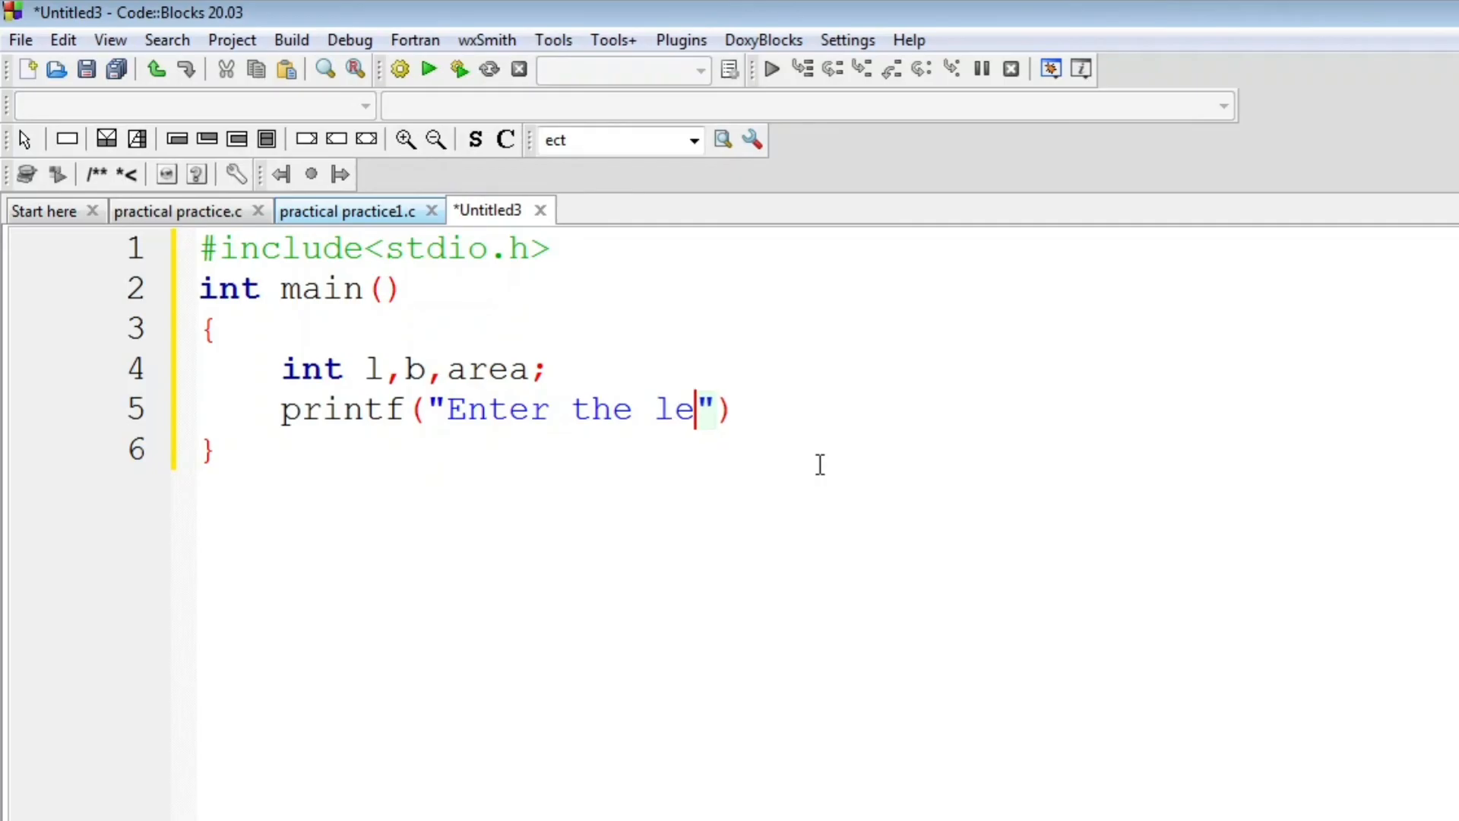
type("ngth")
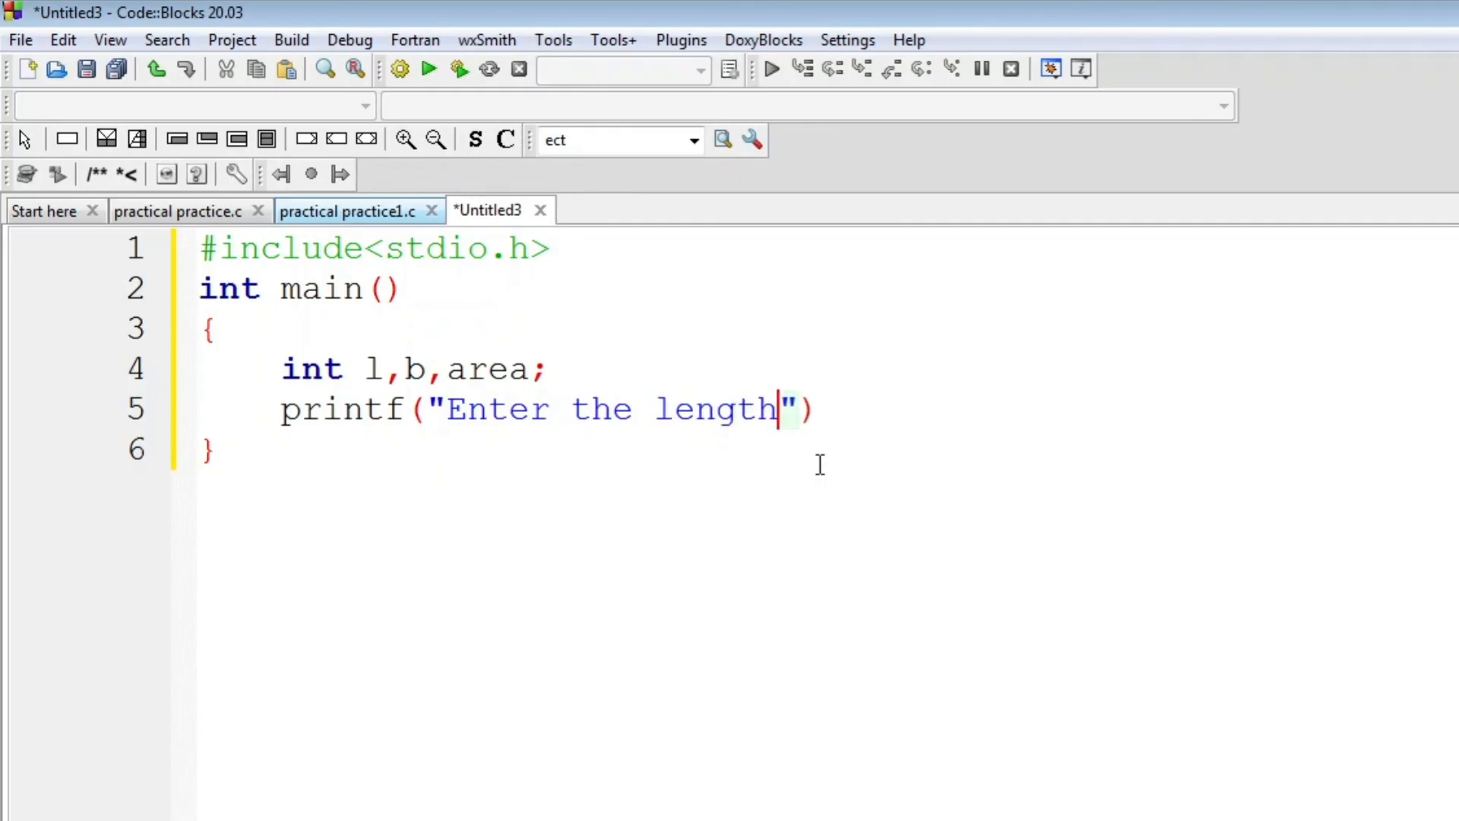
type(":\\n")
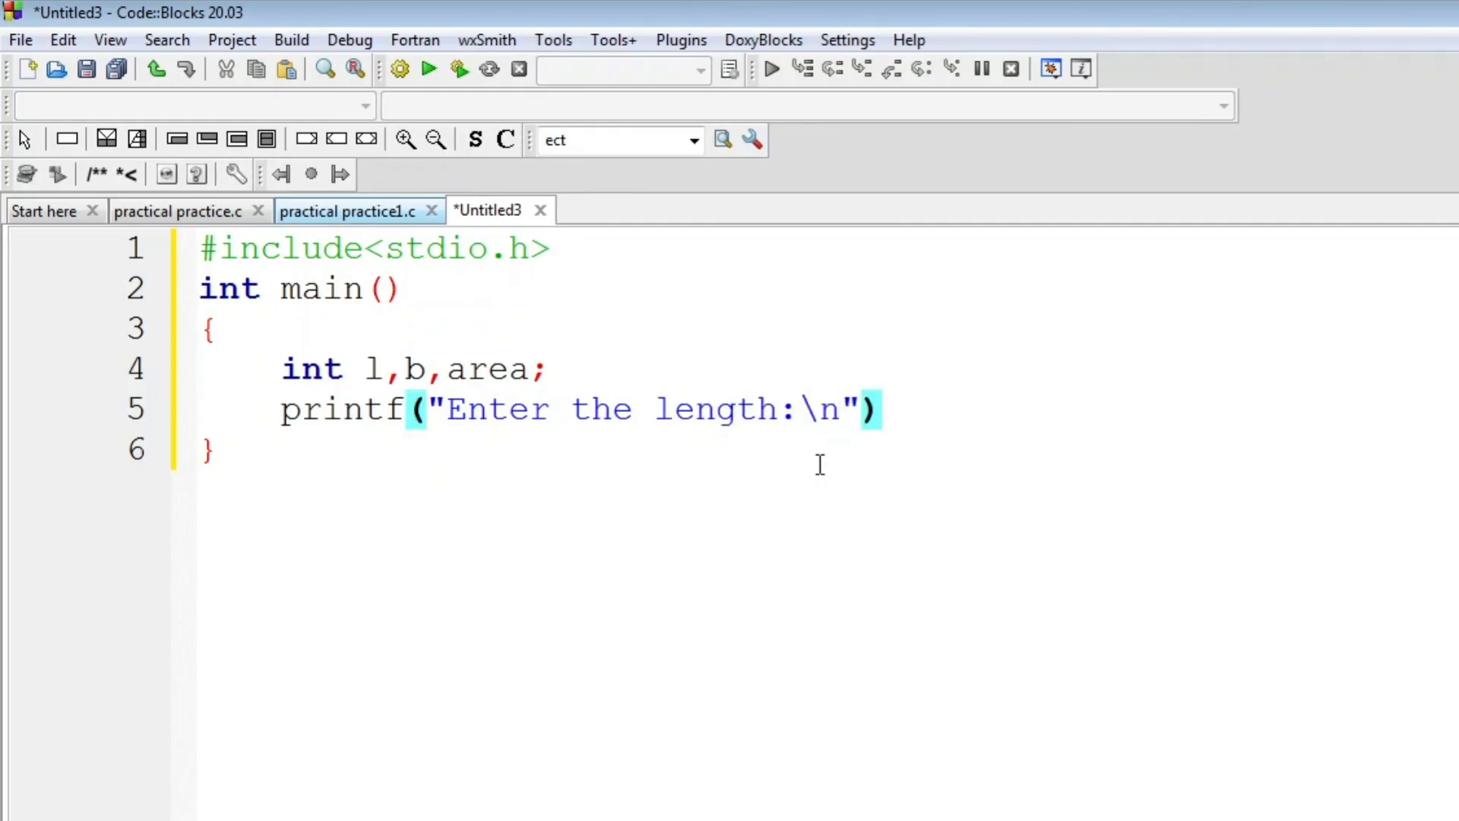
type(";")
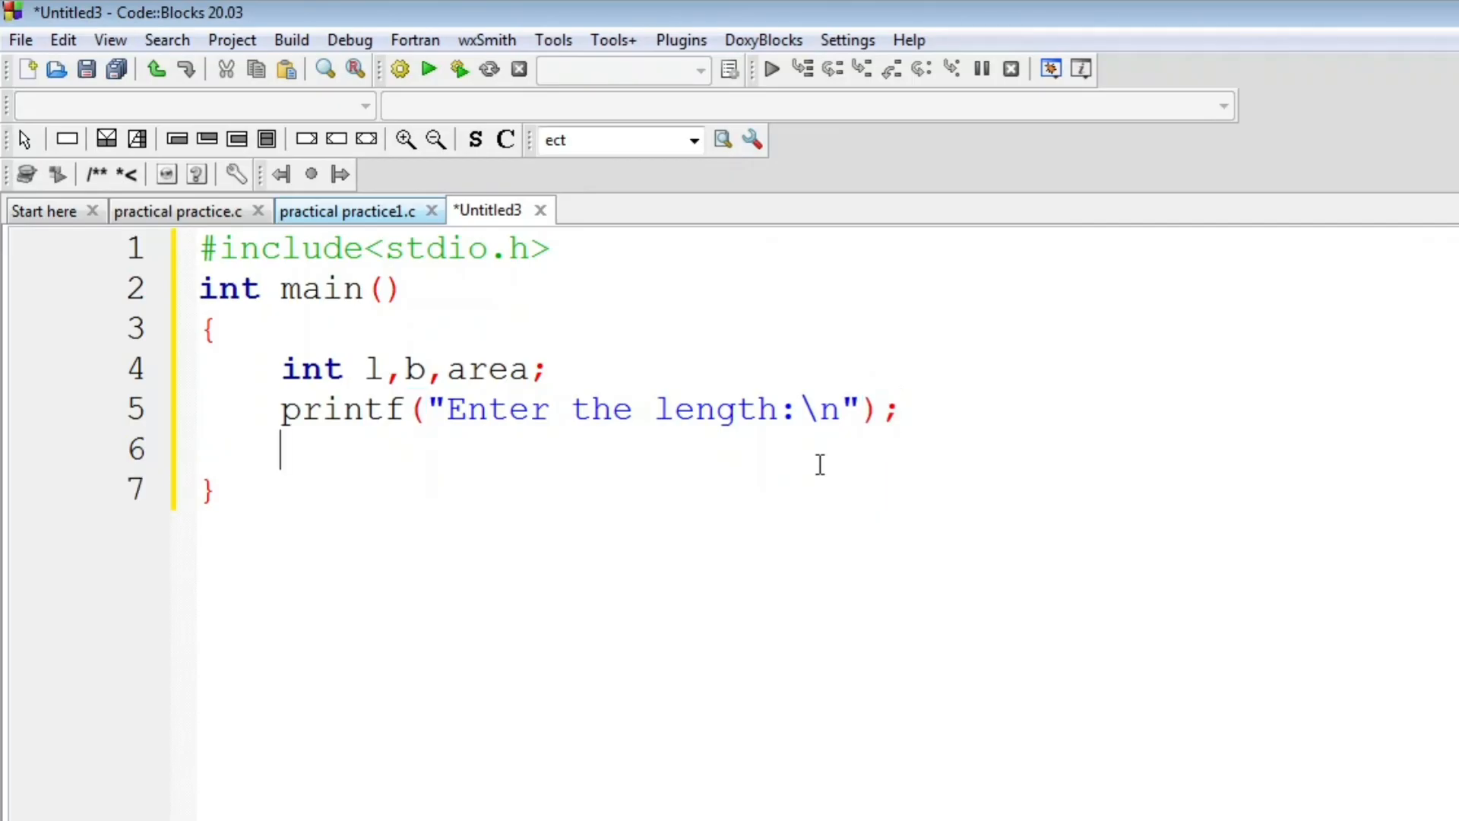
Step: Read the length into l with scanf("%d", &l)
type("scanf")
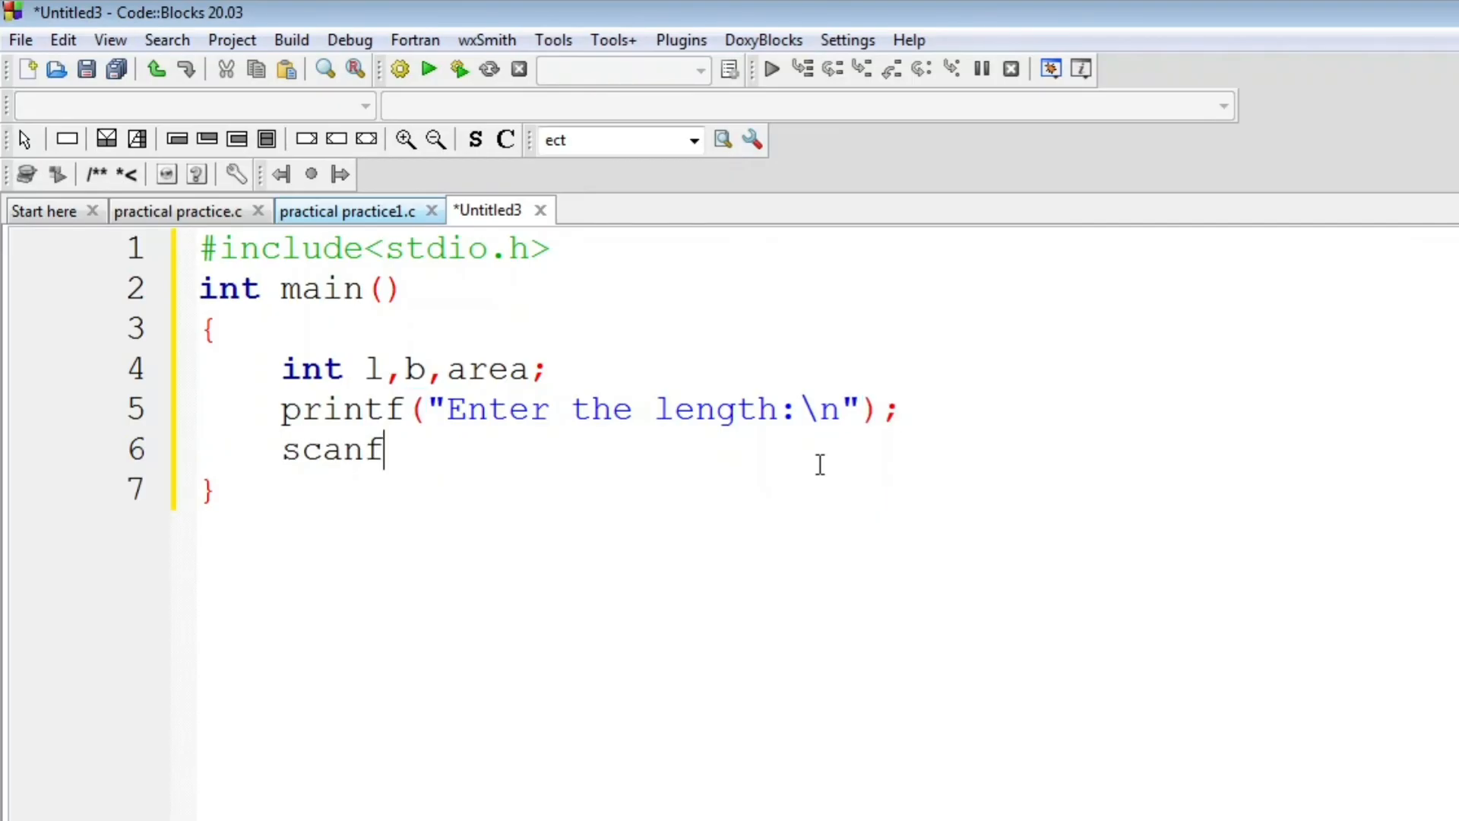
type("(\"%\"")
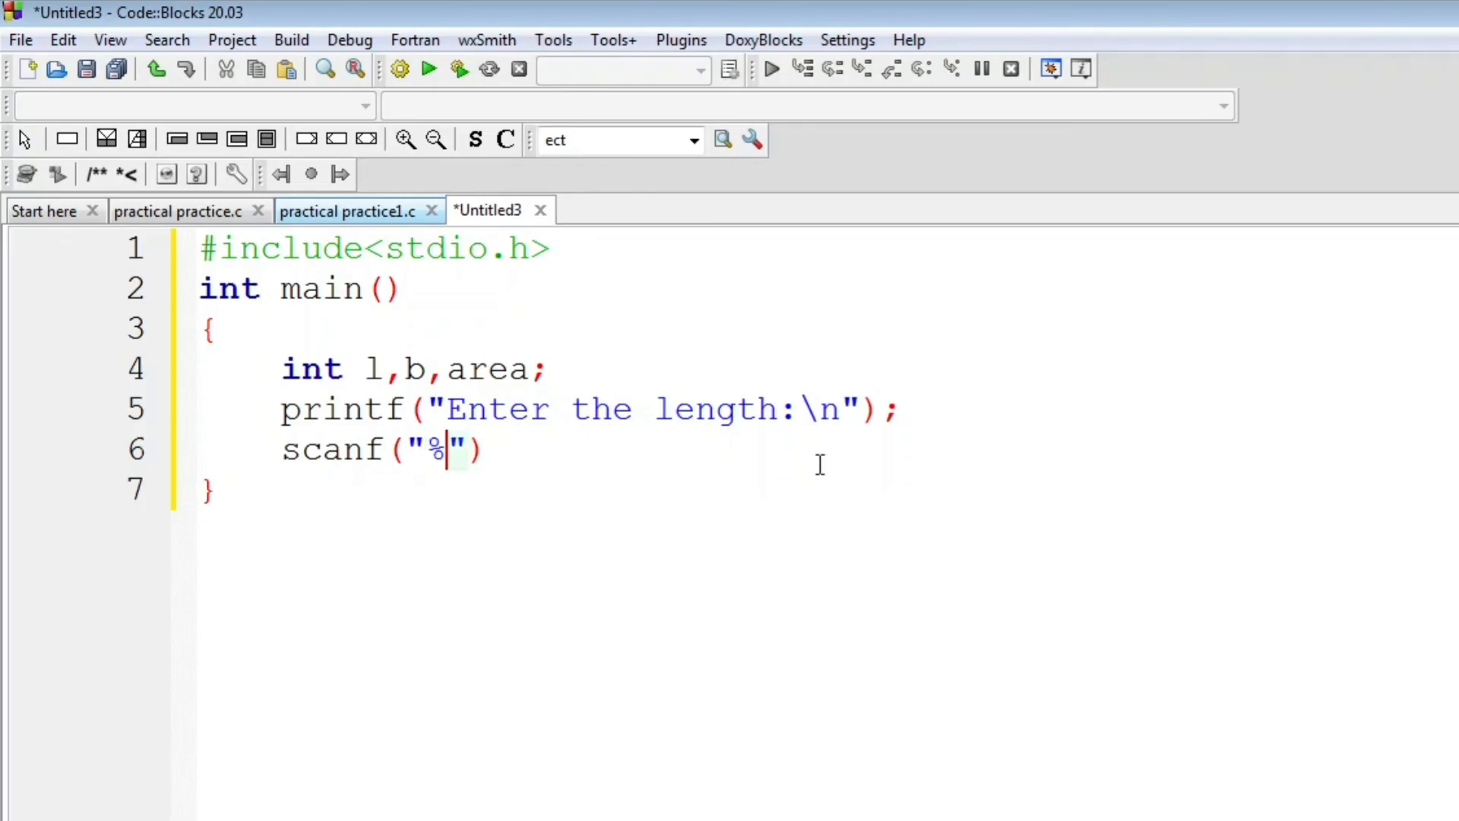
type("d")
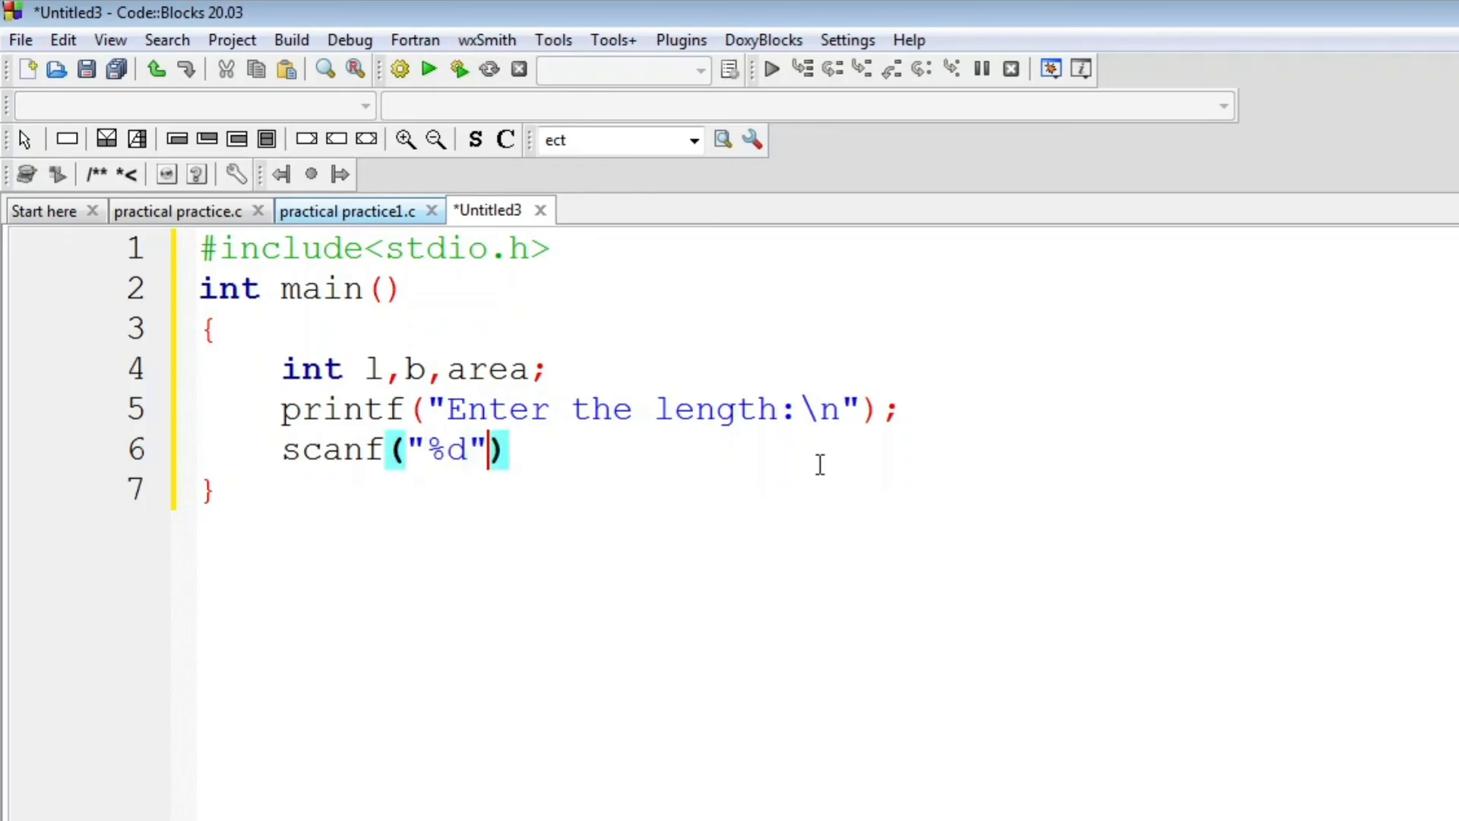
type(", &")
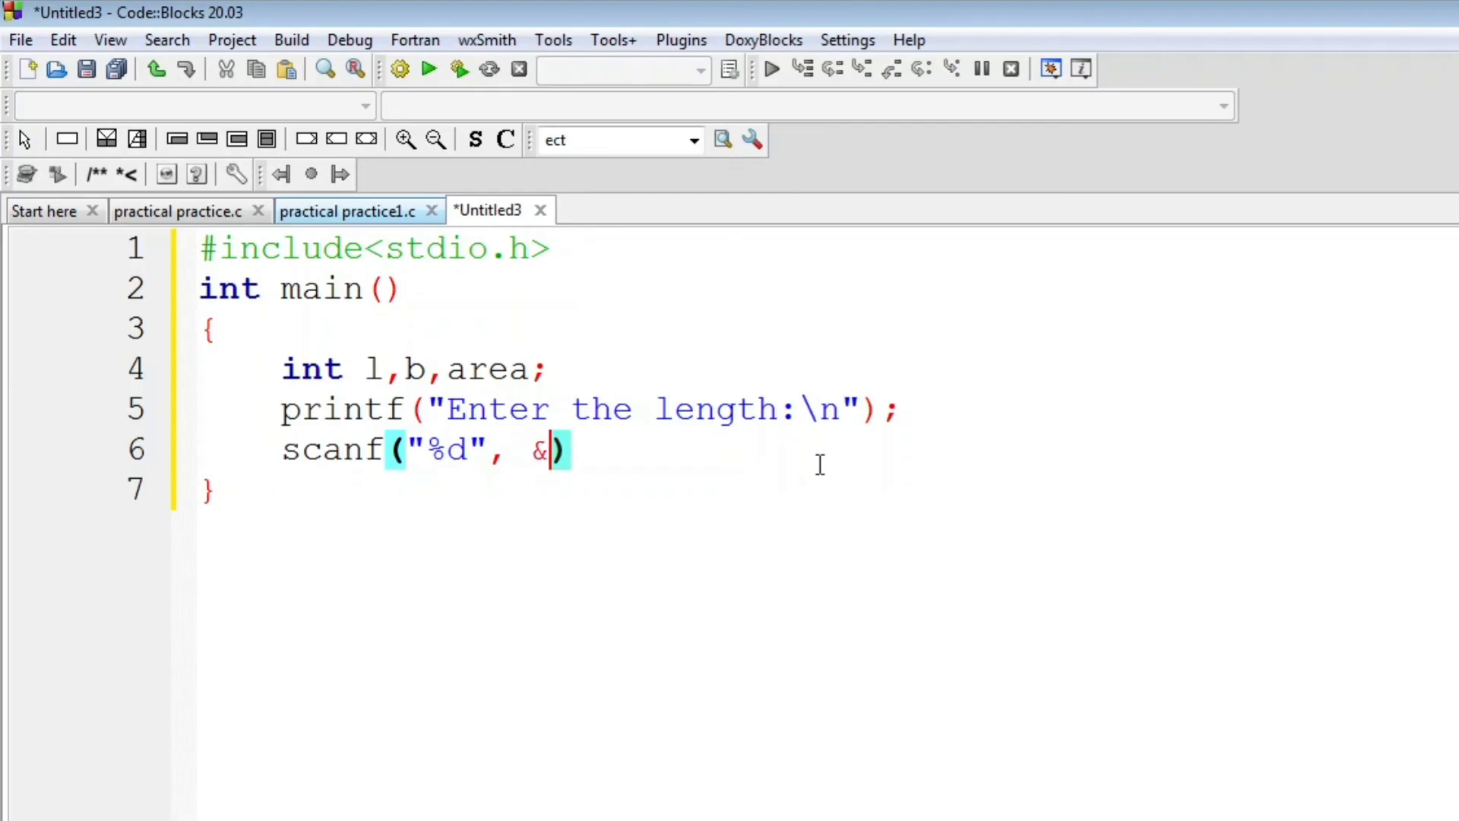
type("l")
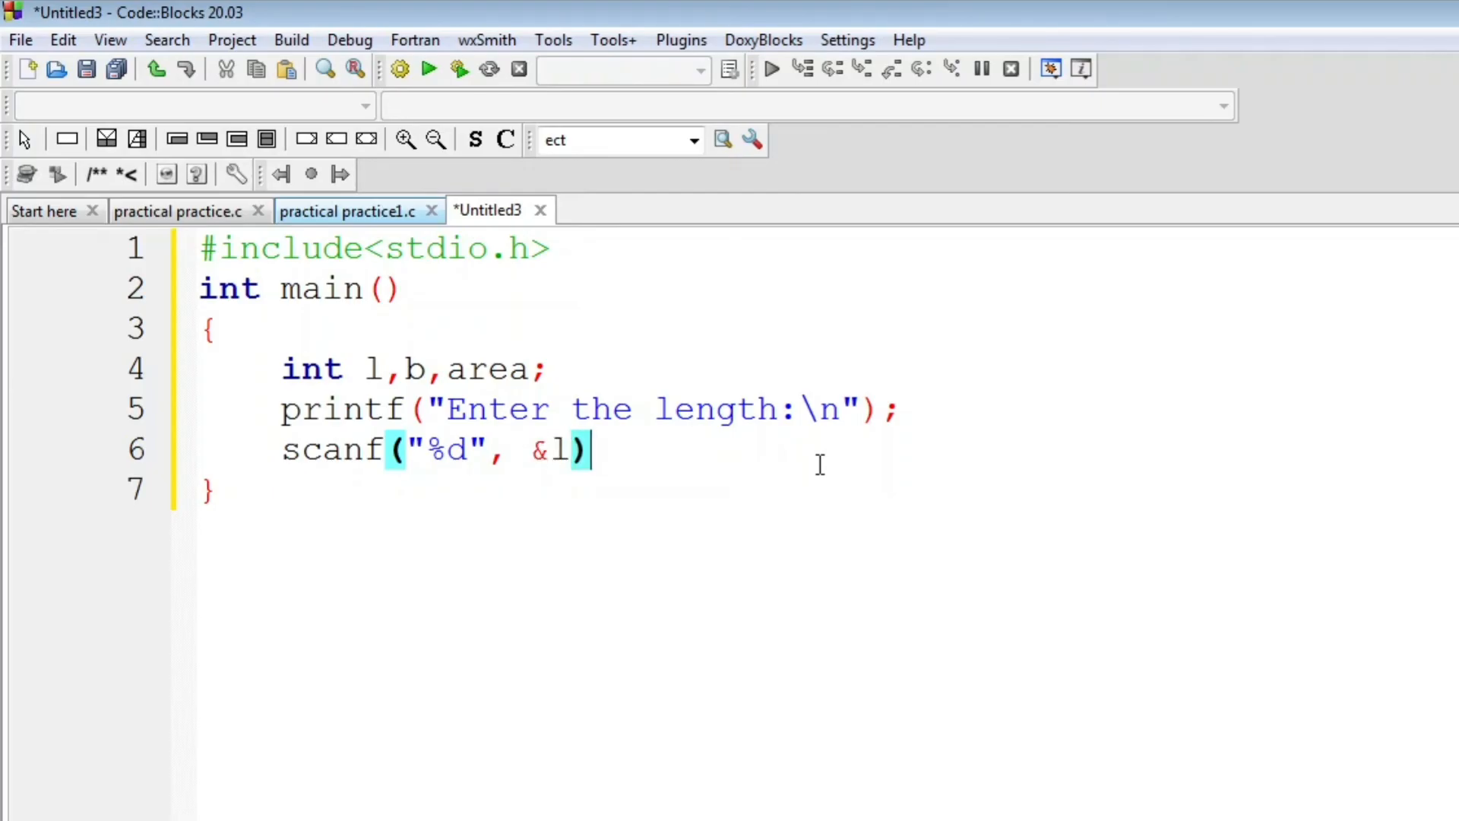
type(";")
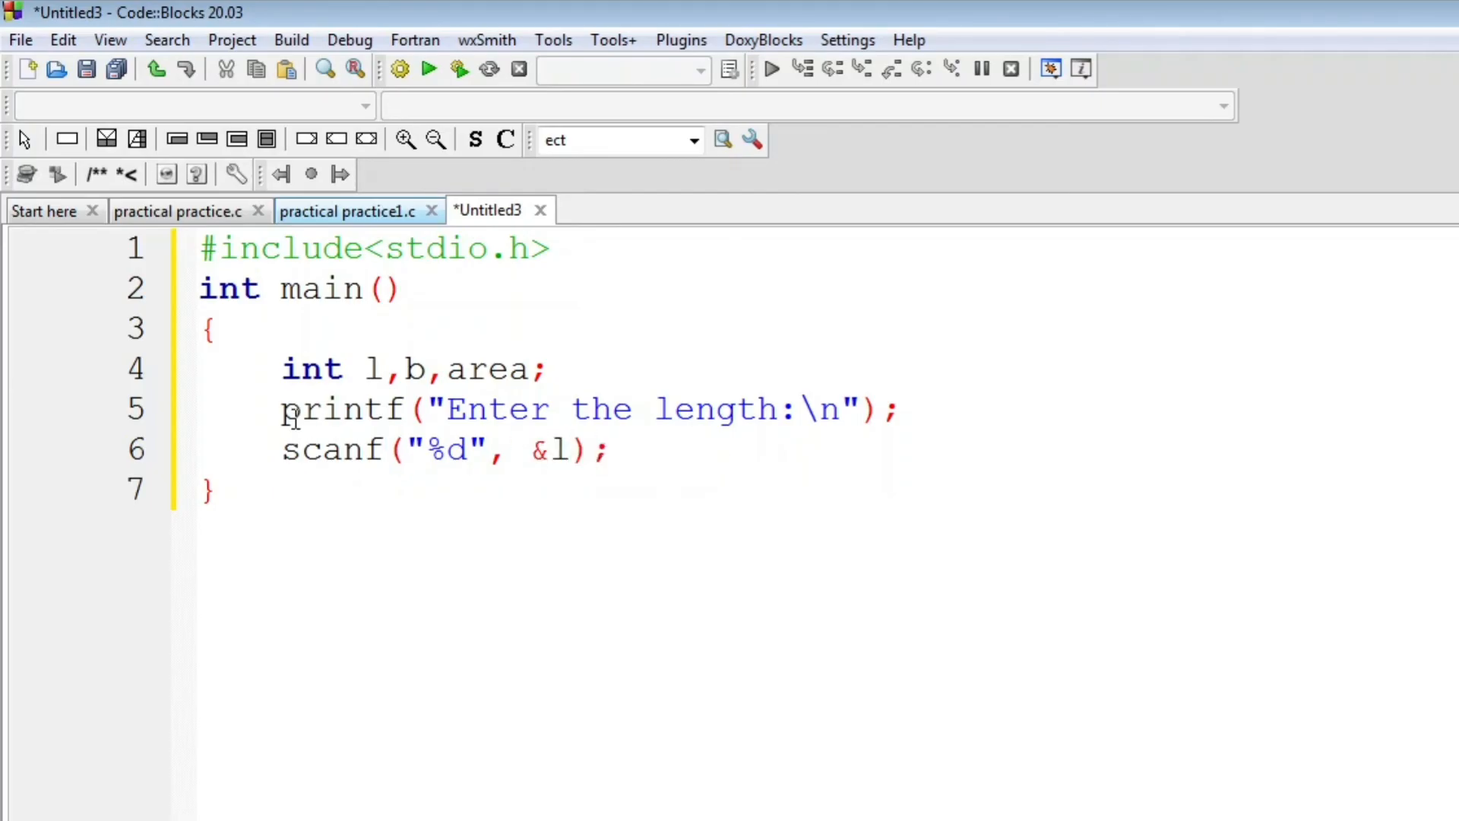
Step: Copy the length prompt and scanf lines and paste them below the originals
left_click_drag(281, 408, 611, 449)
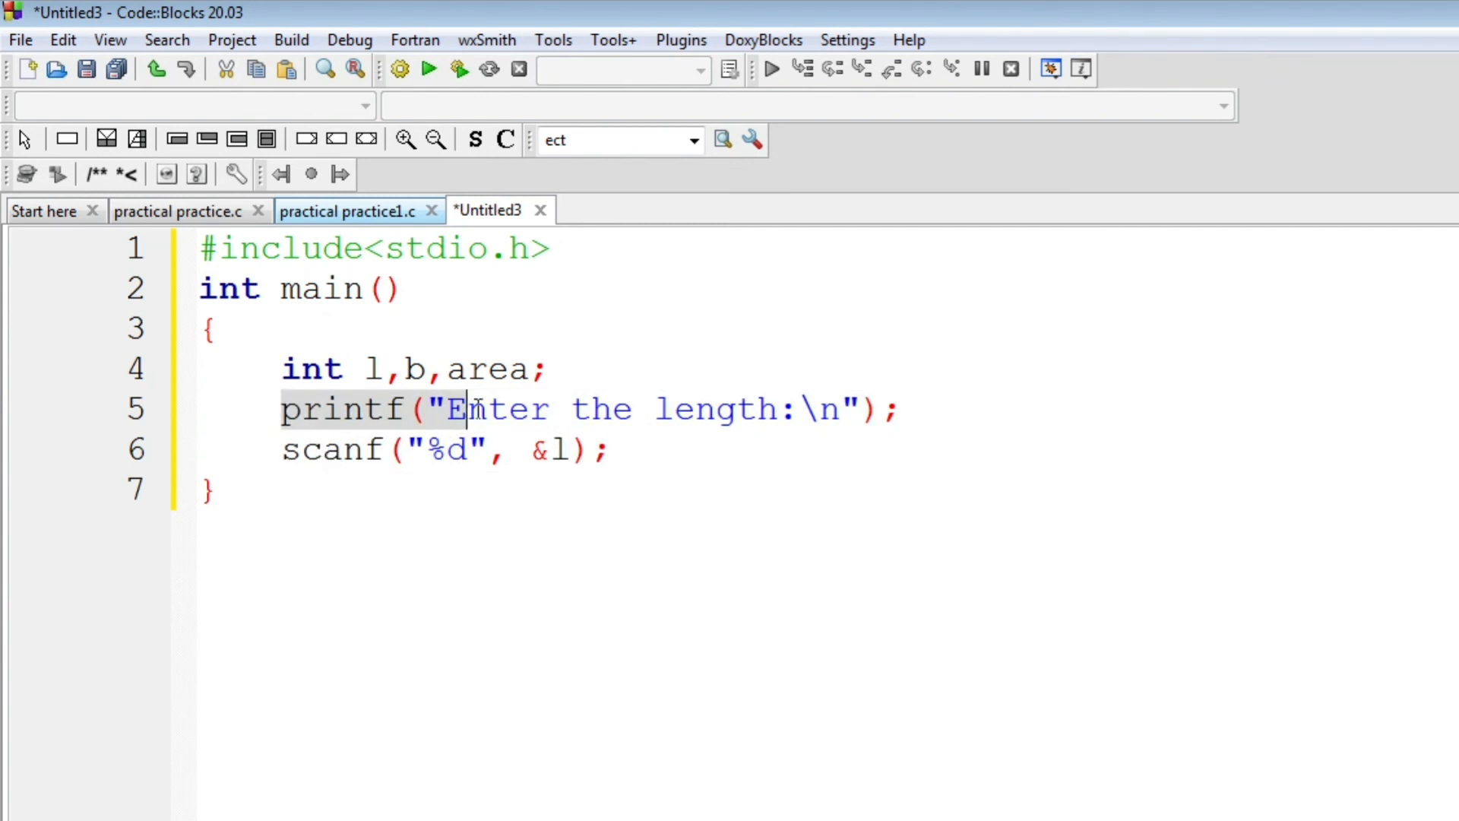
left_click_drag(460, 409, 605, 450)
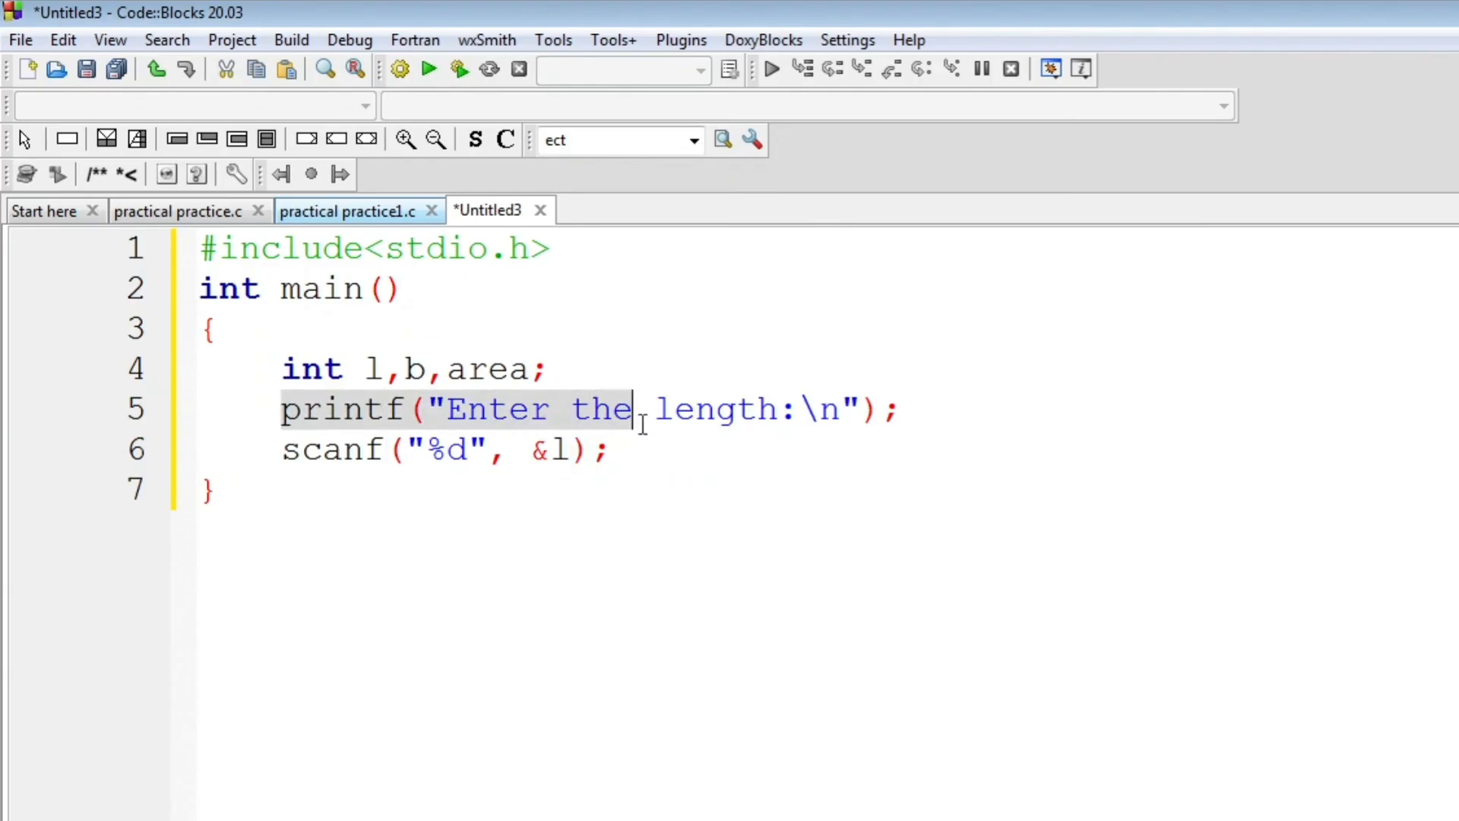
left_click_drag(633, 409, 614, 450)
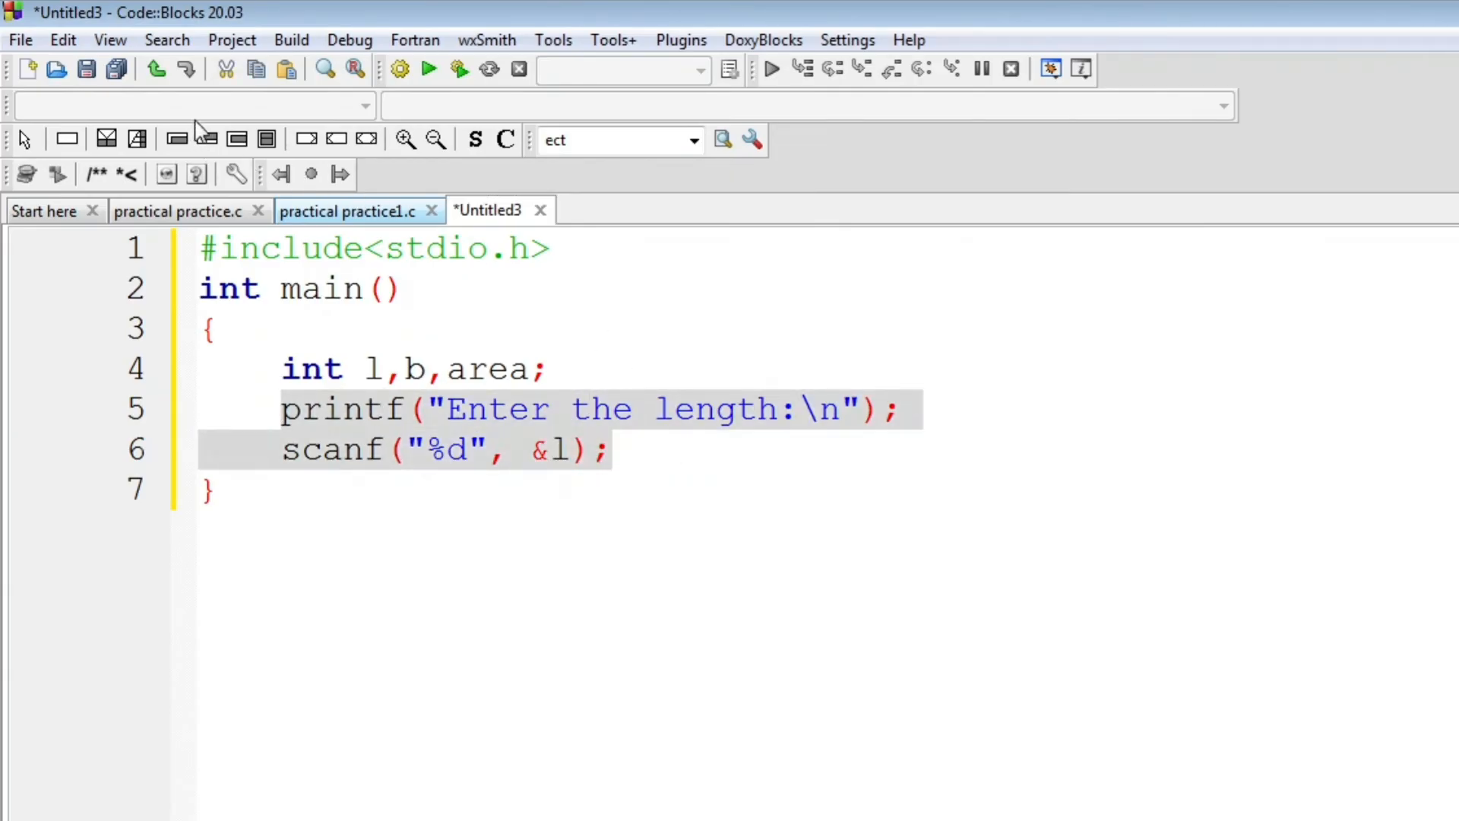
left_click(62, 39)
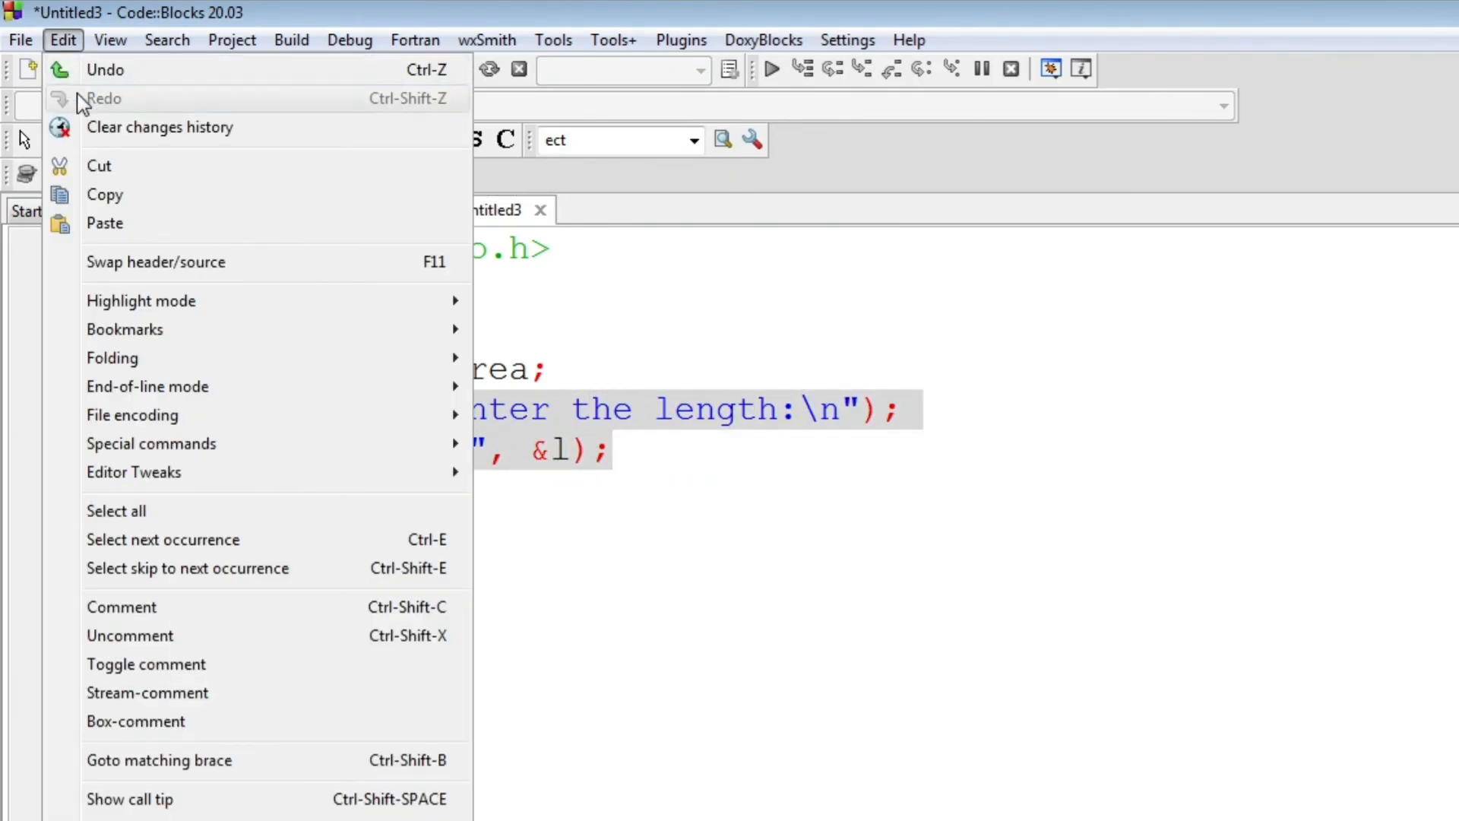
left_click(614, 450)
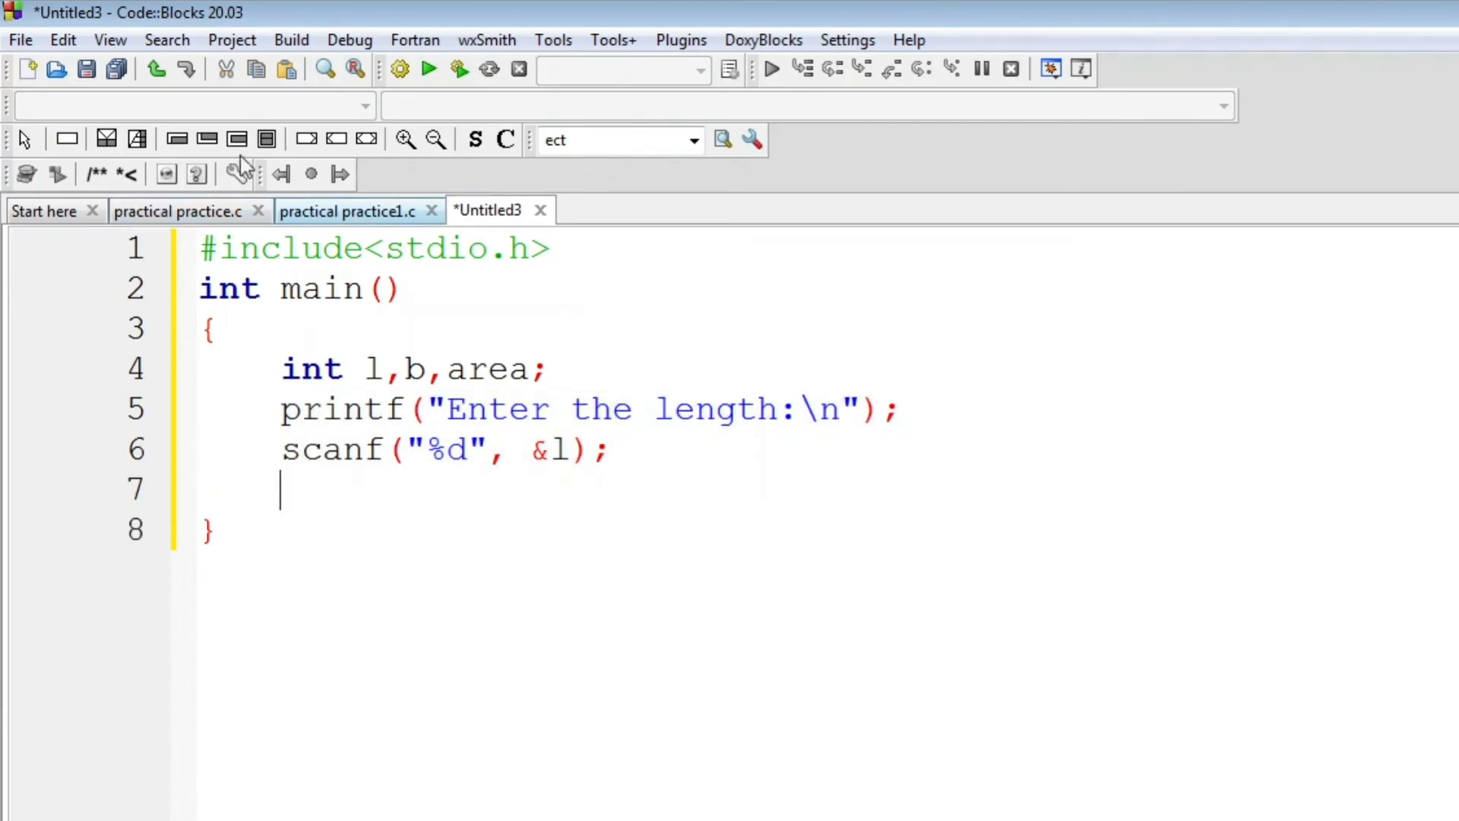
left_click(62, 39)
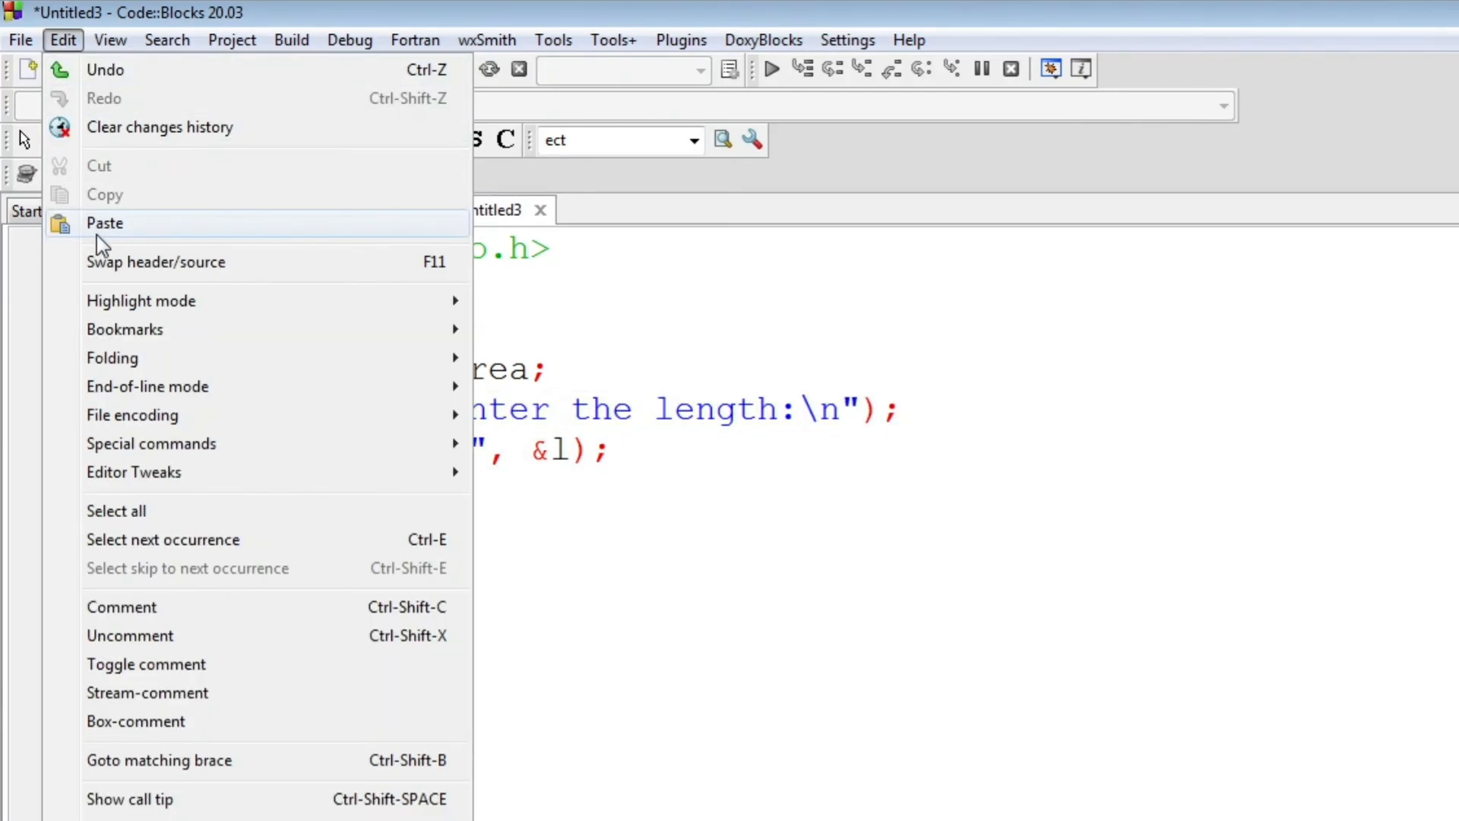
left_click(105, 222)
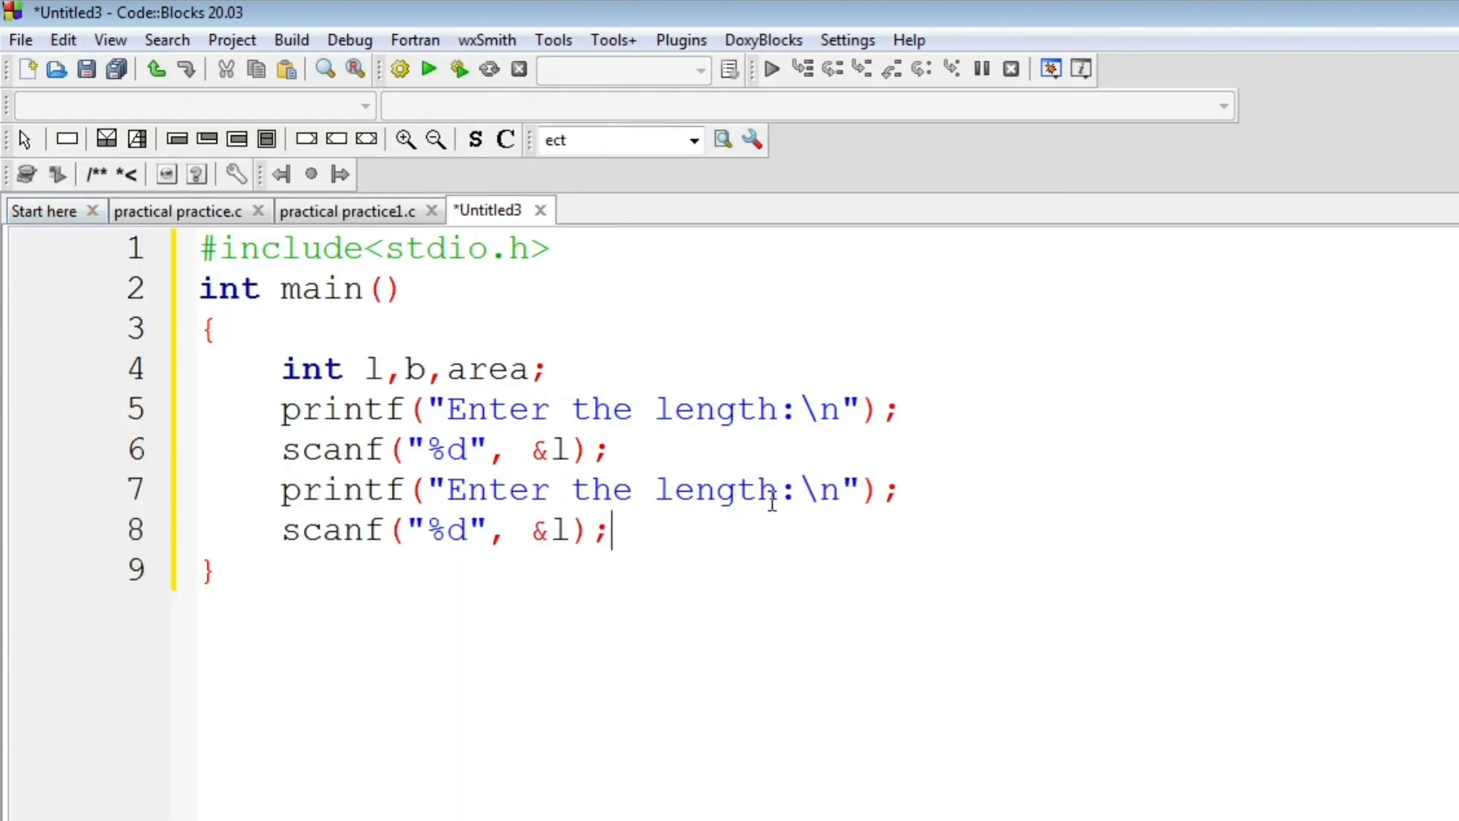
Step: Change the pasted lines to prompt for the breadth and read it into b
key("BackSpace")
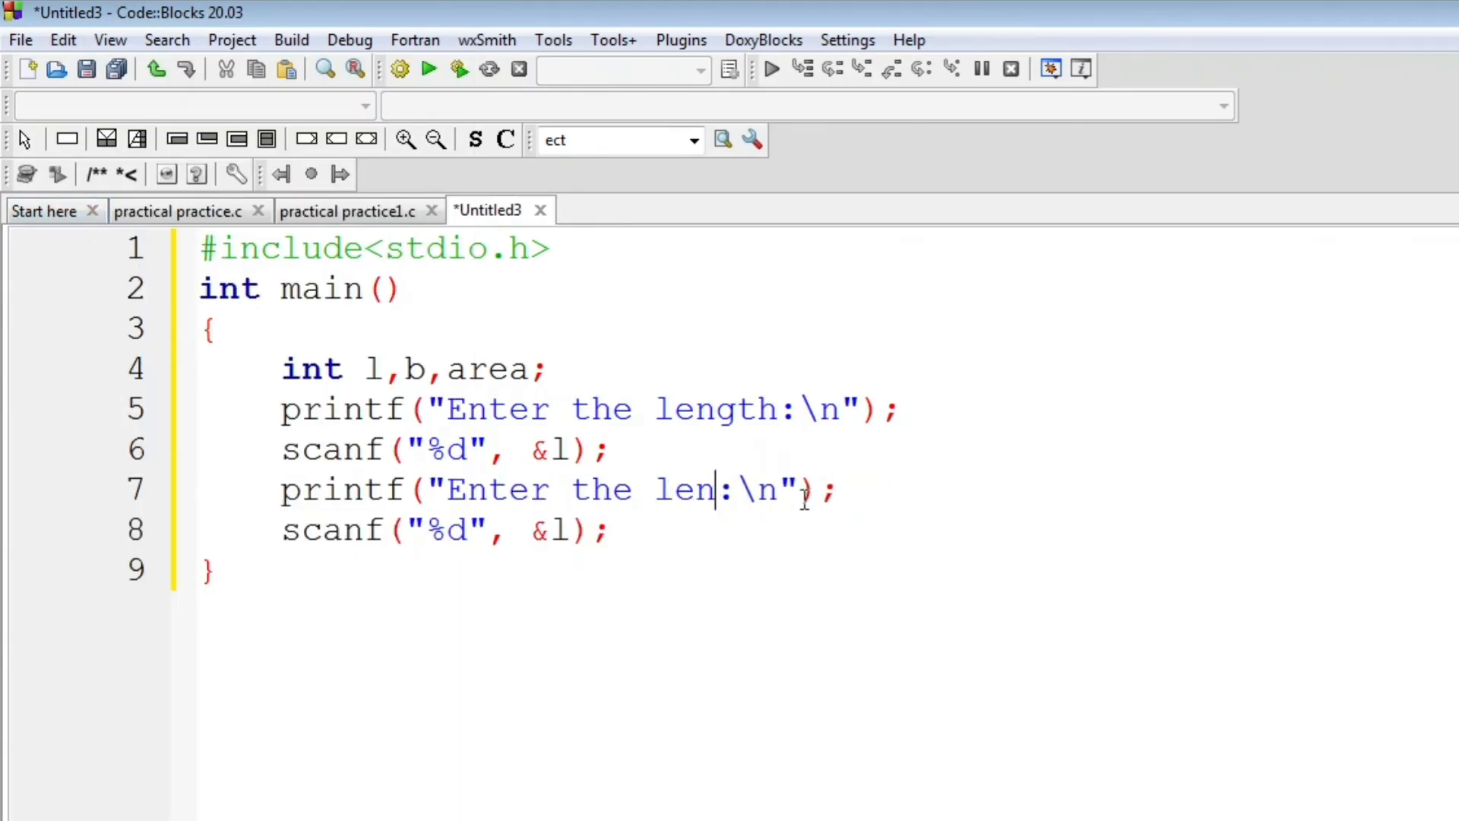
type("bre")
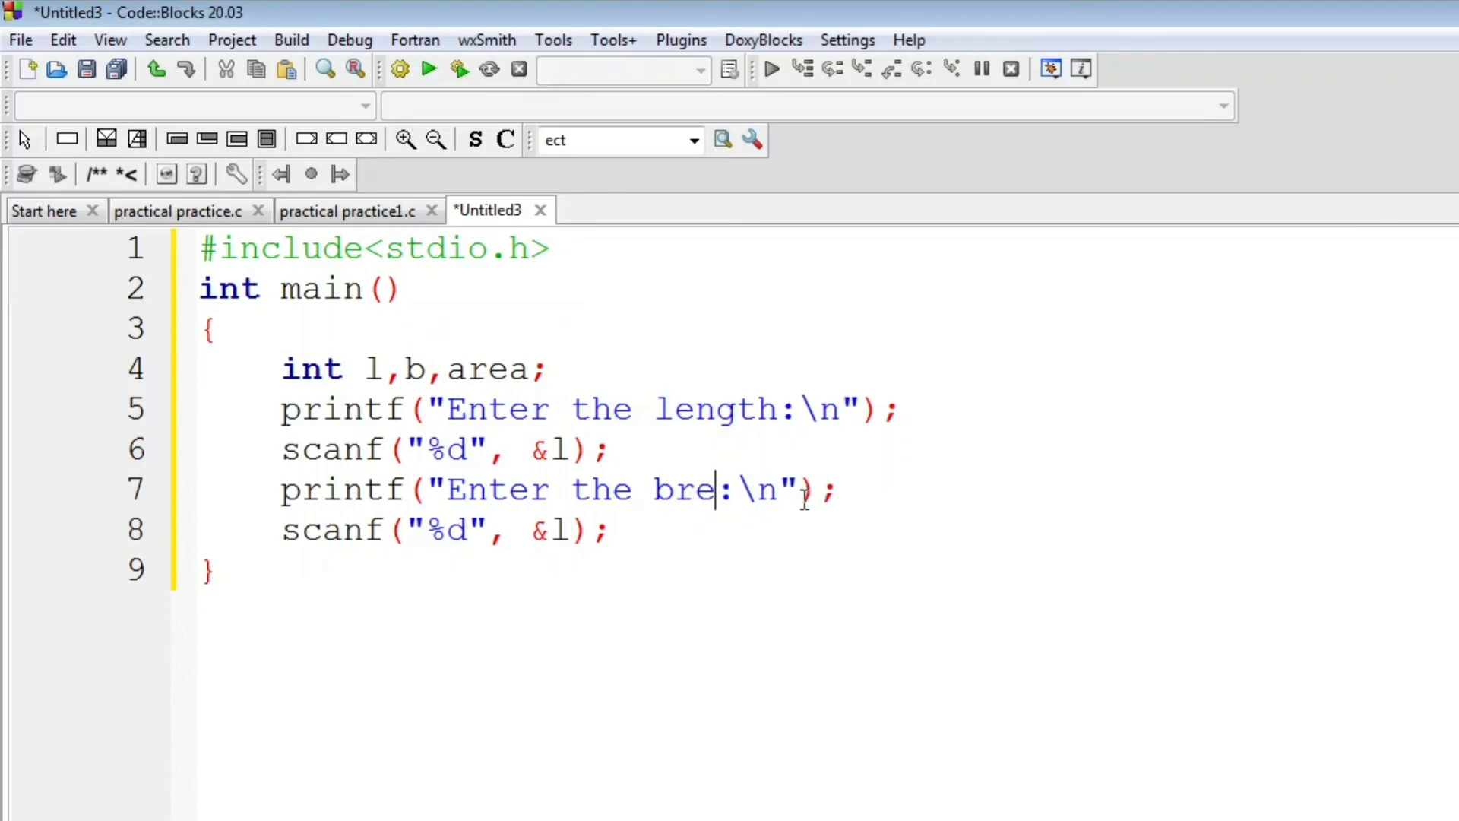
type("ady")
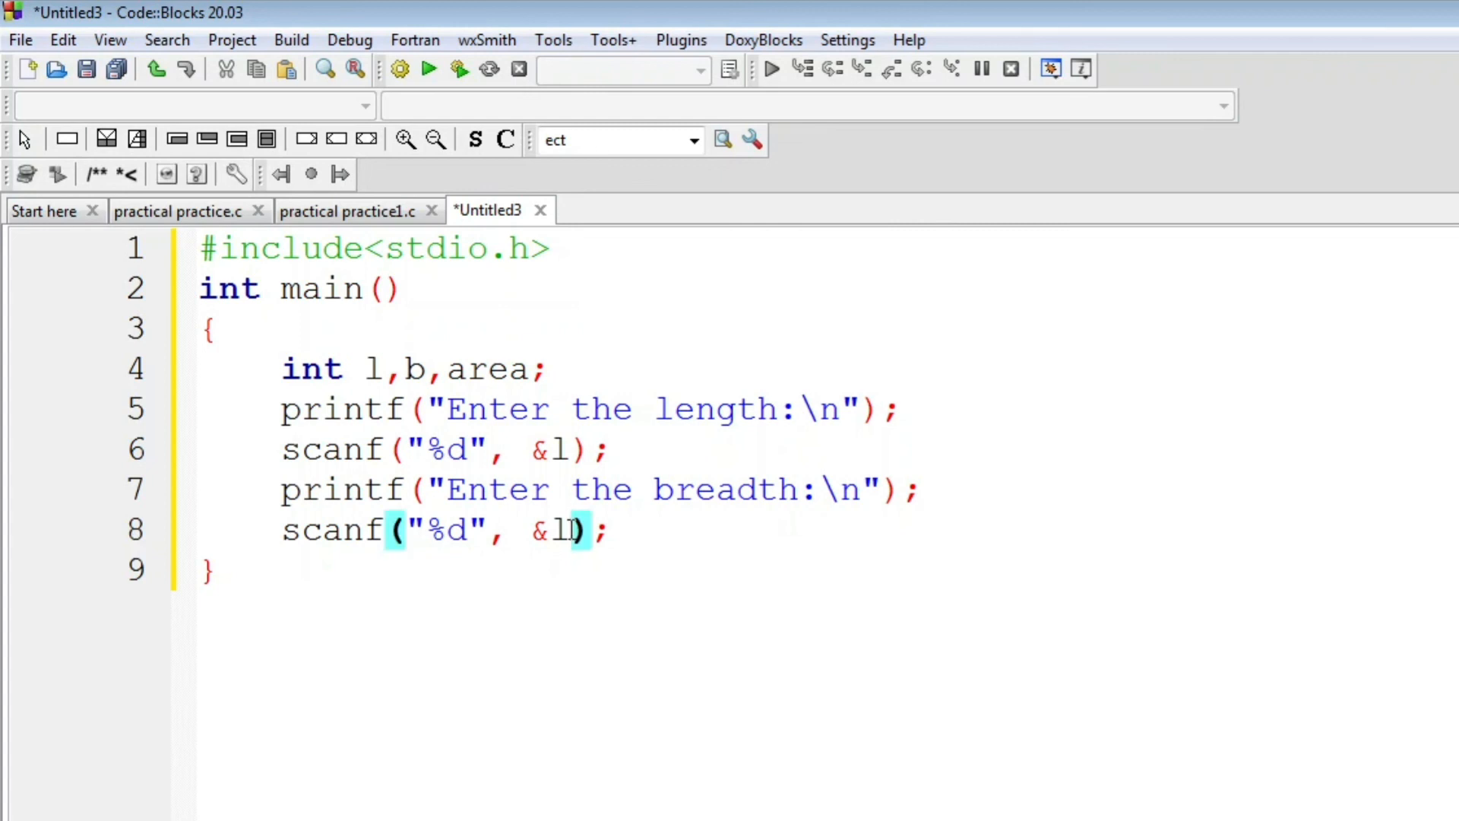
type("b")
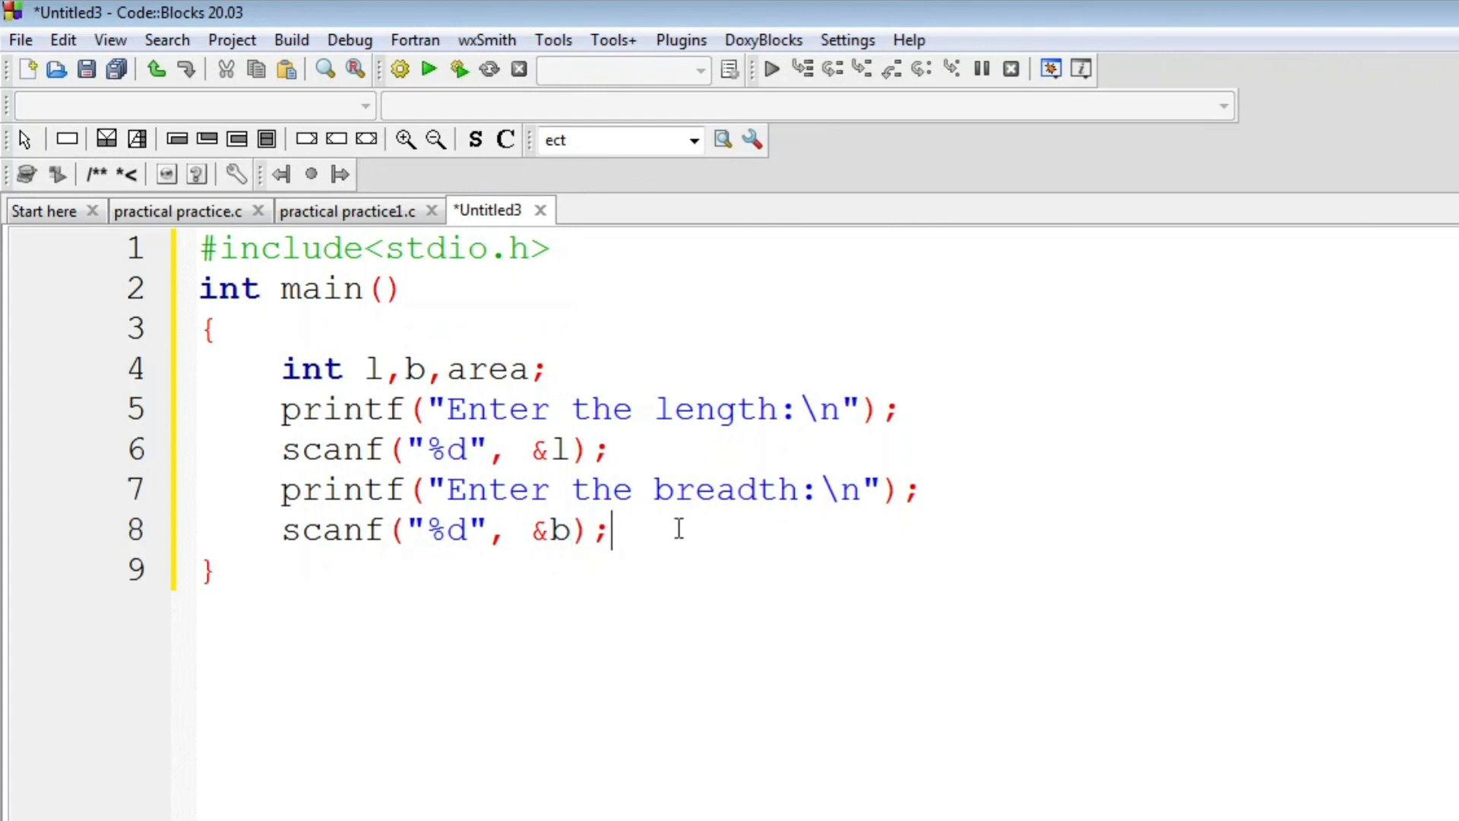
Step: Compute the area as area = l*b
type("are")
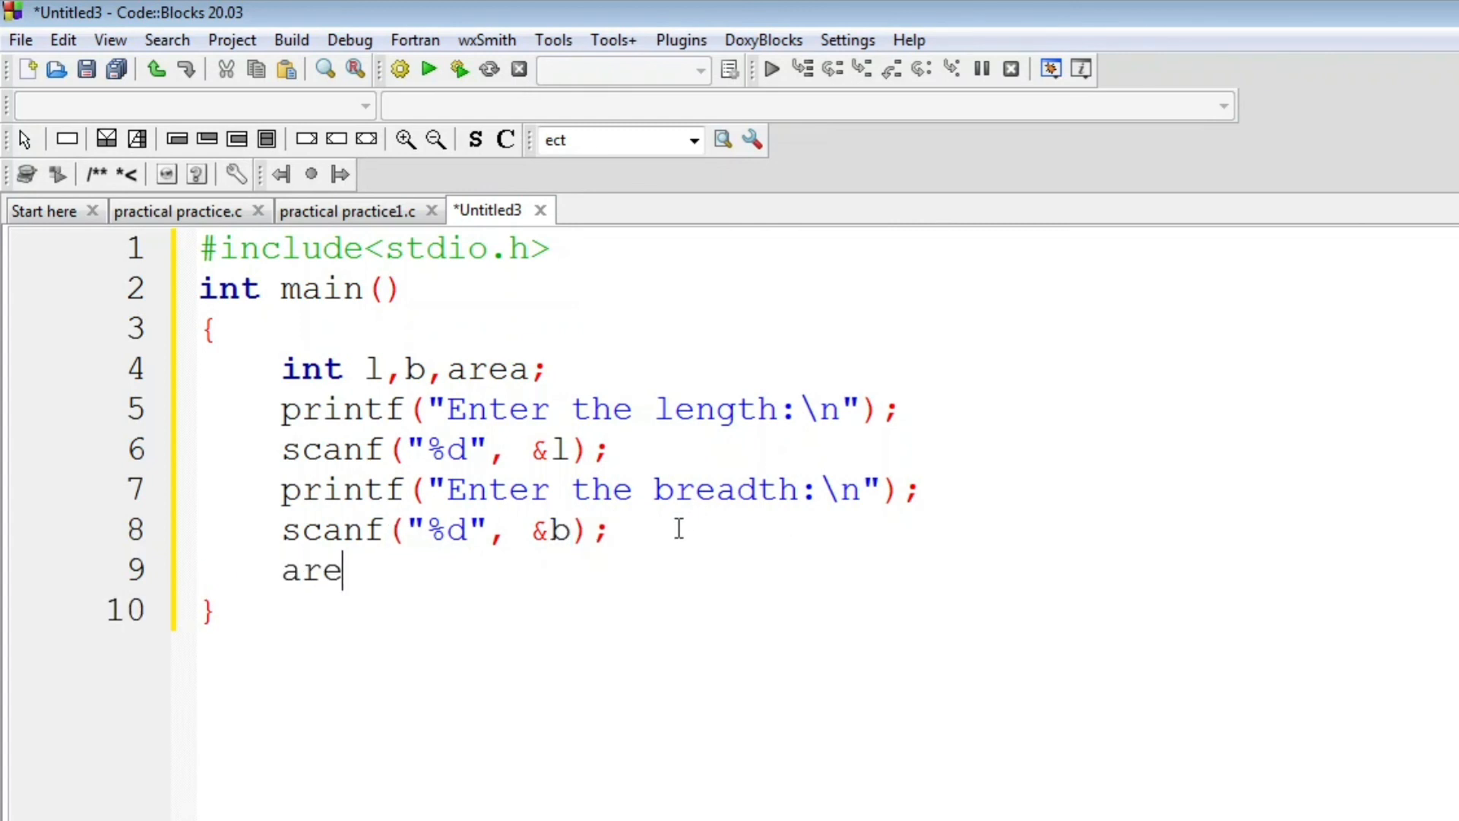
type("a = l")
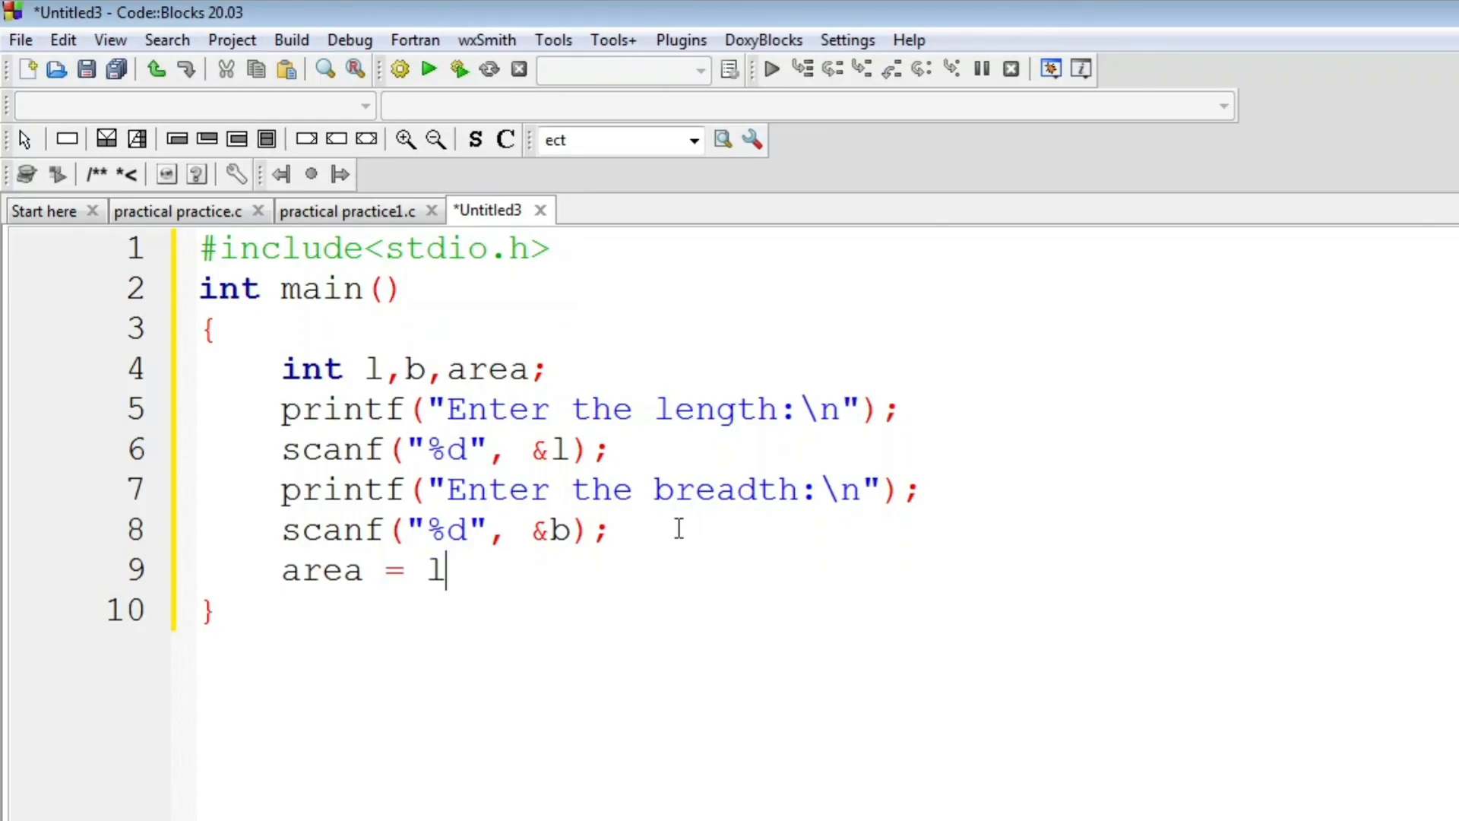
type("*b;")
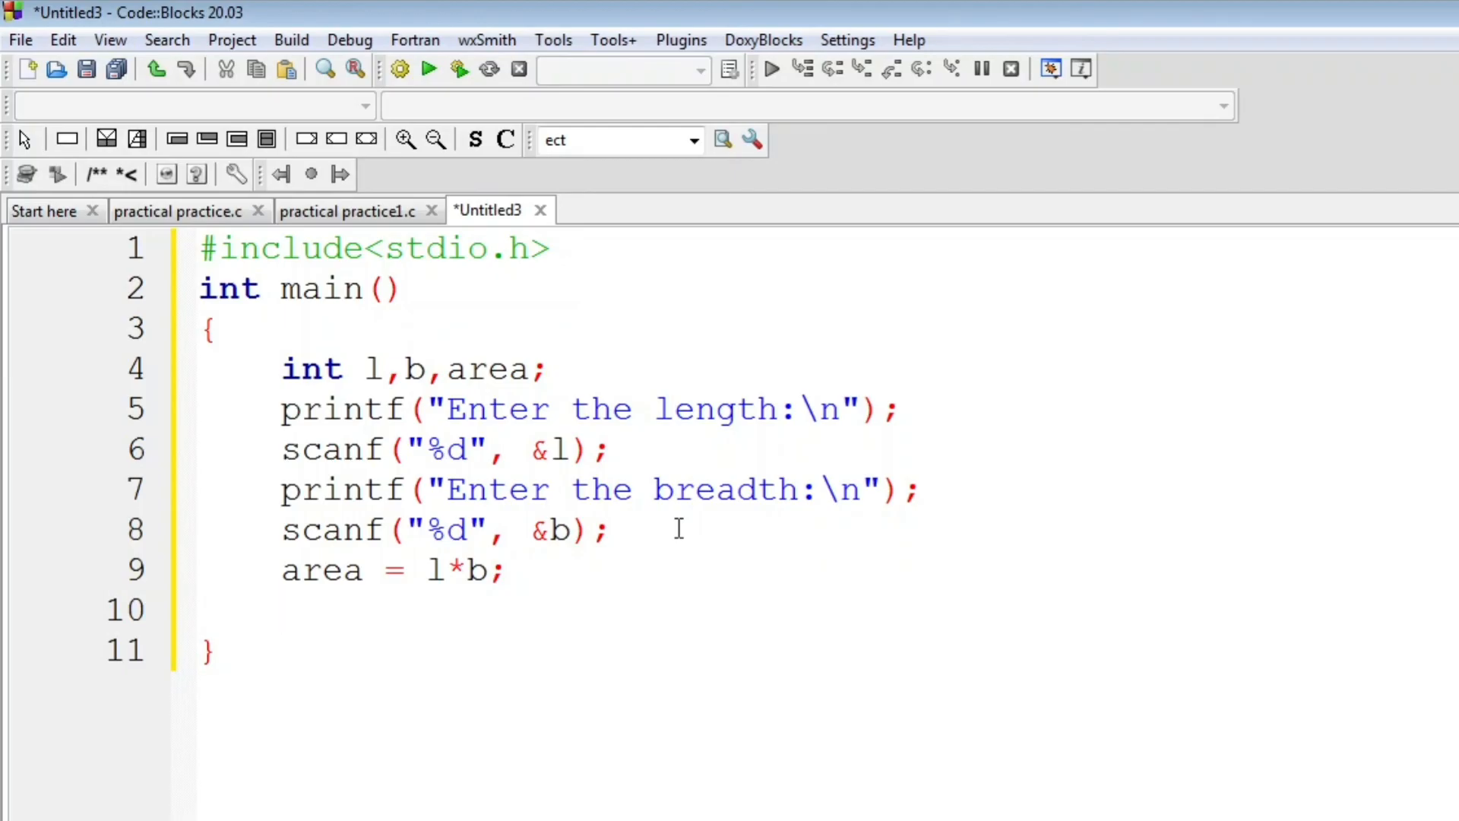
Step: Print the result with printf("The area is %d", area)
type("print")
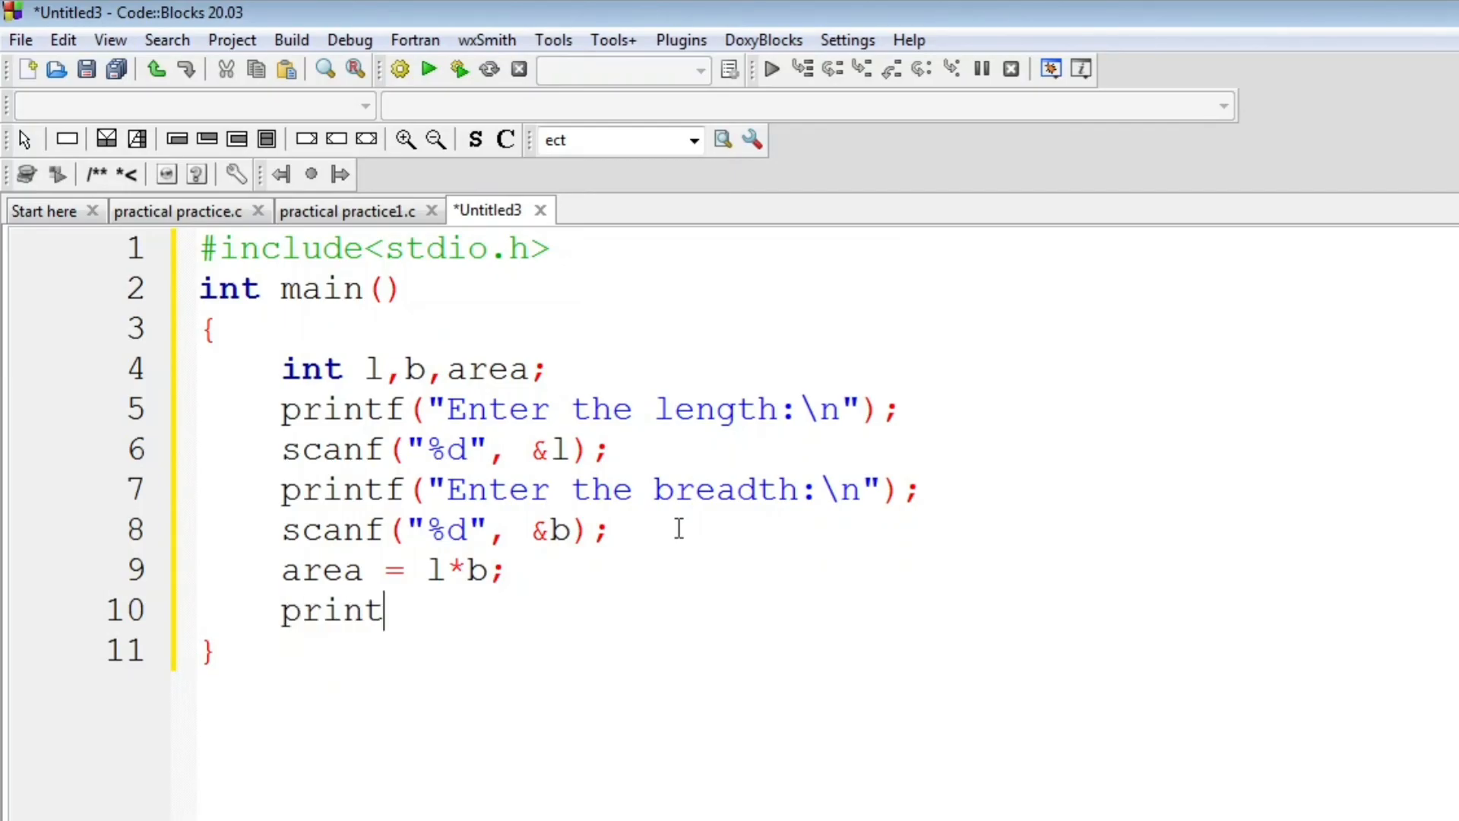
type("f(\"Thj\"")
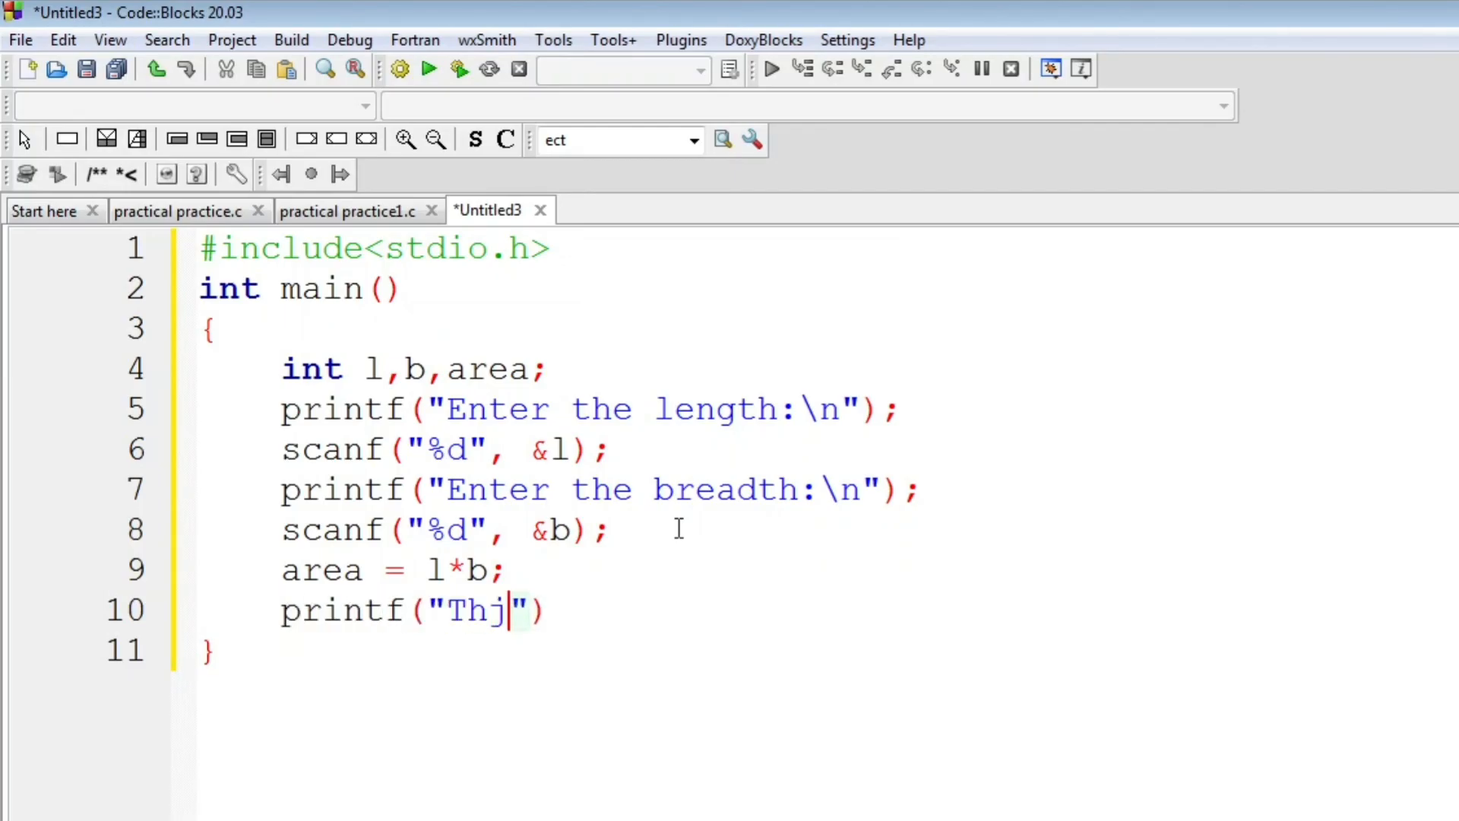
key("Backspace")
type("e area is ")
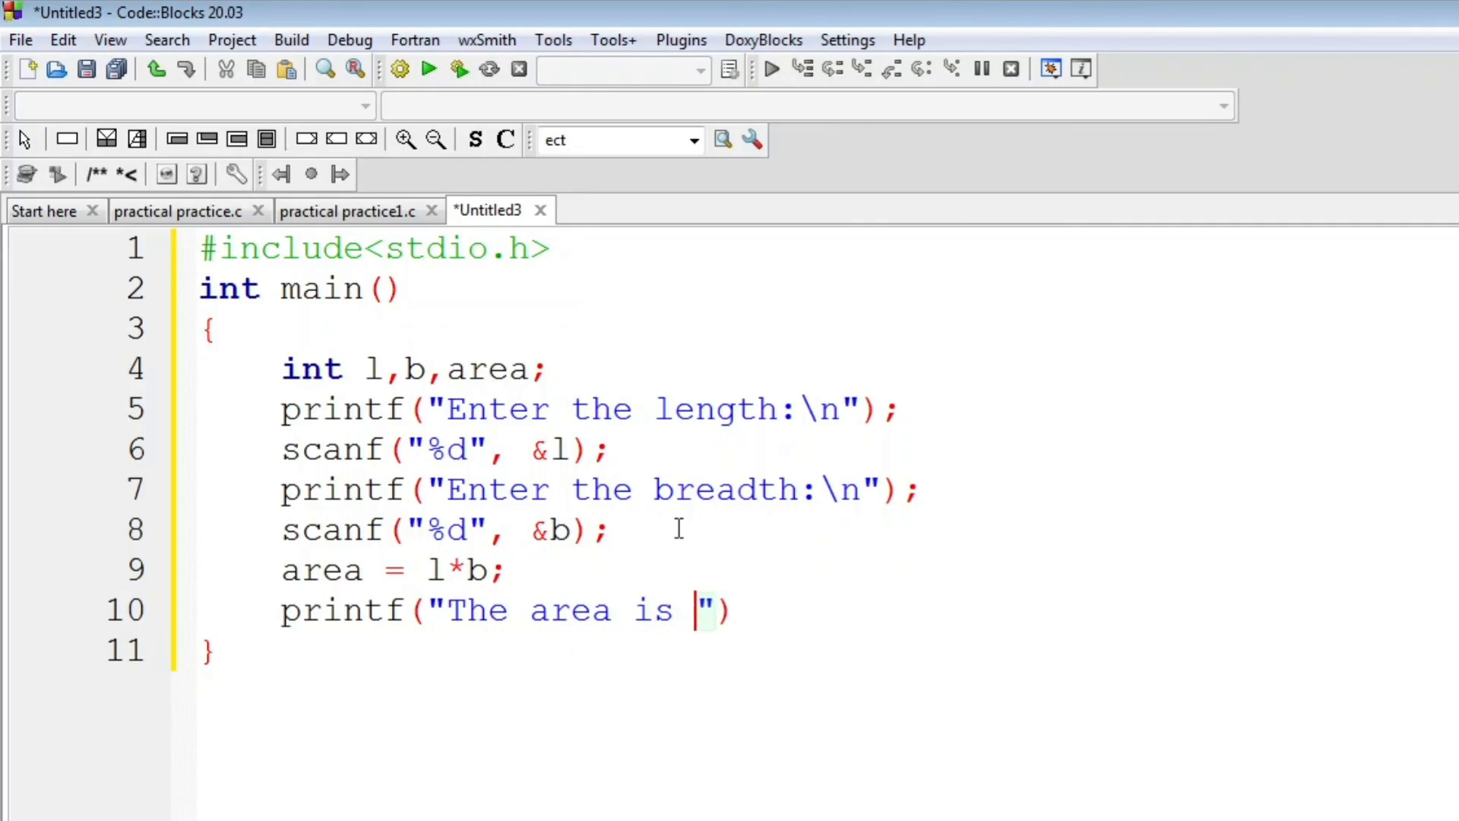
type("%d")
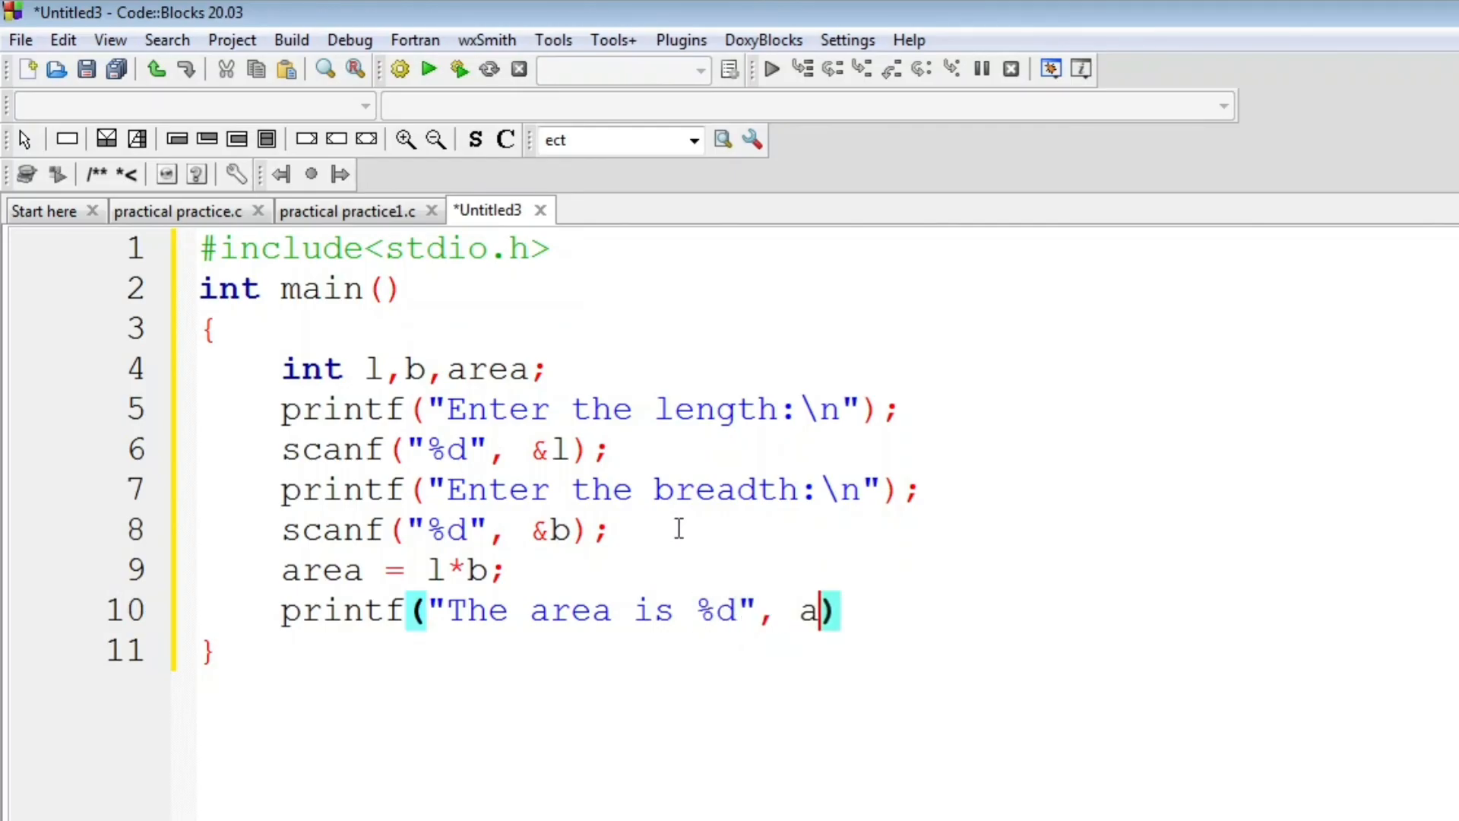
type("rea")
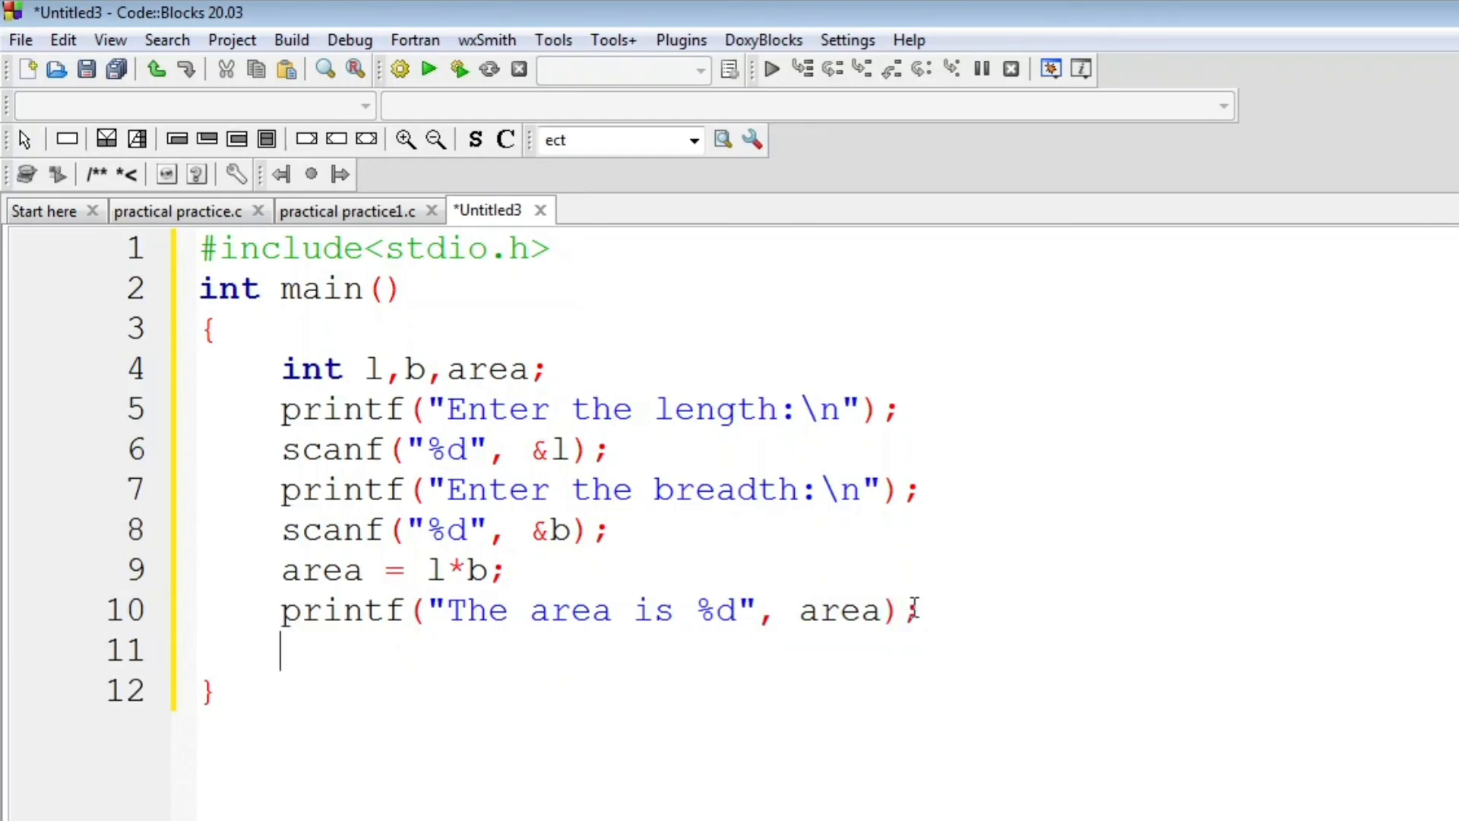
Step: End main with return 0;
type("return")
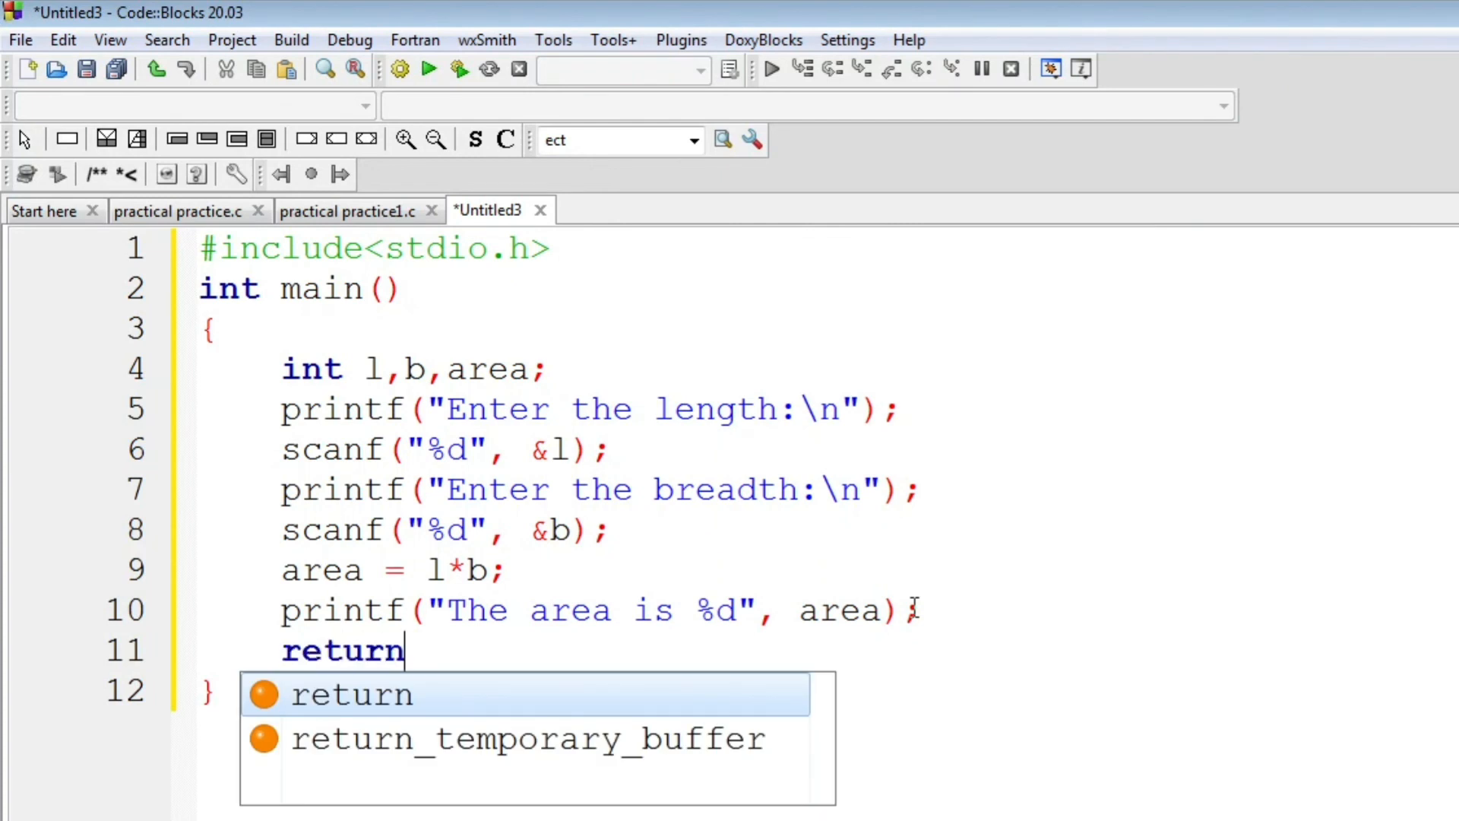
type("0;")
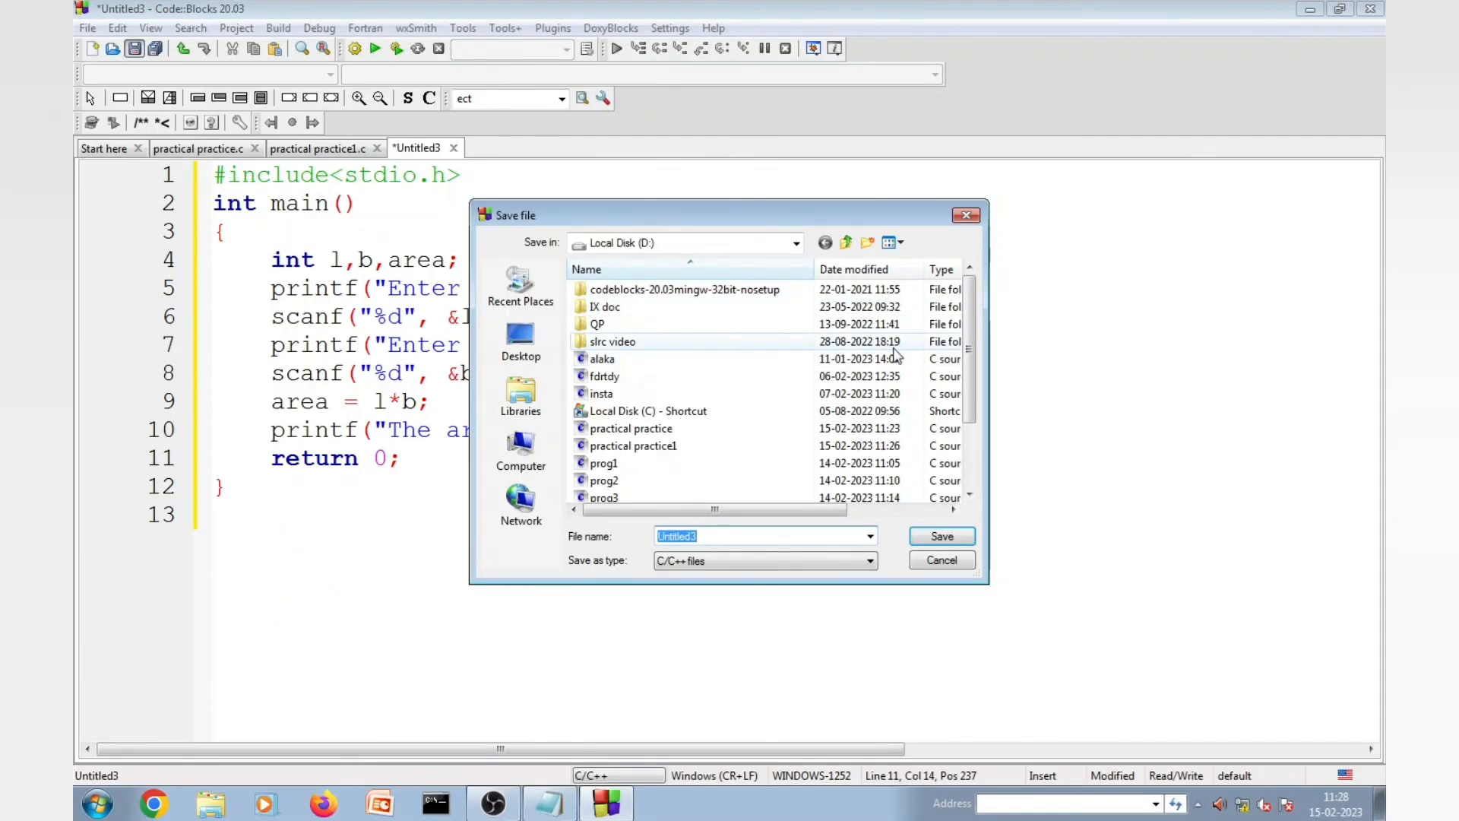
Step: Save the program as practical practice2.c on drive D
type("pr")
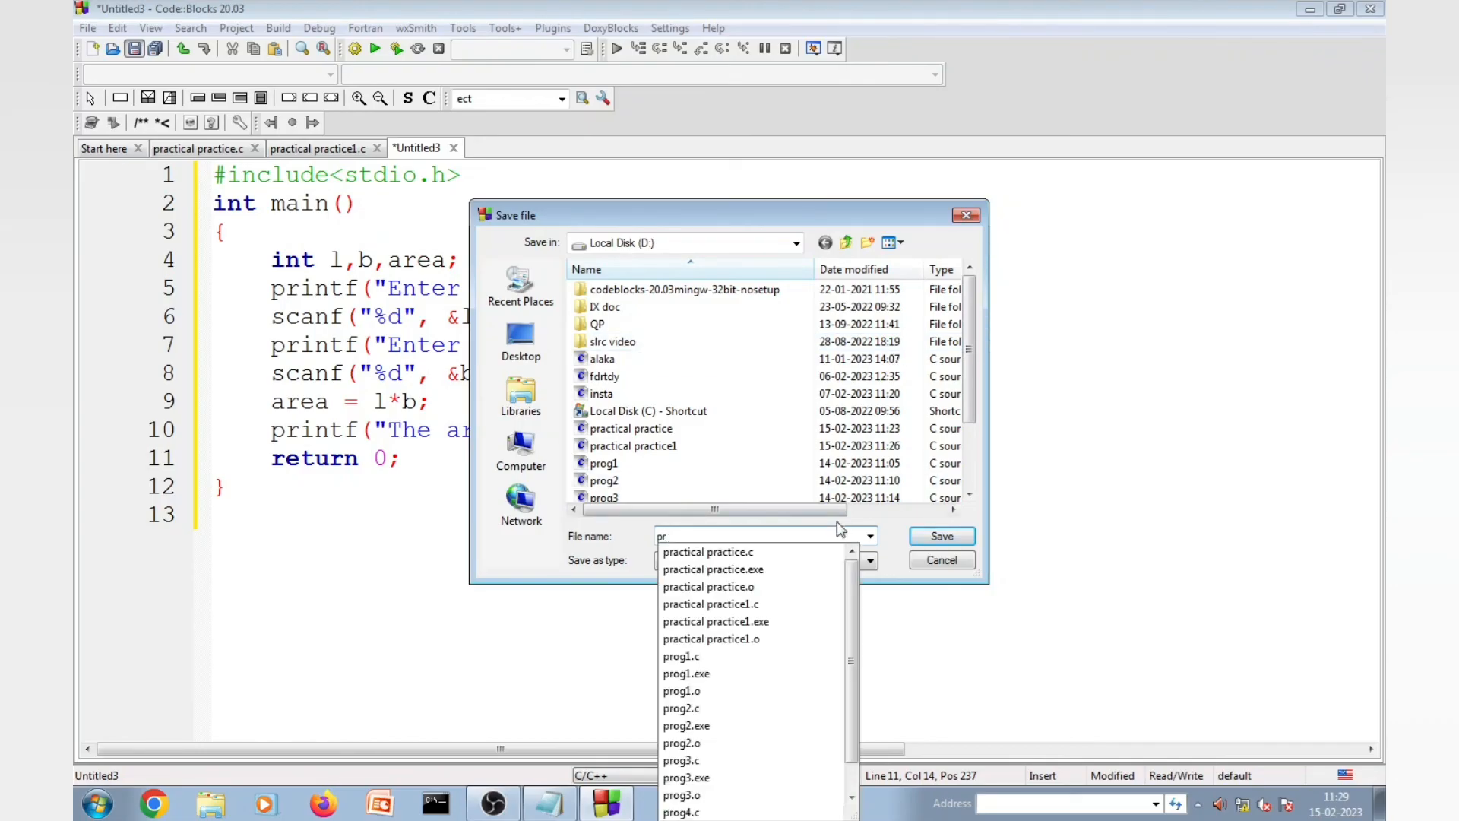
left_click(707, 552)
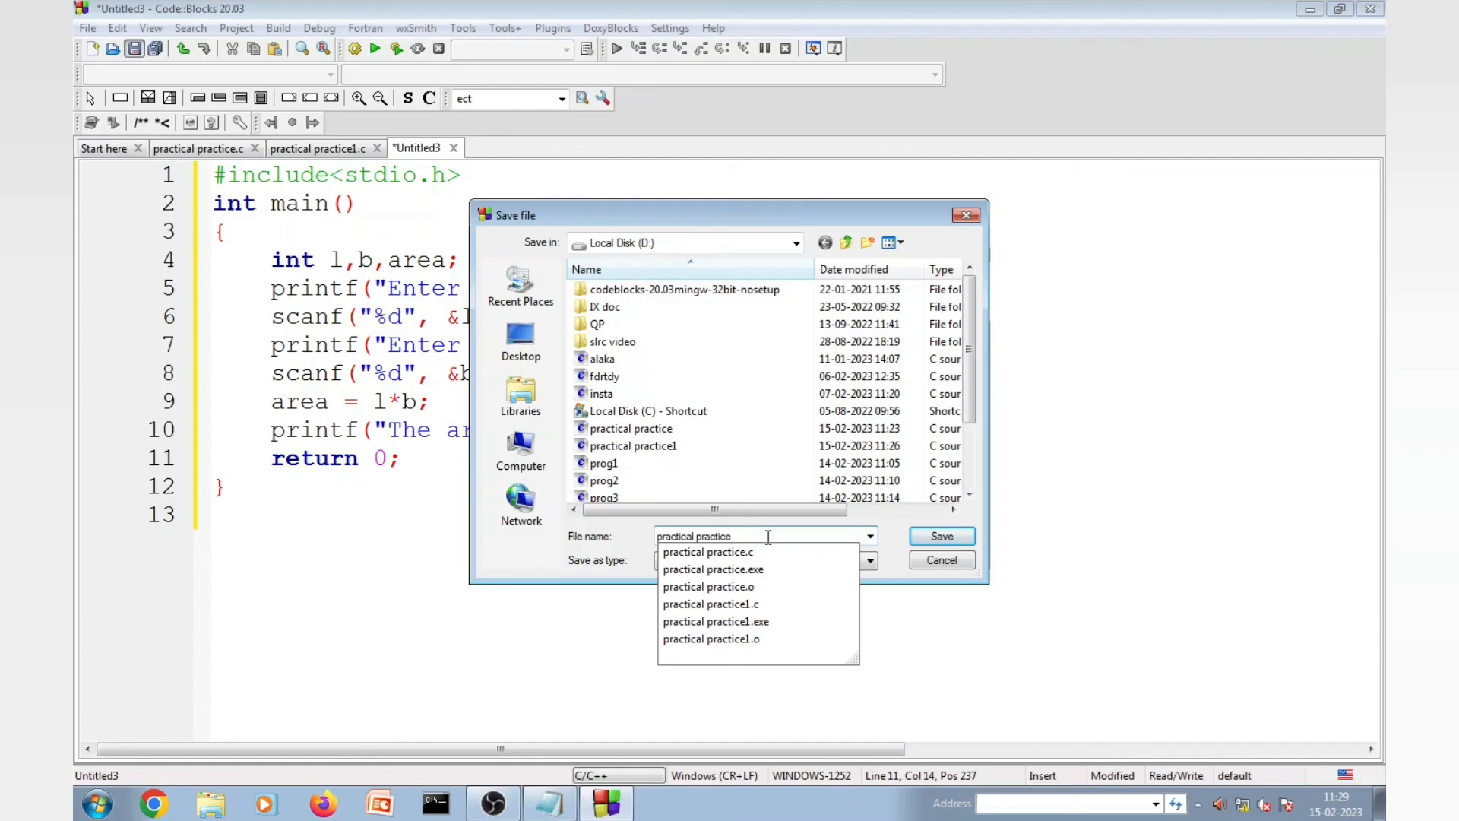
left_click(941, 536)
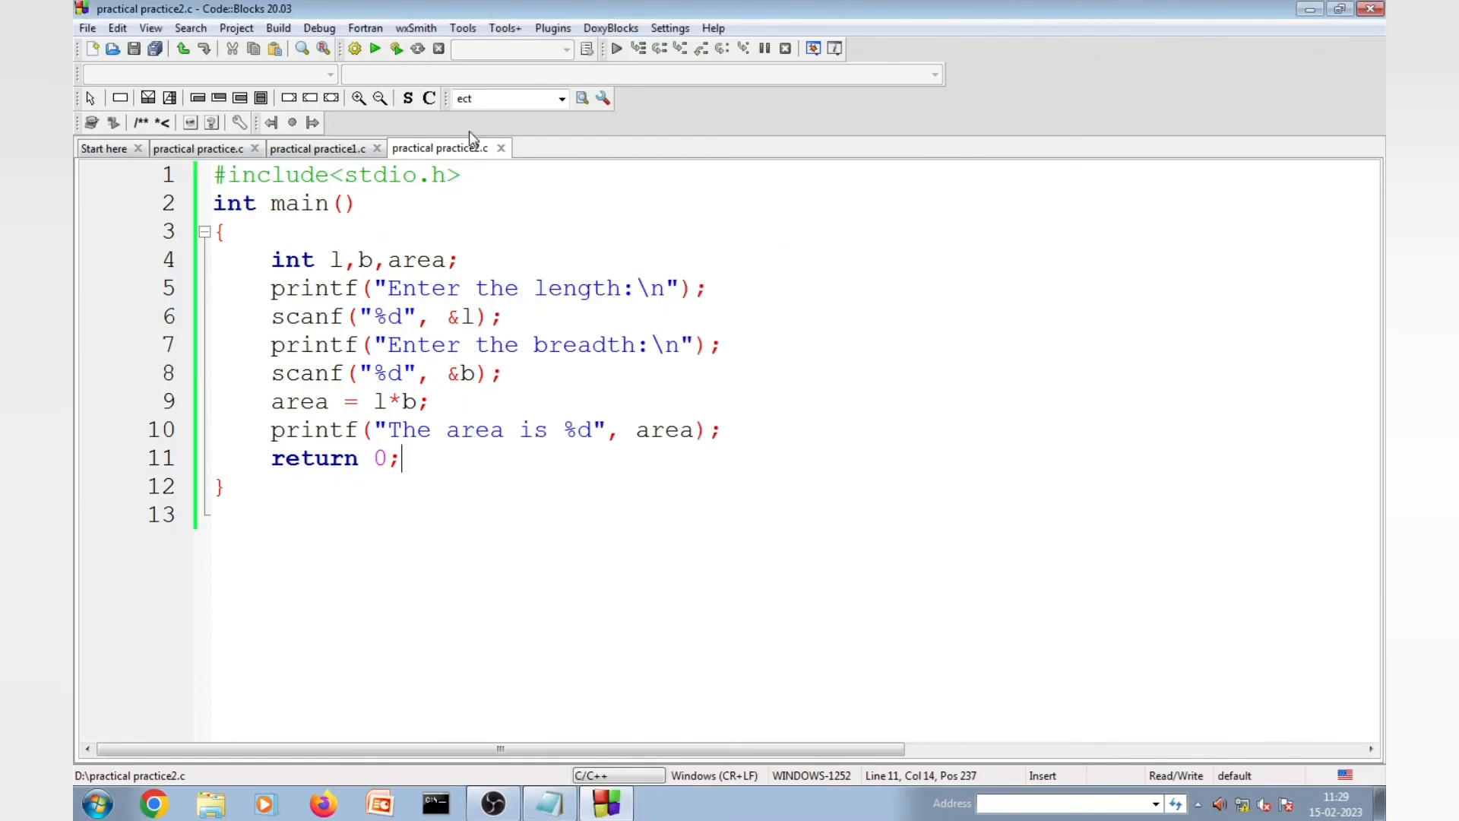
Step: Build and run with length 8 and breadth 7, printing The area is 56
left_click(277, 27)
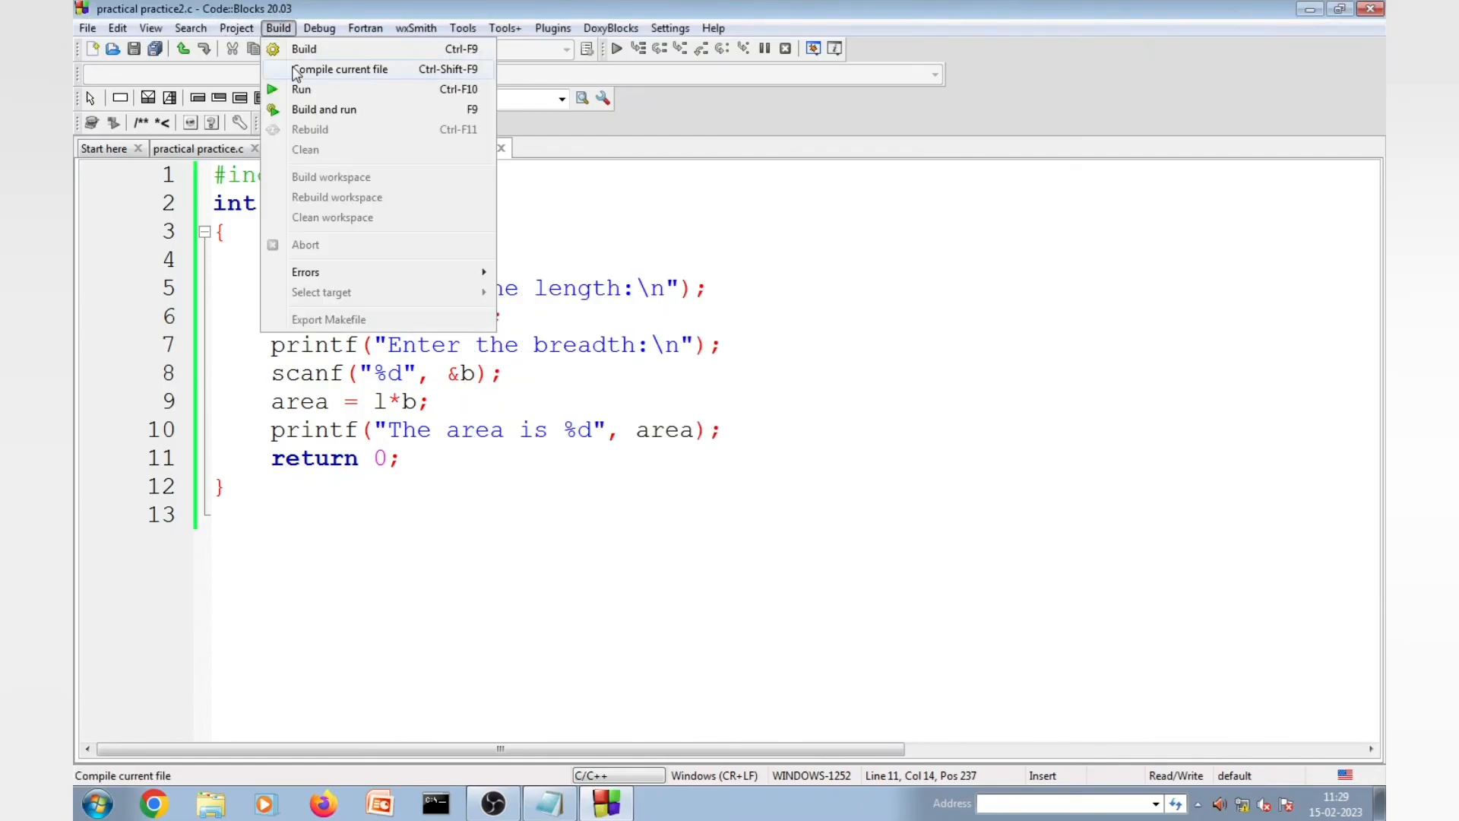
left_click(301, 88)
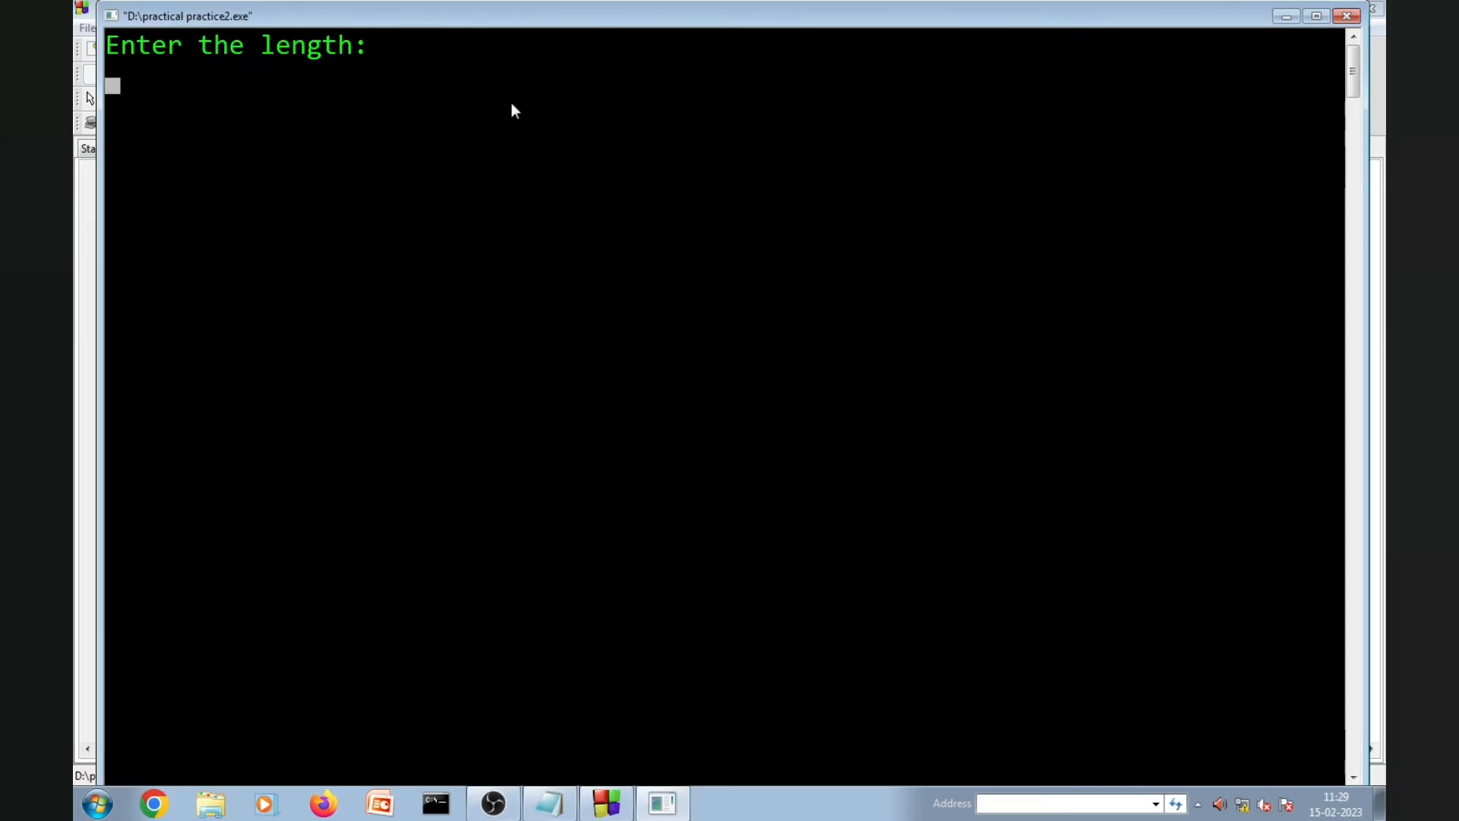
type("8")
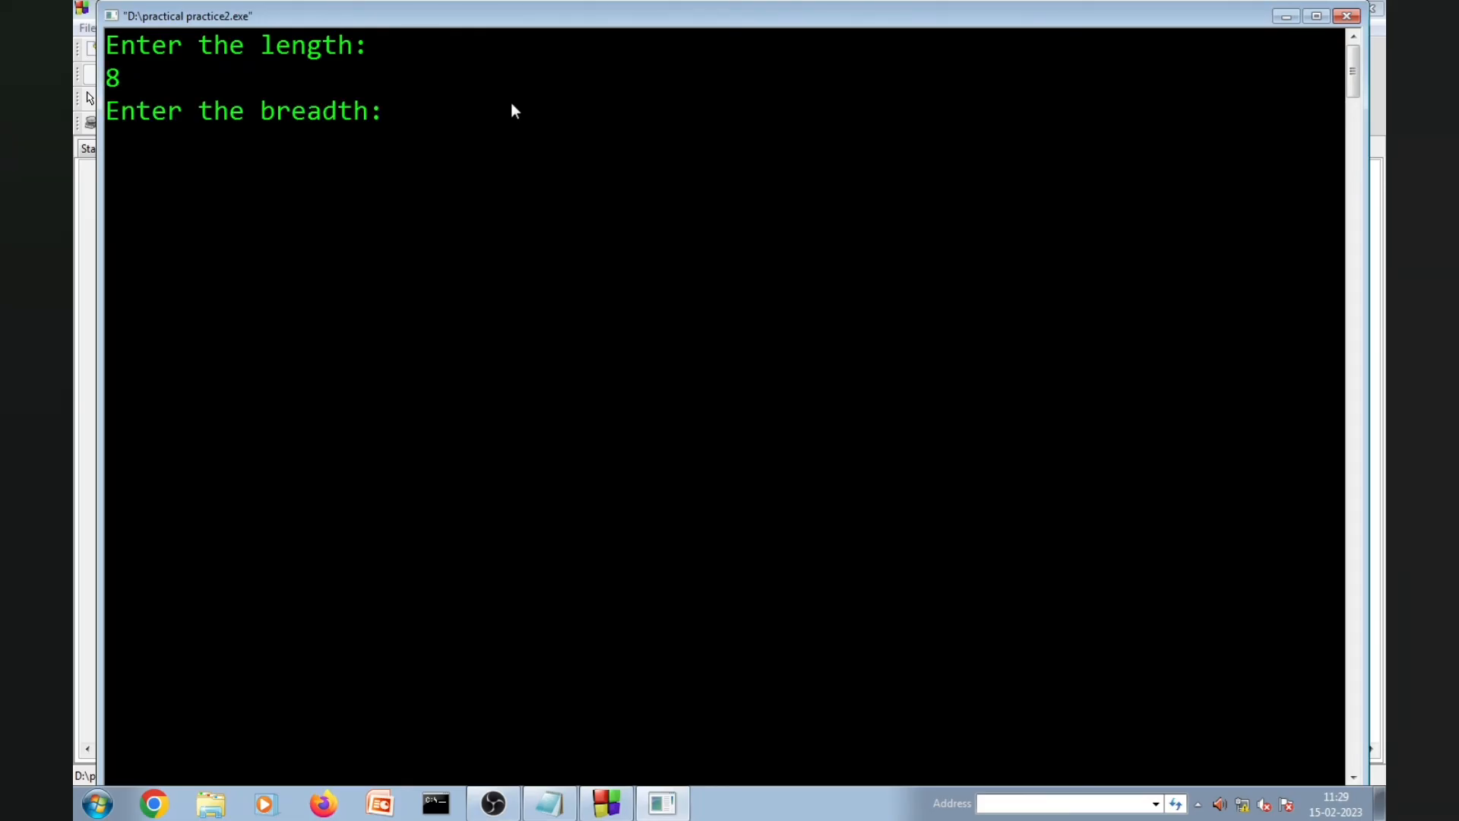
type("7")
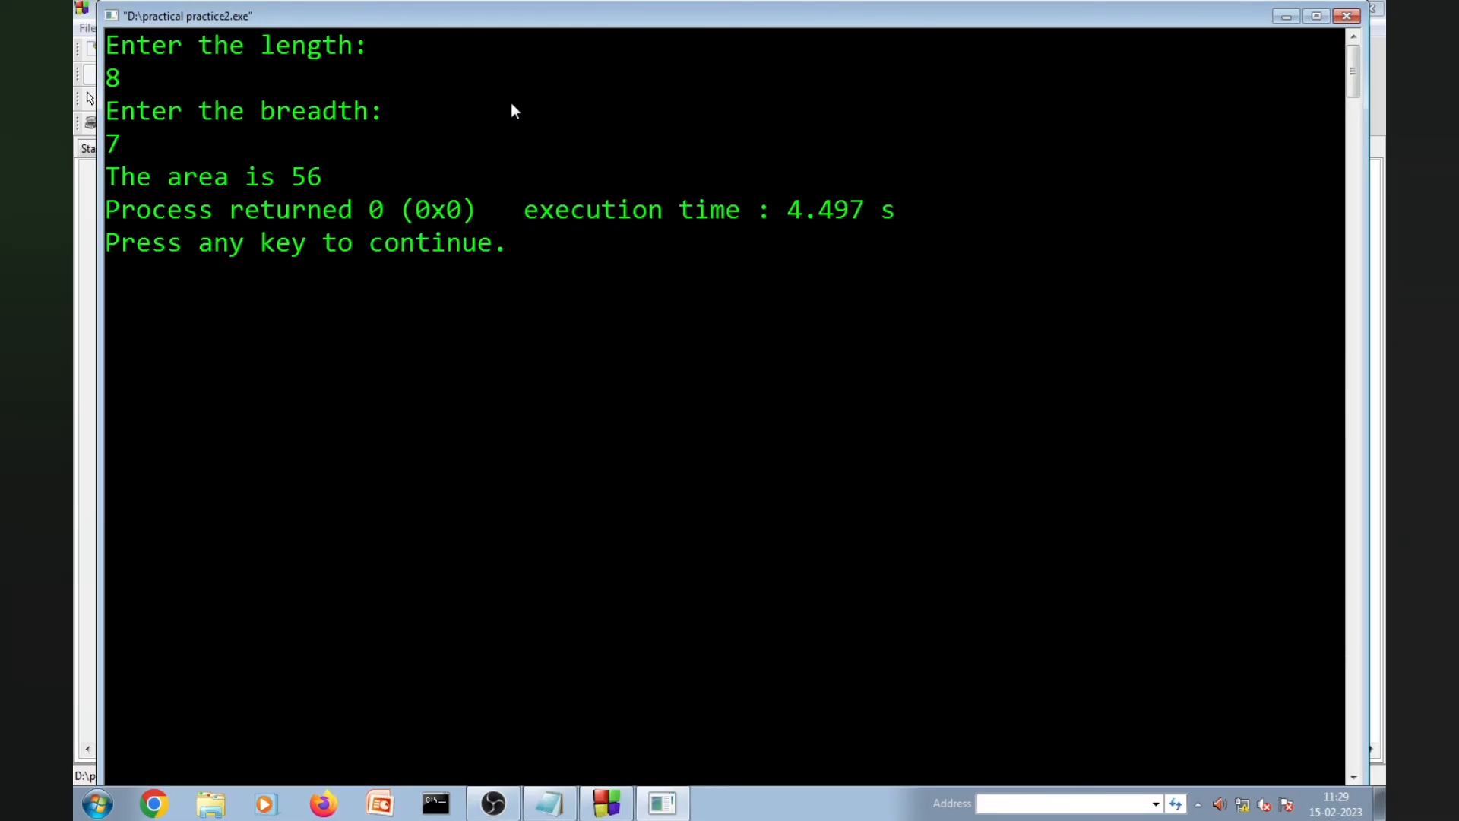
mouse_move(690, 334)
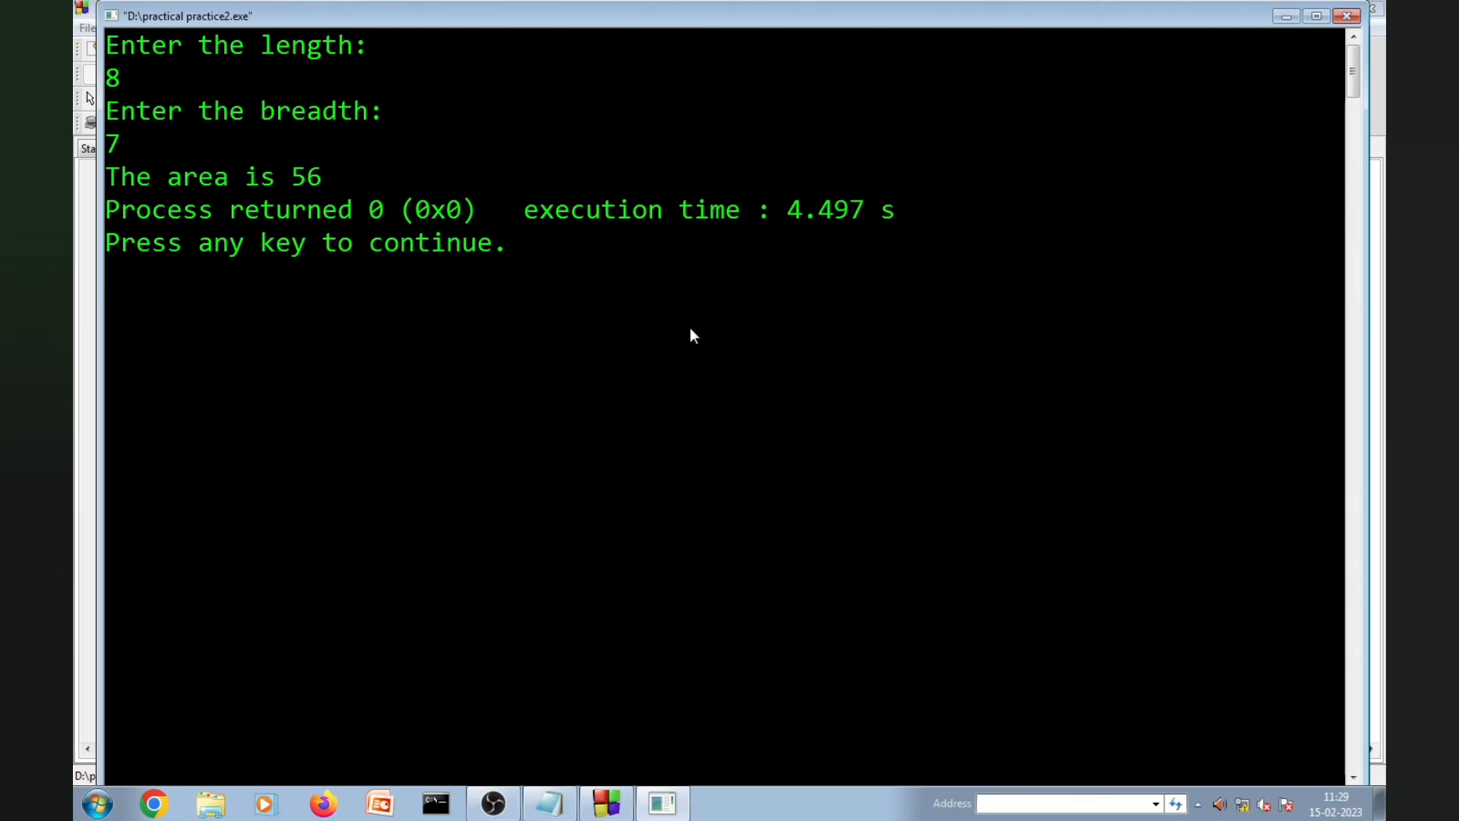